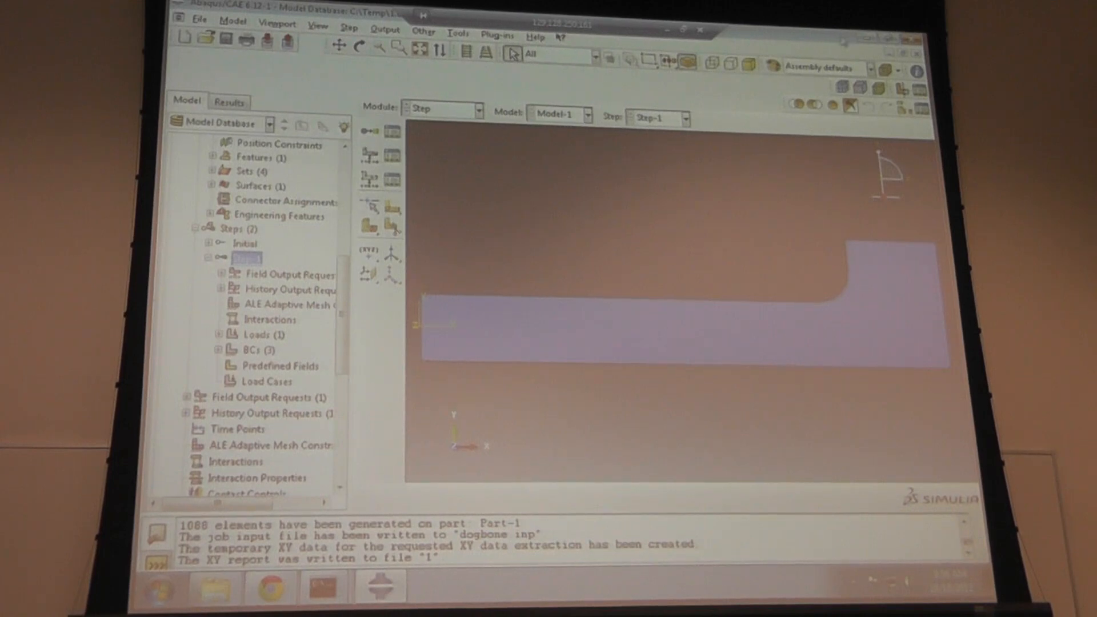
mouse_move(808, 147)
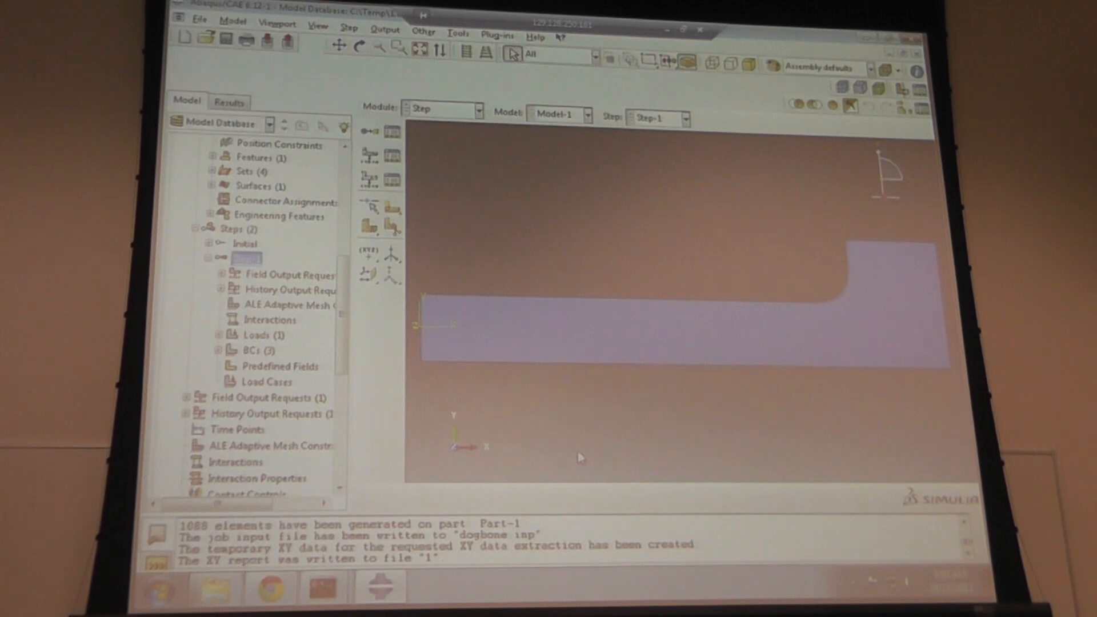
- Save the current model and start a new, empty model database
scroll("up", 3)
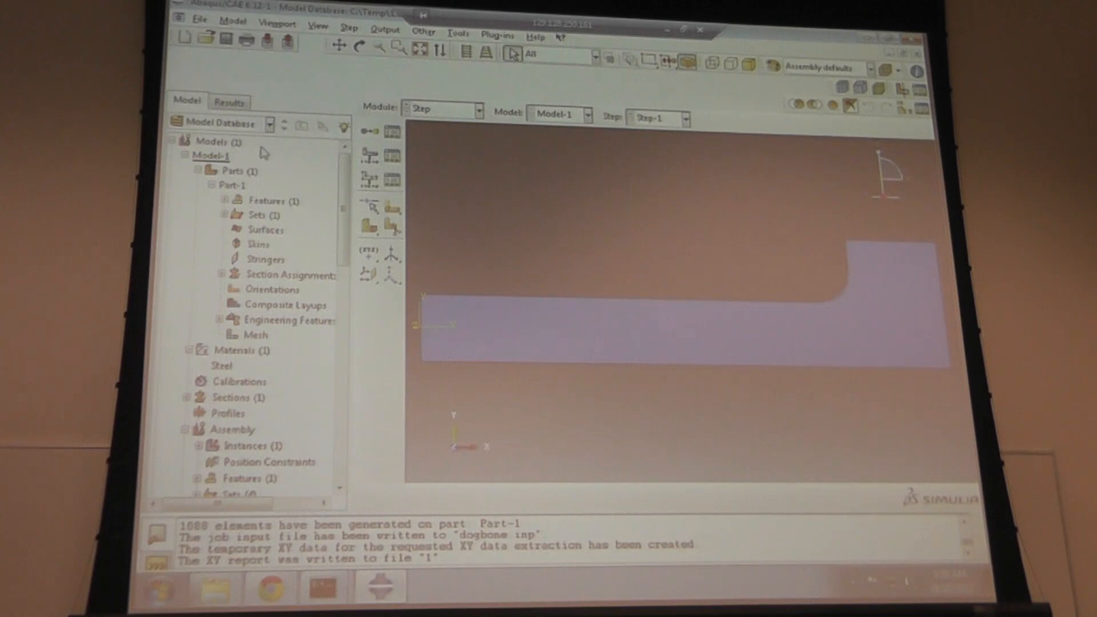
mouse_move(509, 190)
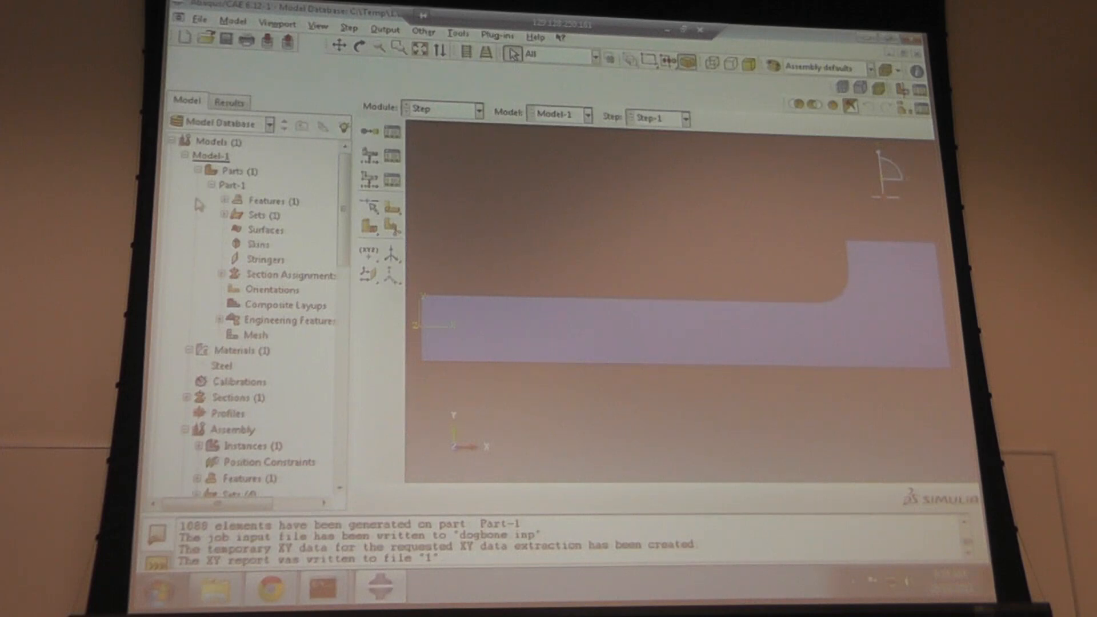
mouse_move(265, 179)
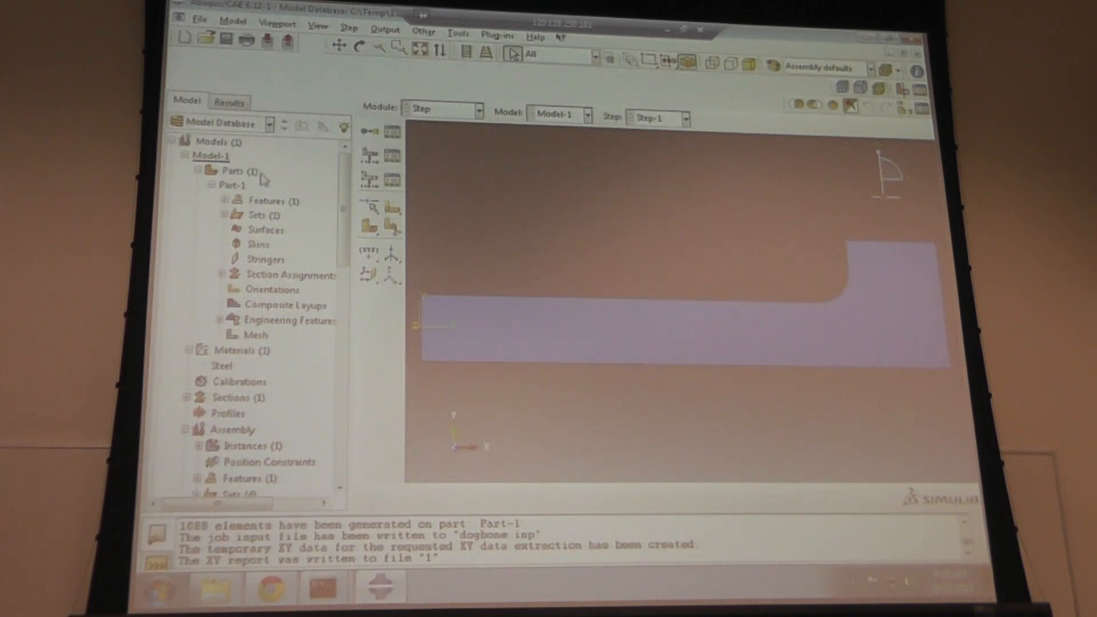
mouse_move(235, 185)
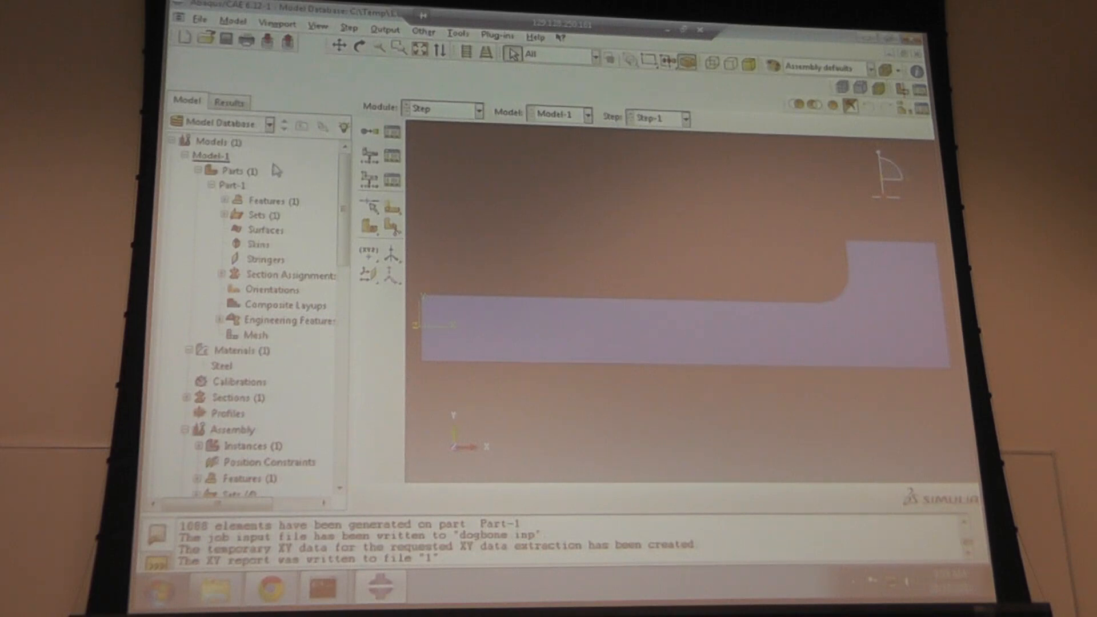
left_click(200, 21)
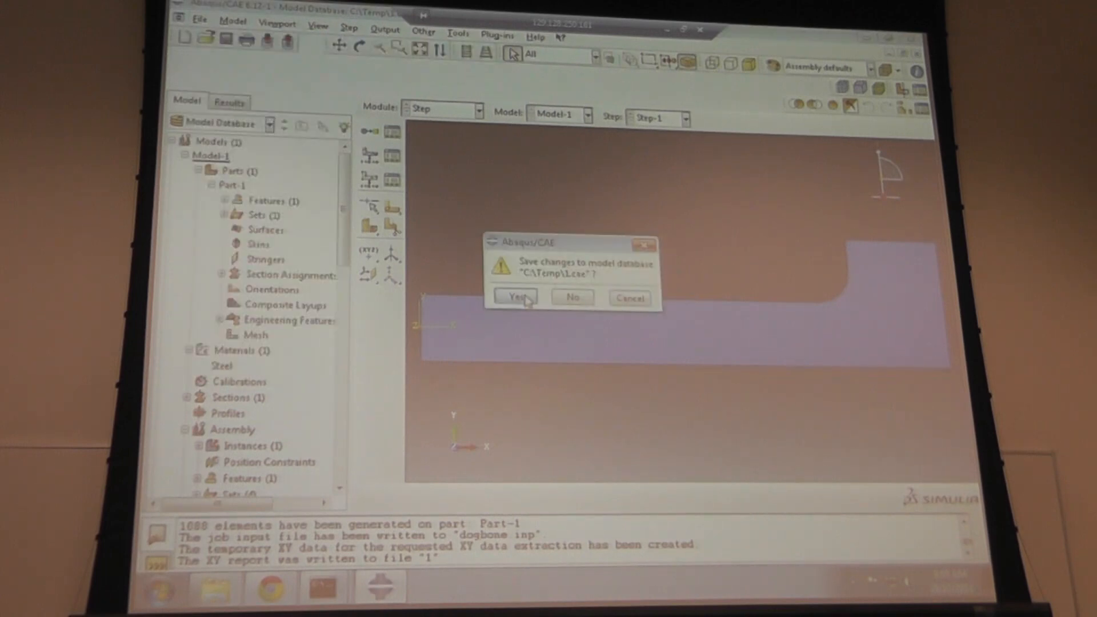
left_click(515, 297)
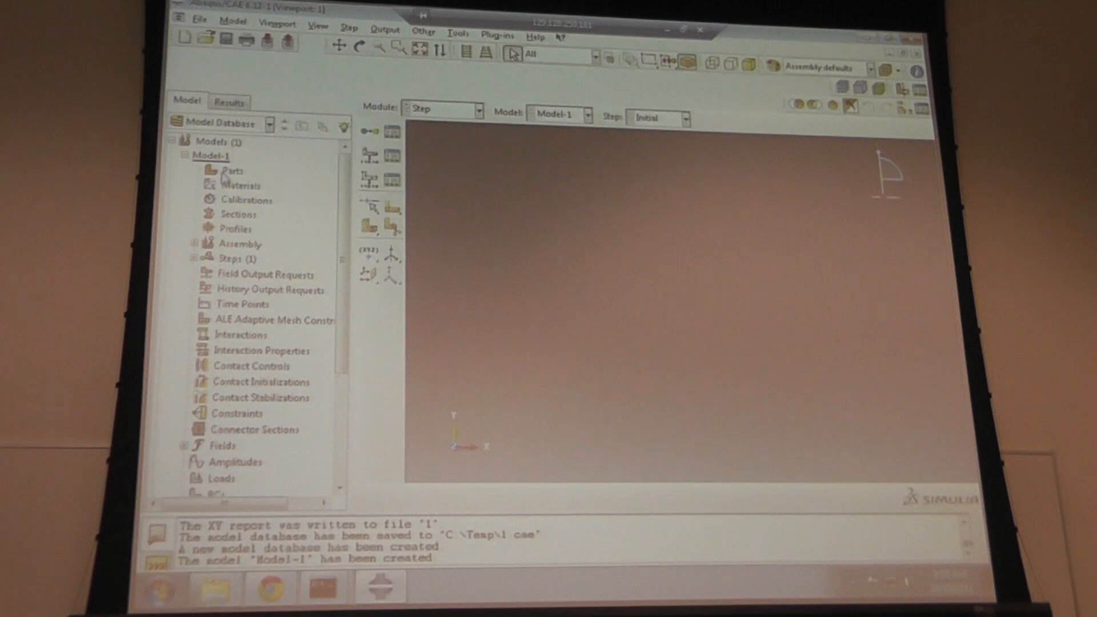
- Create a new 3D deformable shell part made by sweep
double_click(229, 169)
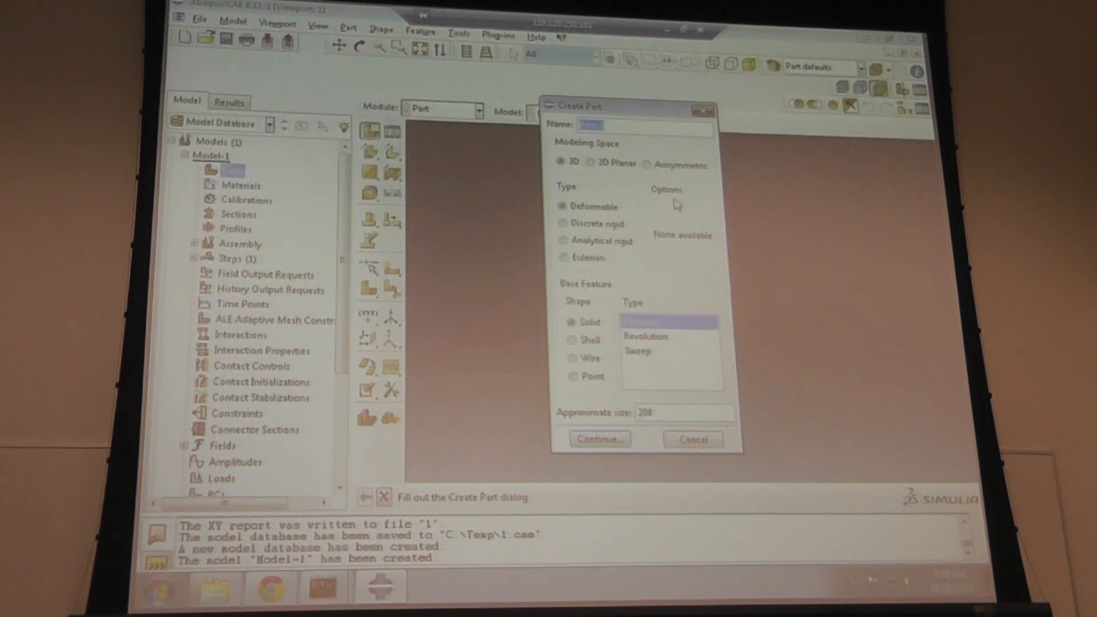
mouse_move(677, 204)
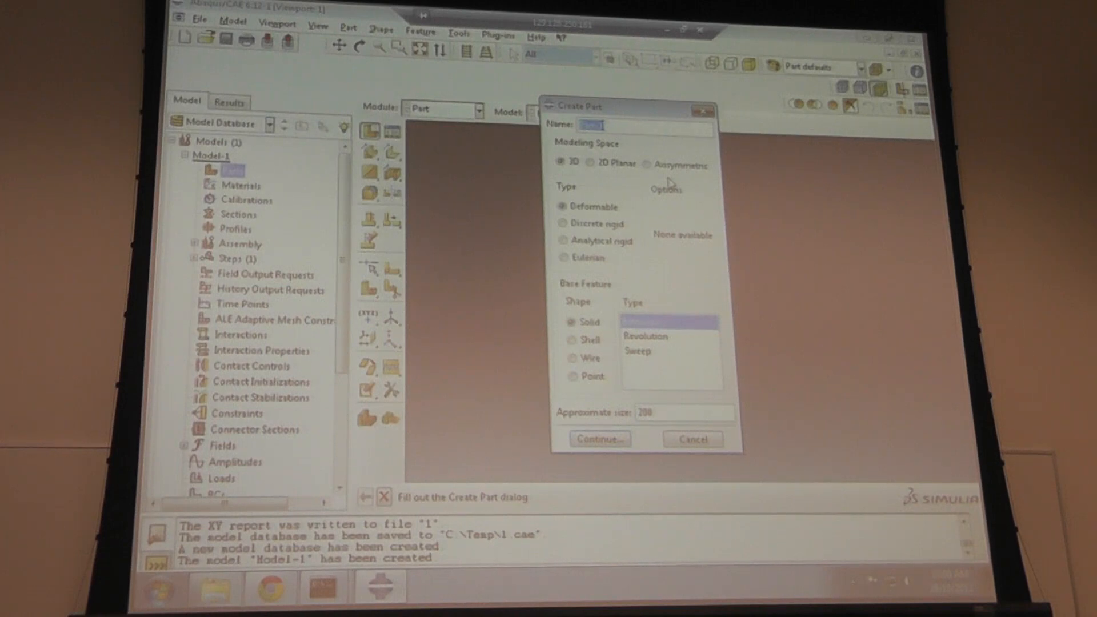
mouse_move(534, 186)
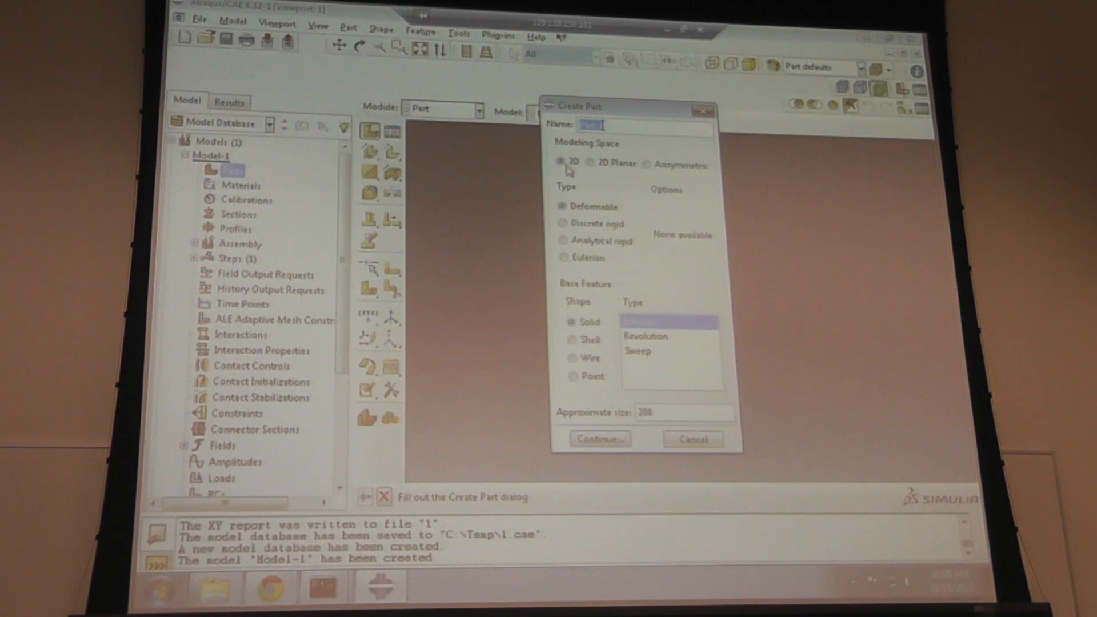
mouse_move(604, 334)
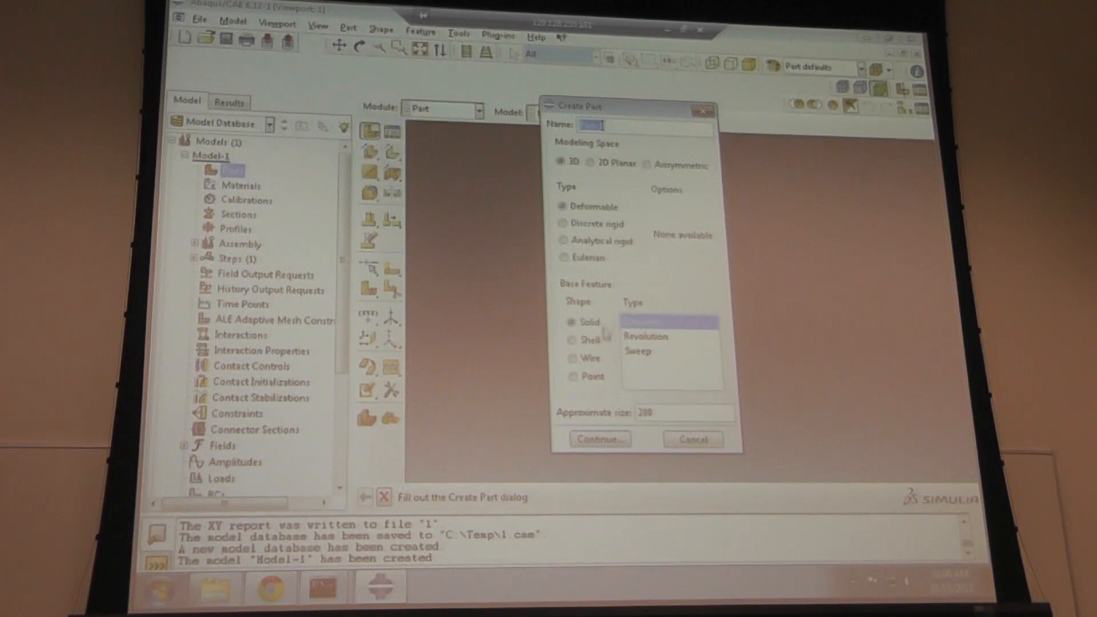
left_click(574, 340)
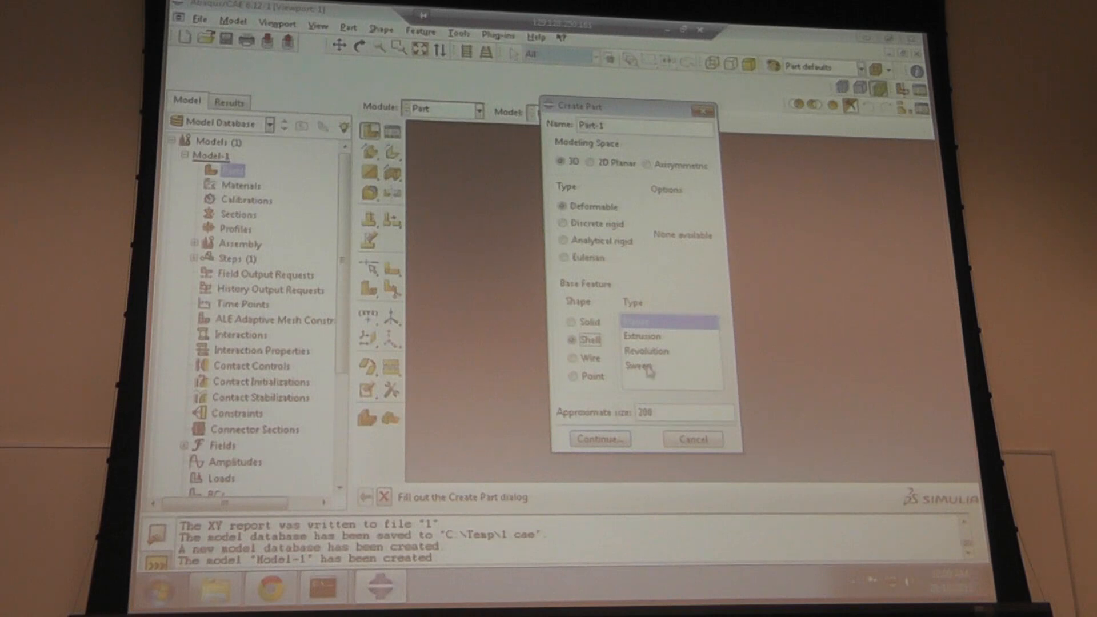
left_click(651, 369)
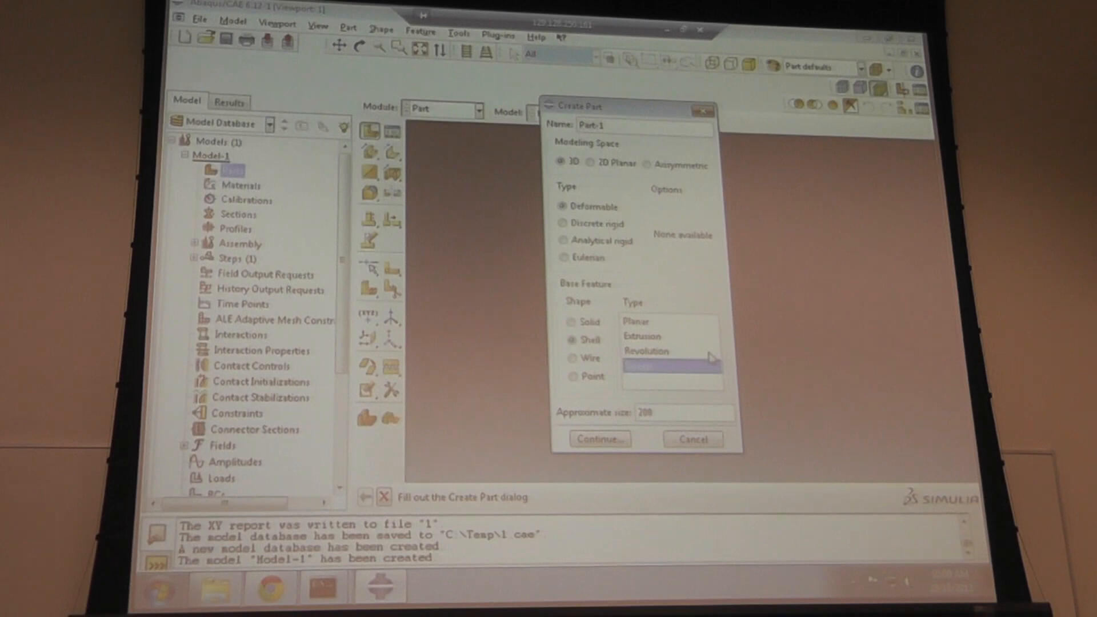
mouse_move(712, 356)
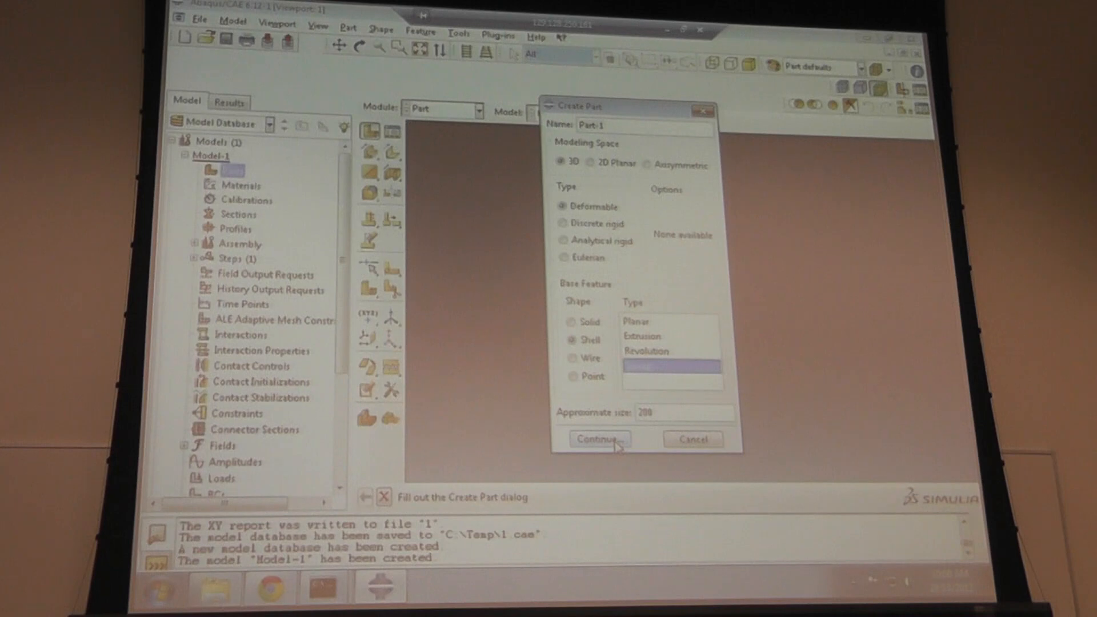
left_click(598, 439)
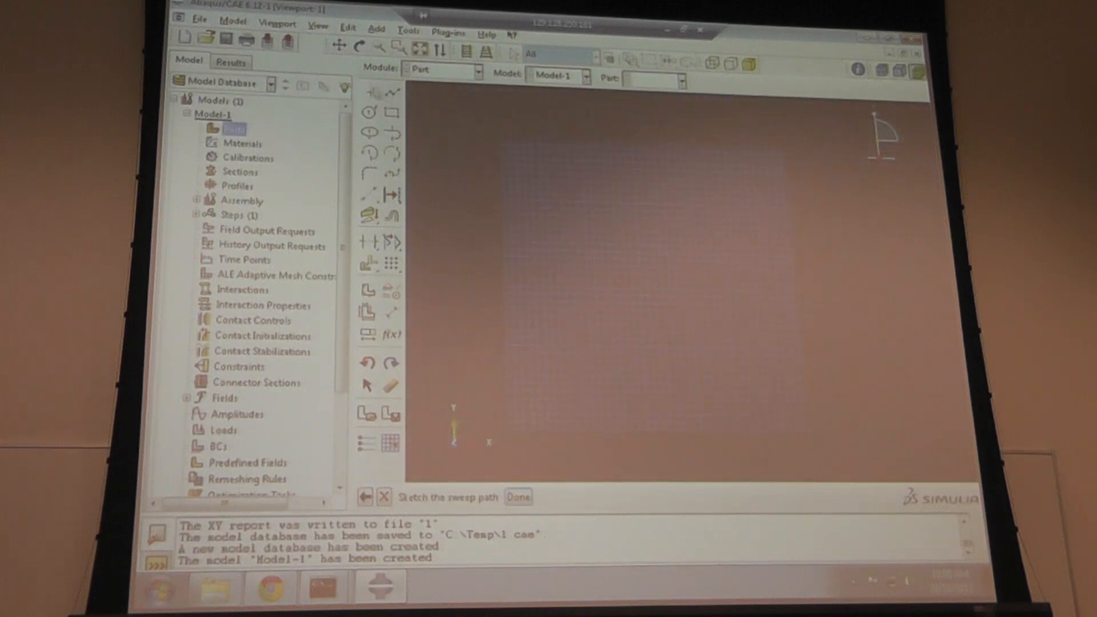
- Draw two perpendicular connected lines and fillet their corner with radius 200
left_click(391, 93)
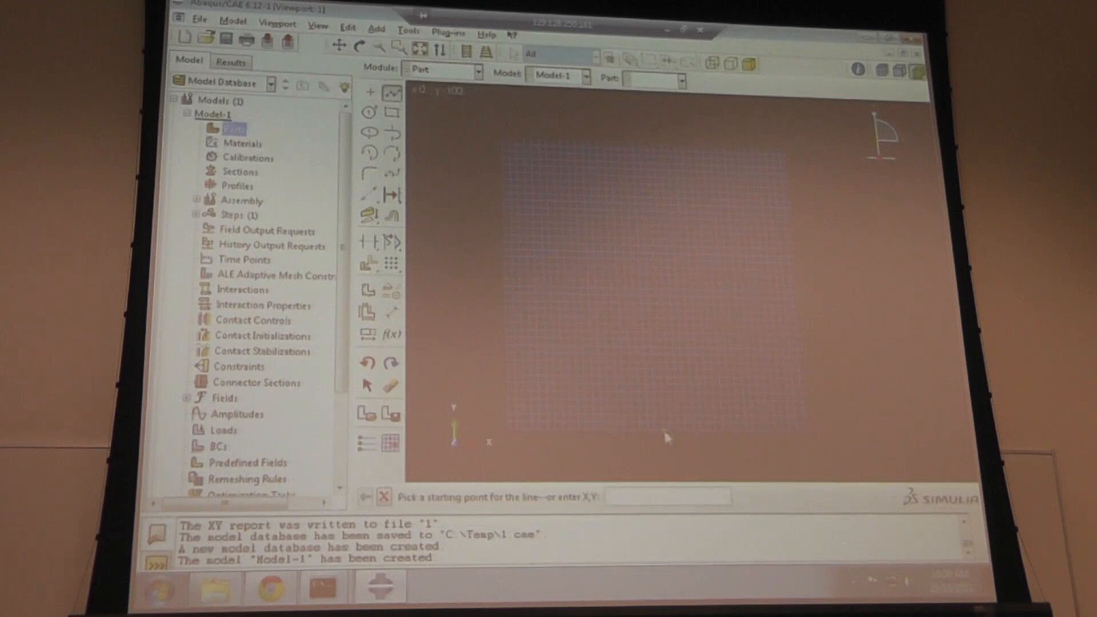
mouse_move(808, 439)
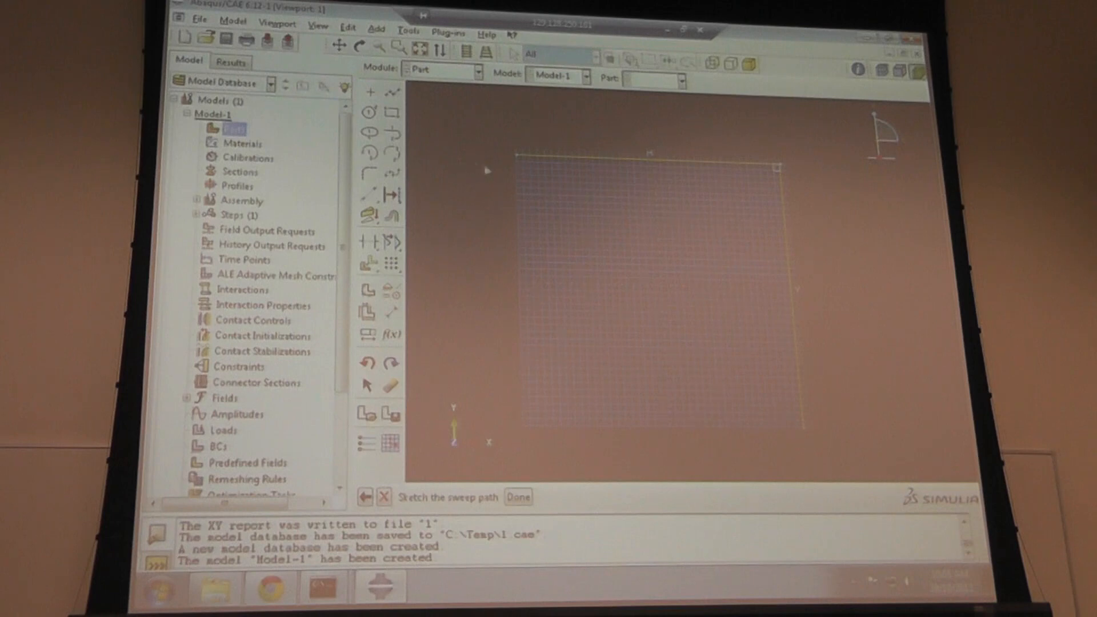
mouse_move(502, 178)
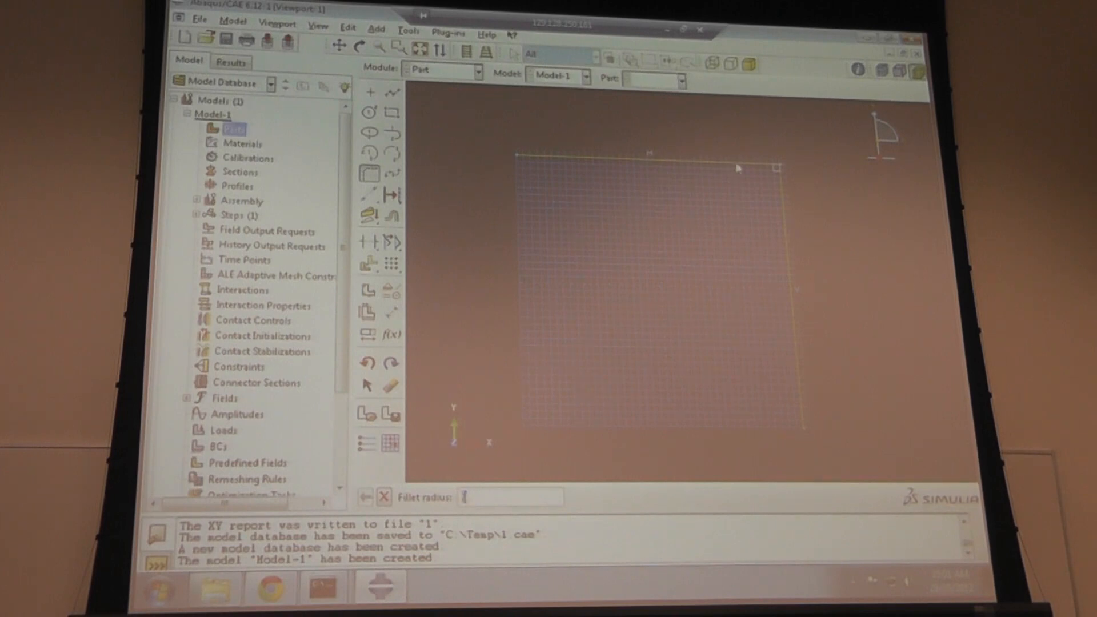
type("200")
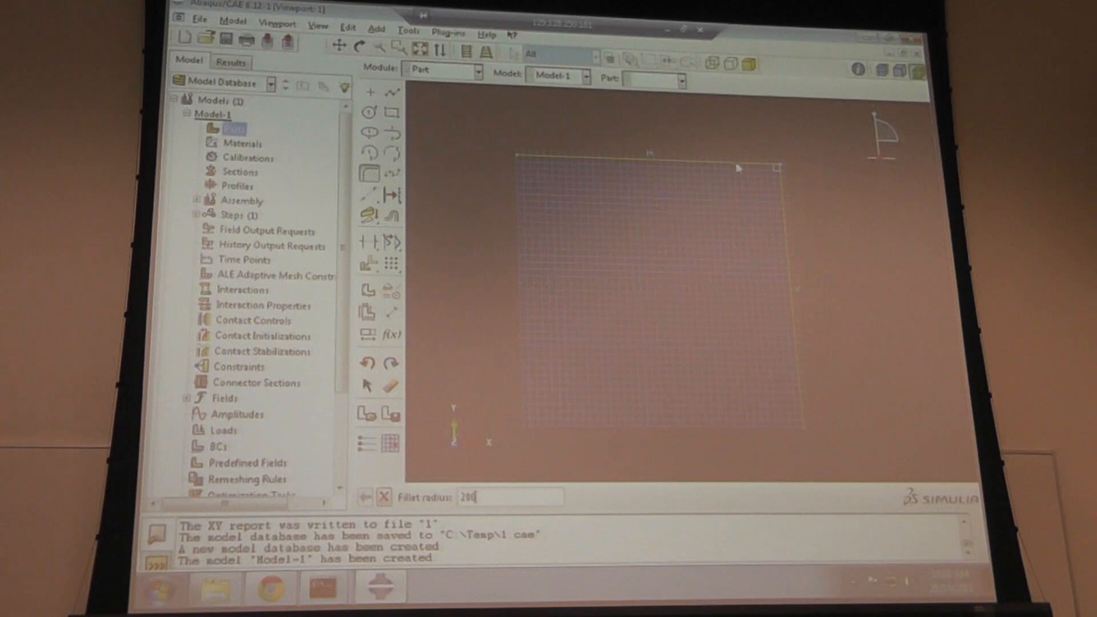
mouse_move(651, 197)
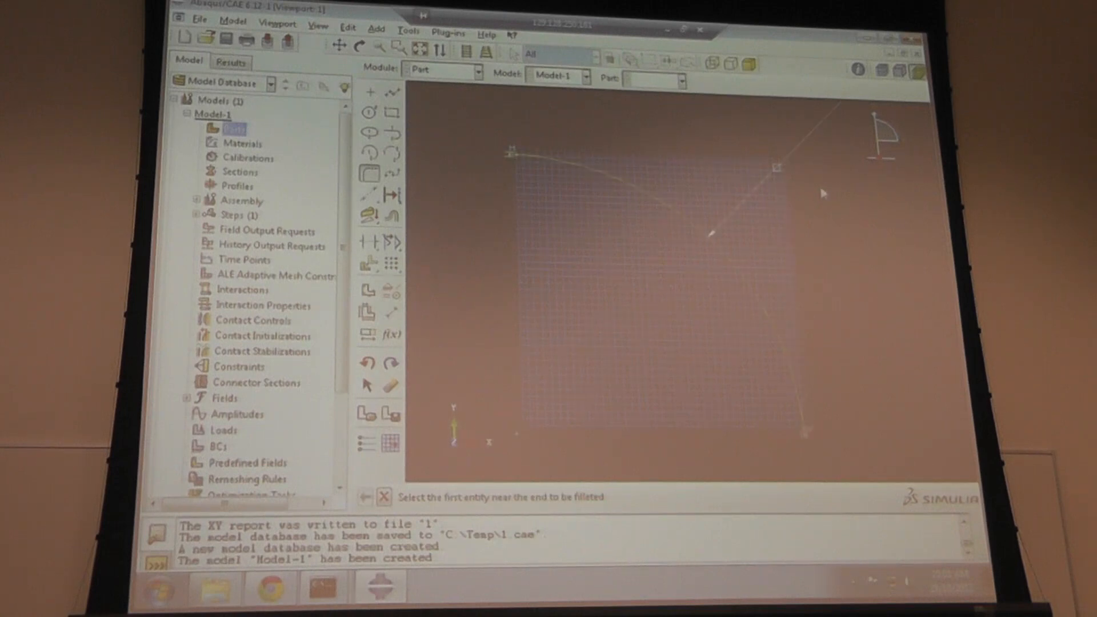
mouse_move(822, 194)
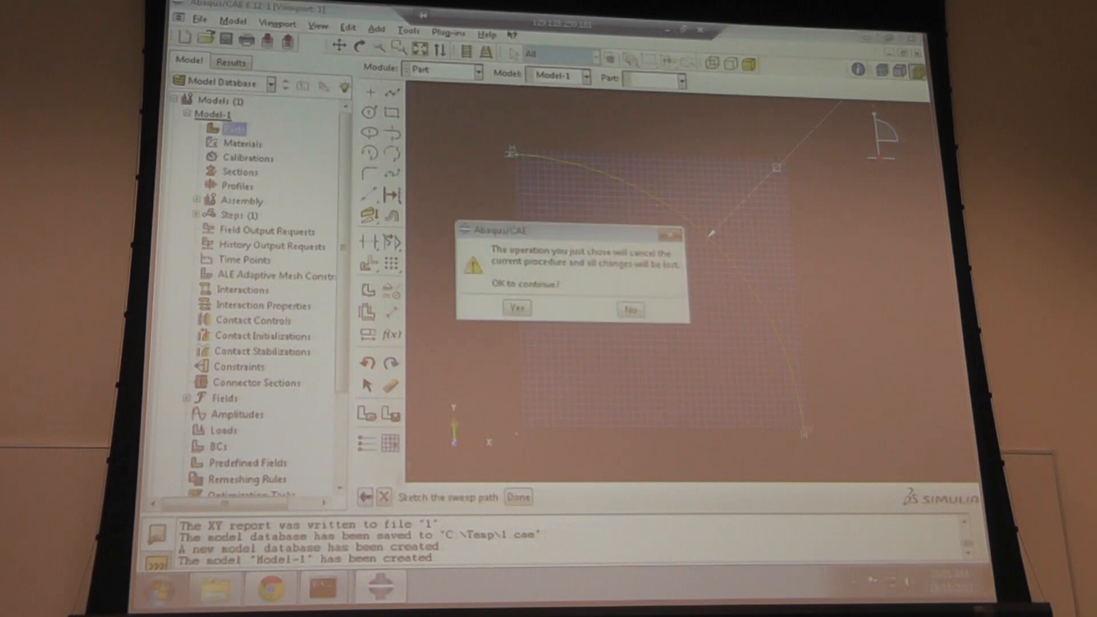
- Discard the filleted sketch and restart the shell sweep part at approximate size 1000
left_click(517, 308)
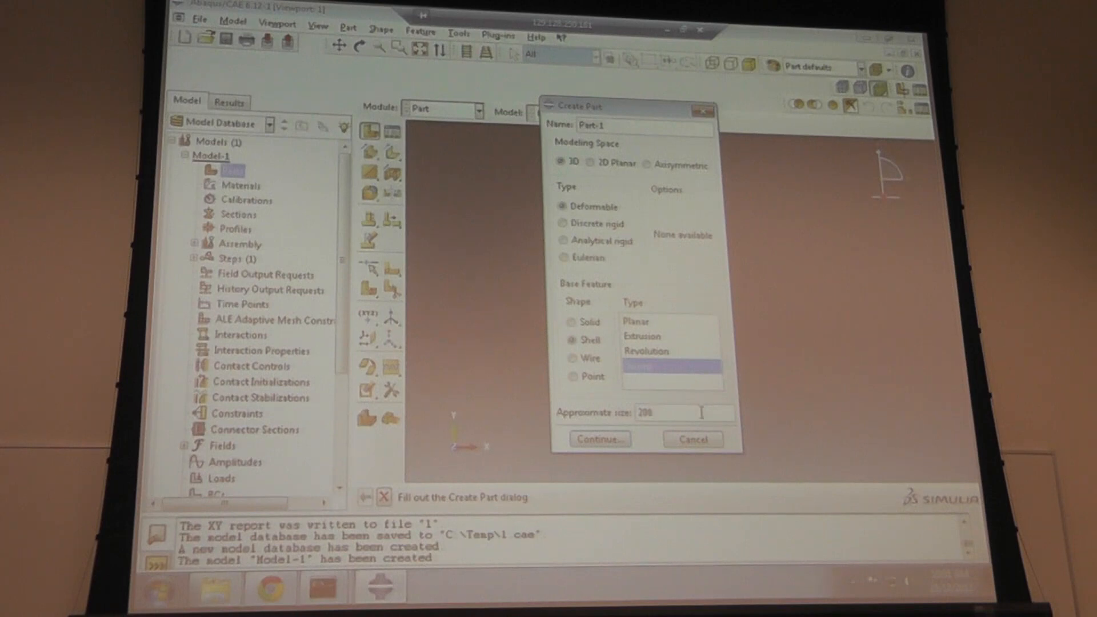
triple_click(644, 412)
type("1000")
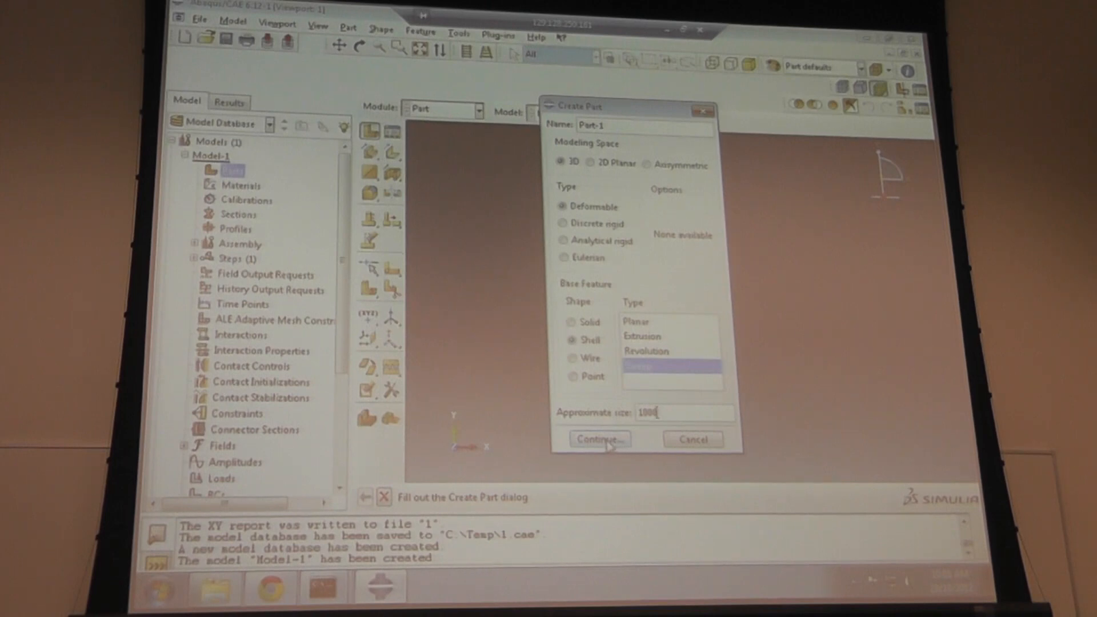
left_click(599, 439)
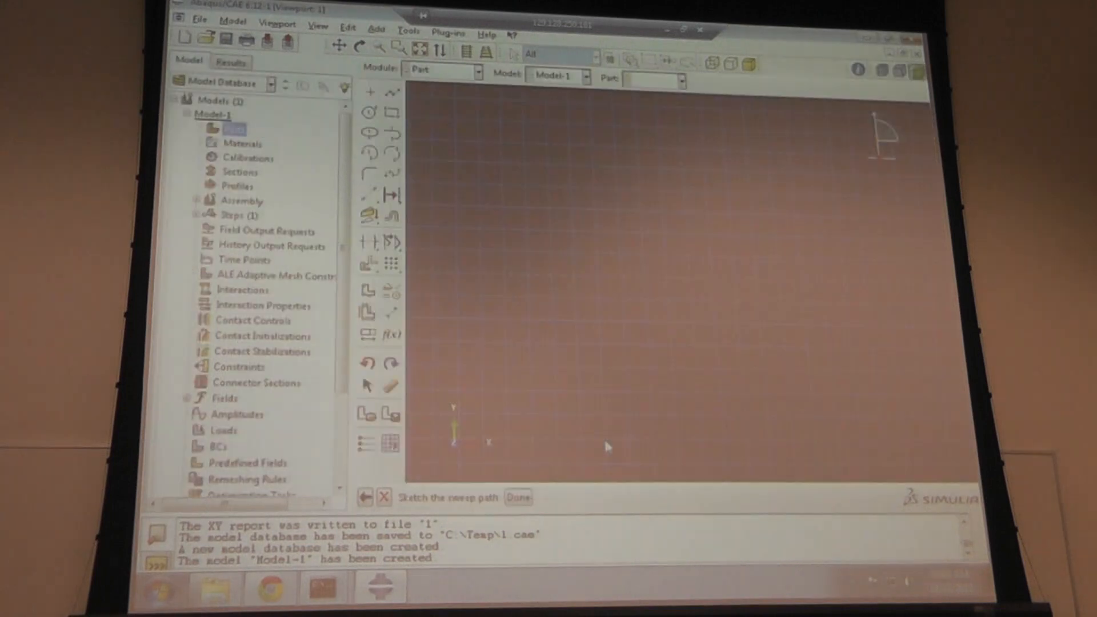
mouse_move(616, 352)
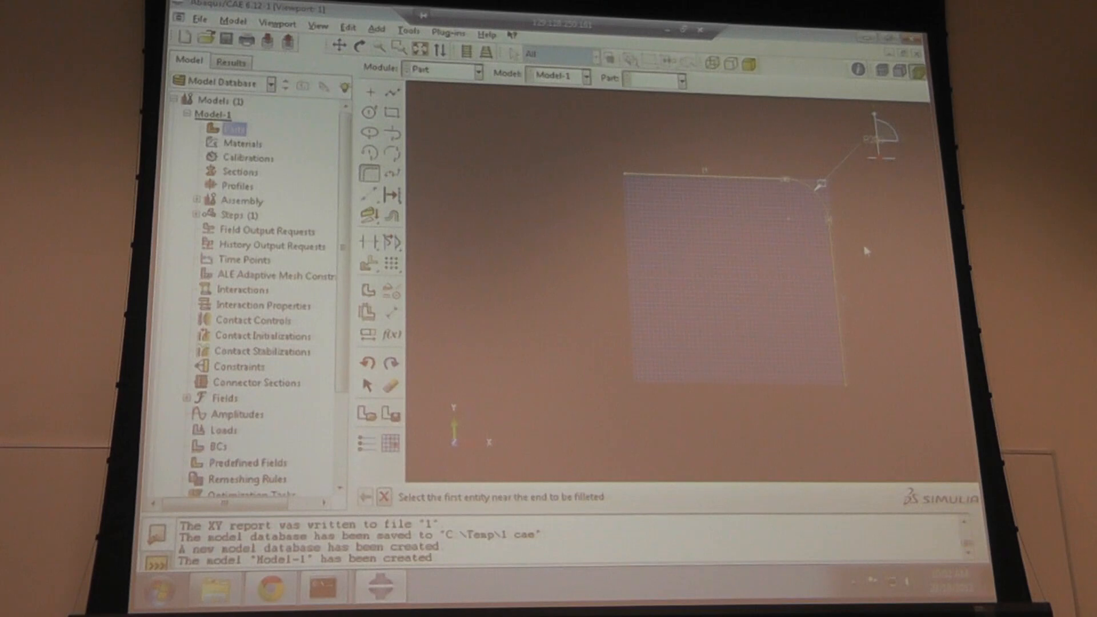
mouse_move(875, 250)
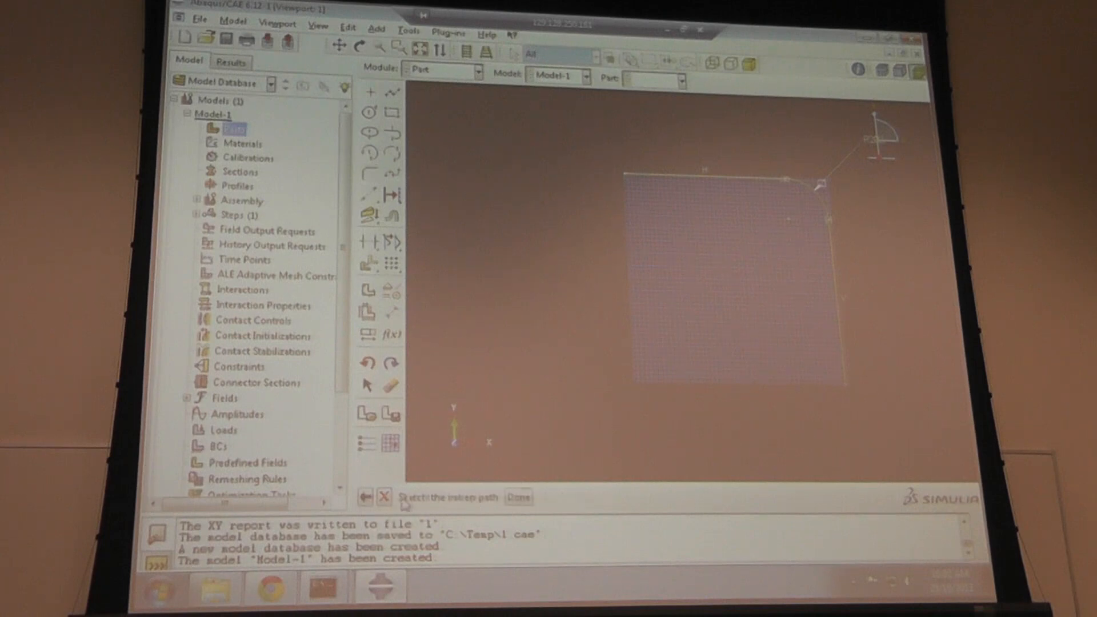
- Finish the sweep path and sketch a circle with perimeter point 100
left_click(519, 498)
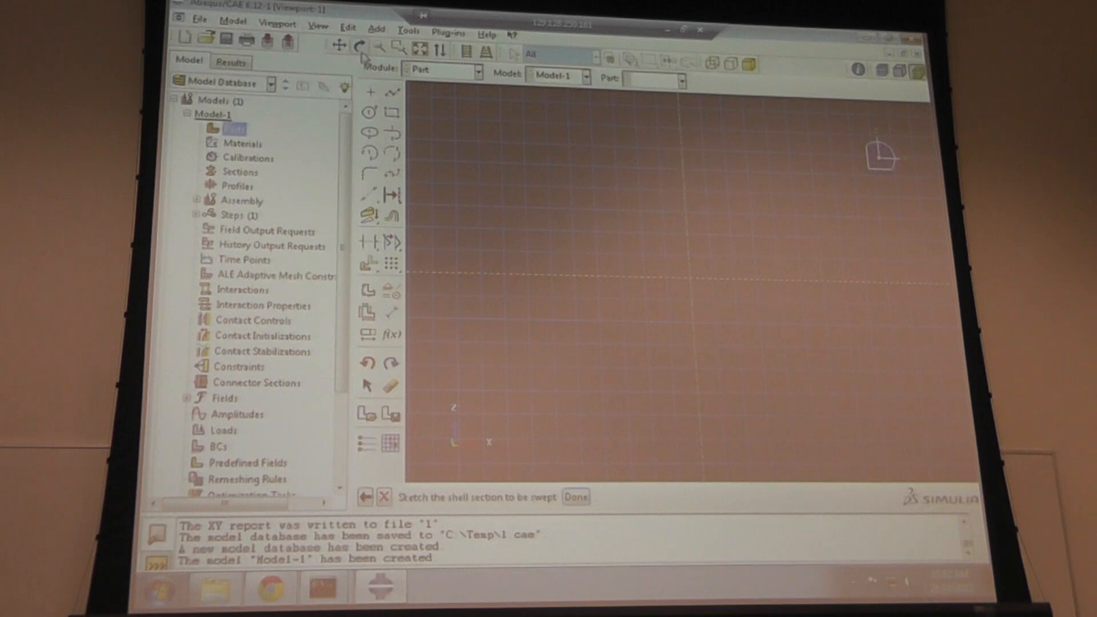
left_click(371, 112)
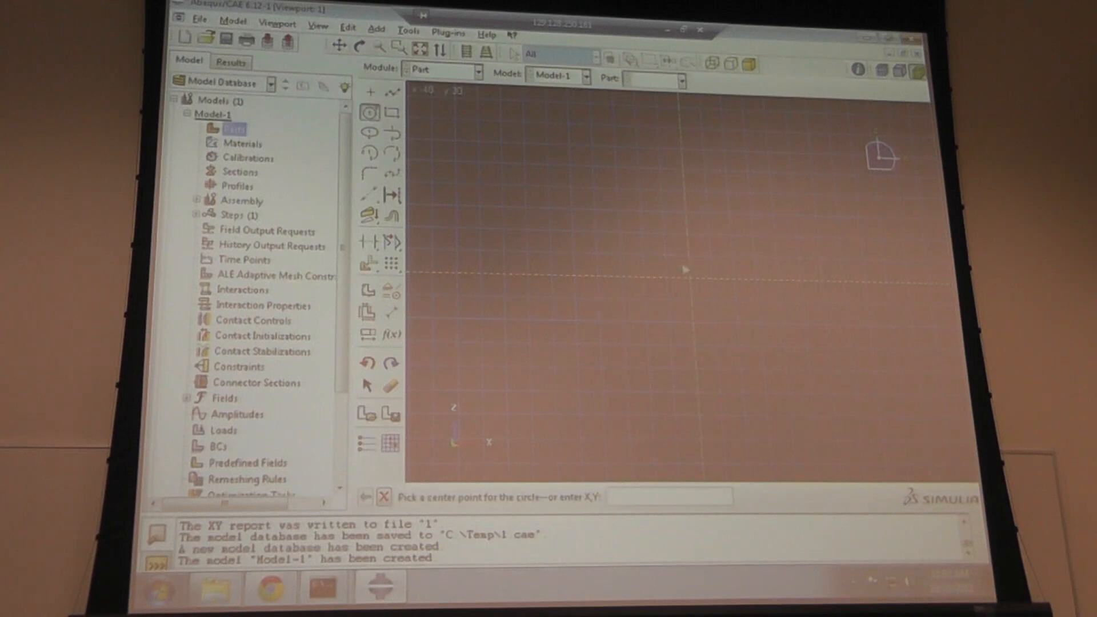
left_click(686, 269)
type("2")
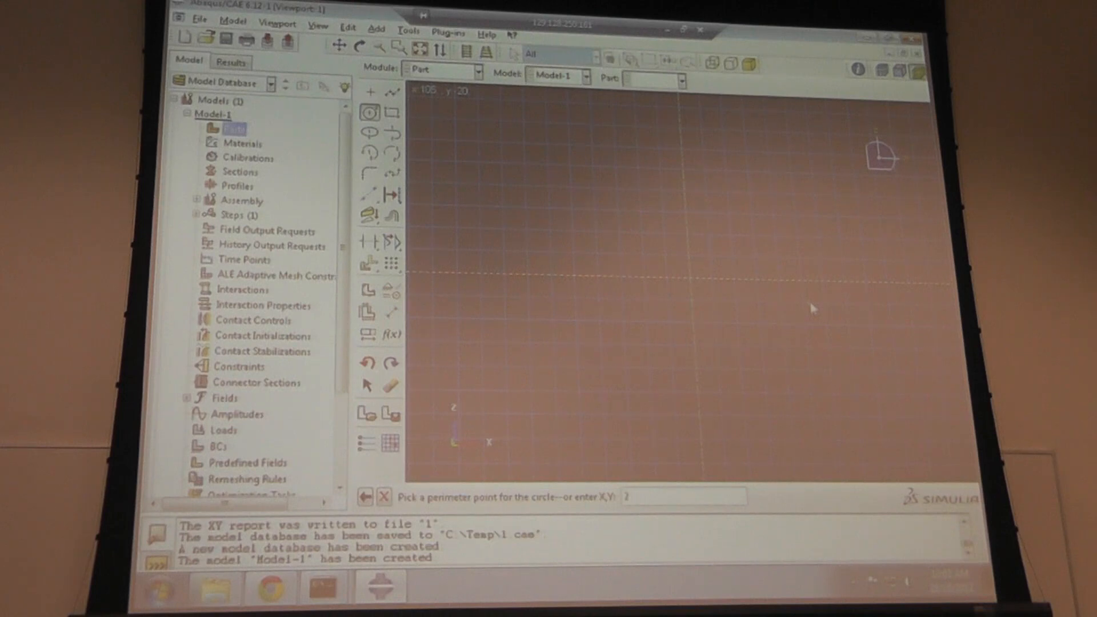
type("100")
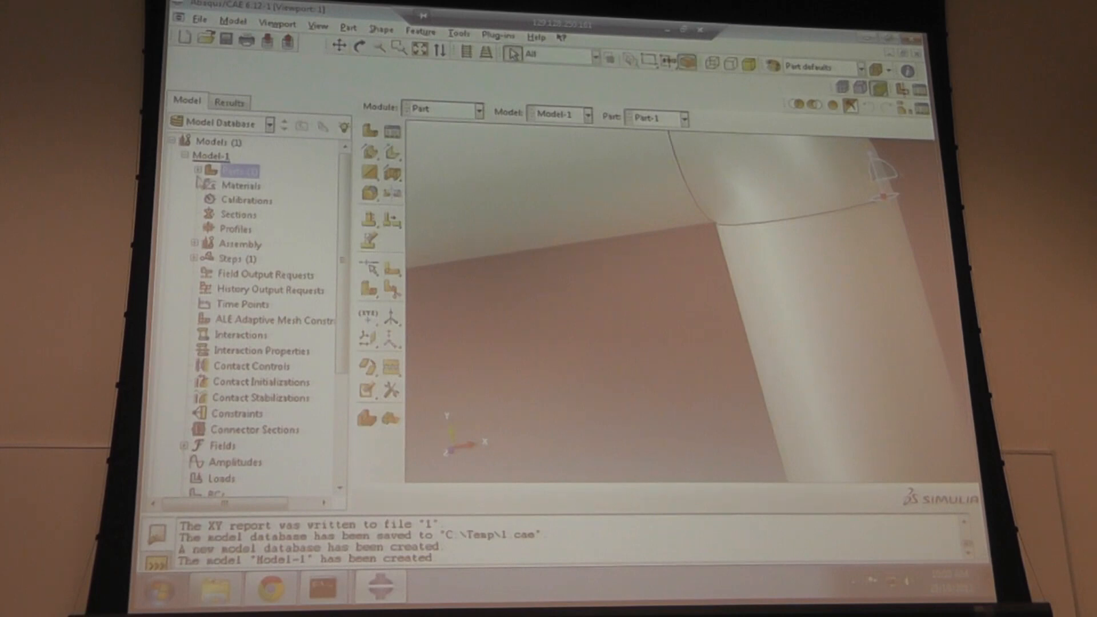
- Expand Parts, Part-1 and its Features in the Model tree
left_click(196, 170)
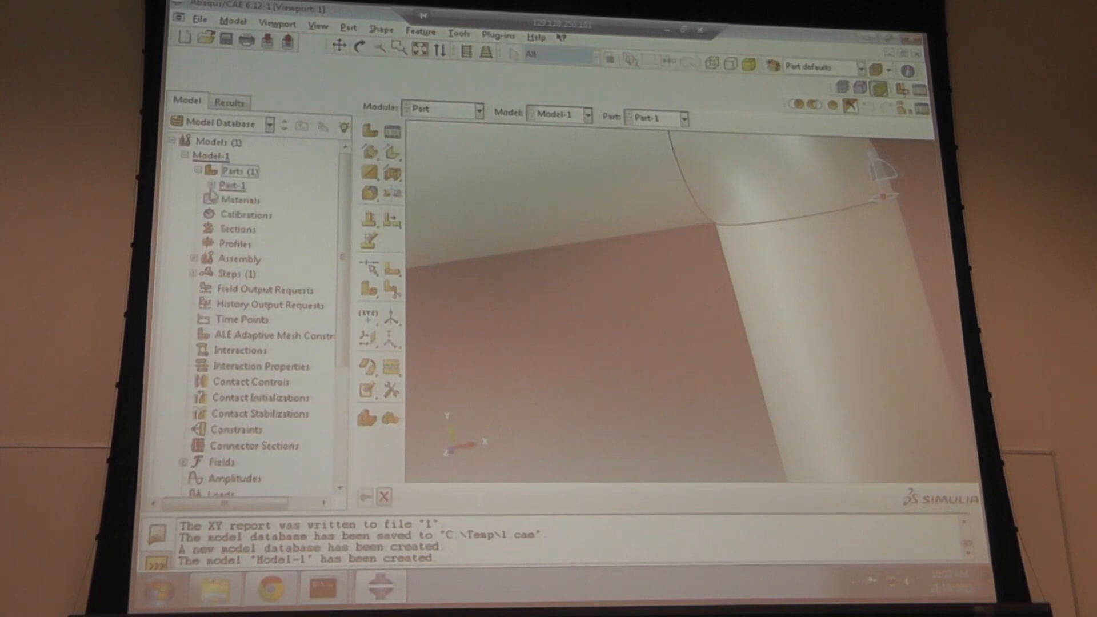
left_click(217, 185)
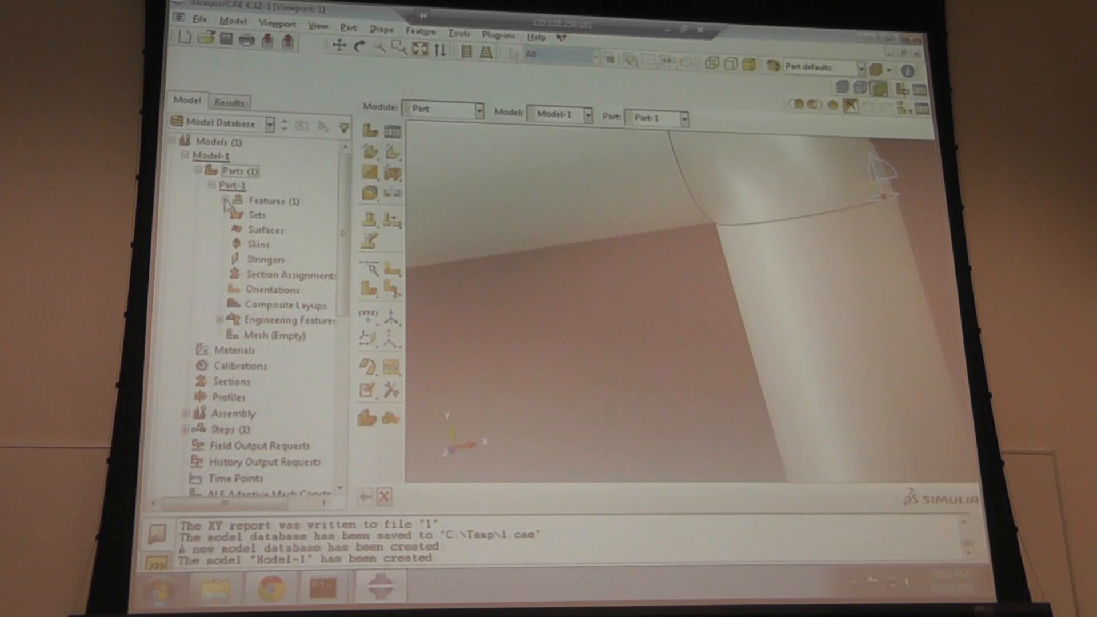
left_click(218, 200)
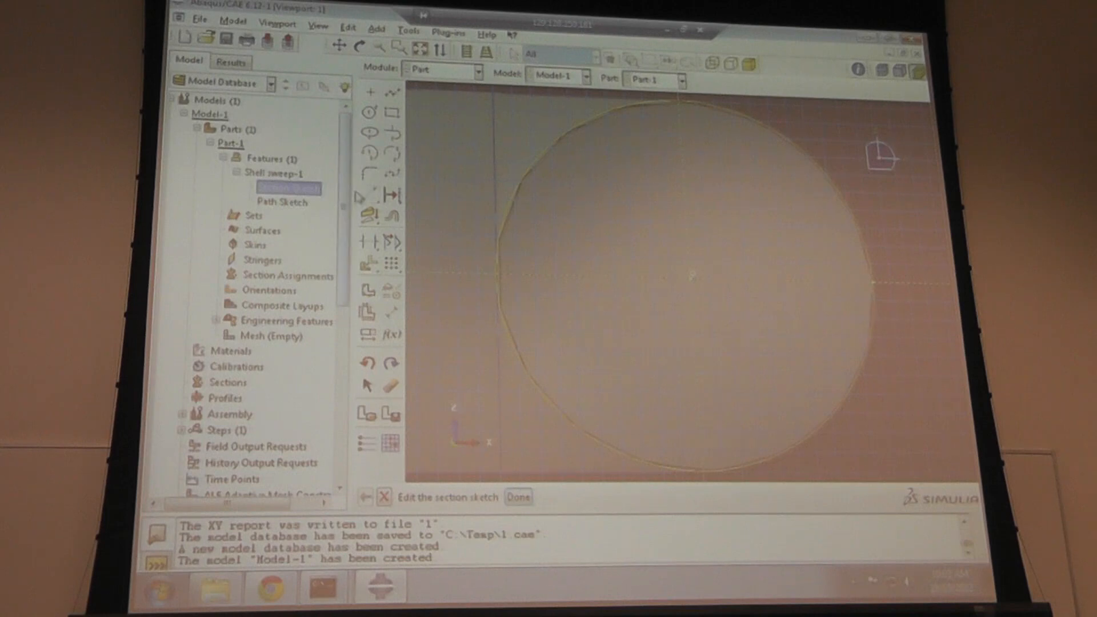
- Delete the old section circle, redraw it at the origin with perimeter point 100, and dismiss the warning
left_click(390, 386)
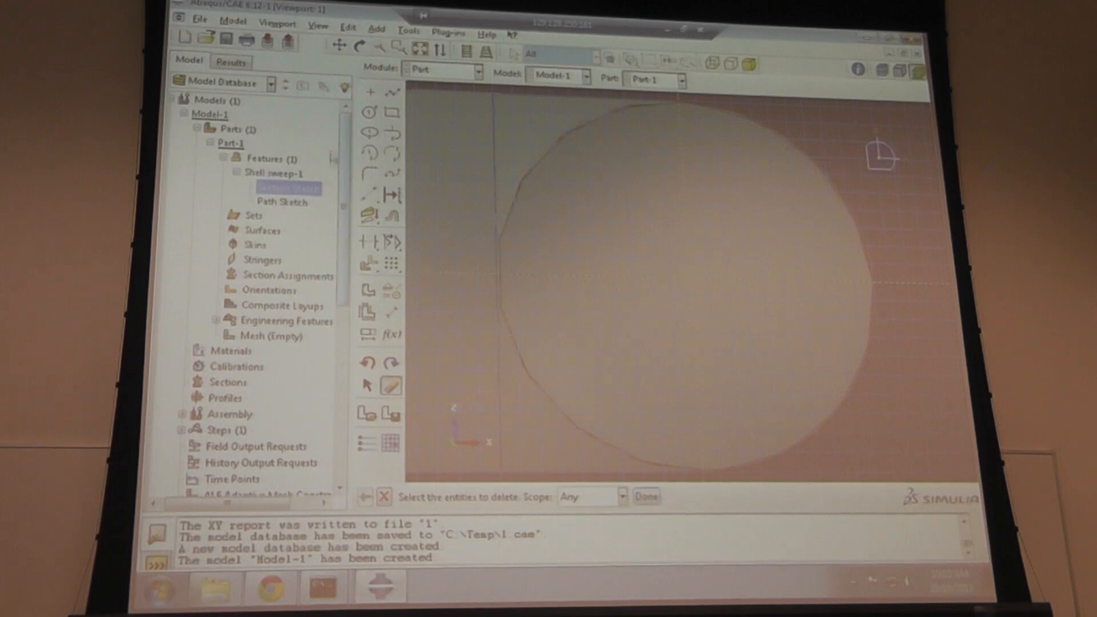
left_click(369, 112)
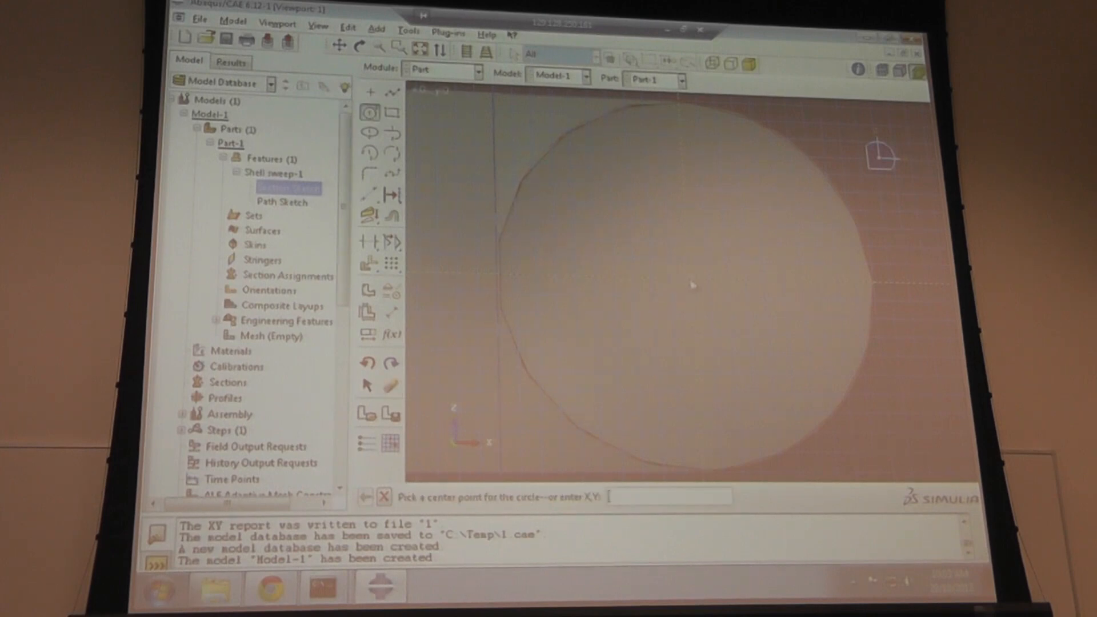
left_click(693, 283)
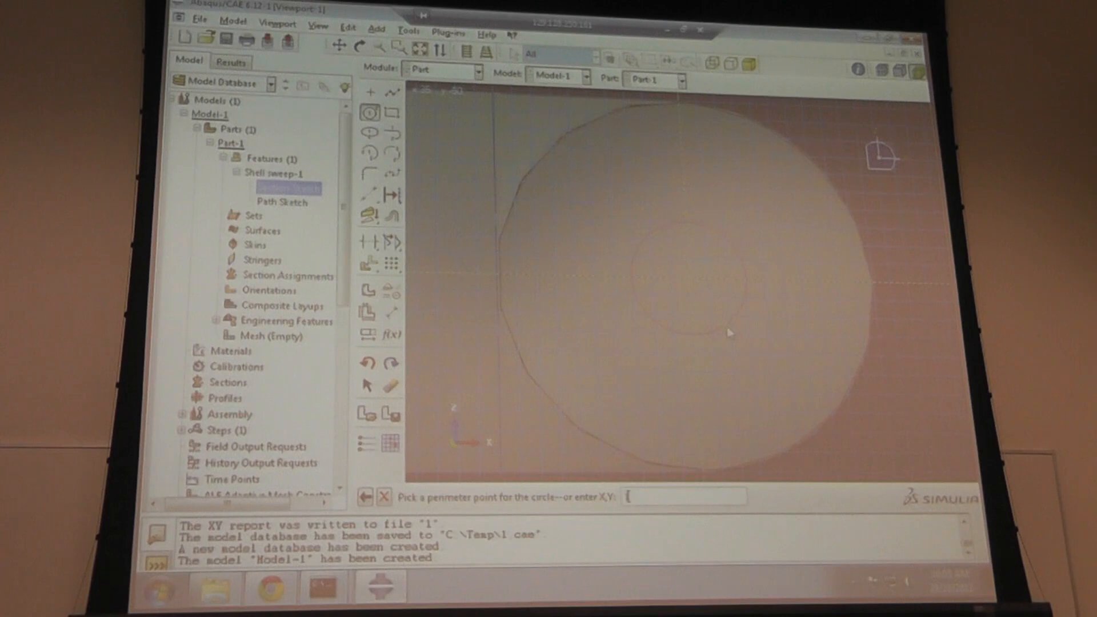
type("100,")
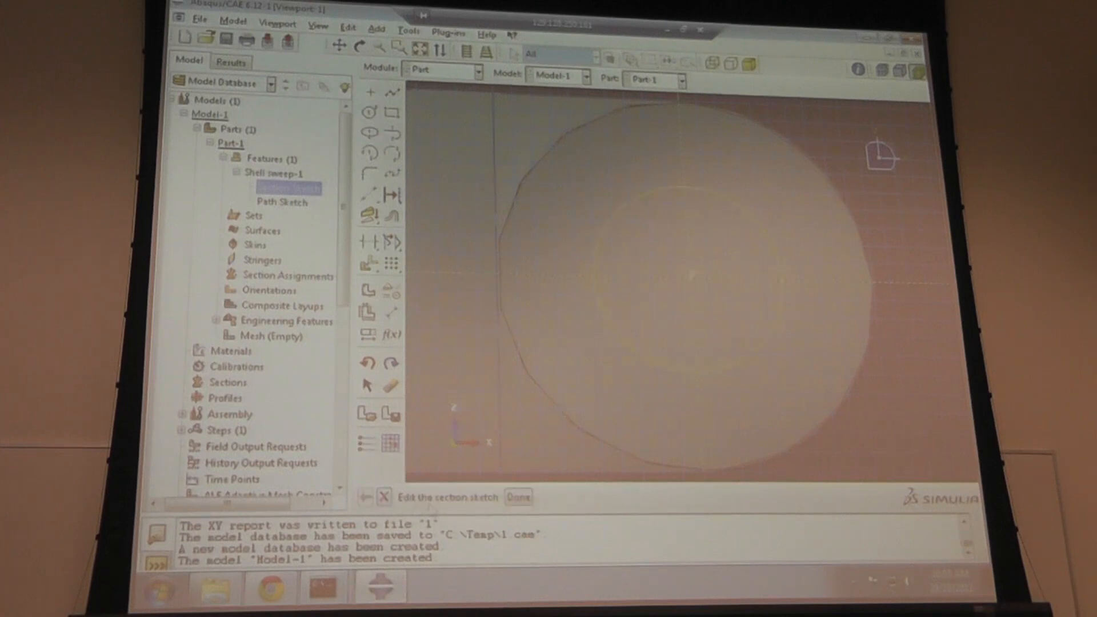
left_click(517, 497)
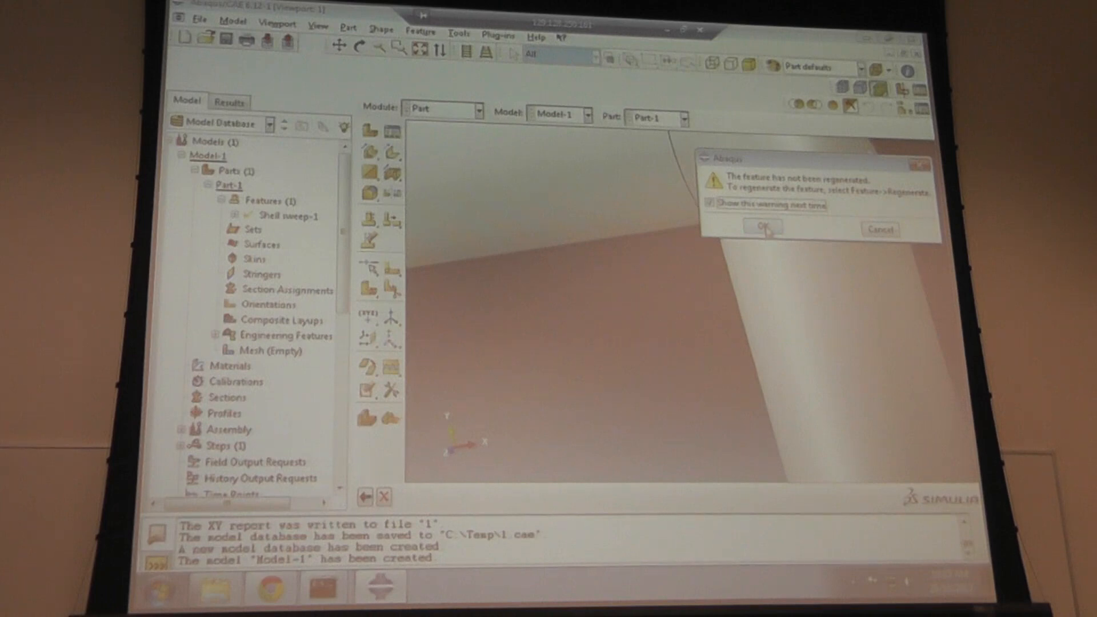
left_click(762, 228)
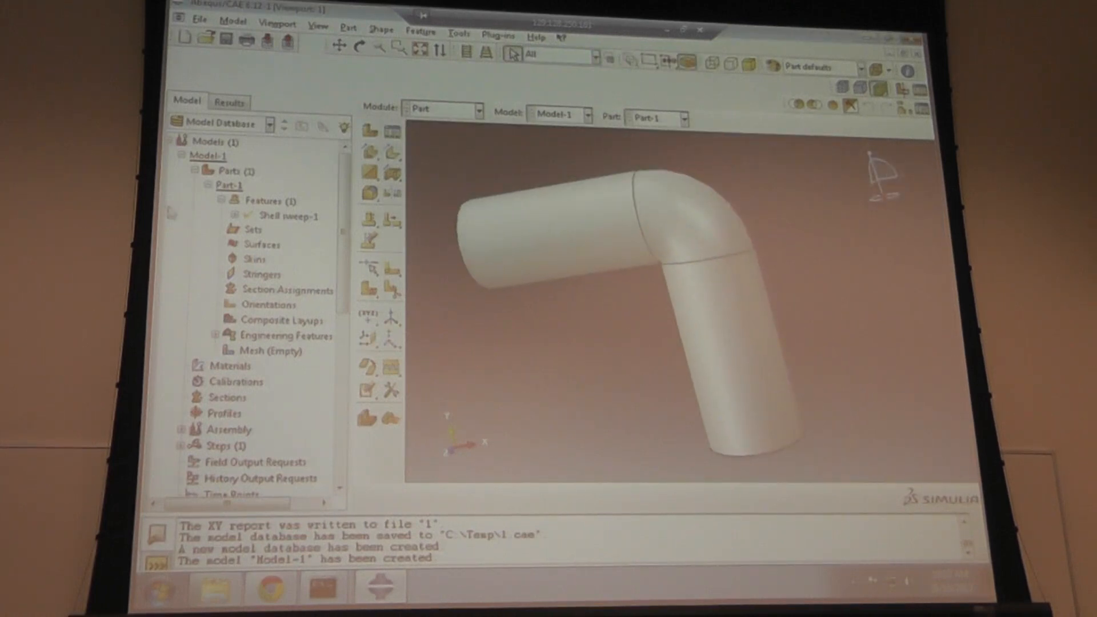
- Expand the Shell sweep-1 sketches and regenerate the part's features
left_click(233, 216)
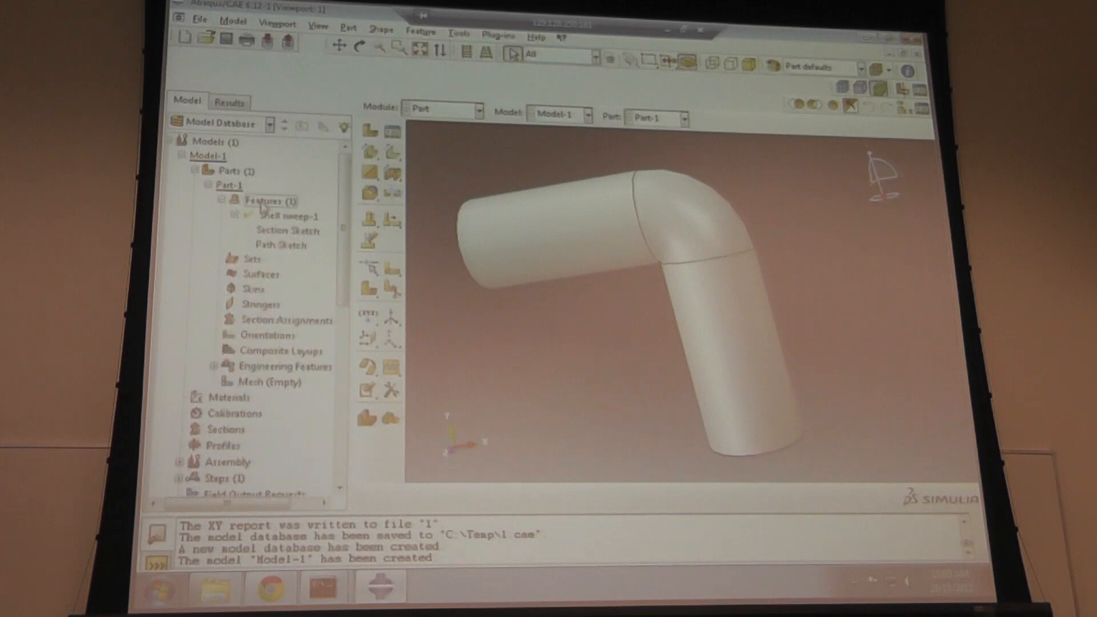
right_click(269, 200)
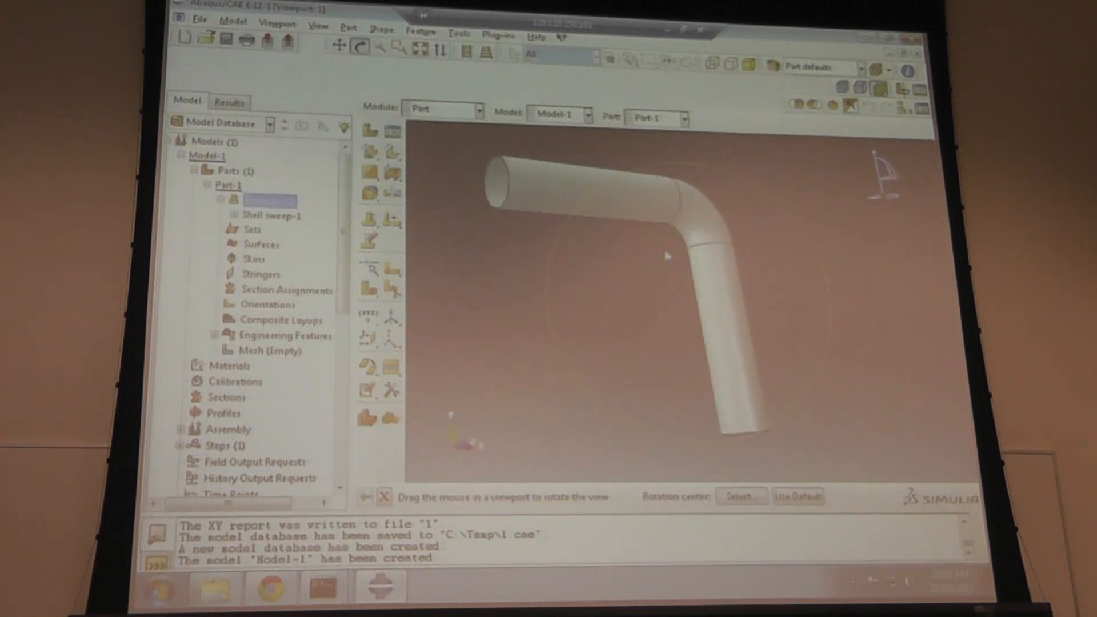
- Seed the pipe part with a global size of 42
left_click(442, 108)
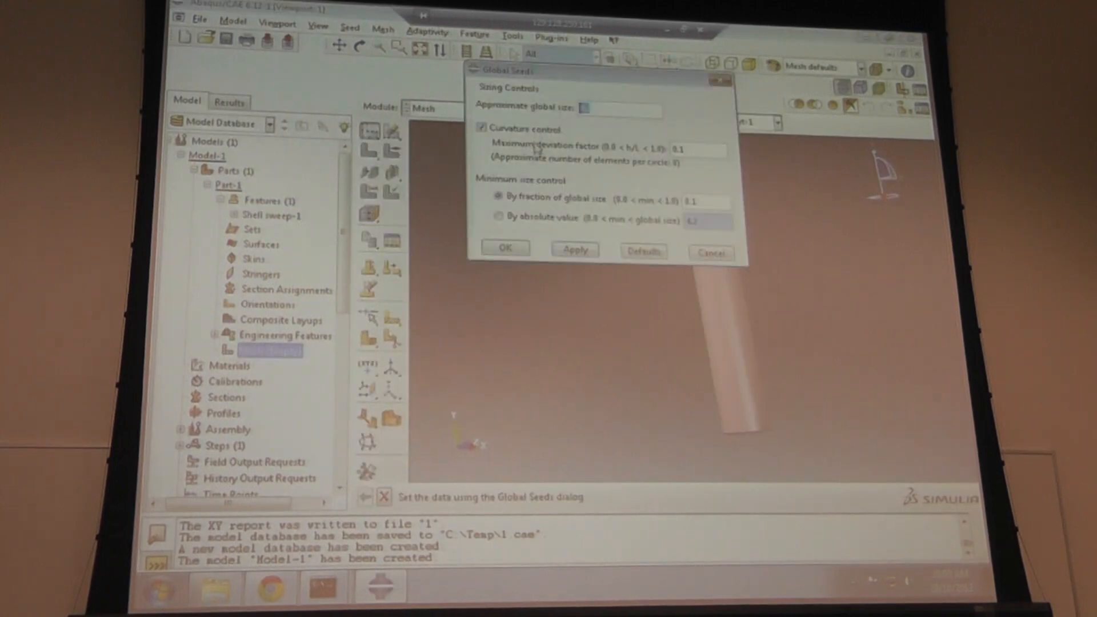
left_click(574, 249)
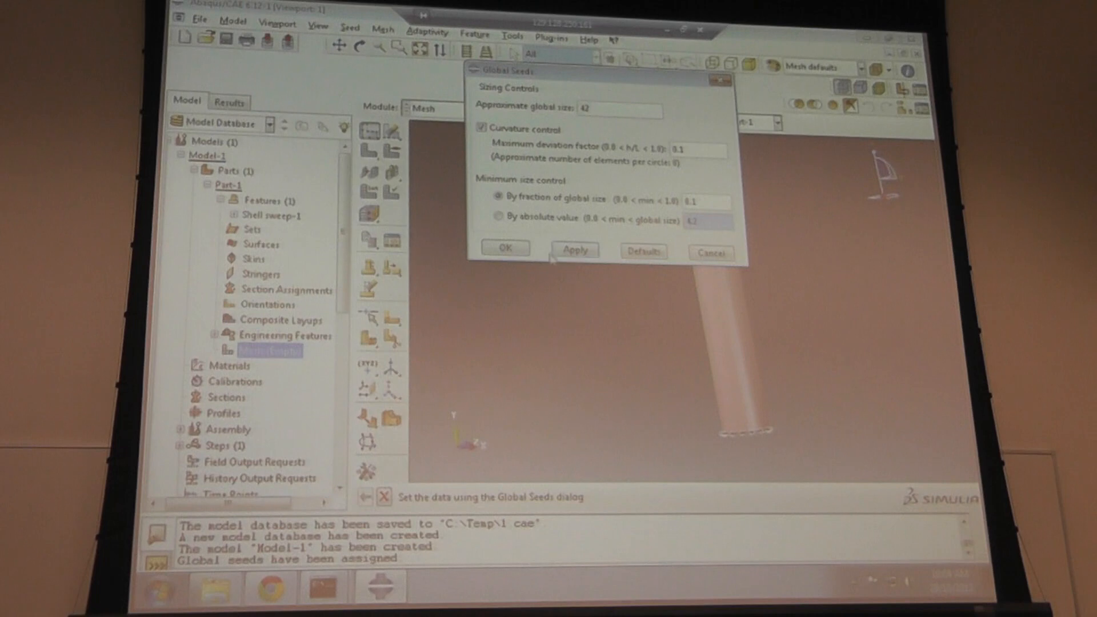
left_click(505, 249)
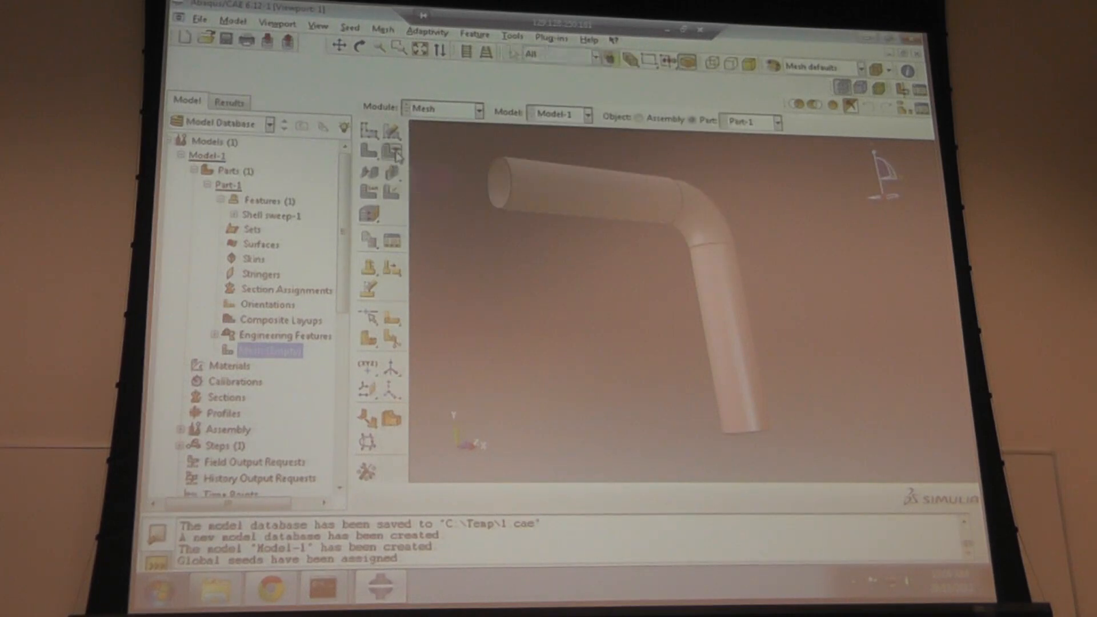
- Assign quad sweep mesh controls to the whole pipe
left_click(374, 156)
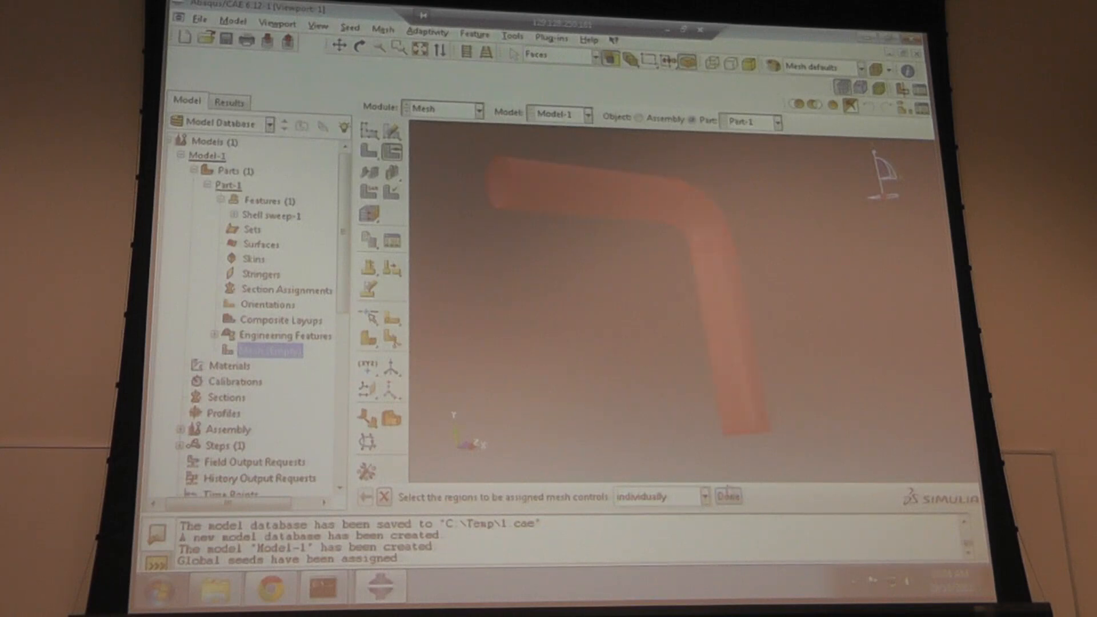
left_click(728, 497)
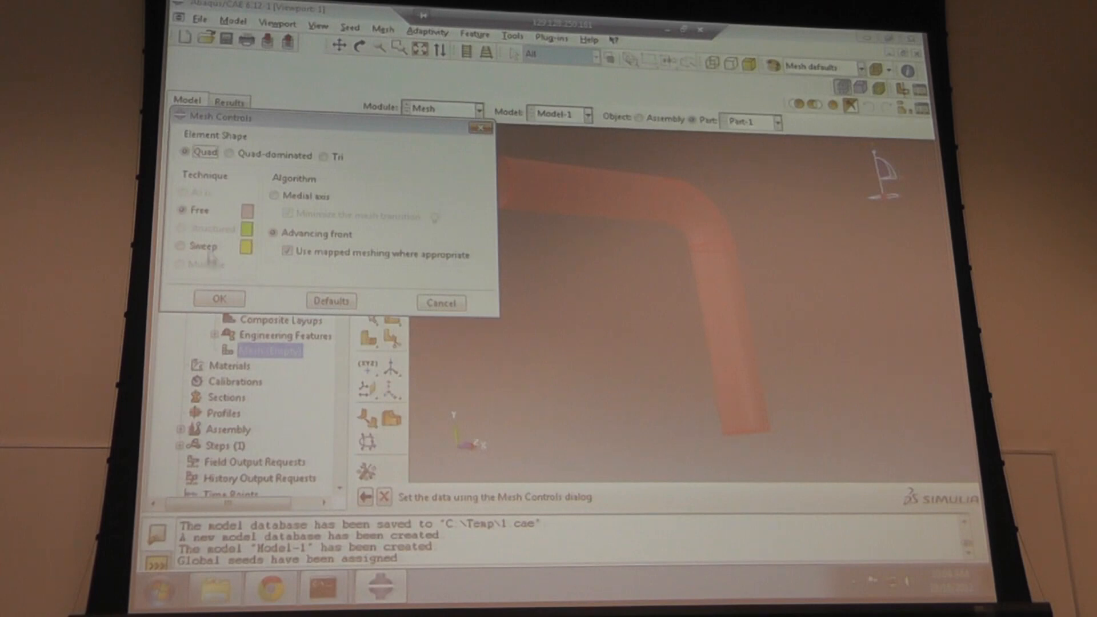
left_click(187, 246)
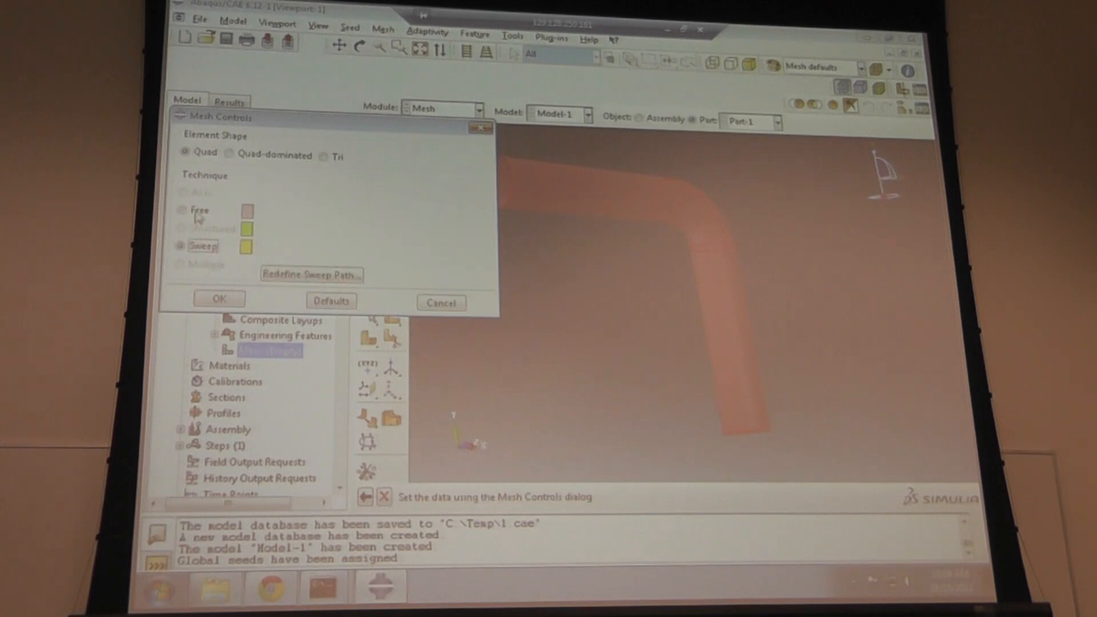
left_click(218, 298)
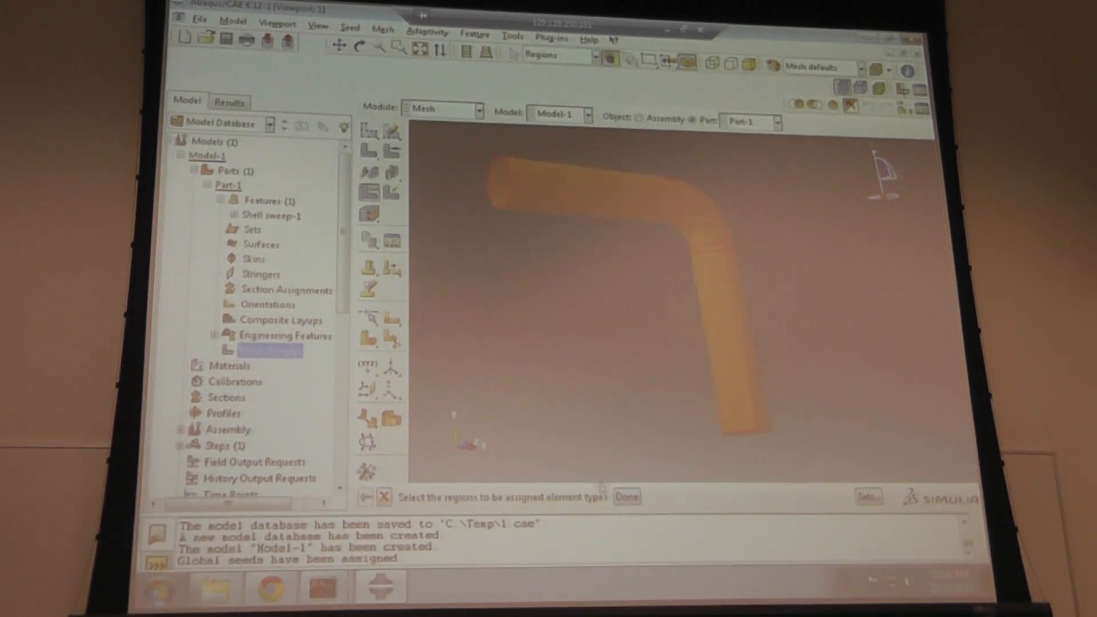
- Assign S4R shell elements to the pipe and mesh the part
left_click(627, 497)
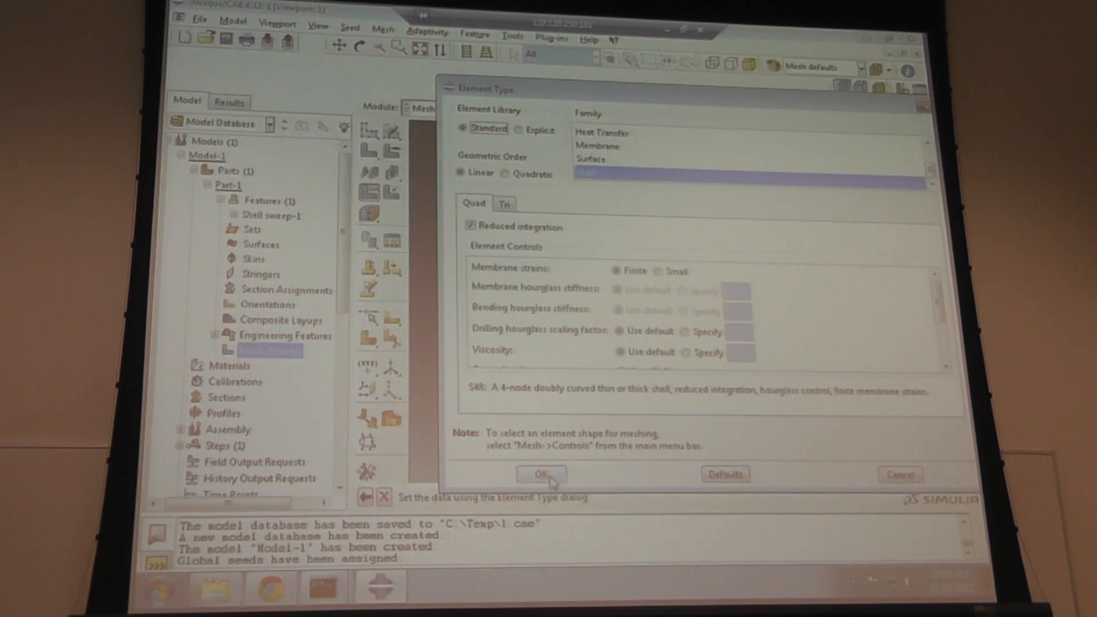
left_click(541, 474)
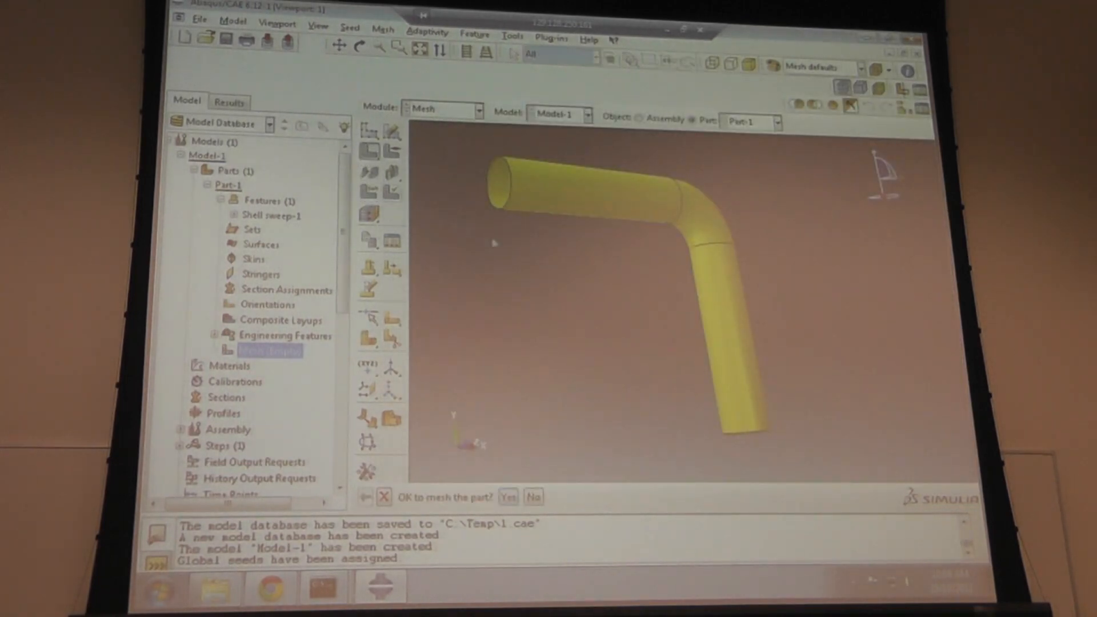
left_click(509, 496)
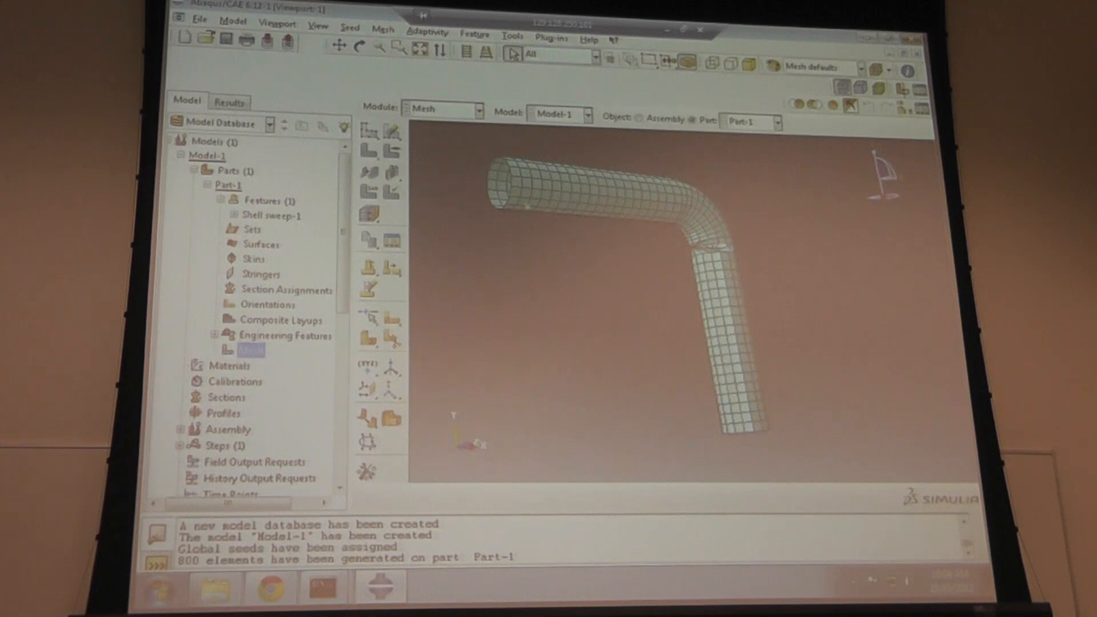
- Reapply sweep mesh controls, delete the old mesh, and remesh into 816 elements
left_click(359, 46)
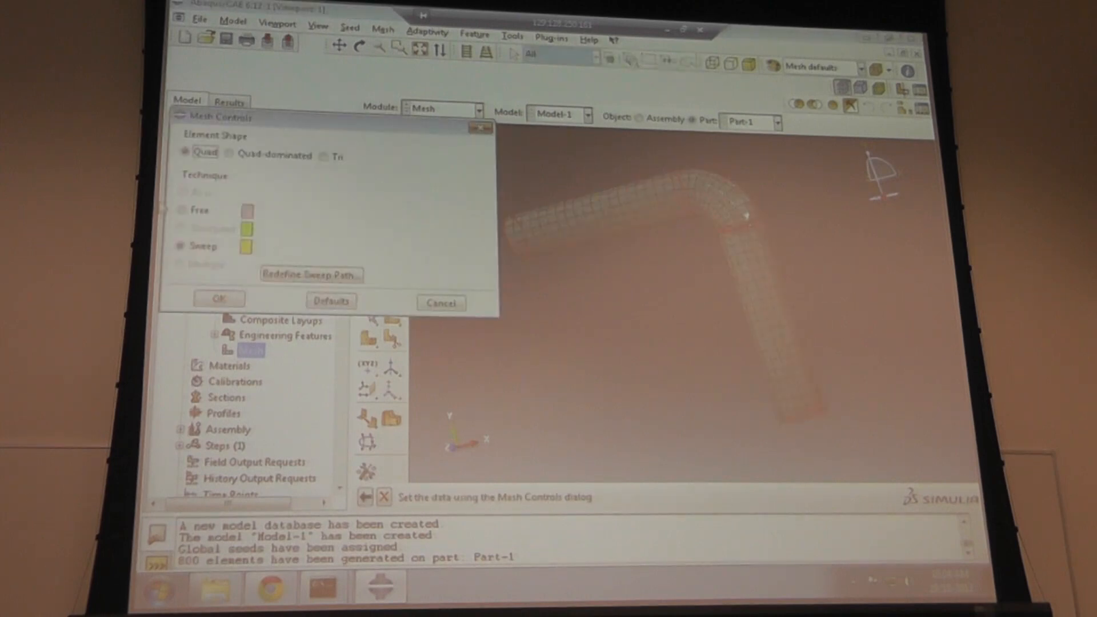
left_click(218, 299)
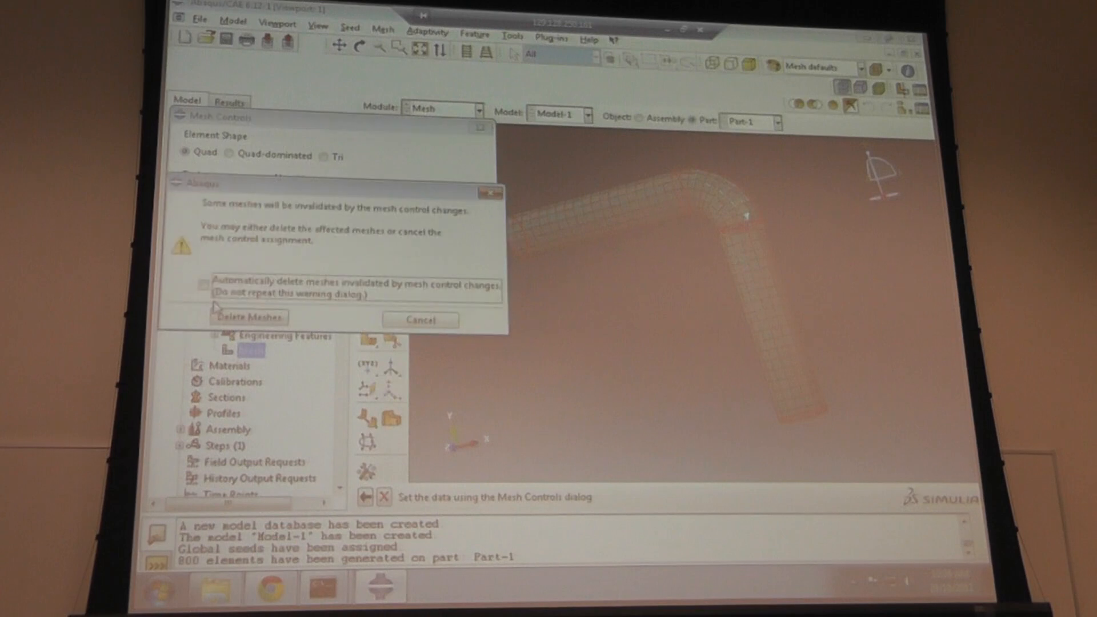
left_click(249, 317)
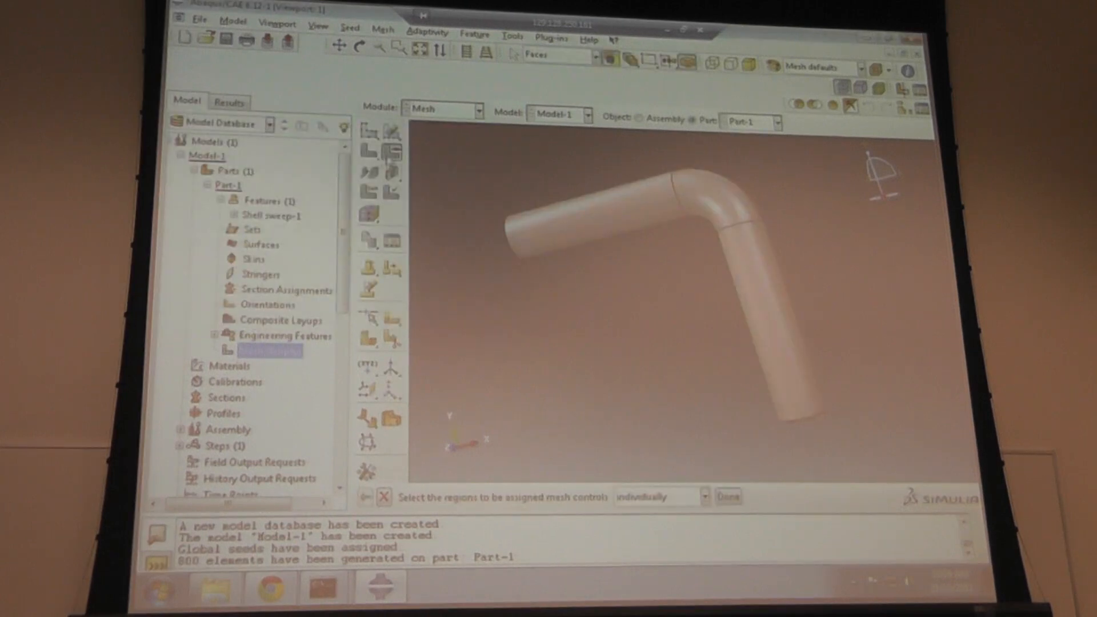
left_click(727, 497)
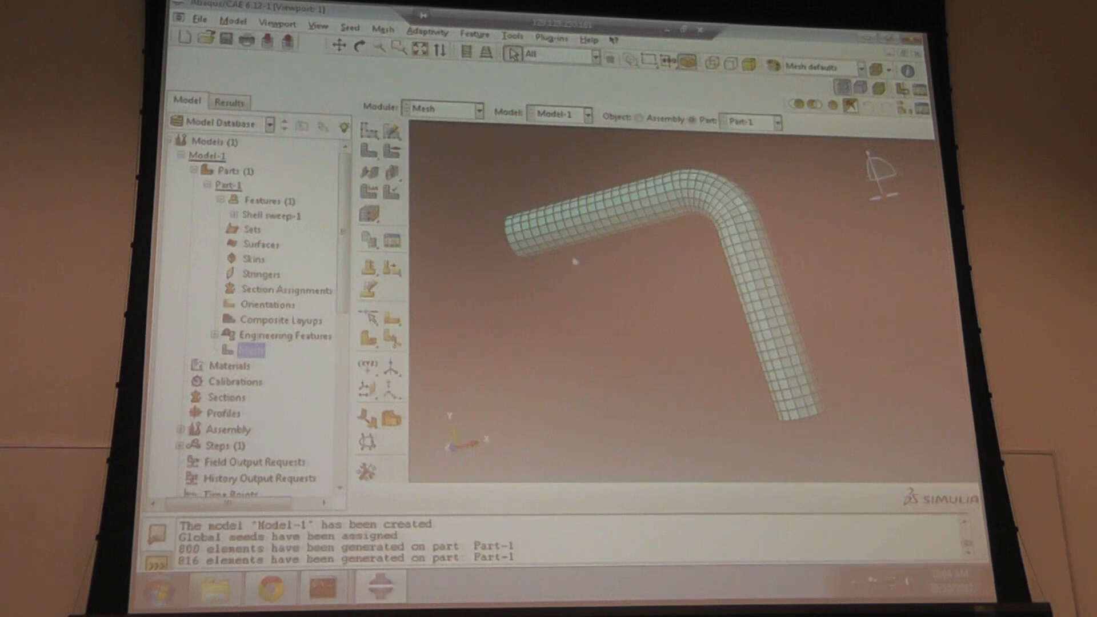
- Reopen the Global Seeds dialog for the meshed pipe
left_click(358, 47)
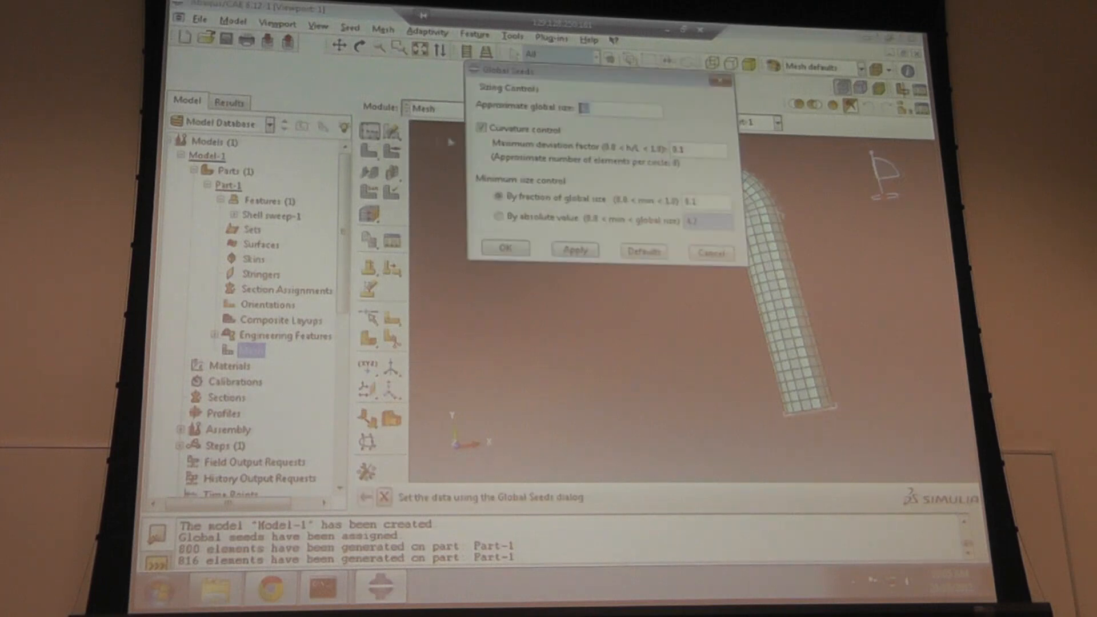
- Apply the new global seed size and mesh the whole elbow pipe into 3296 elements
type("10")
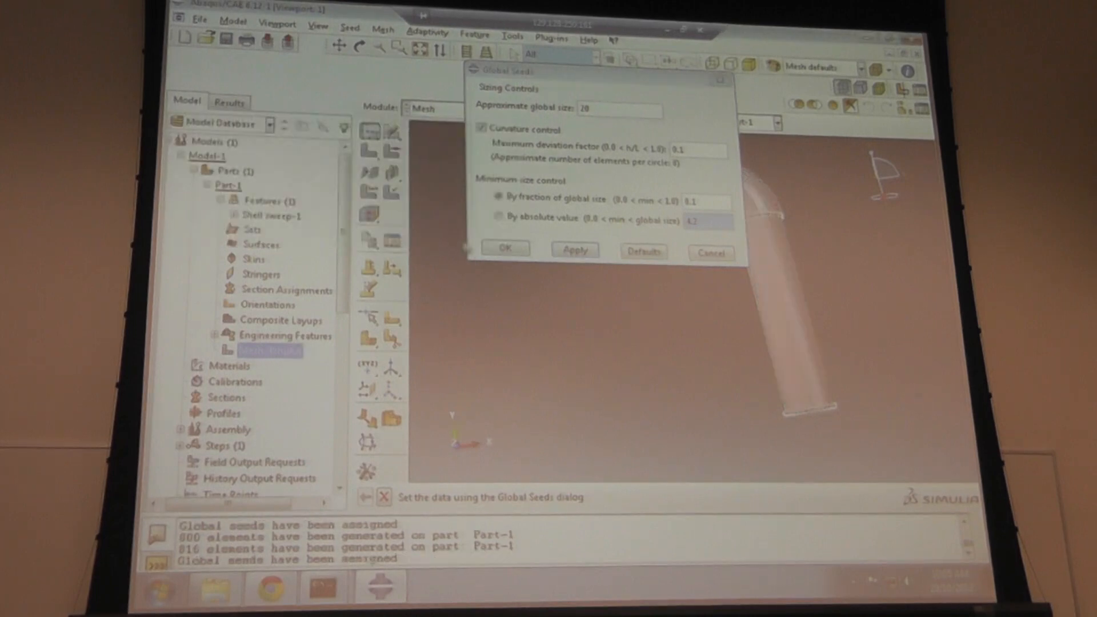
left_click(505, 249)
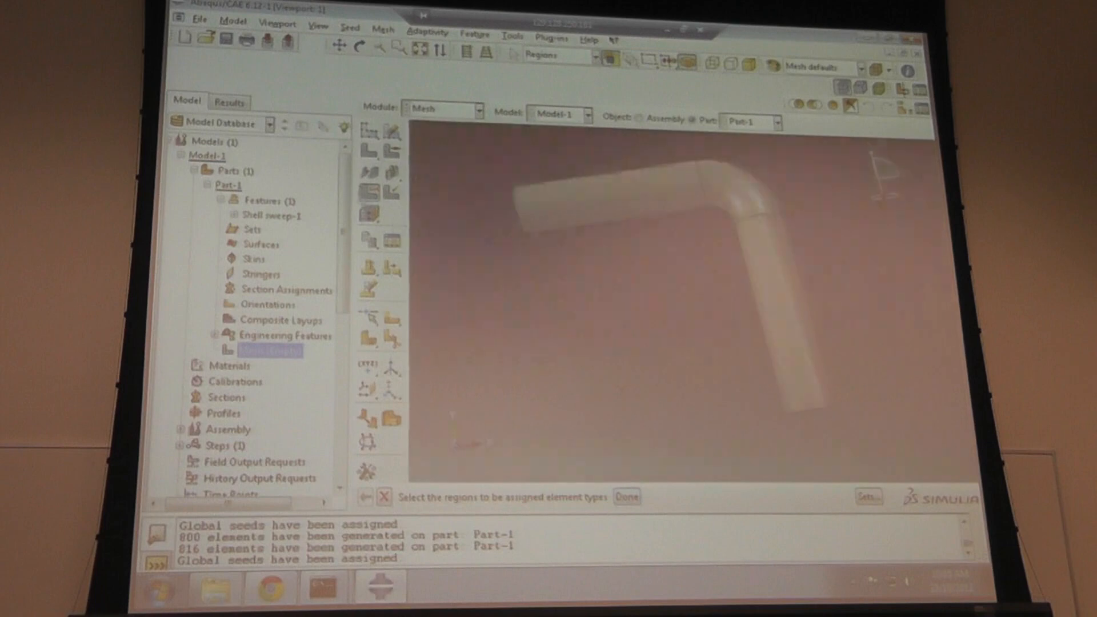
left_click(627, 498)
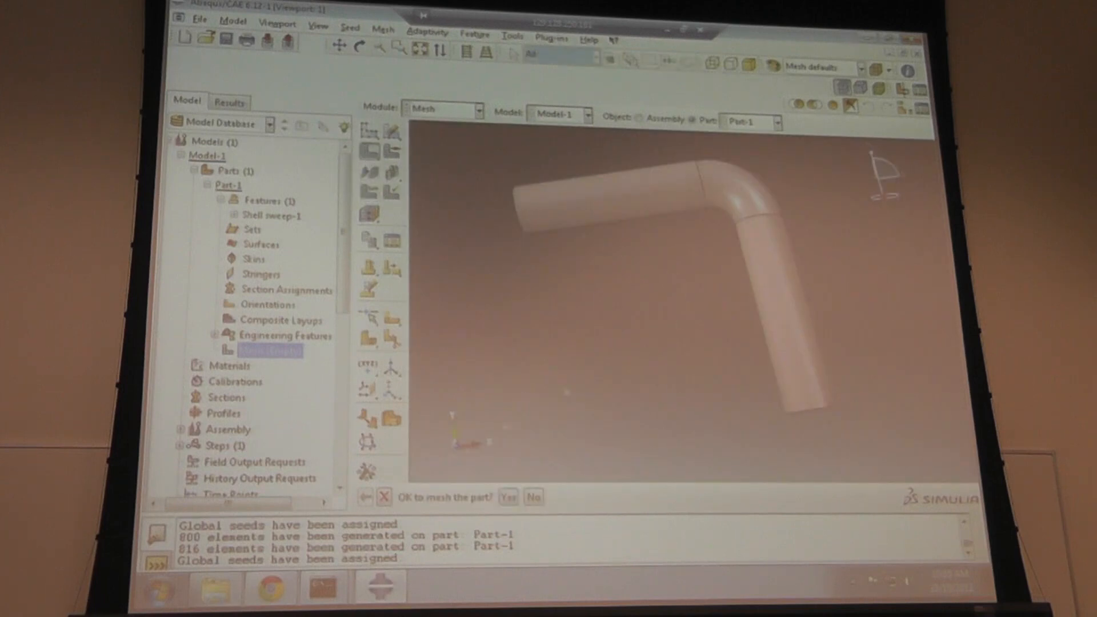
left_click(509, 497)
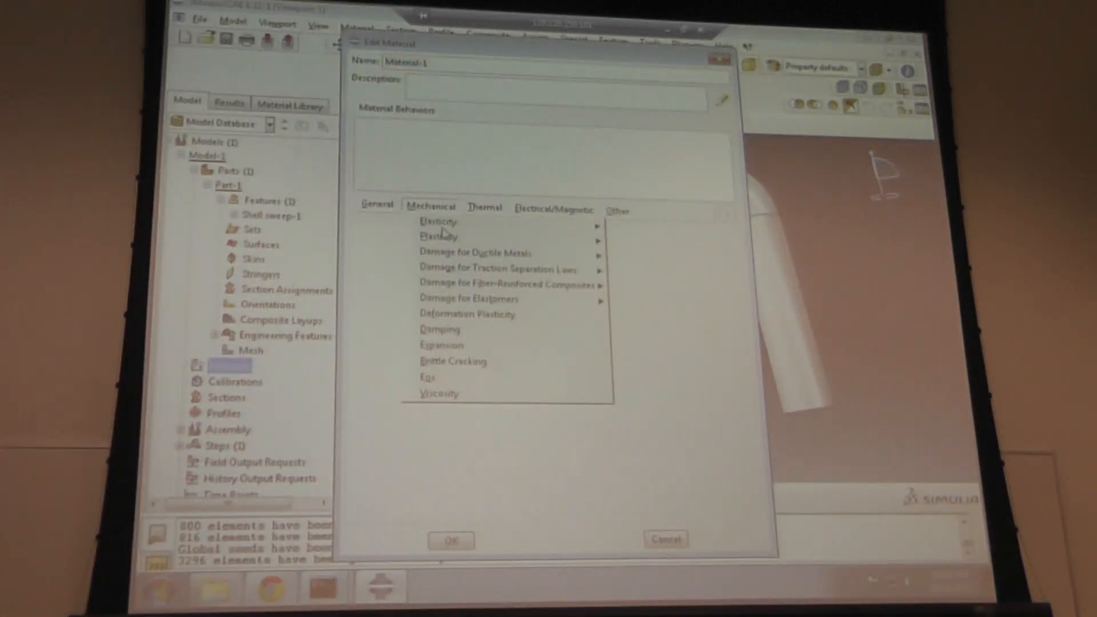
- Give Material-1 elastic behaviour with modulus 2800 and Poisson's ratio 0.3
left_click(439, 222)
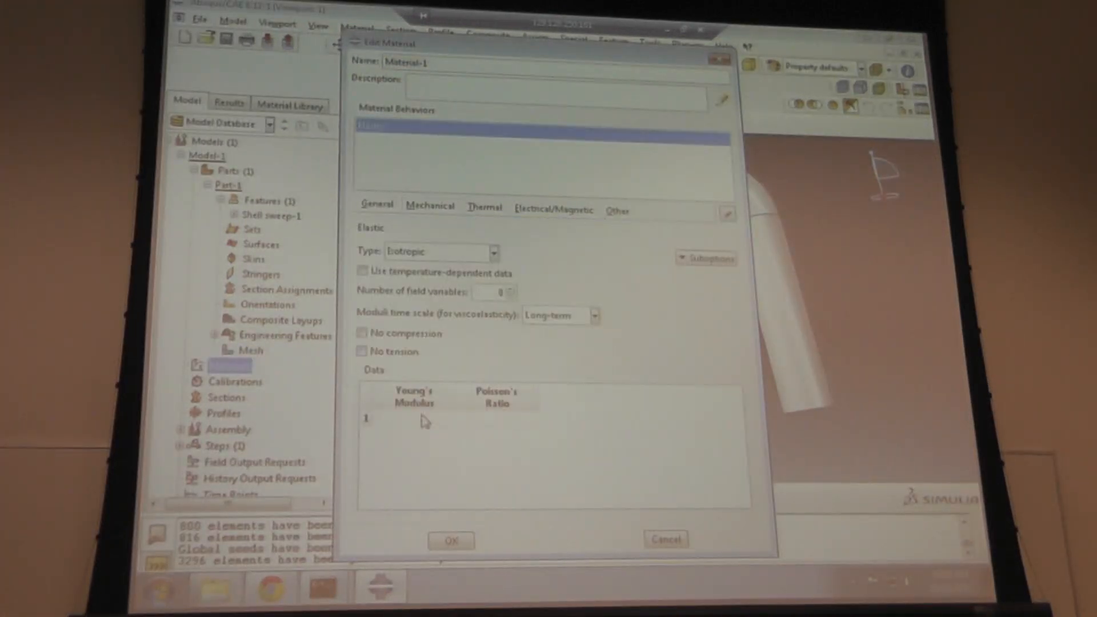
type("2800")
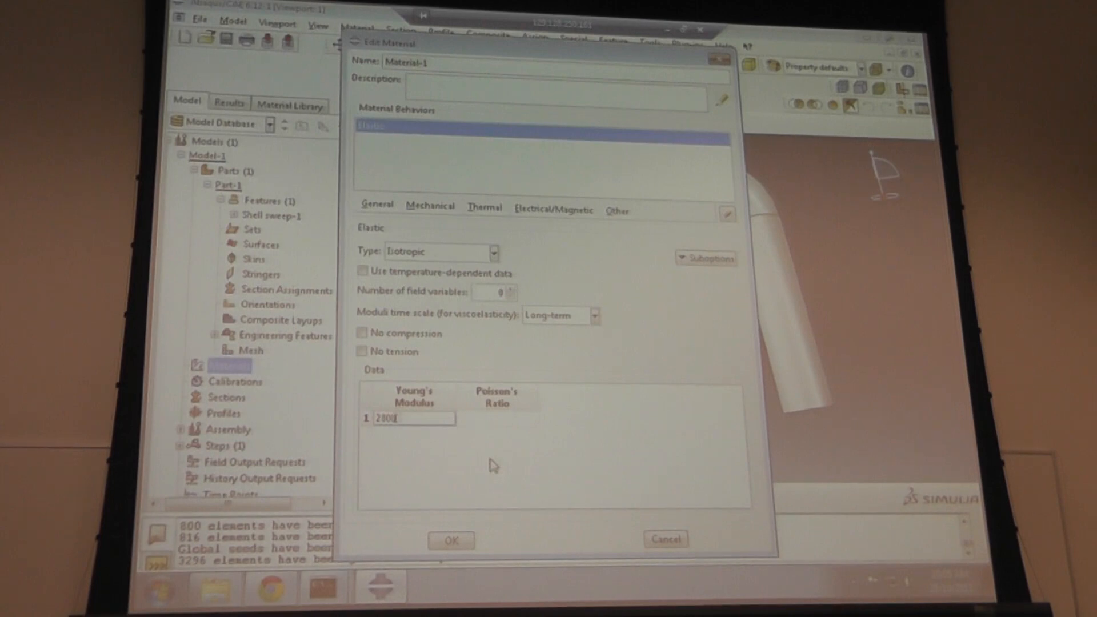
left_click(497, 418)
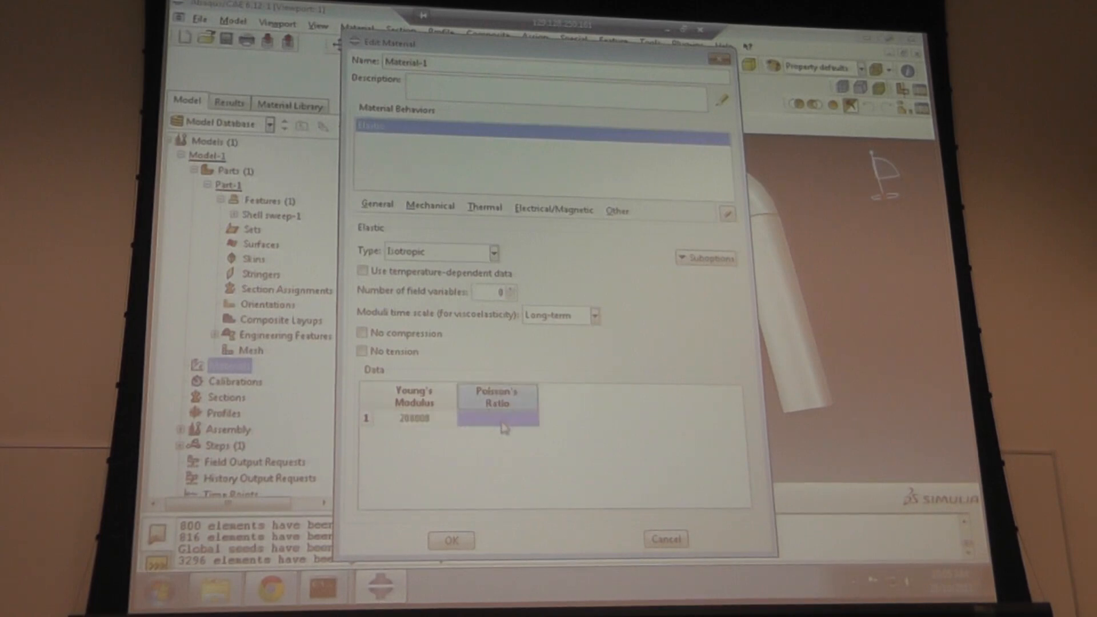
type("0.3")
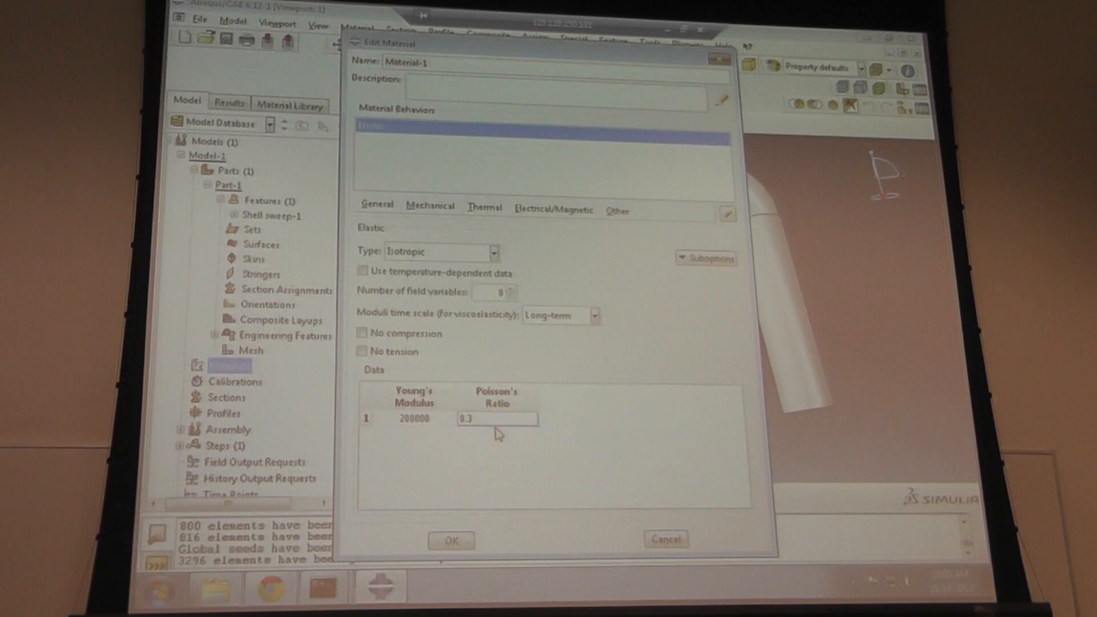
- Add plastic hardening rows 300/0 and 500/0.1 and confirm Material-1
left_click(430, 206)
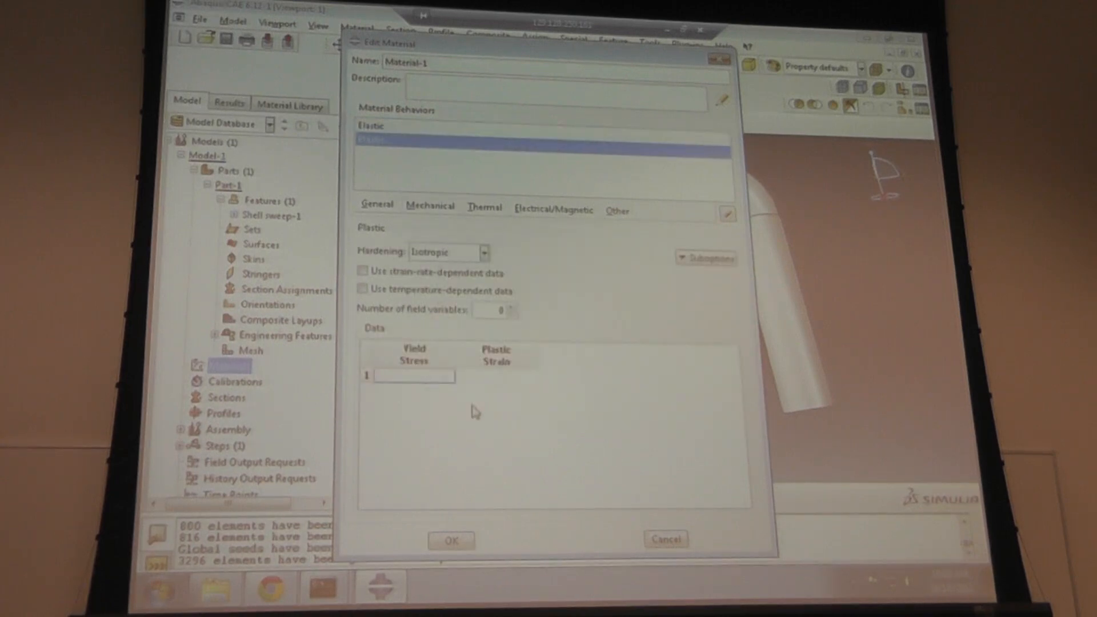
type("300")
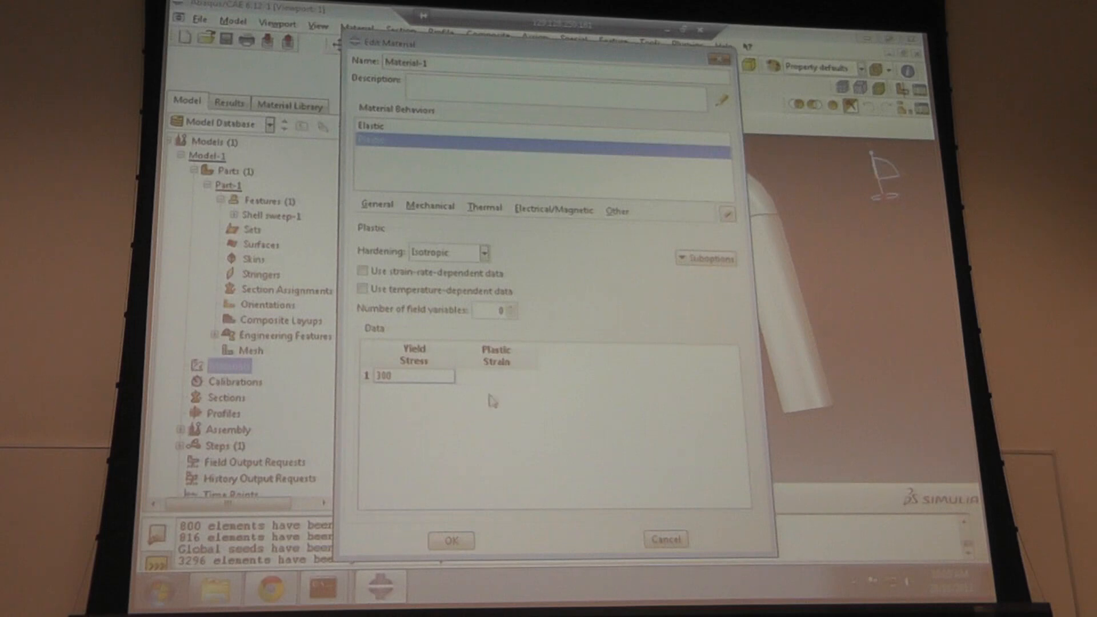
left_click(497, 377)
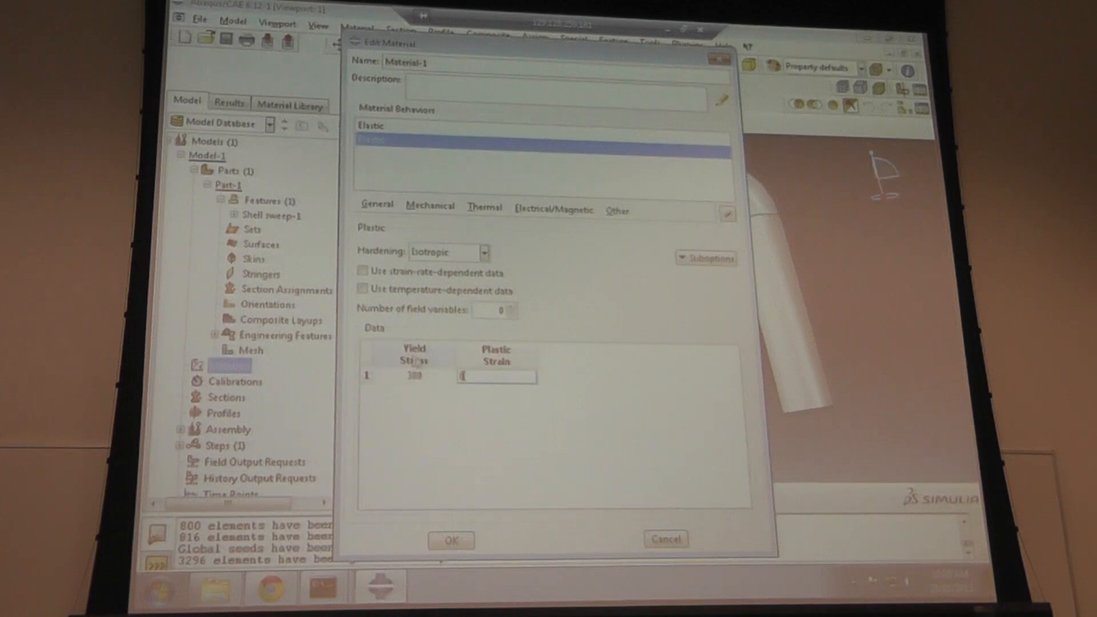
right_click(413, 376)
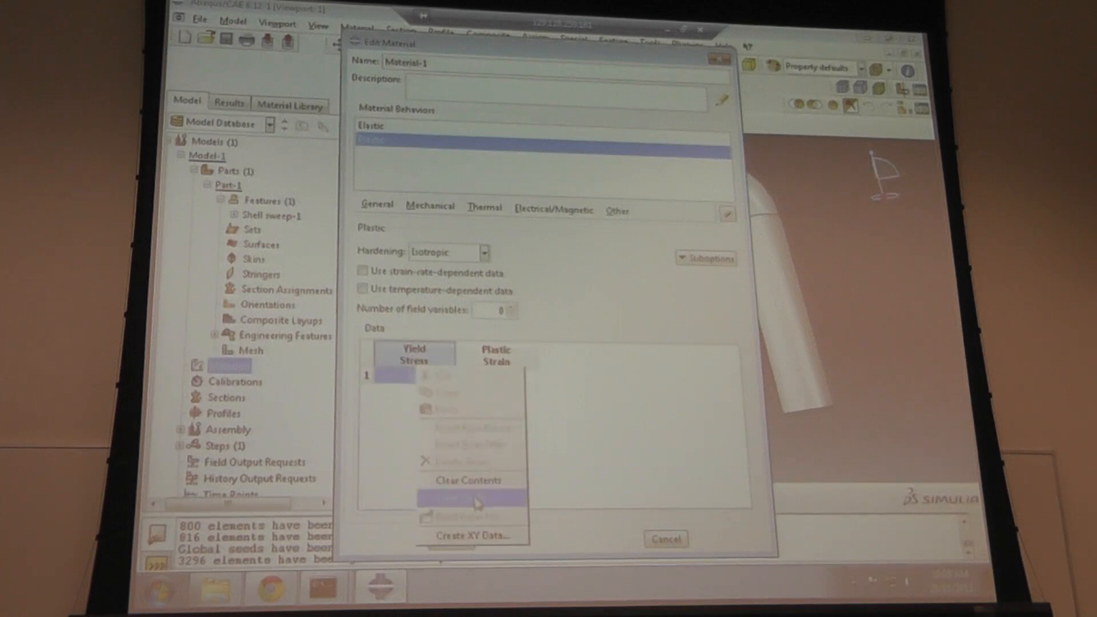
left_click(467, 497)
type("300")
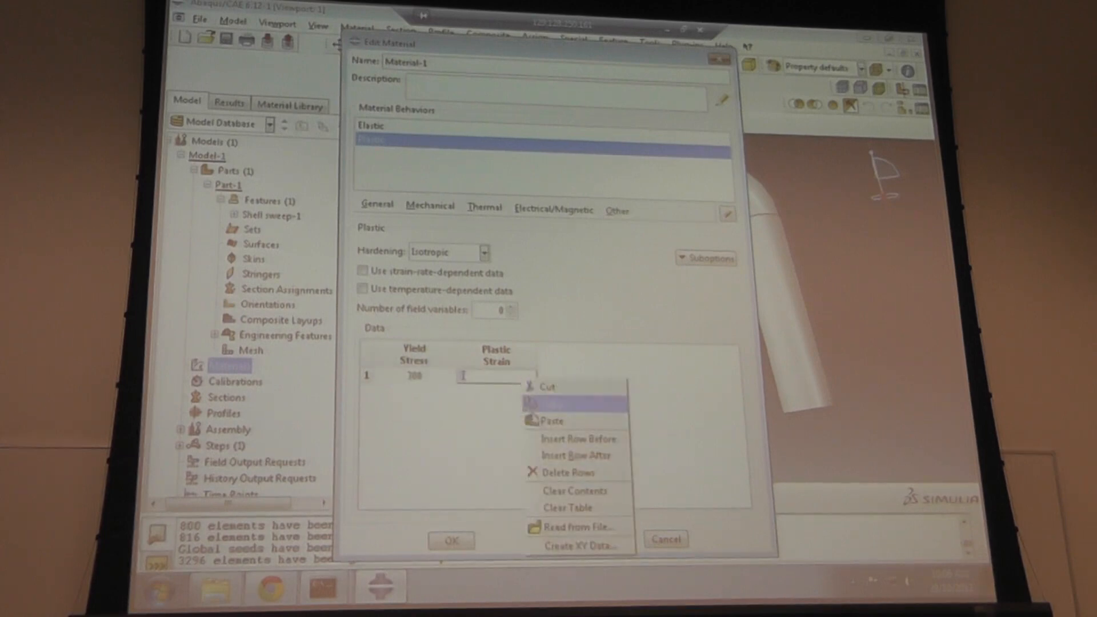
left_click(577, 455)
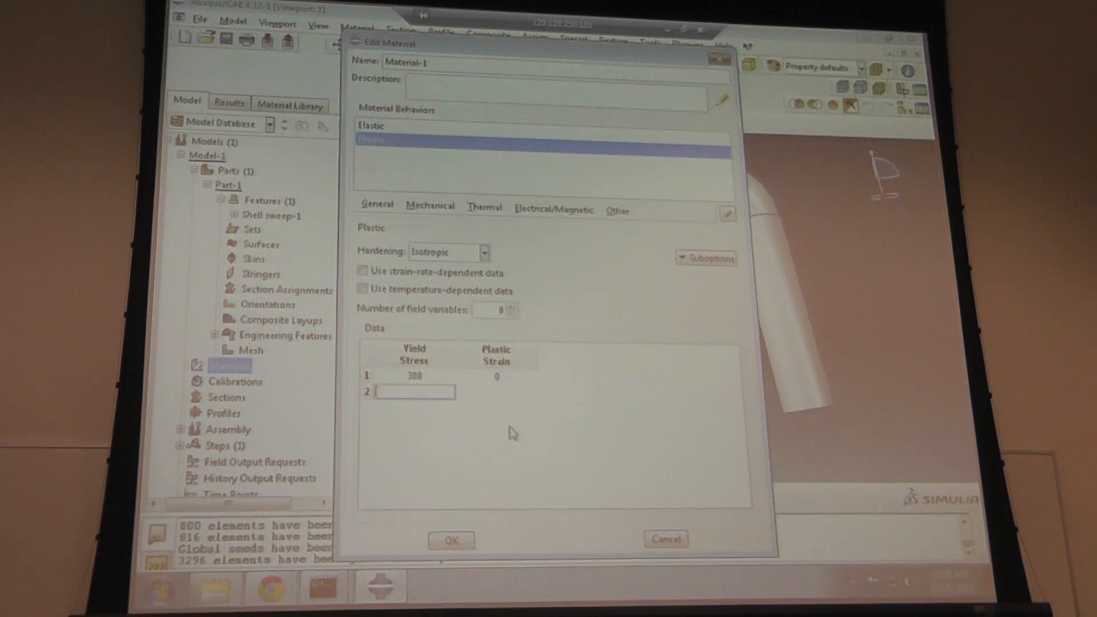
type("500")
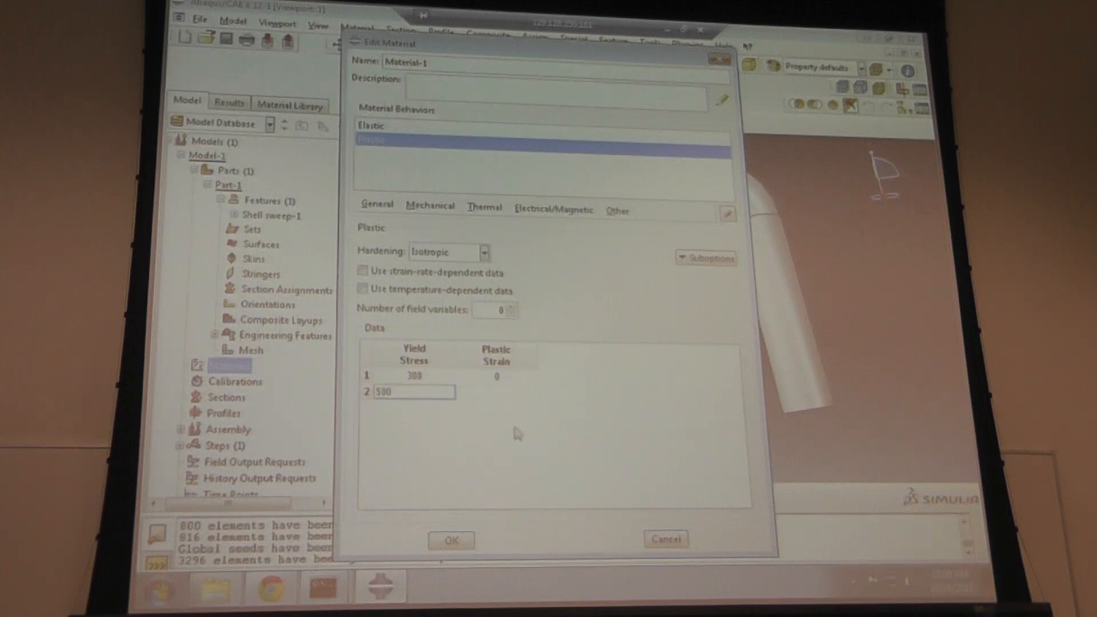
left_click(497, 392)
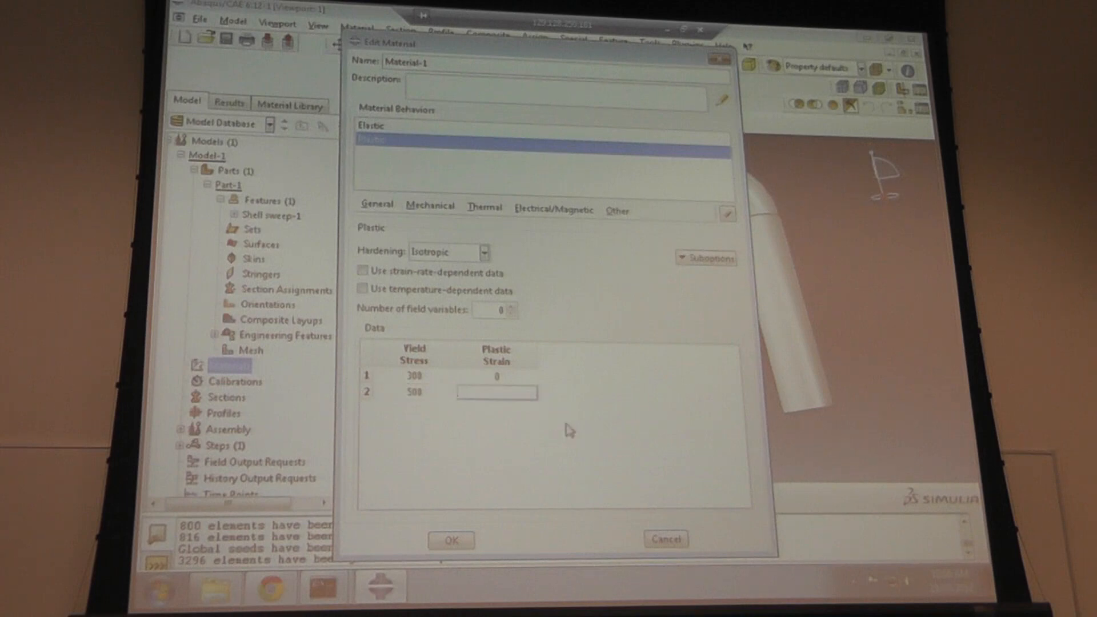
type("0.1")
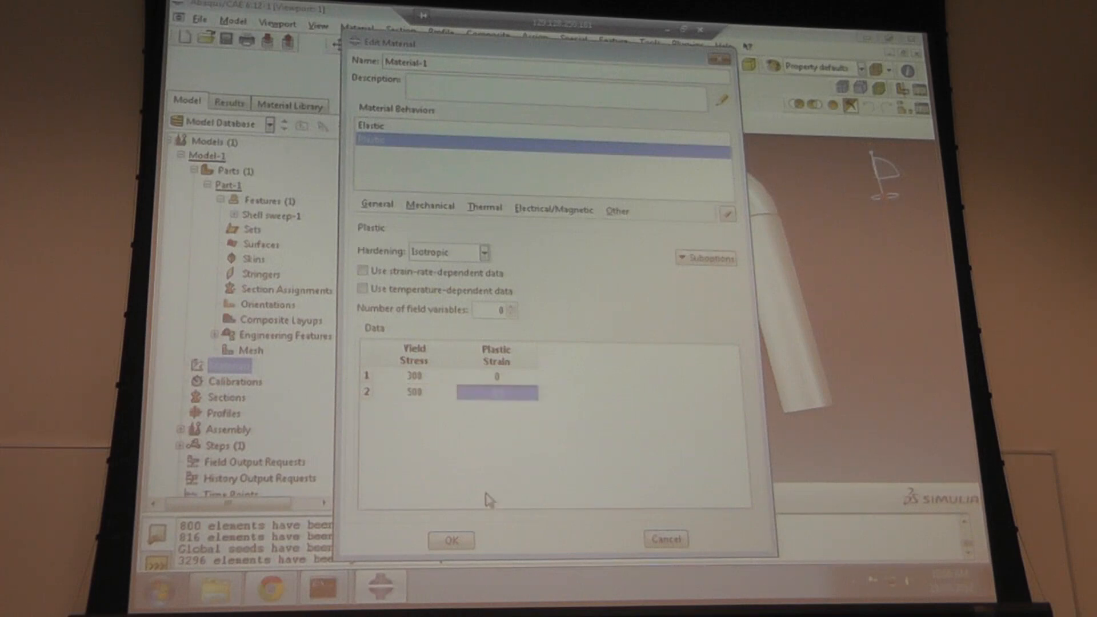
left_click(450, 540)
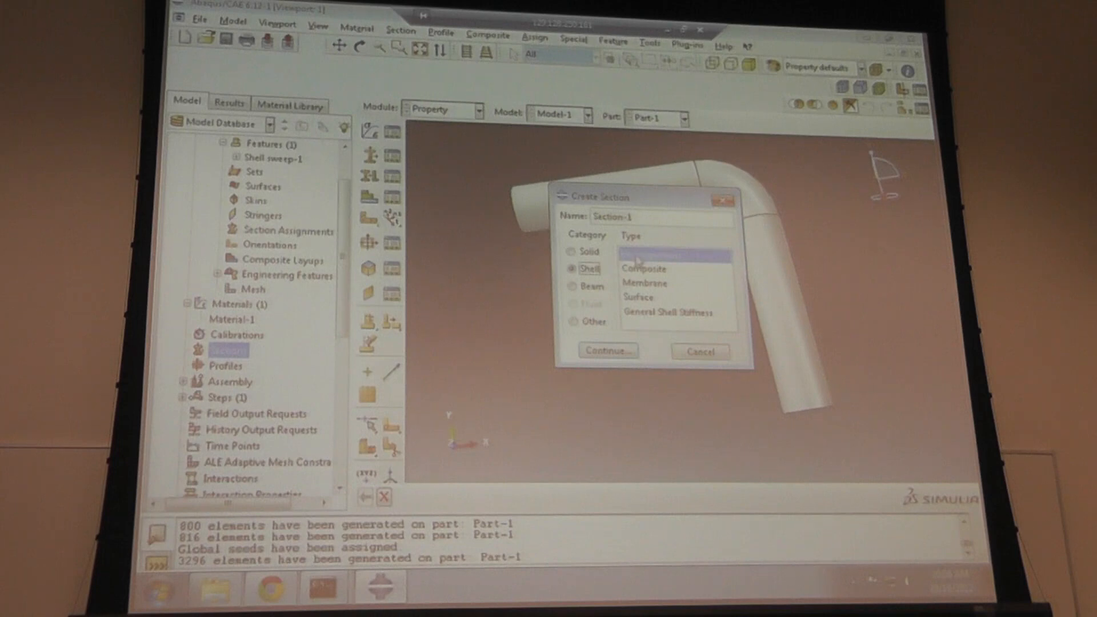
- Define Section-1 as a homogeneous shell of Material-1 with thickness 5
left_click(607, 351)
type("5")
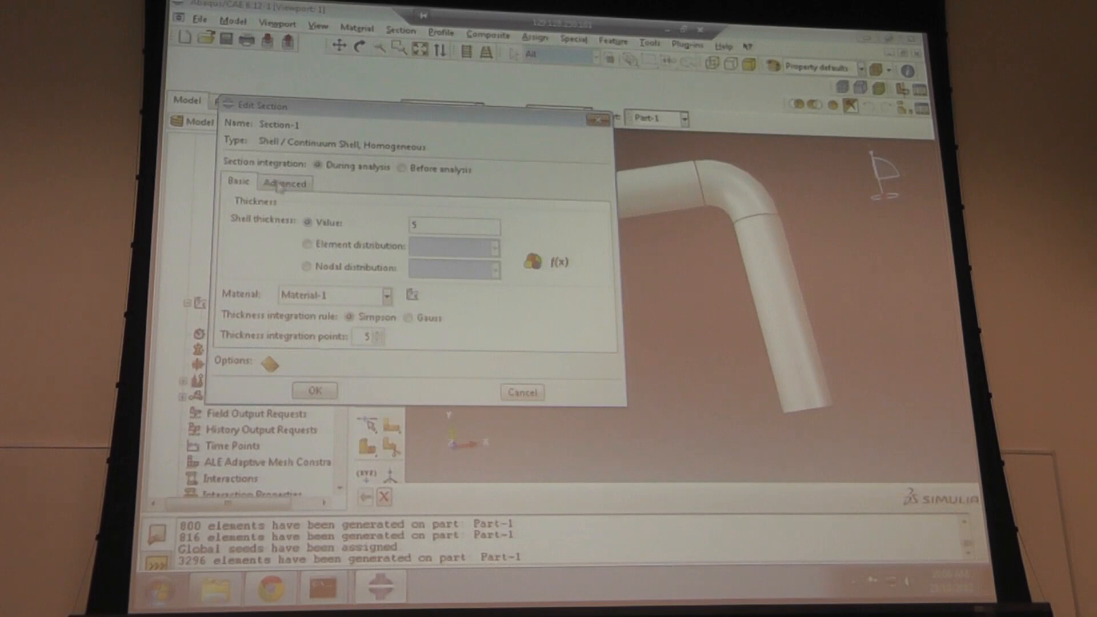
left_click(284, 183)
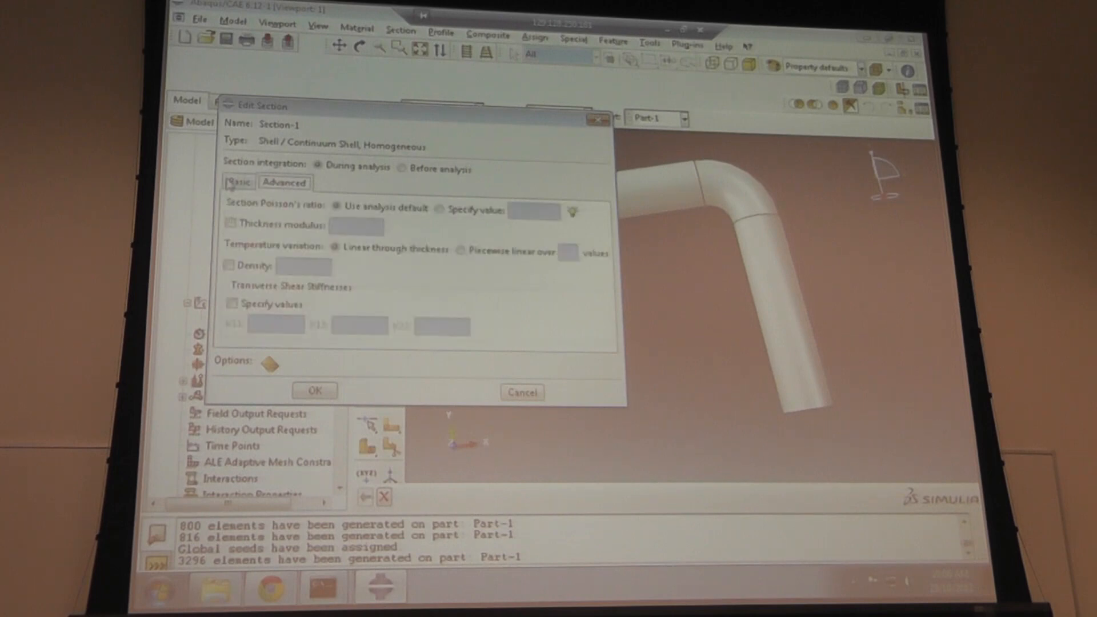
left_click(237, 183)
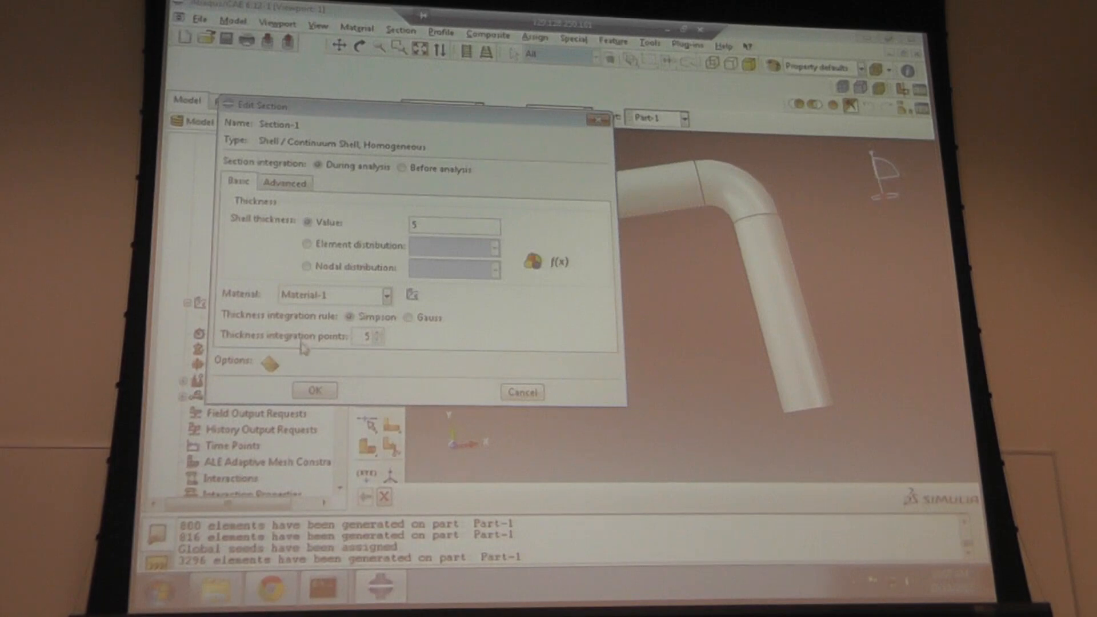
left_click(315, 390)
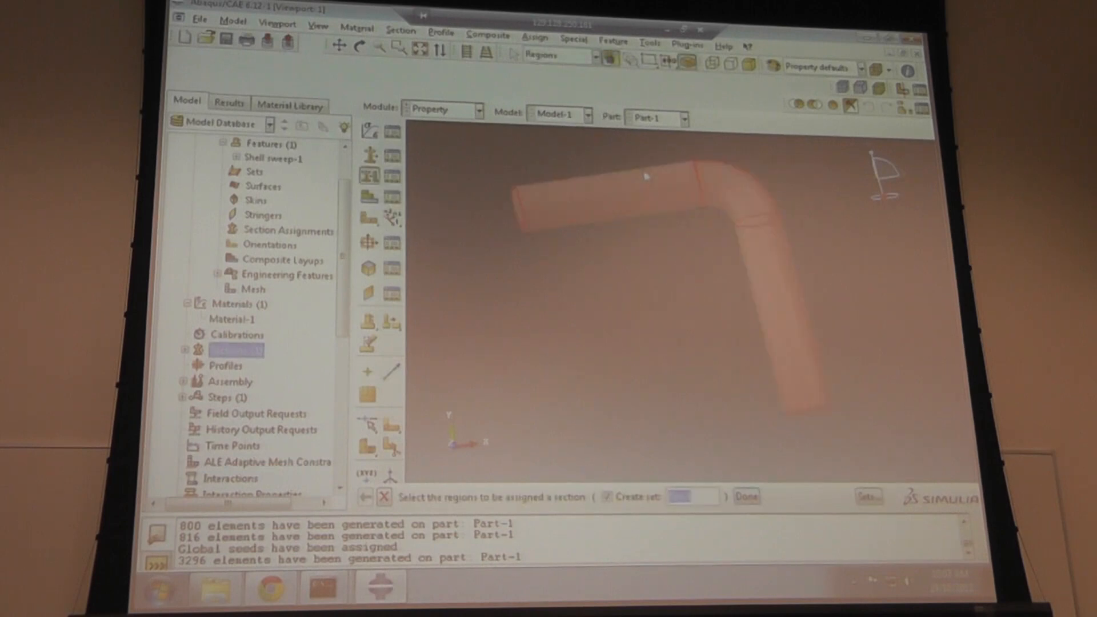
- Assign Section-1 to the whole pipe with a middle-surface shell offset
left_click(746, 497)
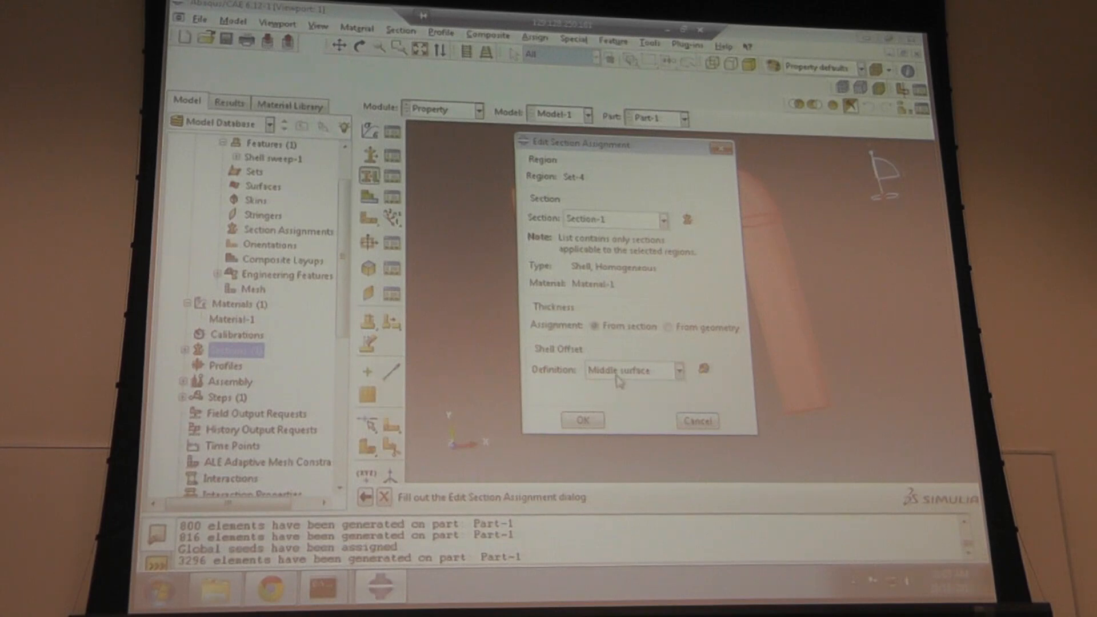
mouse_move(679, 416)
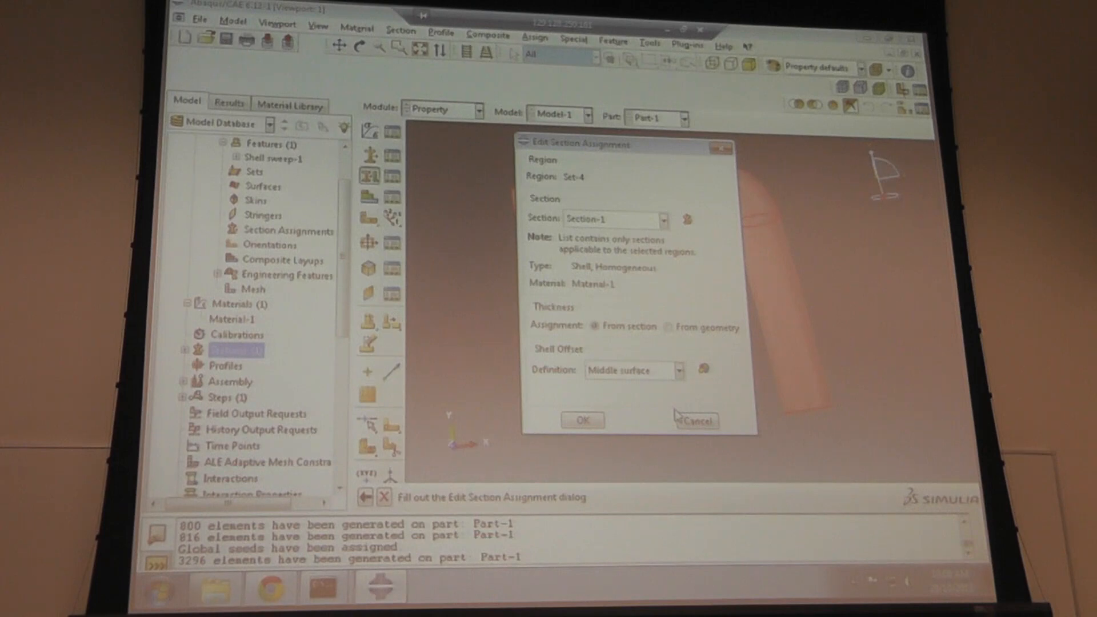
mouse_move(586, 357)
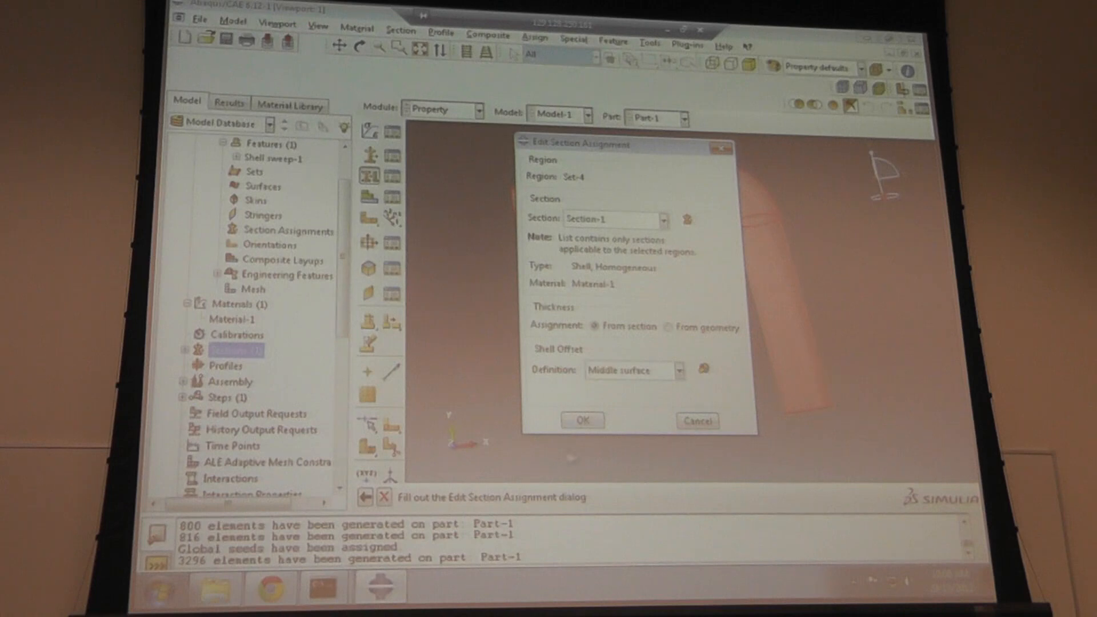
left_click(582, 420)
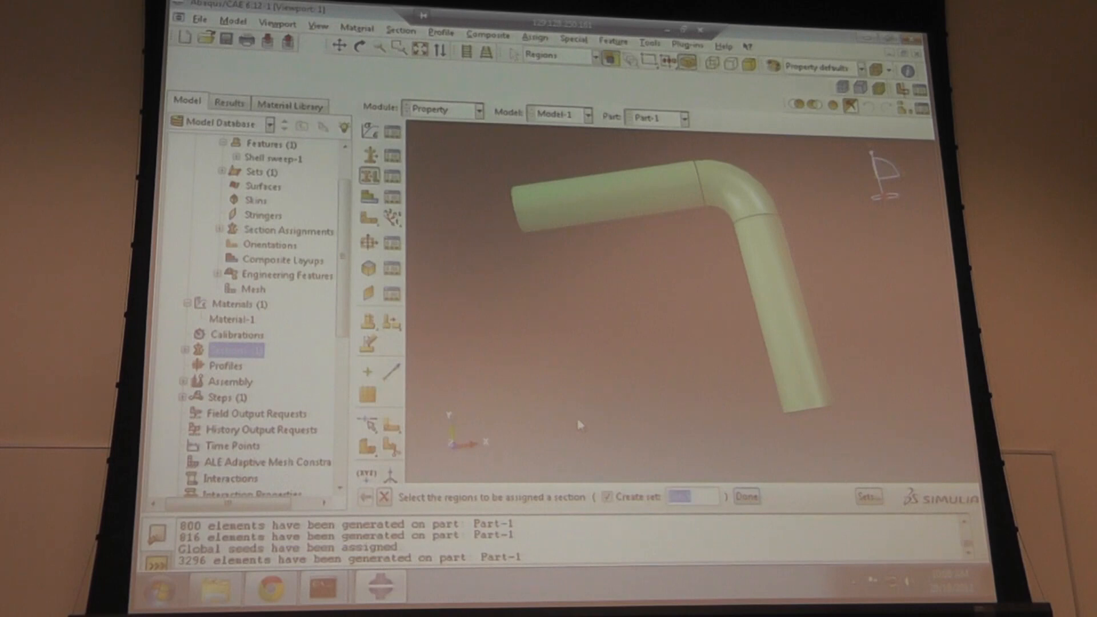
mouse_move(433, 304)
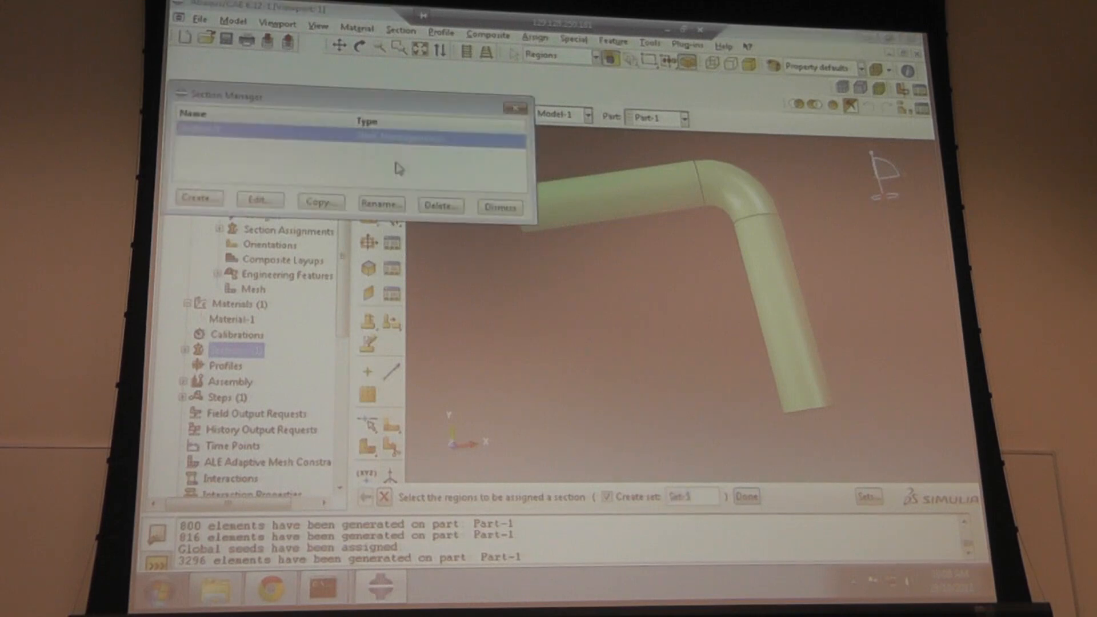
- Review Section-1's thickness-5 shell definition, then close the Section Manager
left_click(259, 200)
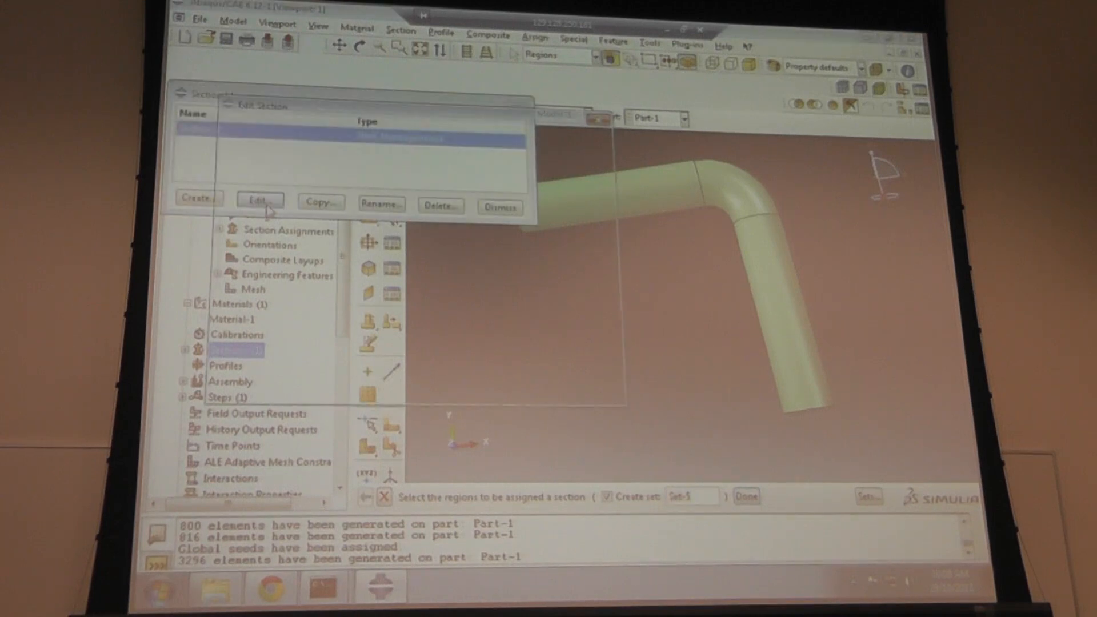
left_click(260, 200)
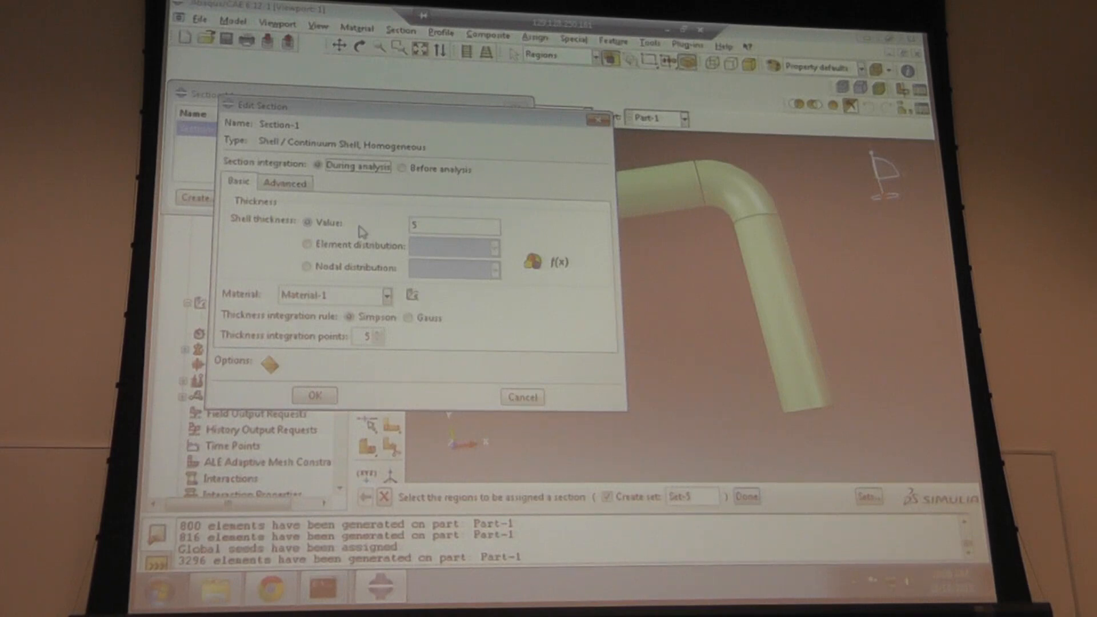
mouse_move(490, 367)
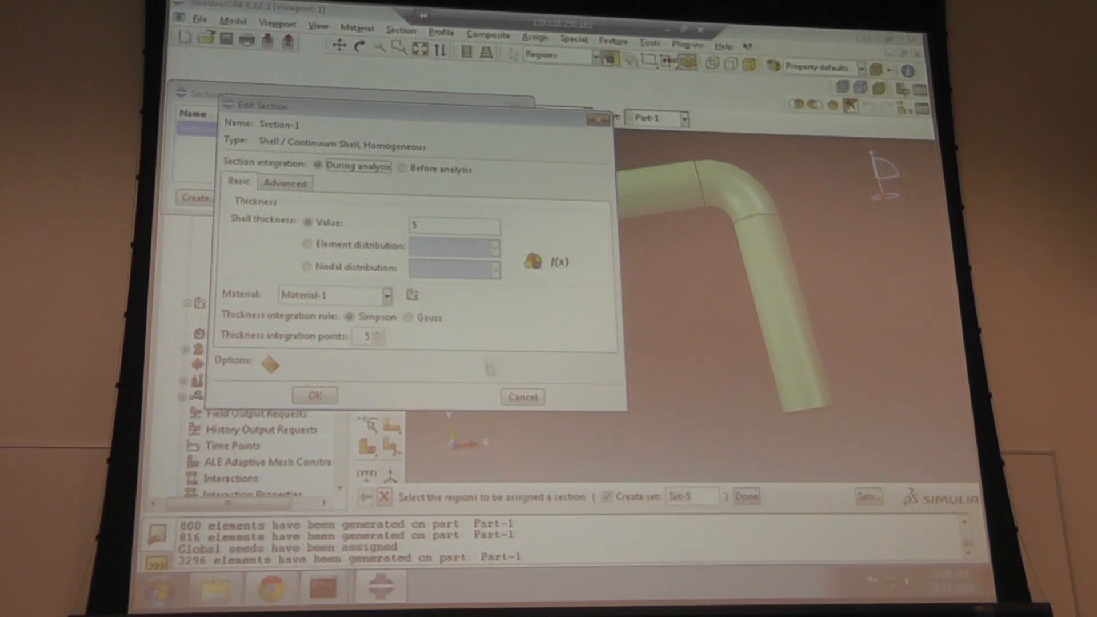
left_click(315, 395)
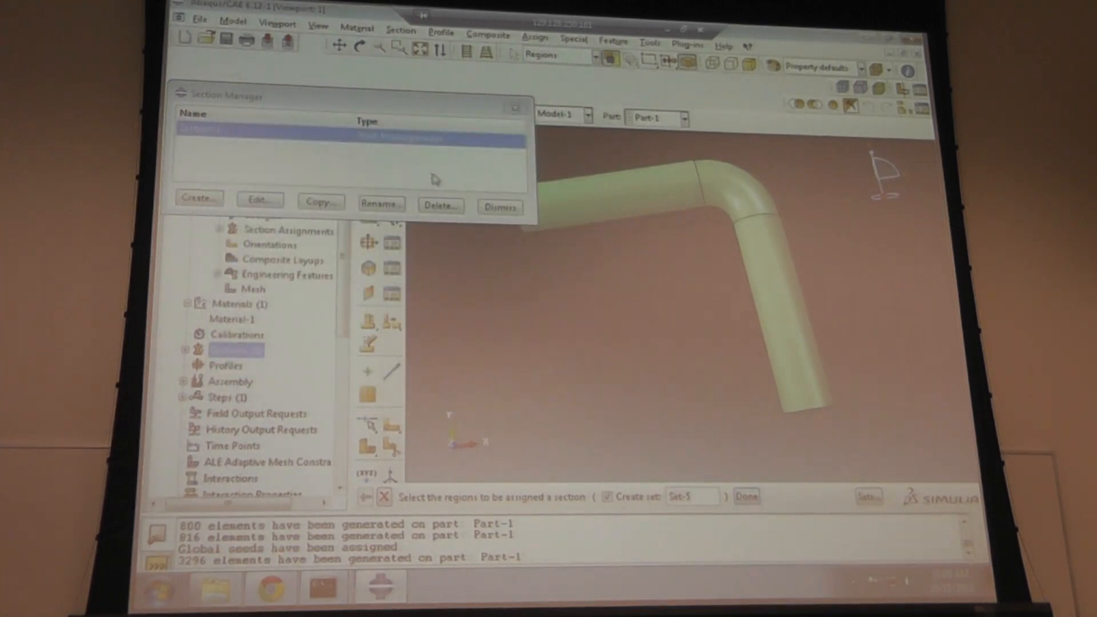
left_click(499, 206)
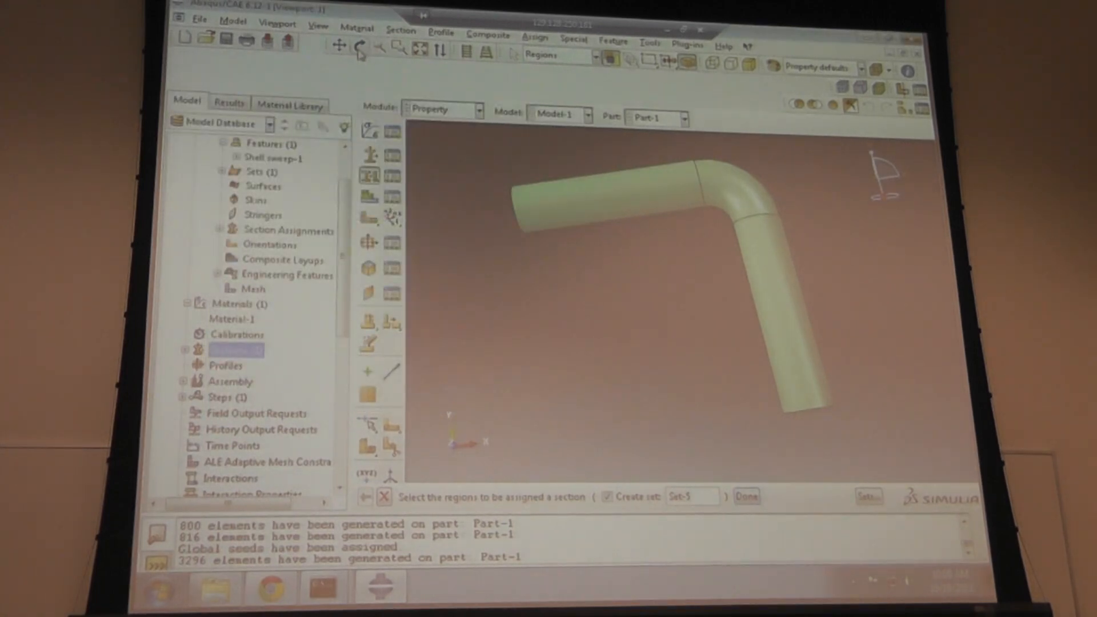
- Zoom onto the pipe's open end and change the part display options
left_click(359, 46)
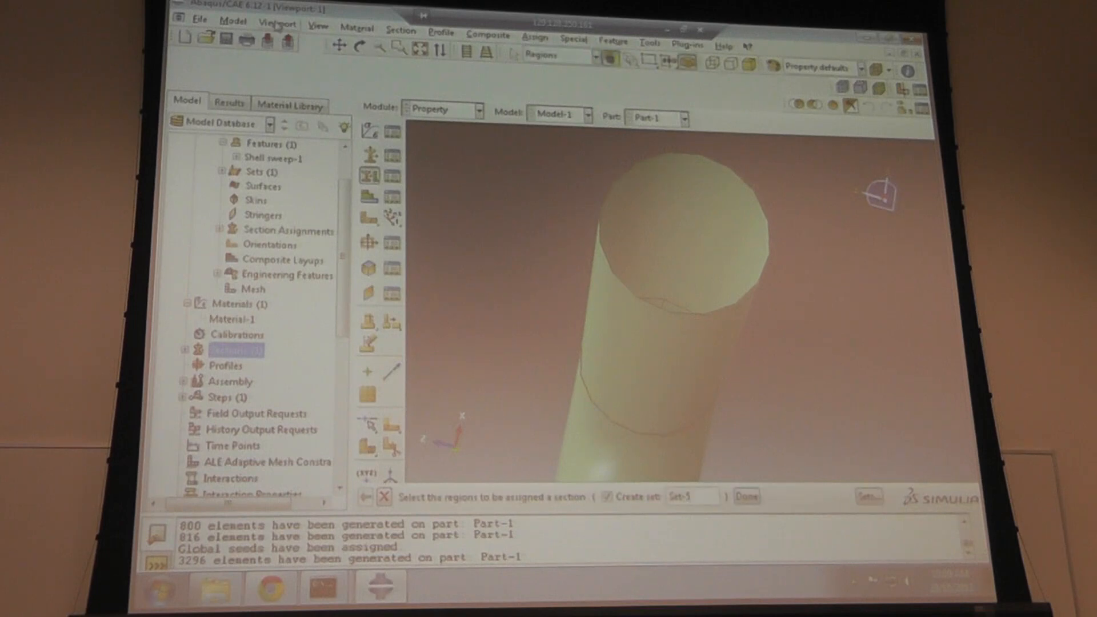
left_click(318, 22)
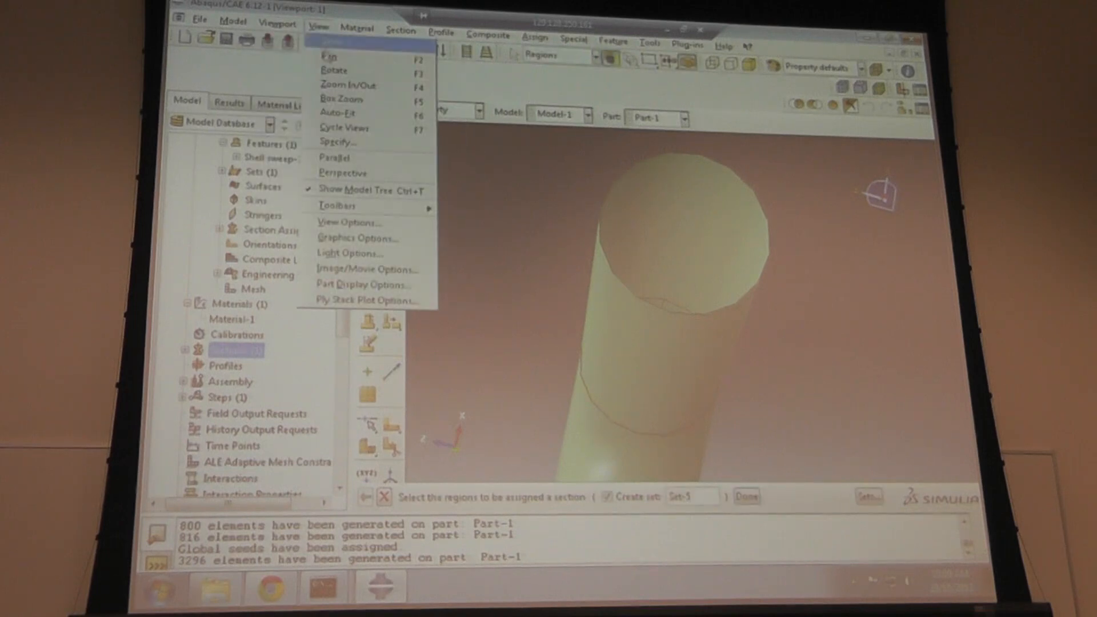
mouse_move(367, 269)
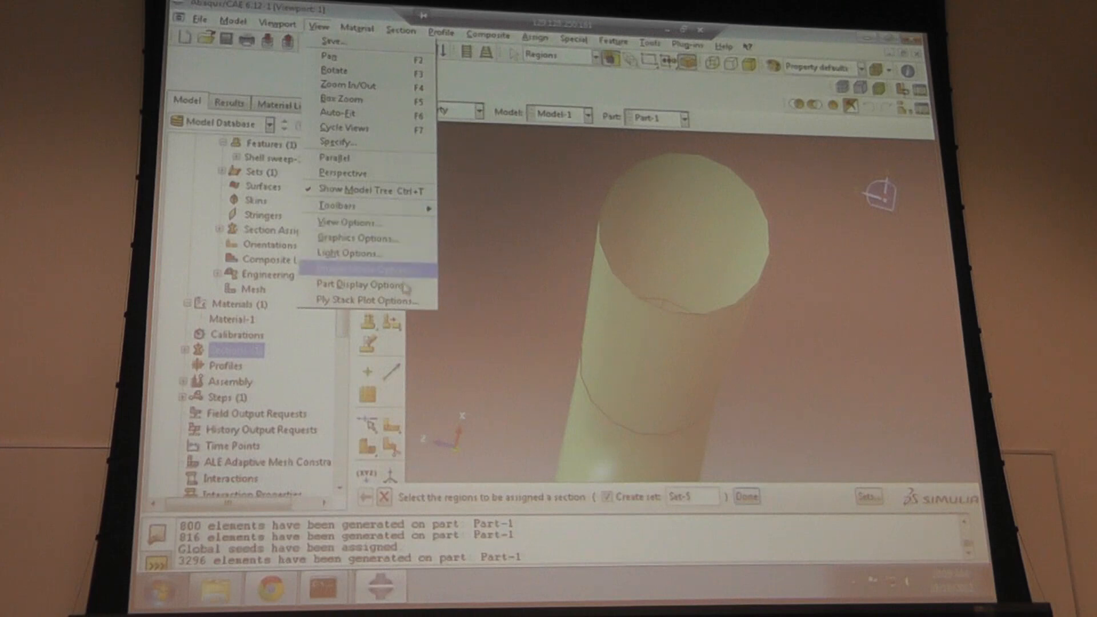
left_click(358, 284)
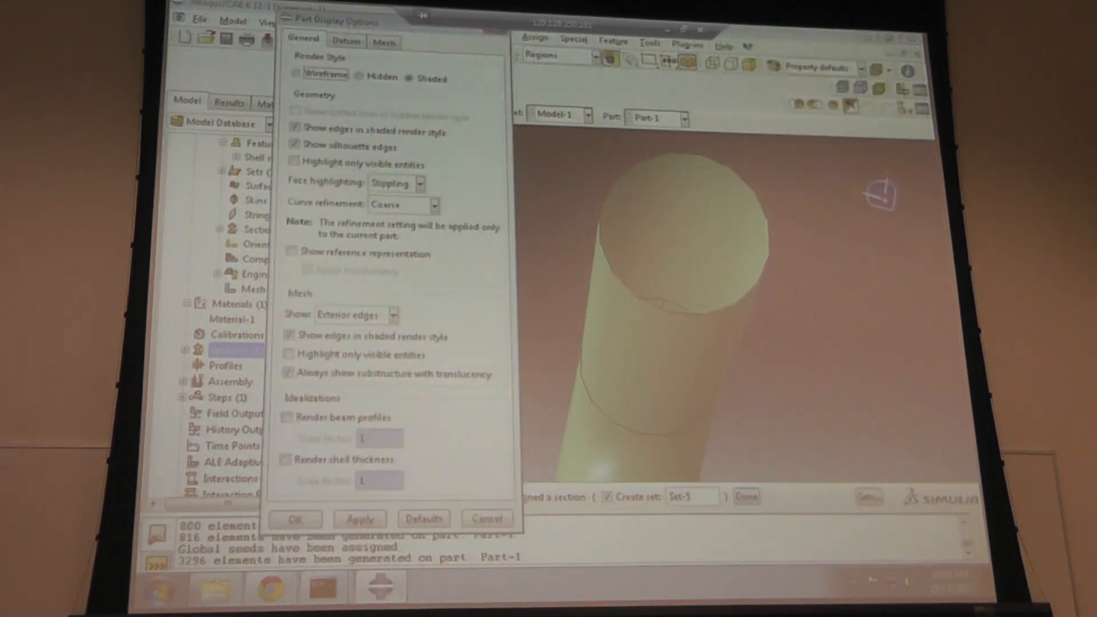
left_click(287, 459)
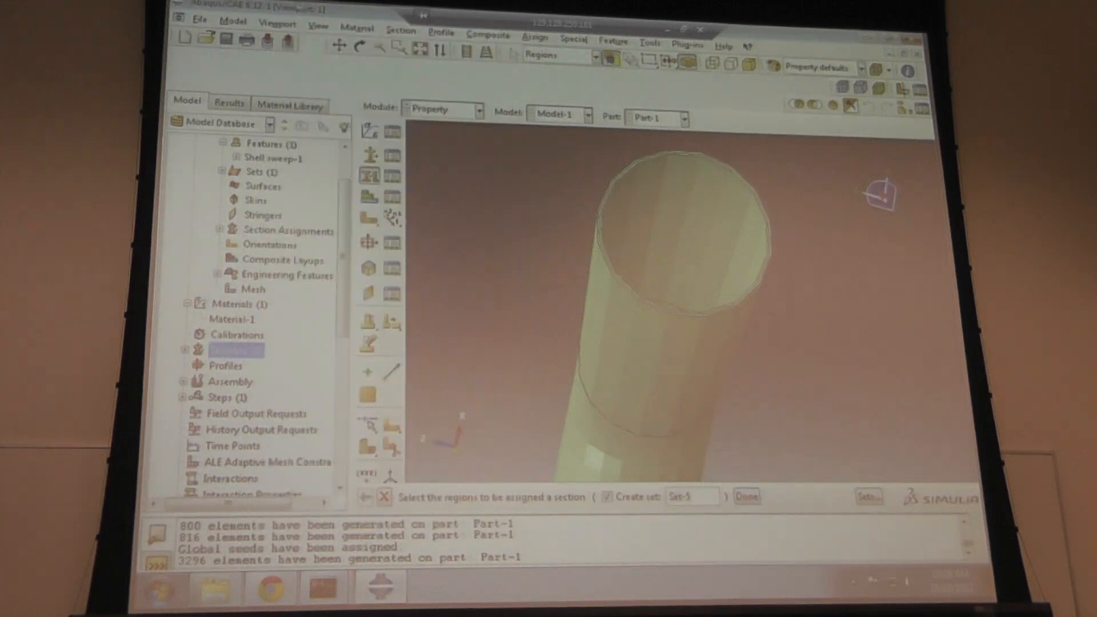
left_click(318, 22)
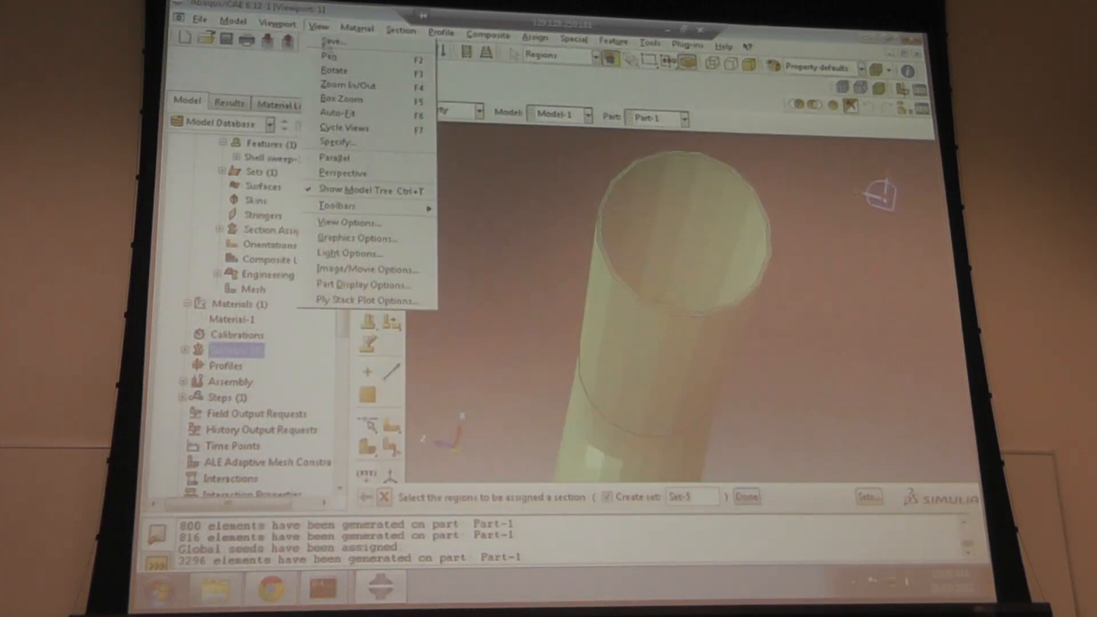
- Enable rendering of shell thickness in the part display options
left_click(365, 284)
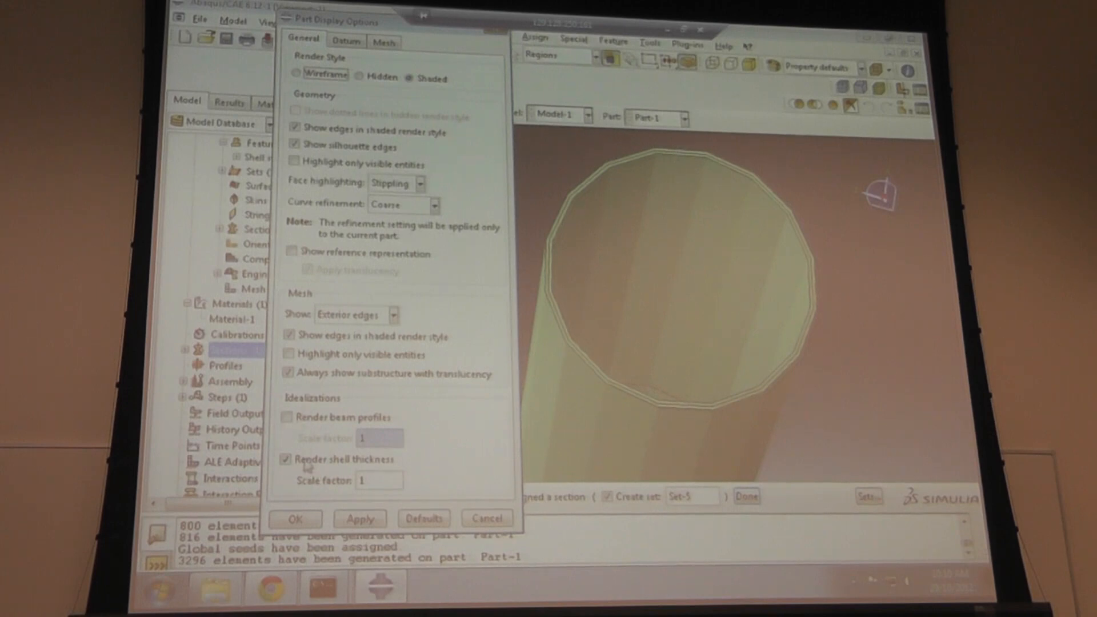
left_click(287, 459)
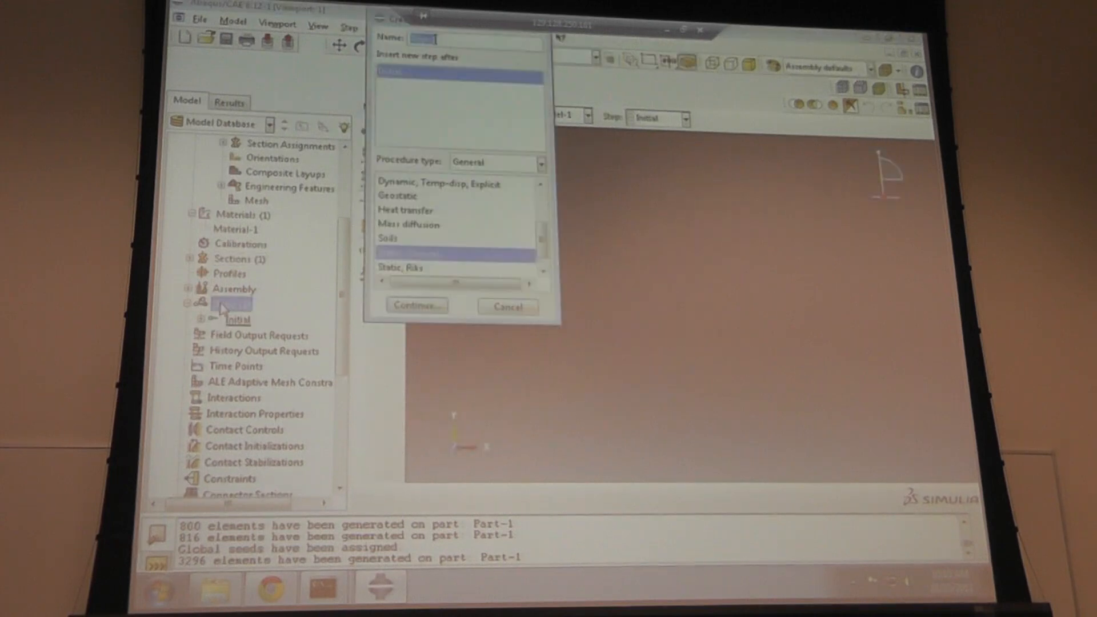
mouse_move(477, 309)
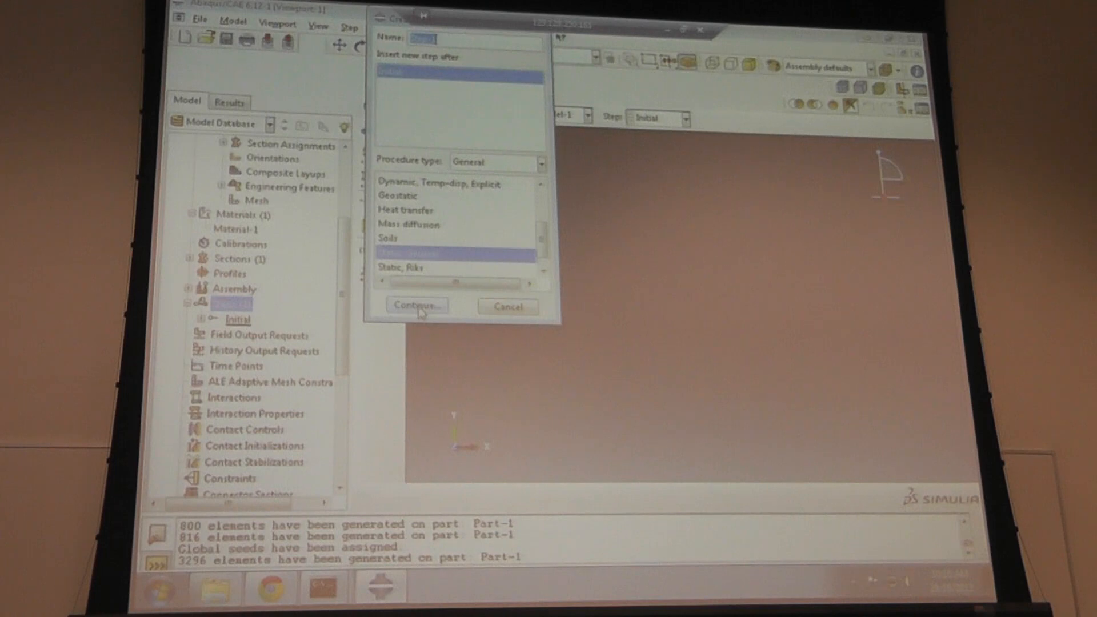
- Create Step-1 as a Static, General step
left_click(416, 306)
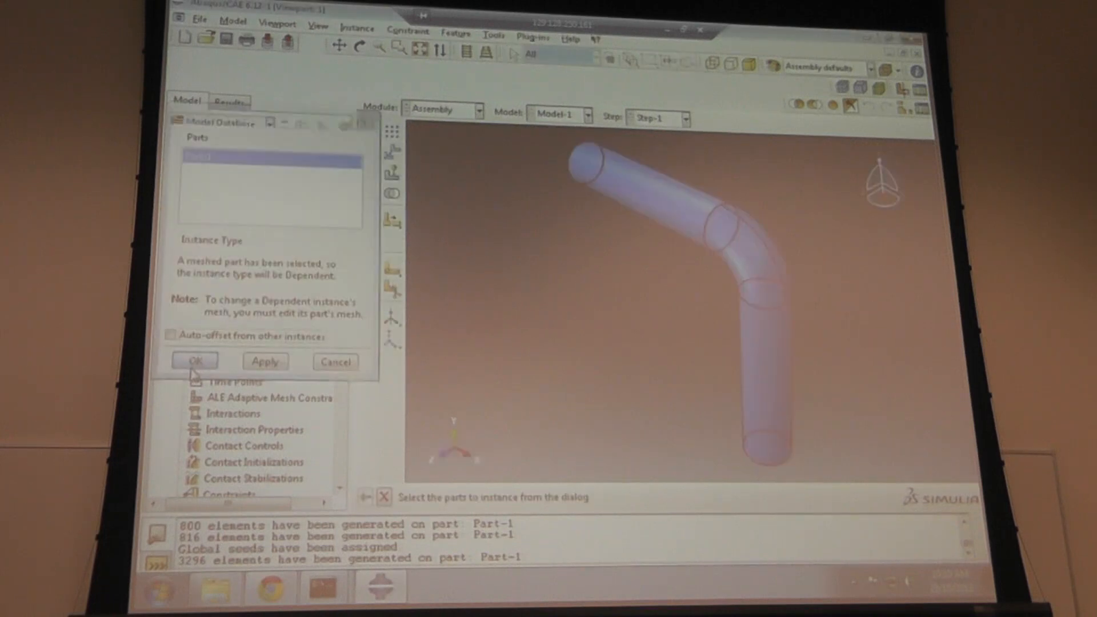
- Instance Part-1 in the assembly and expand Step-1 in the model tree
left_click(195, 362)
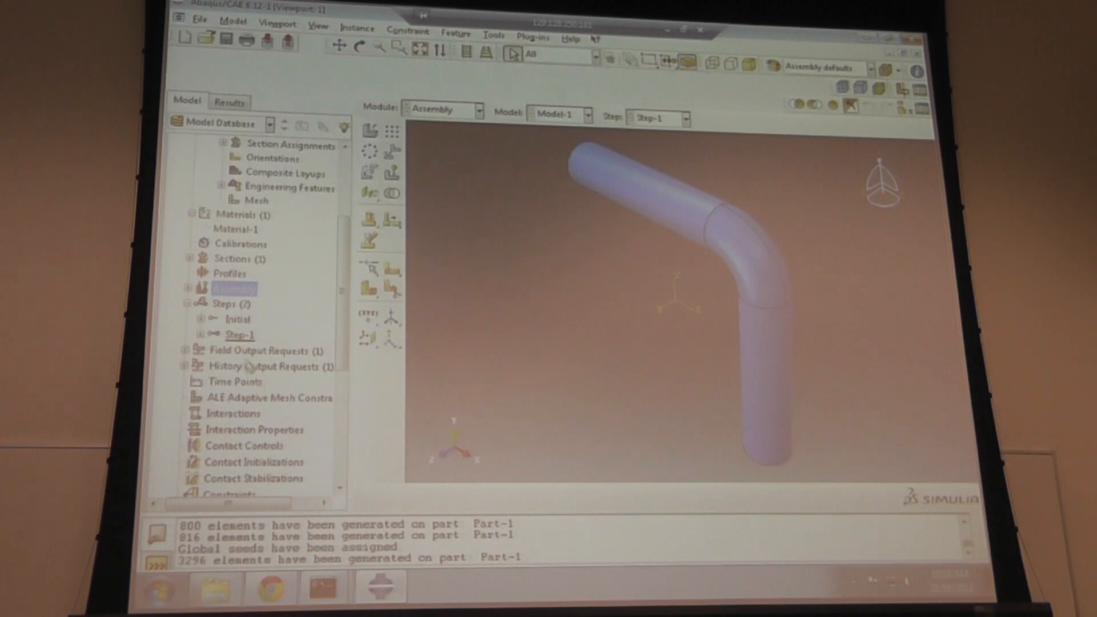
left_click(202, 335)
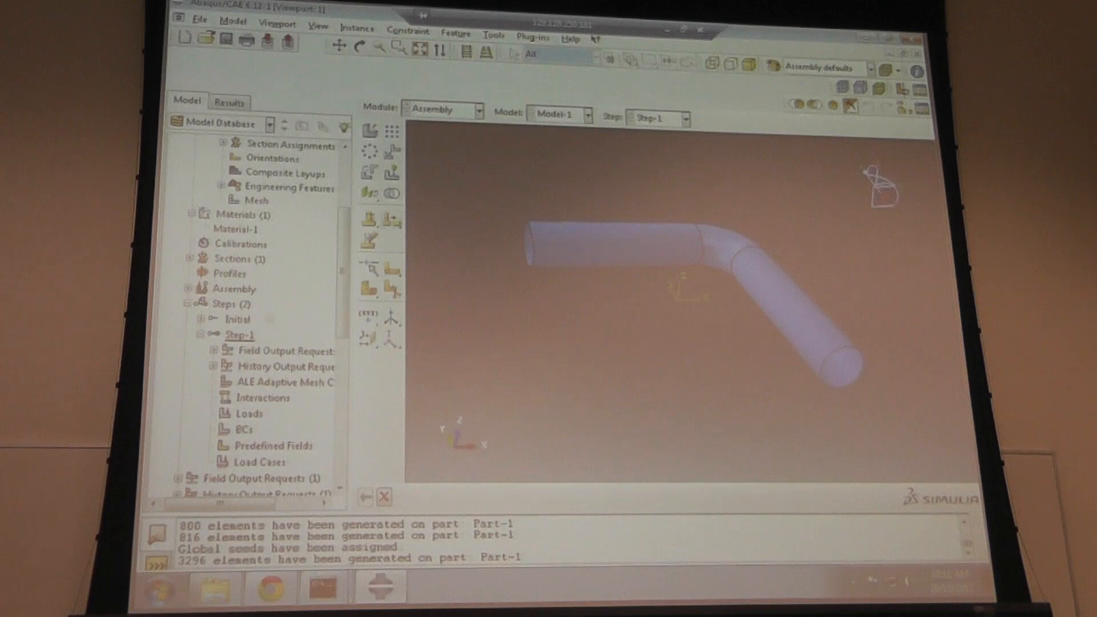
left_click(246, 429)
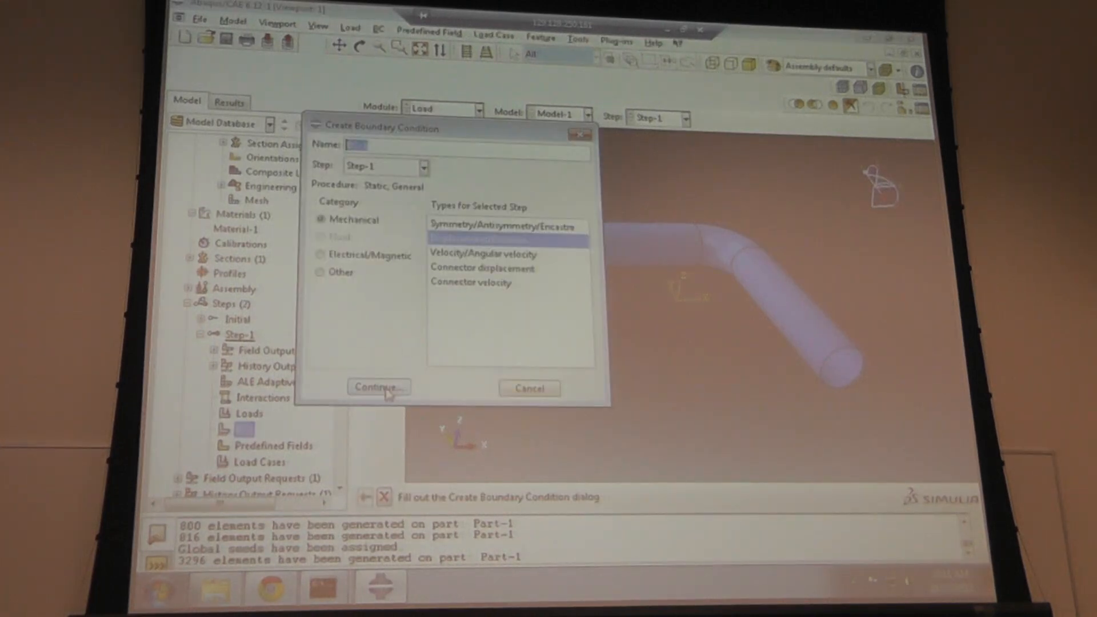
- Create BC-1 holding U1, U2 and U3 at zero on the pipe ends
left_click(378, 388)
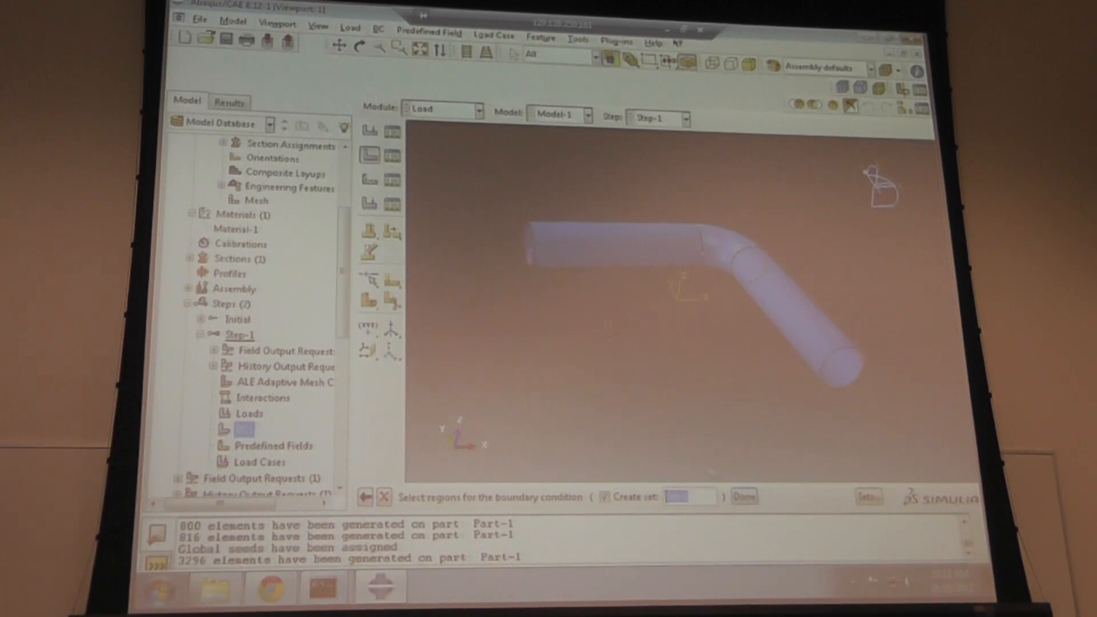
left_click(745, 497)
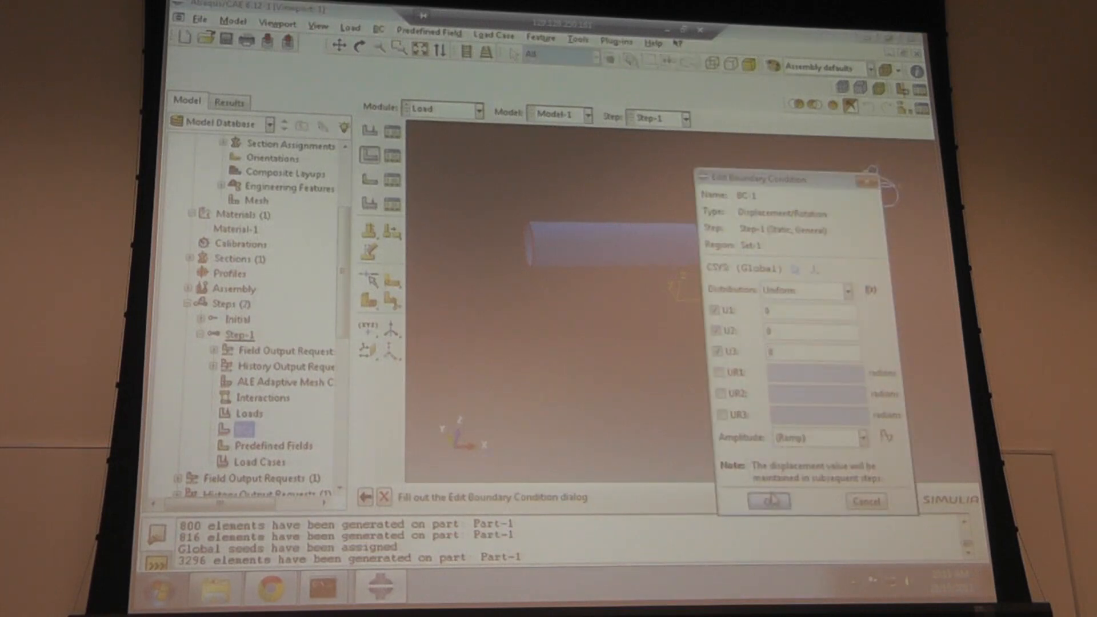
left_click(768, 501)
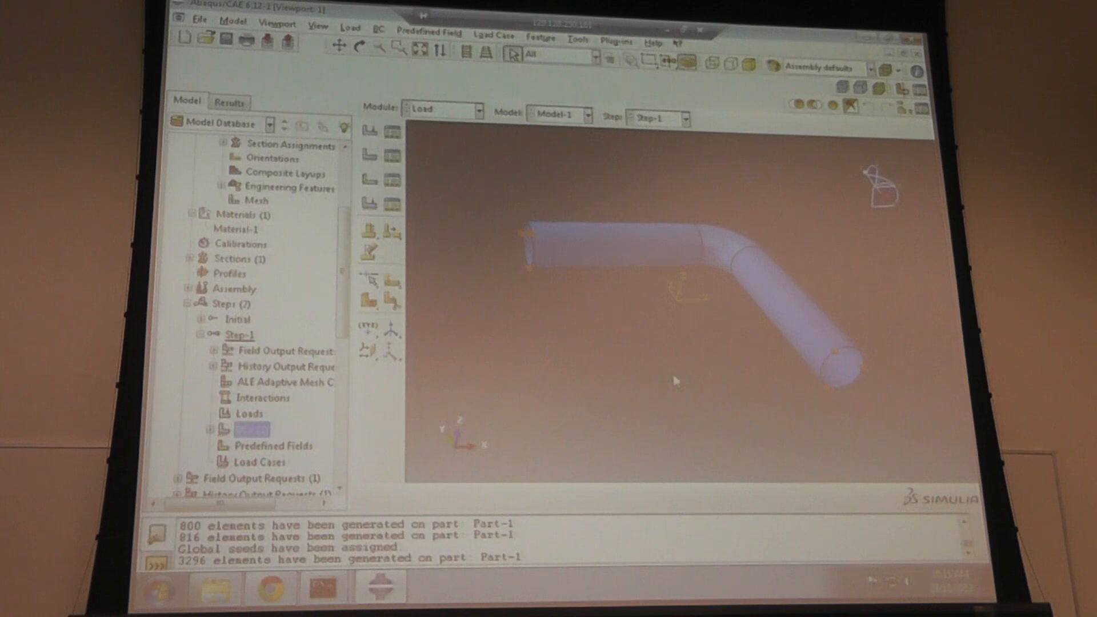
mouse_move(503, 277)
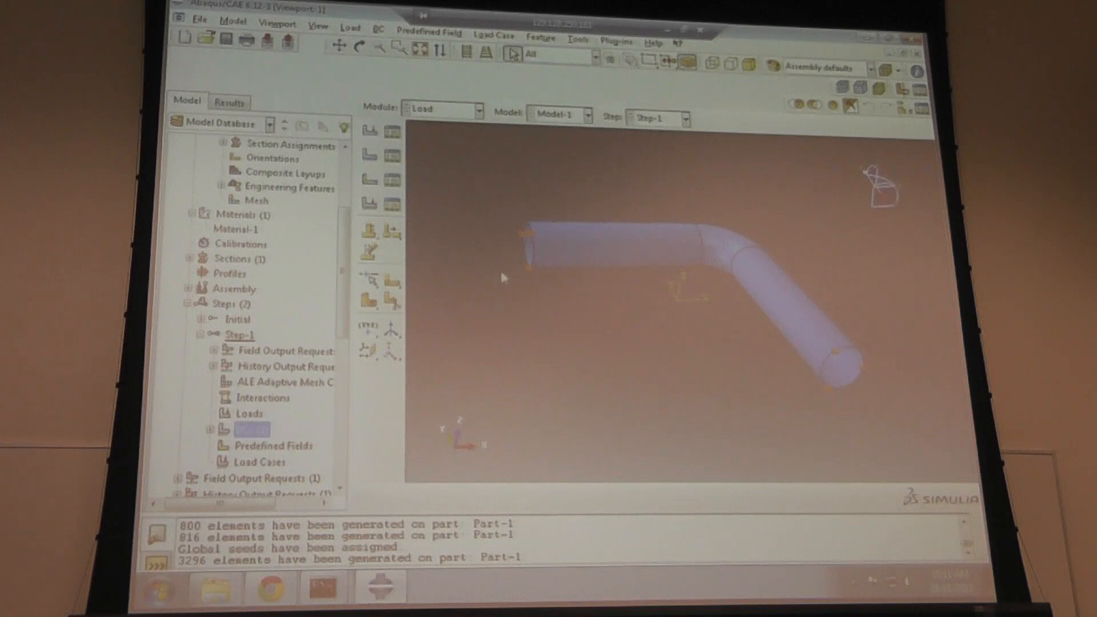
mouse_move(501, 267)
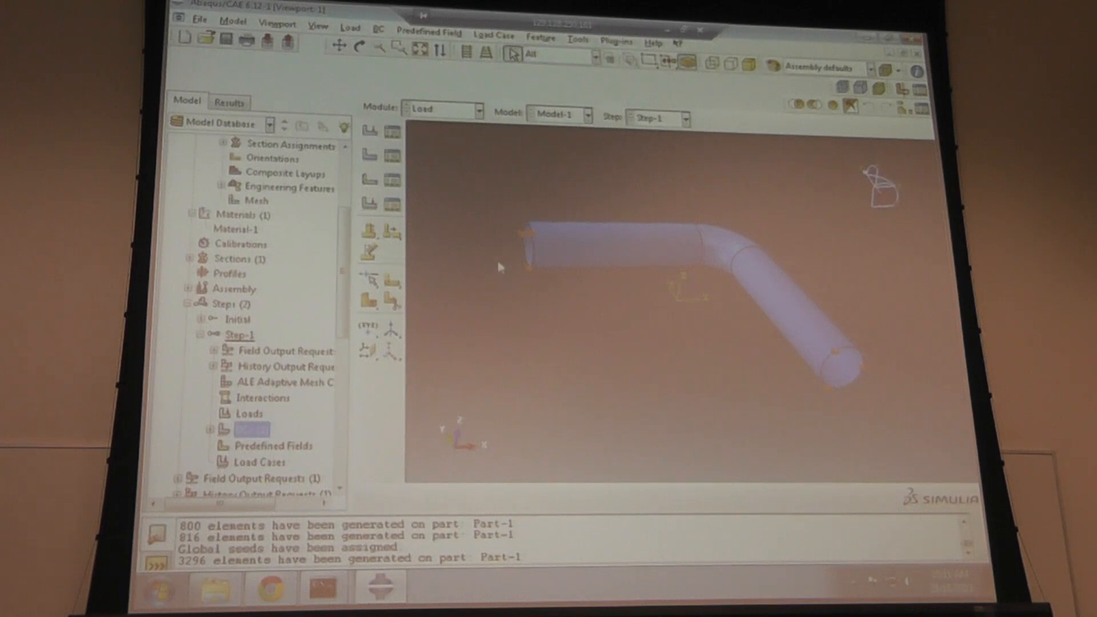
mouse_move(484, 230)
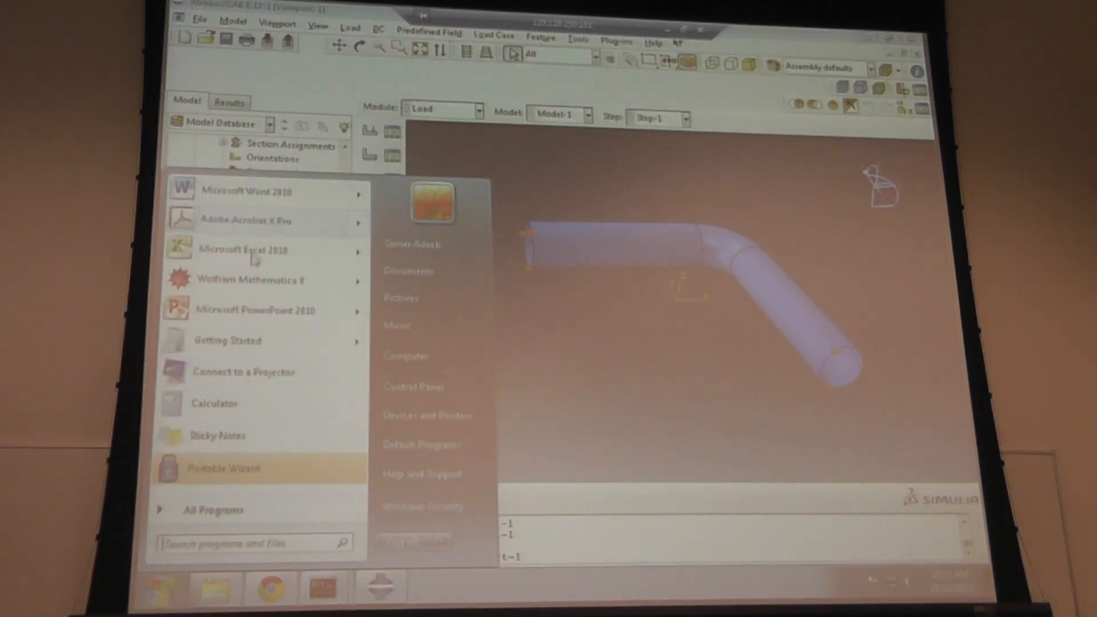
- Launch Excel 2010 from the Start menu
left_click(243, 249)
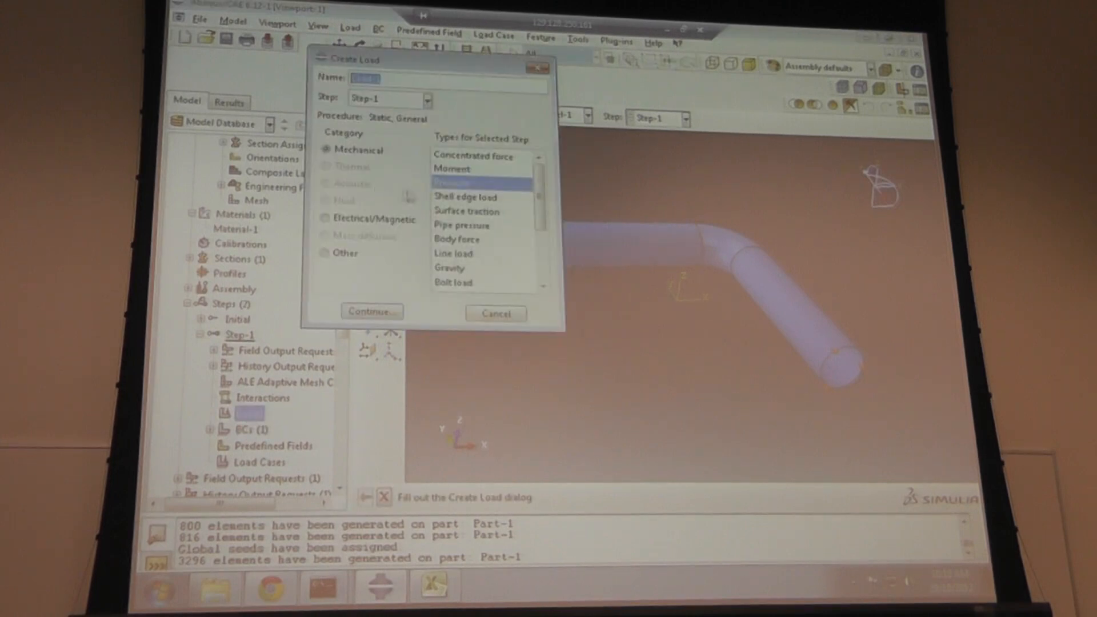
- Create Load-1: a uniform pressure of 15 on the brown shell side (Surf-1) in Step-1
left_click(372, 311)
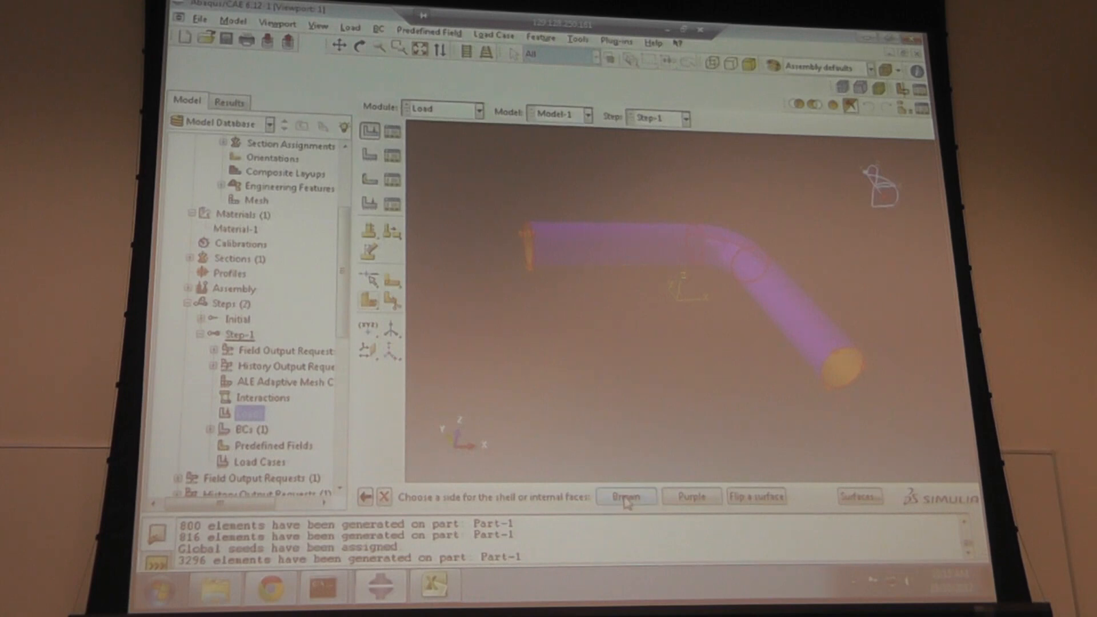
left_click(625, 496)
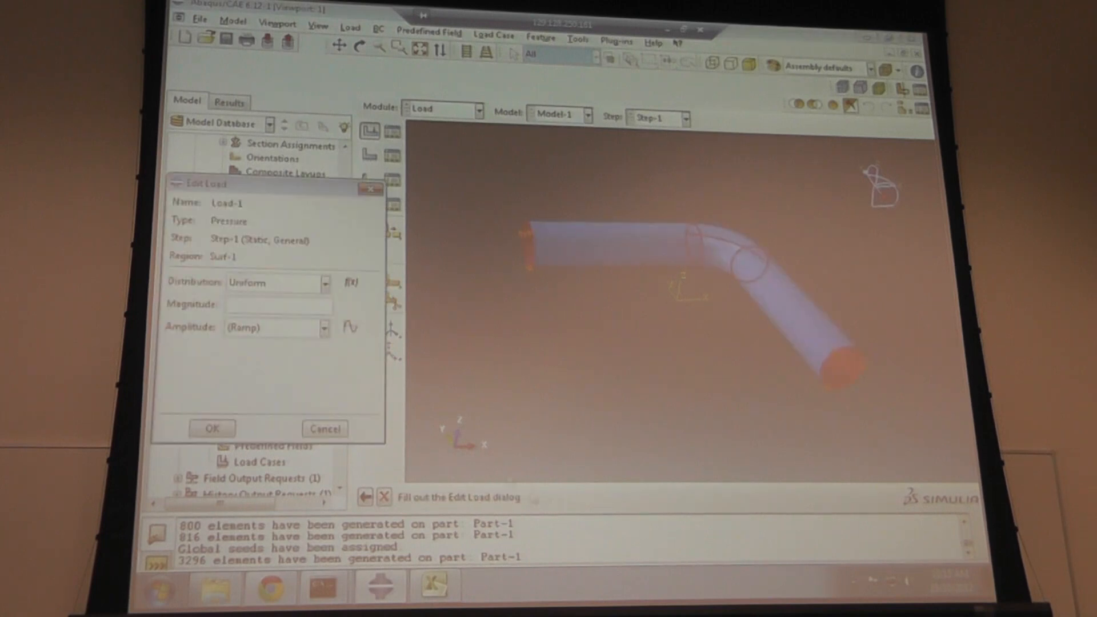
left_click(277, 303)
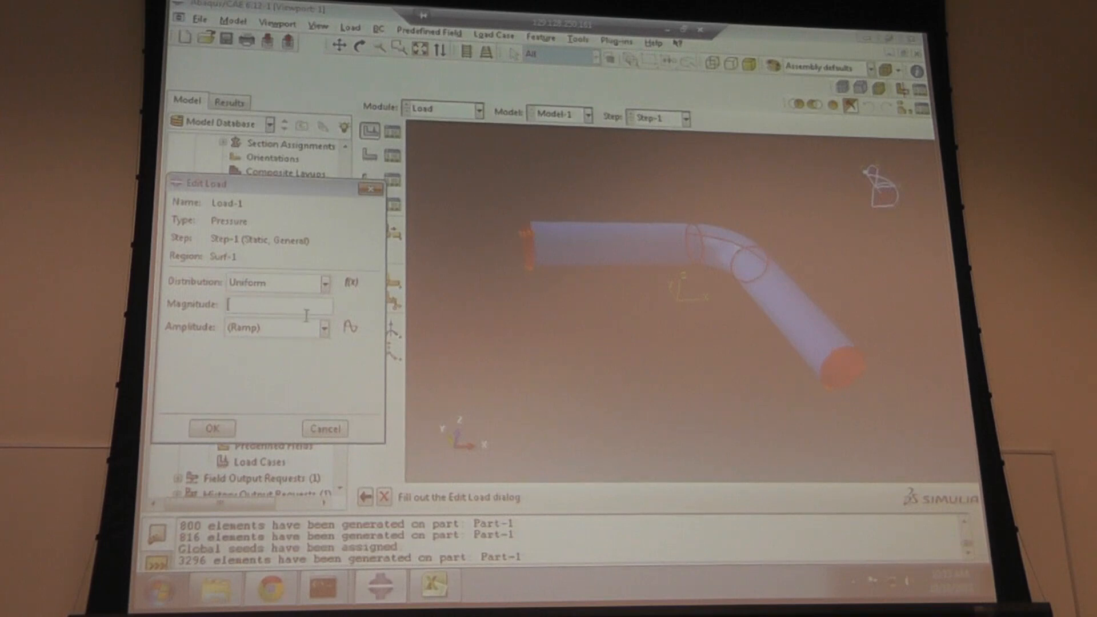
type("15")
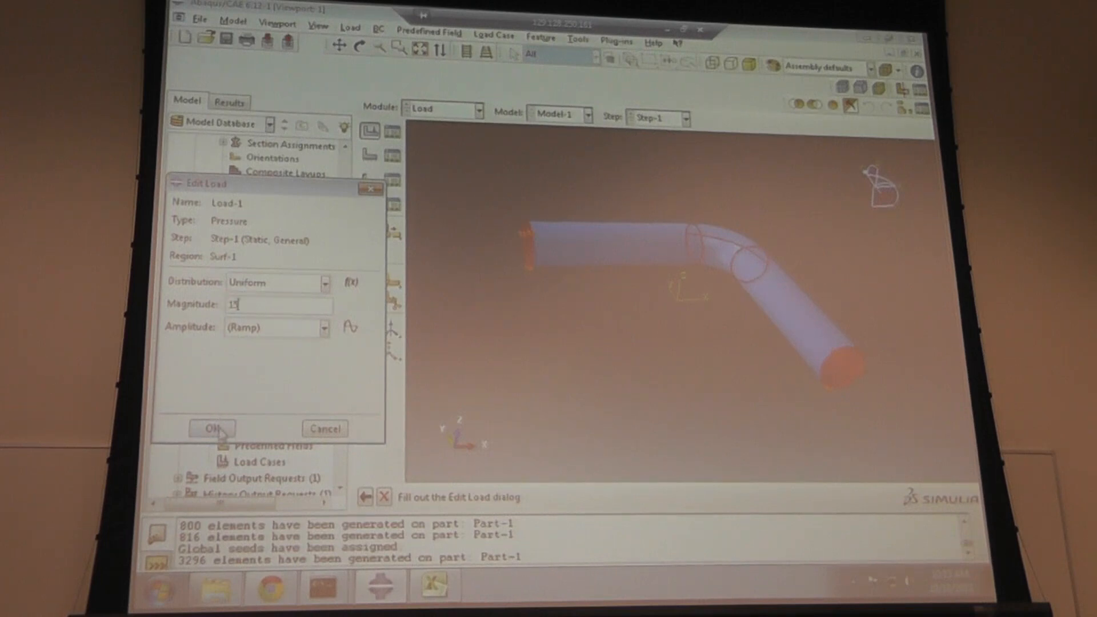
left_click(211, 428)
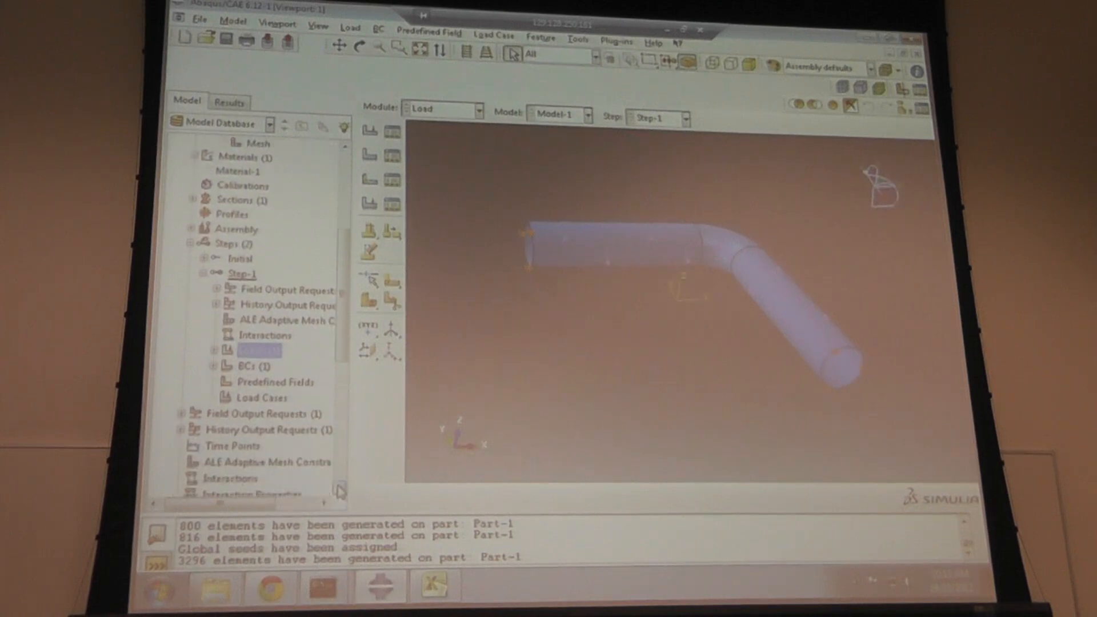
- Submit job 2 from the Jobs list in the model tree
scroll("down", 3)
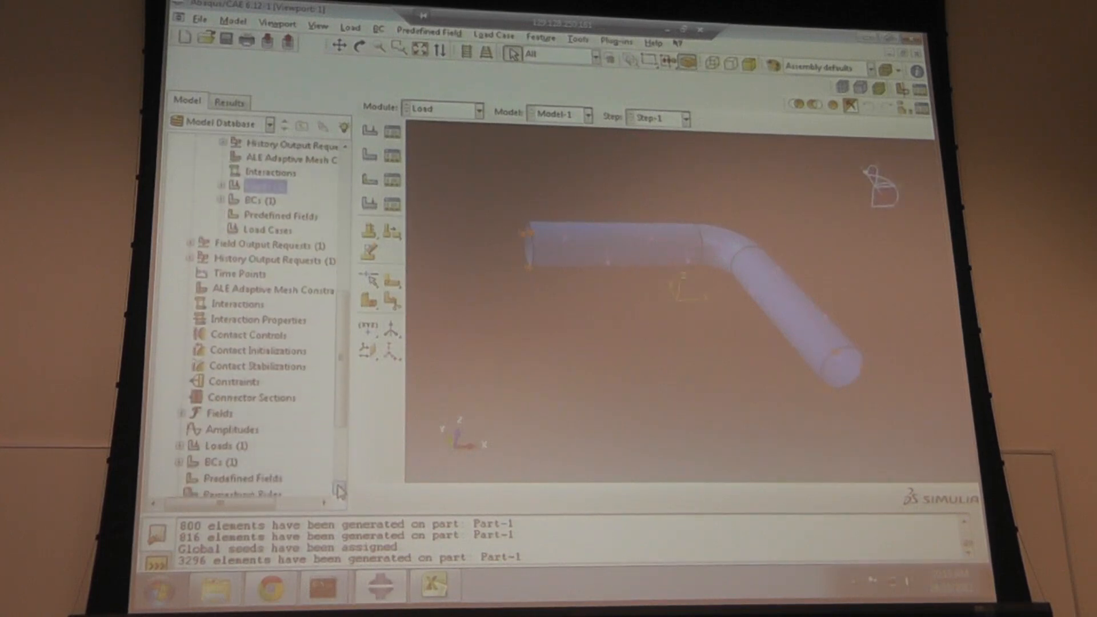
scroll("down", 3)
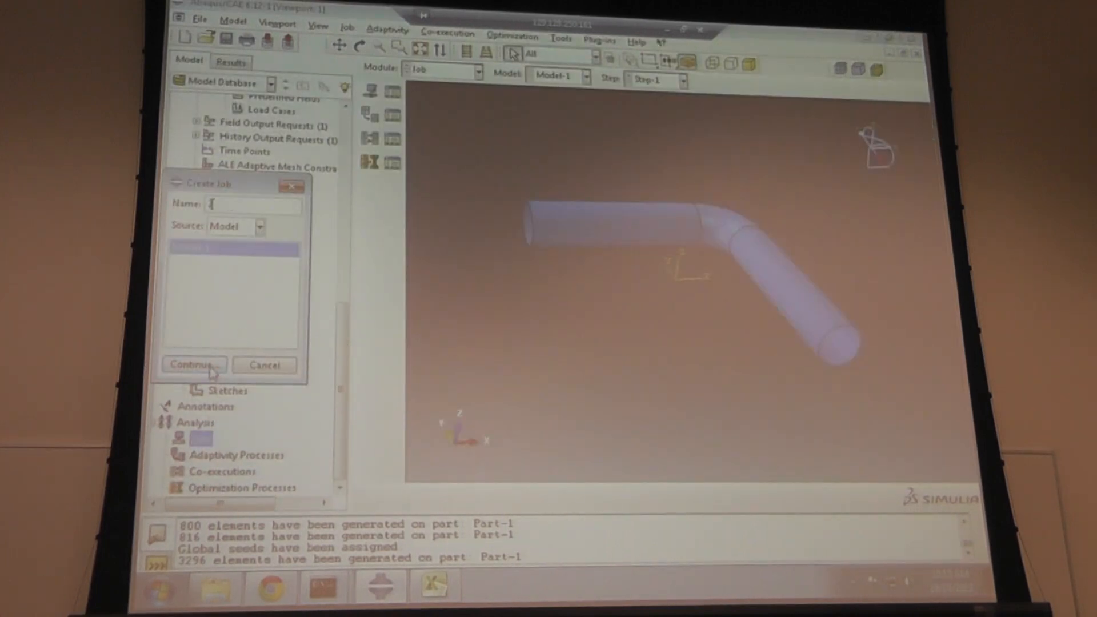
left_click(195, 365)
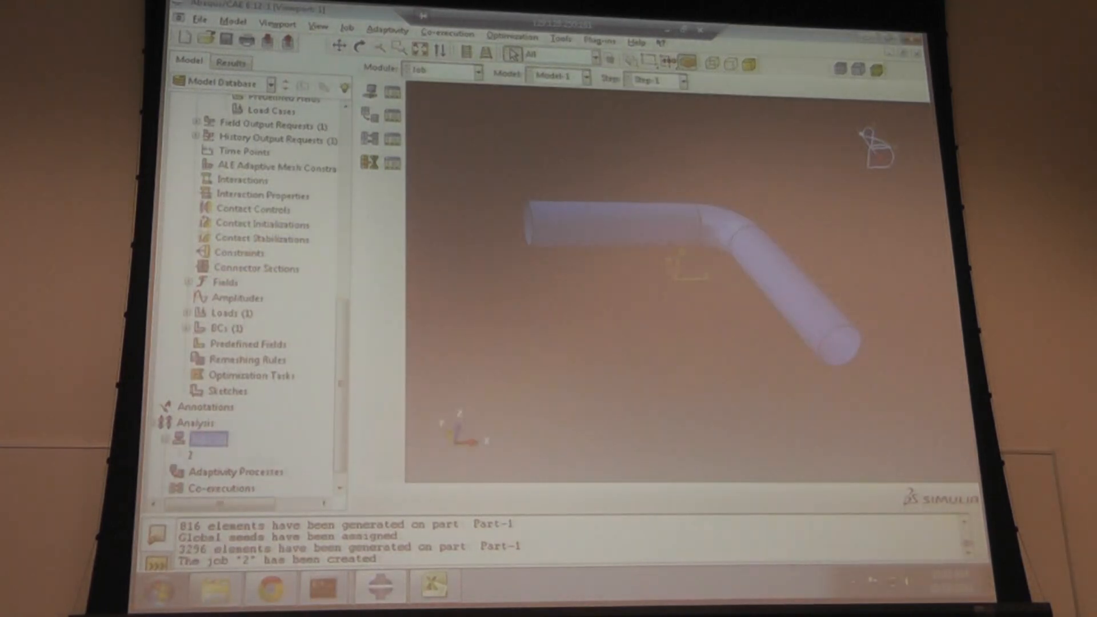
right_click(217, 437)
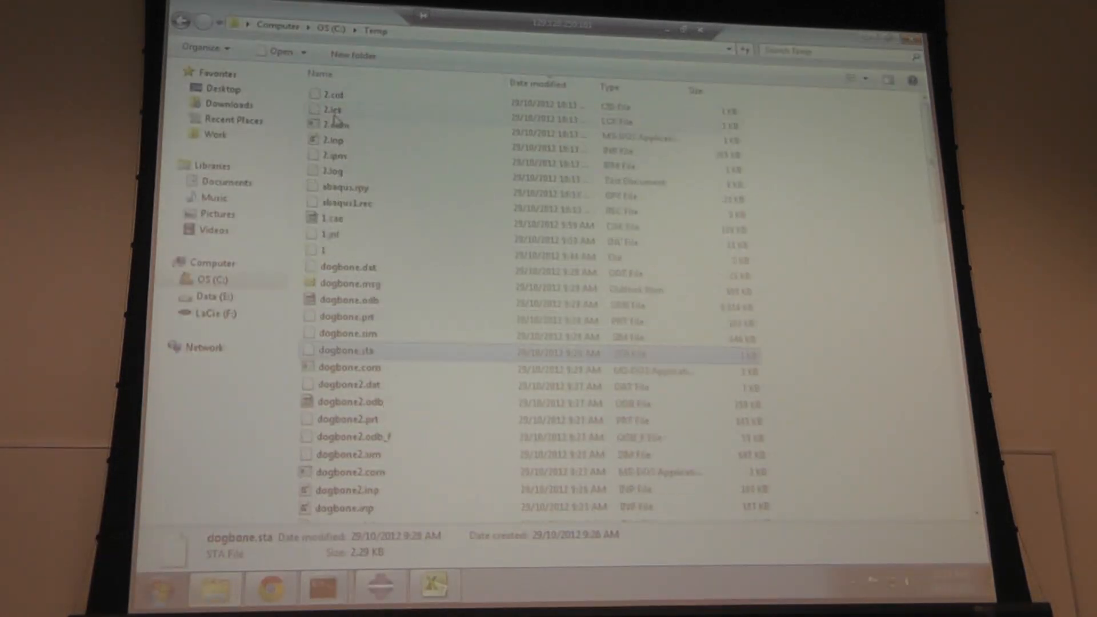
mouse_move(375, 136)
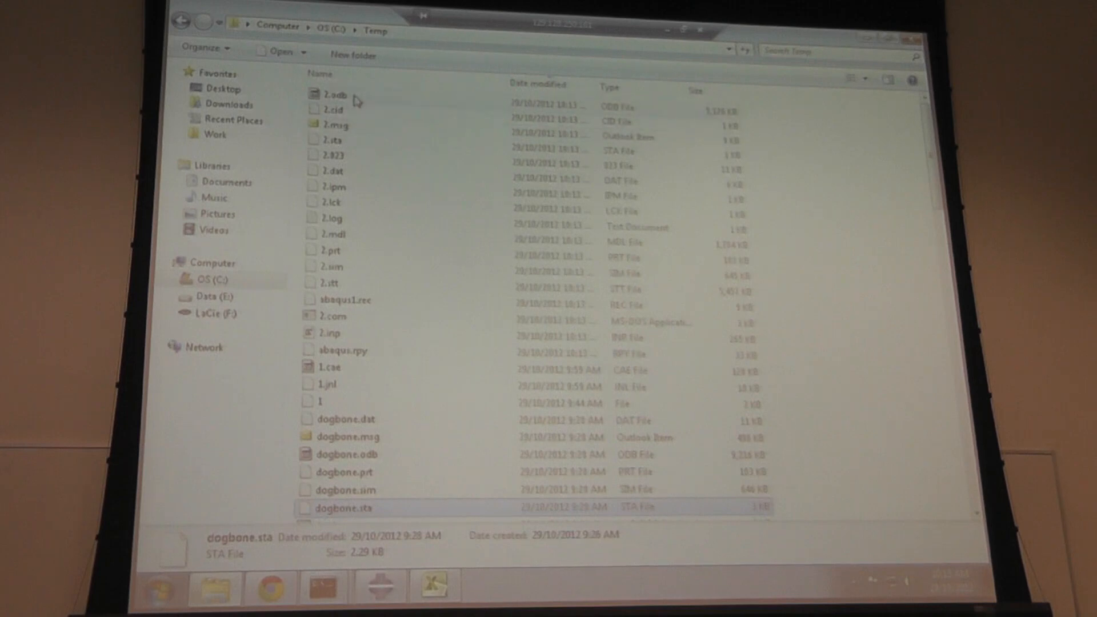
- Open 2.sta from C:\Temp in TextPad to check job 2's progress
left_click(329, 140)
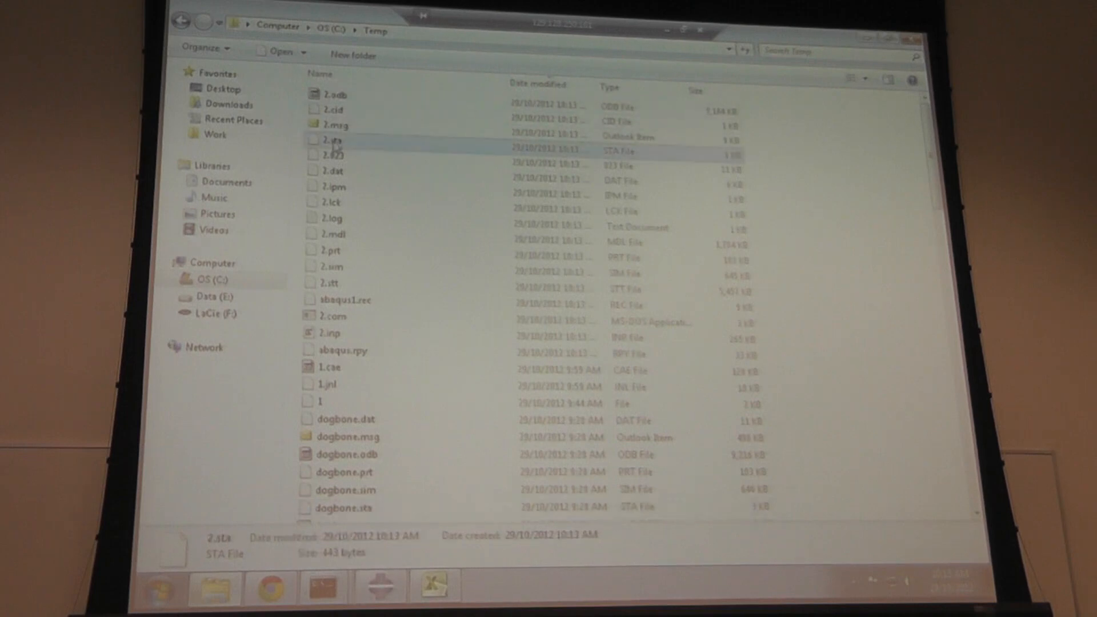
mouse_move(350, 147)
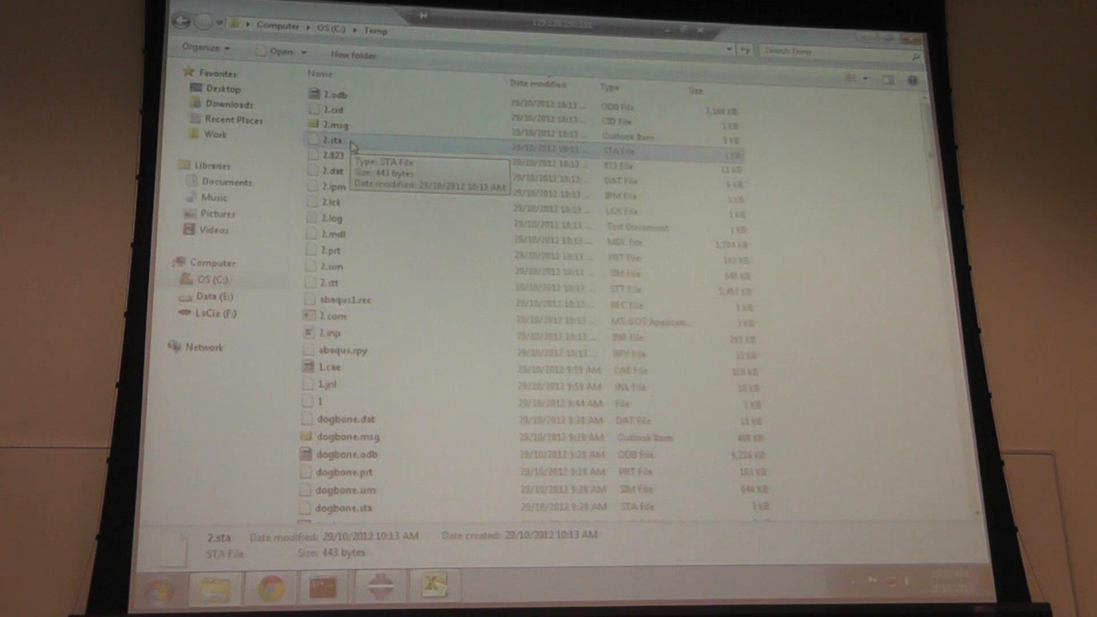
right_click(337, 140)
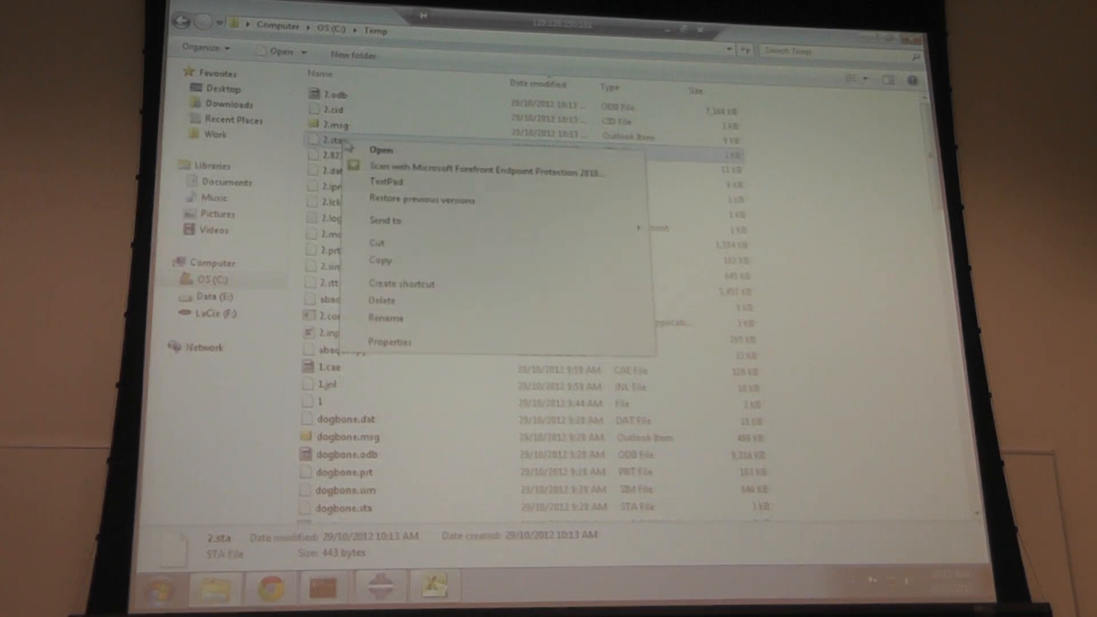
left_click(384, 181)
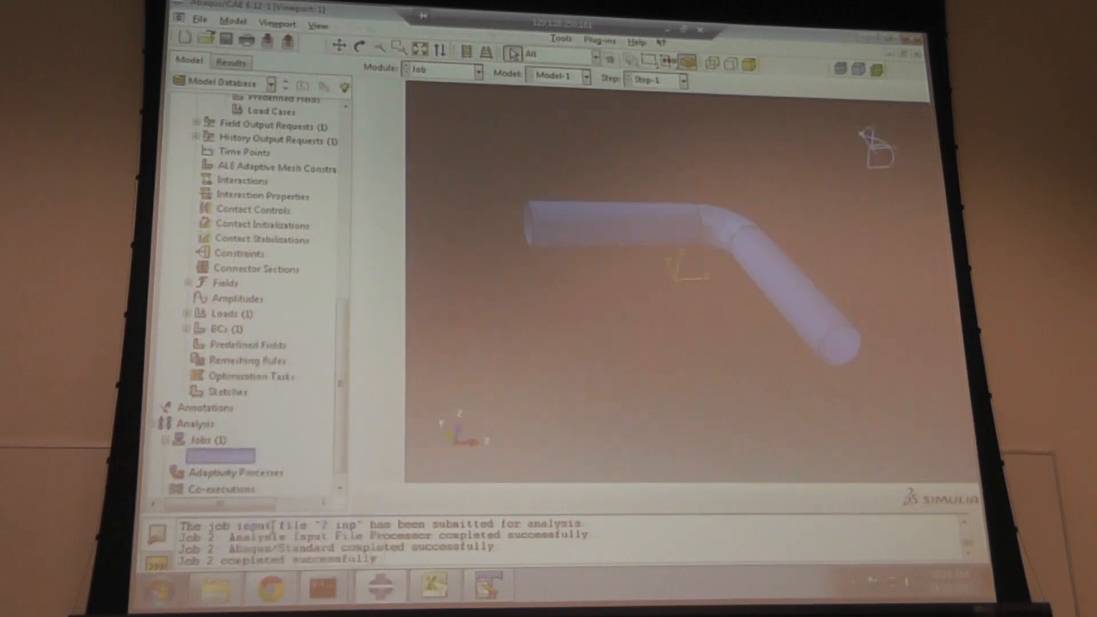
- Open job 2's results, 2.odb, in the Visualization module
left_click(231, 62)
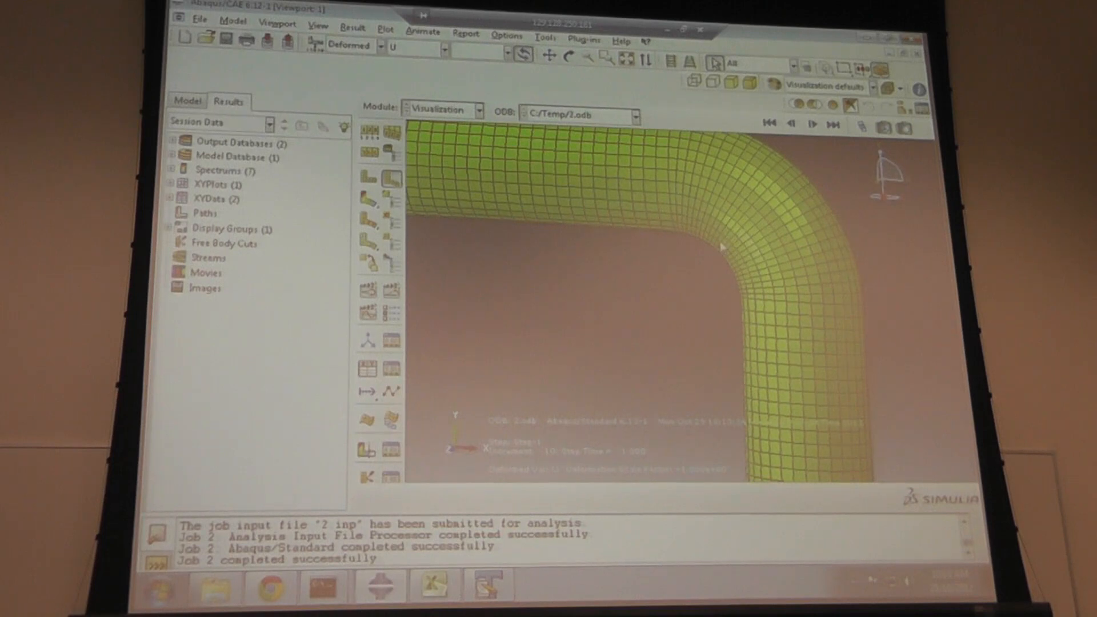
mouse_move(735, 164)
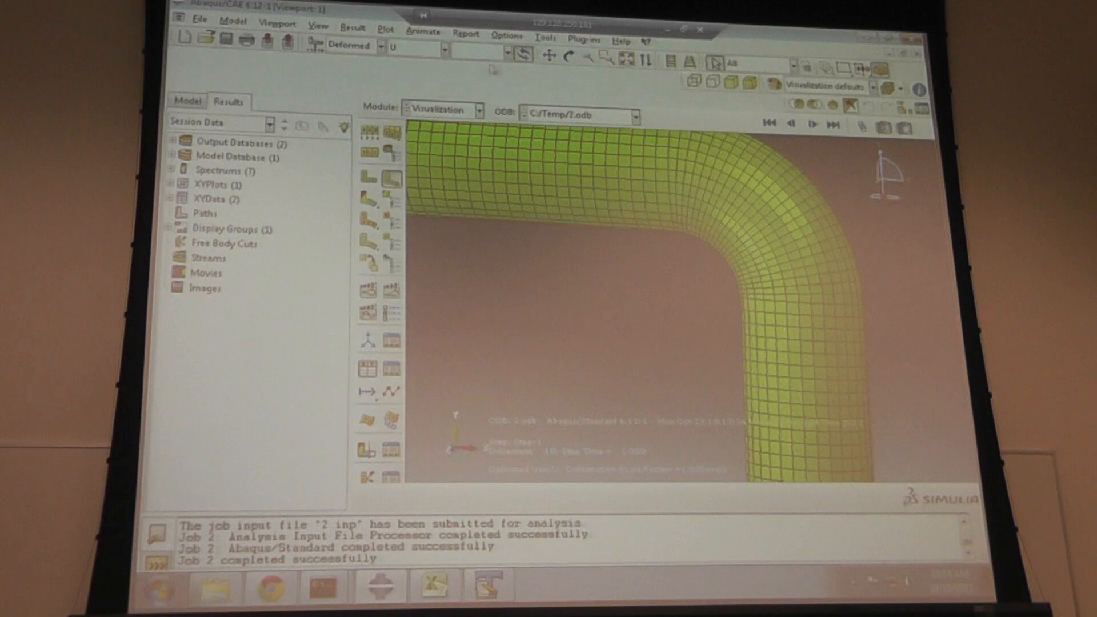
- Plot Mises contours on the deformed elbow, review contour limits, and rotate the view
left_click(367, 198)
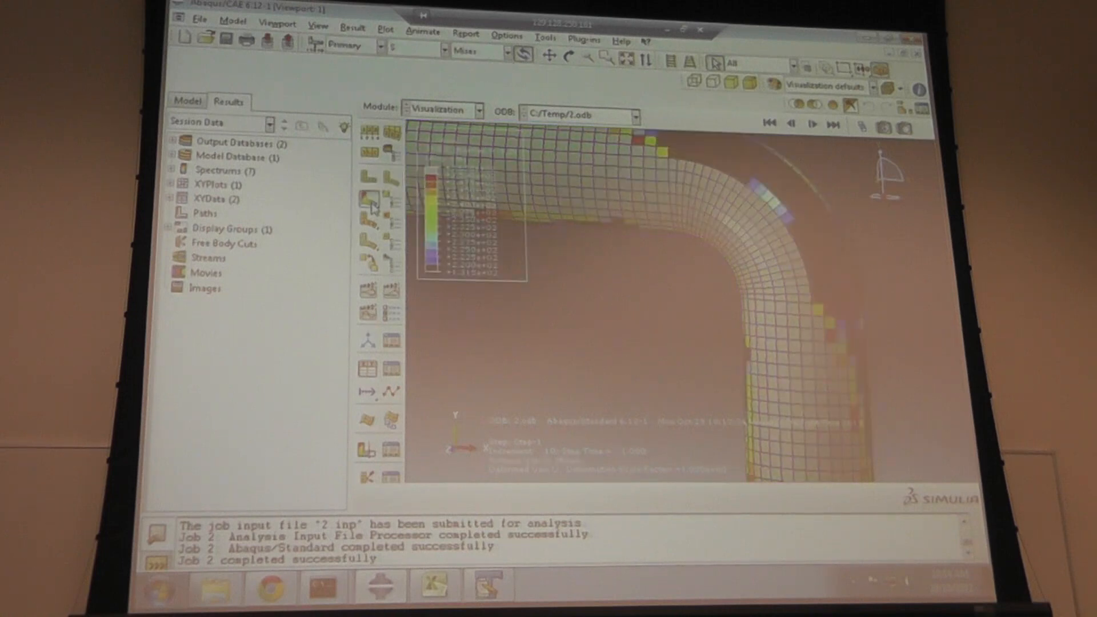
left_click(367, 201)
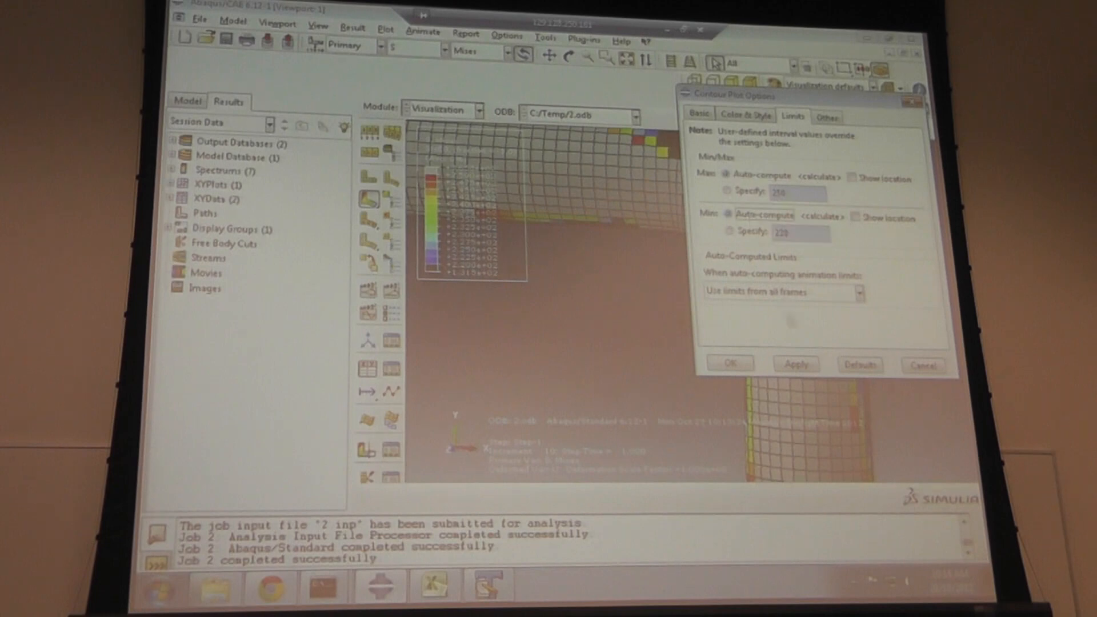
left_click(729, 365)
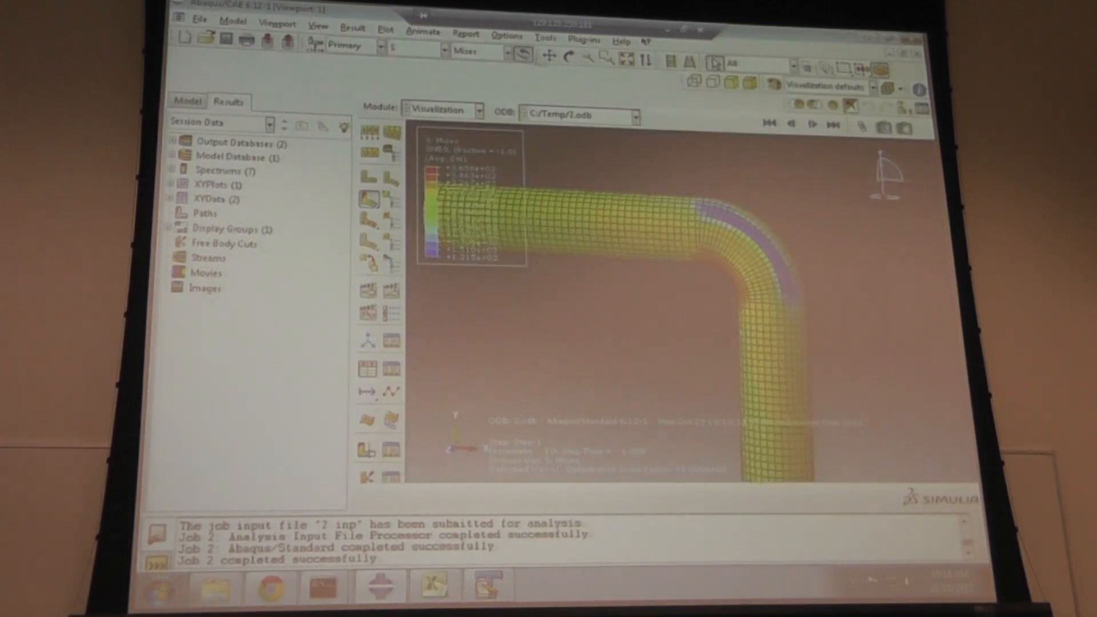
left_click(569, 57)
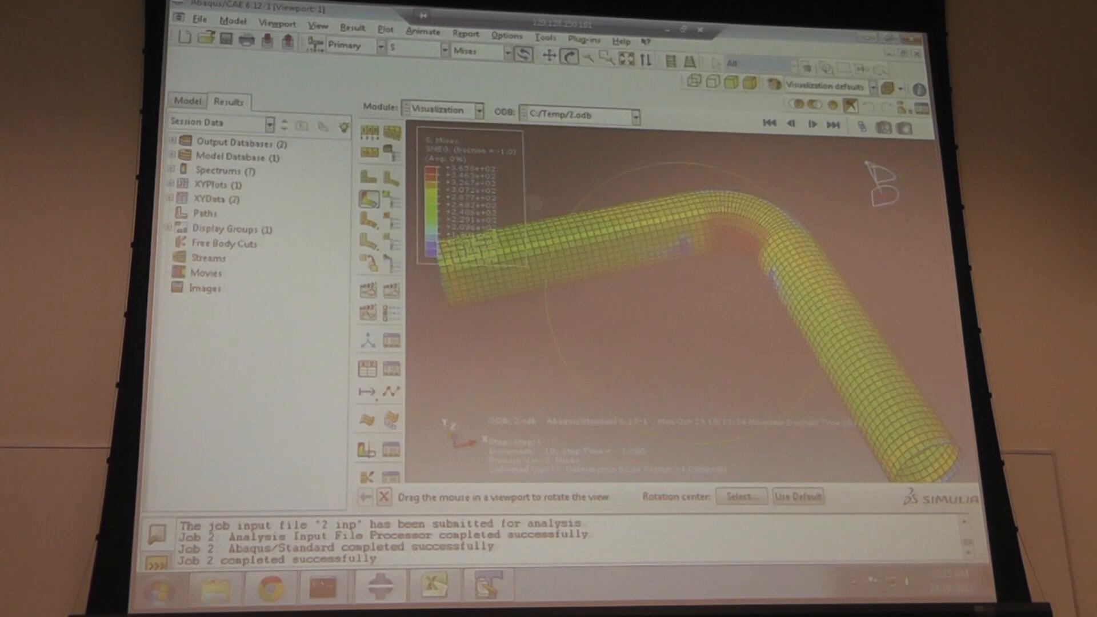
left_click(353, 28)
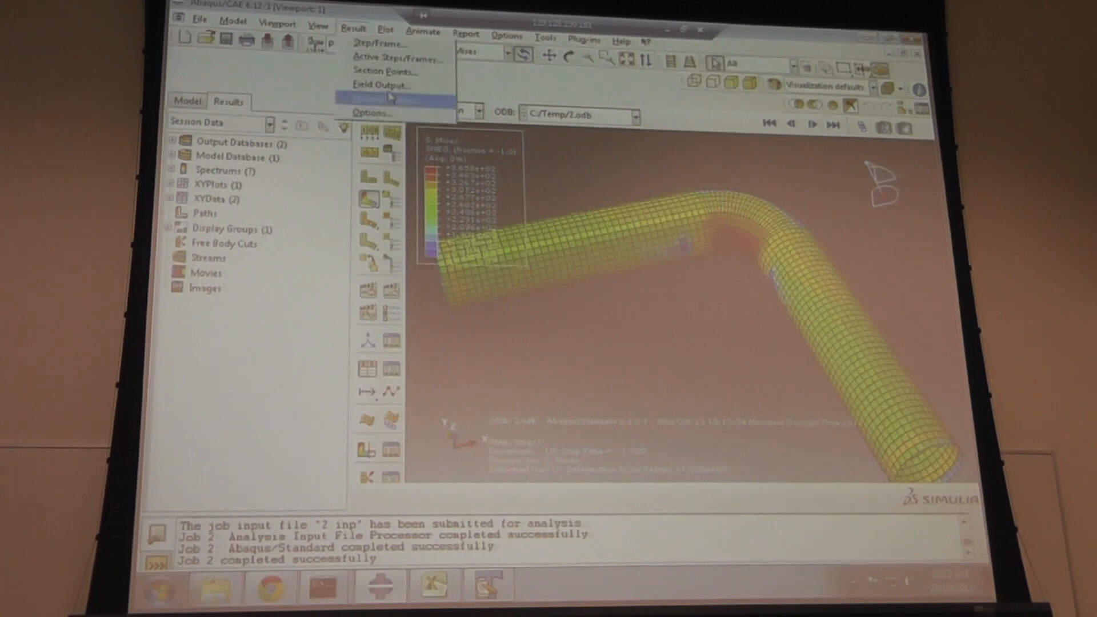
- Set the field output section points to Envelope, using maximum absolute value
left_click(381, 84)
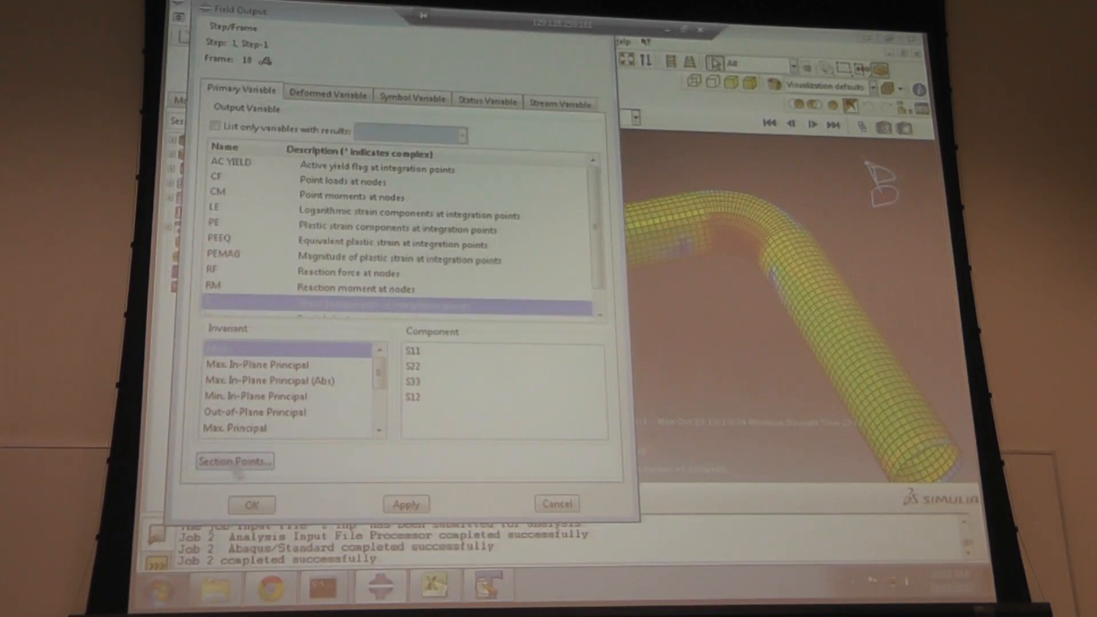
left_click(234, 461)
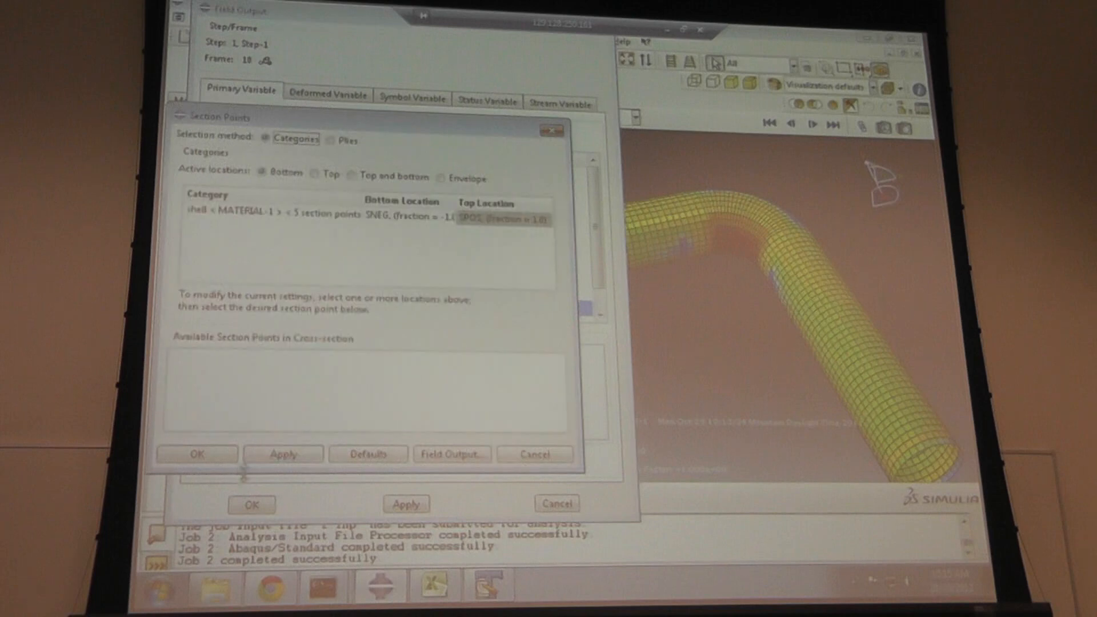
mouse_move(412, 280)
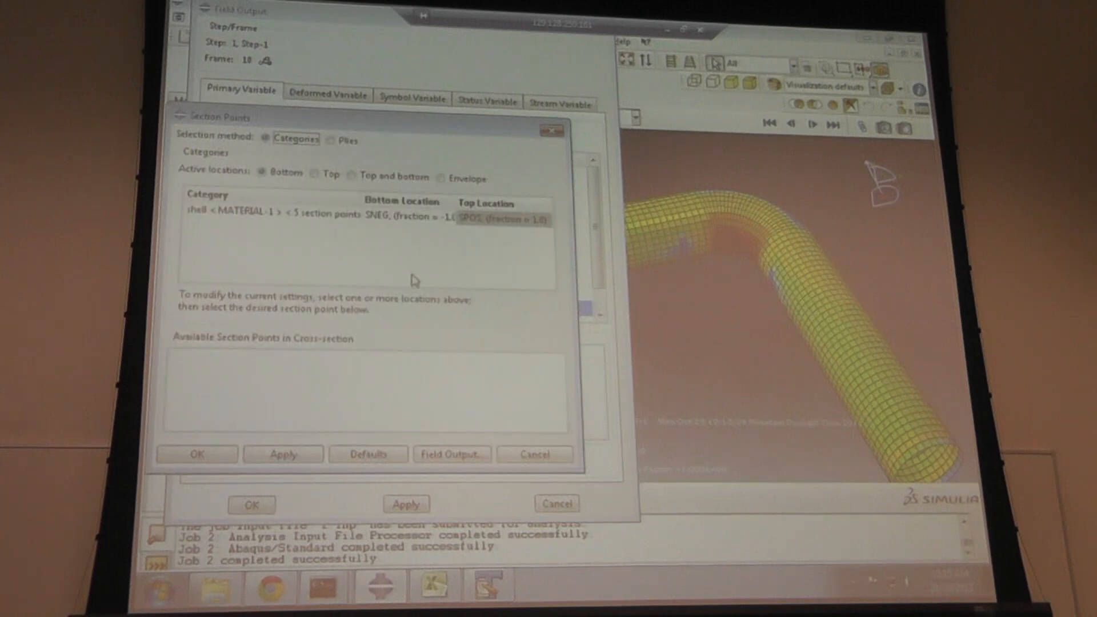
mouse_move(215, 175)
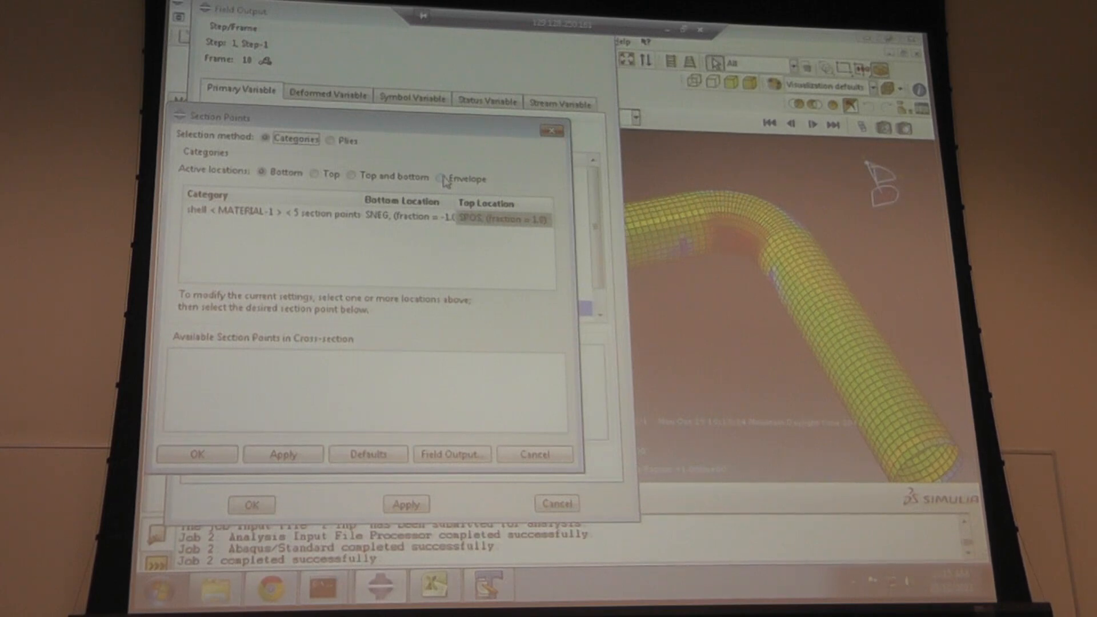
left_click(441, 178)
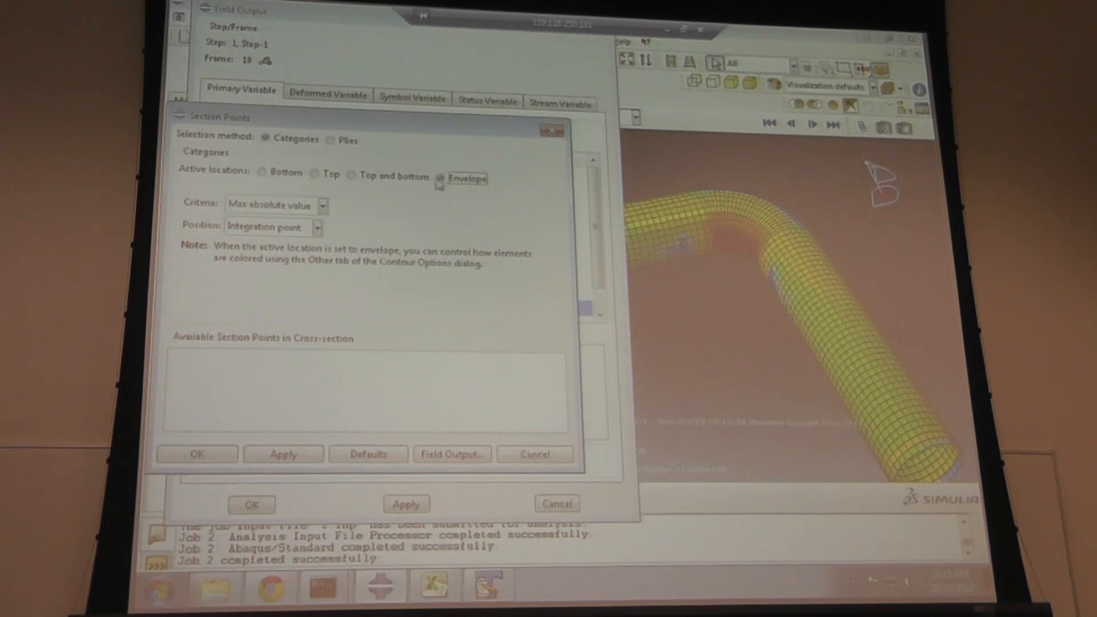
mouse_move(283, 454)
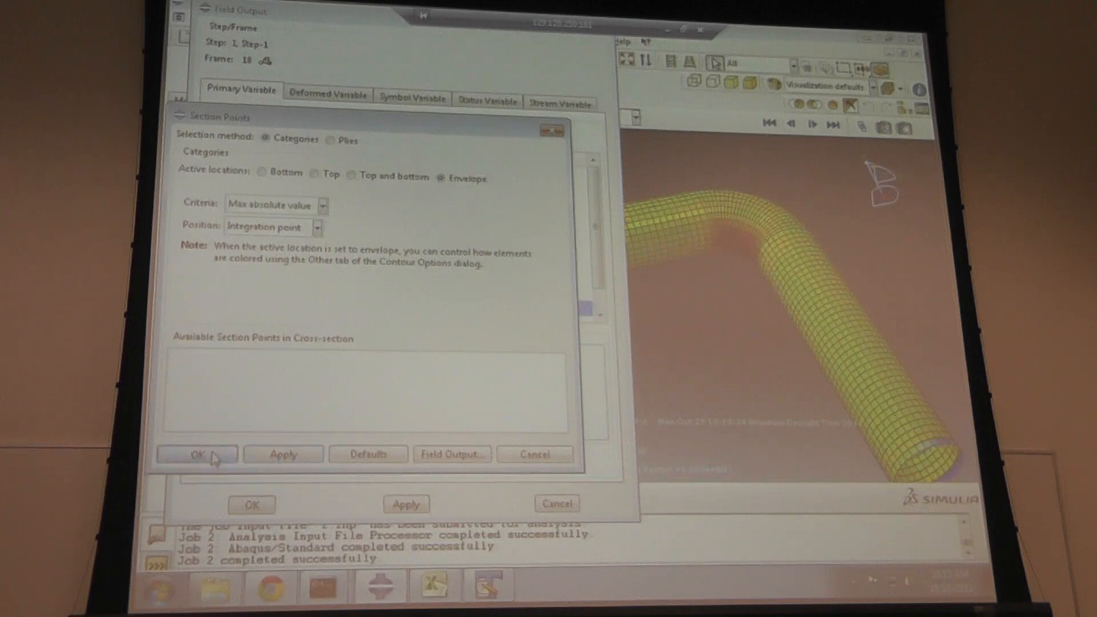
left_click(196, 453)
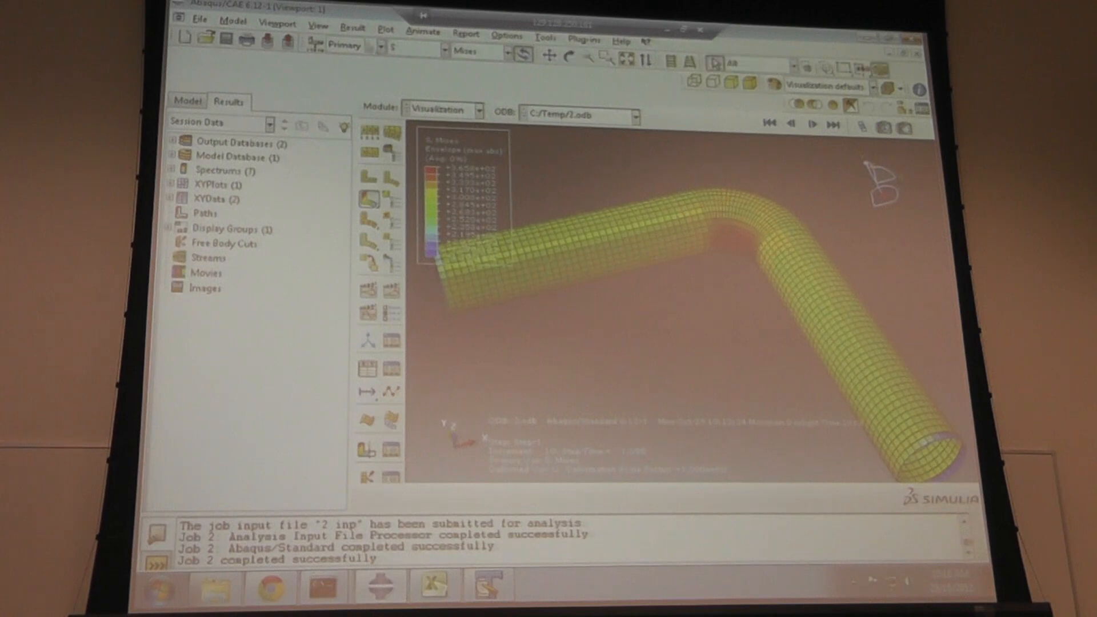
- Open the Result Options dialog for contour averaging
left_click(353, 28)
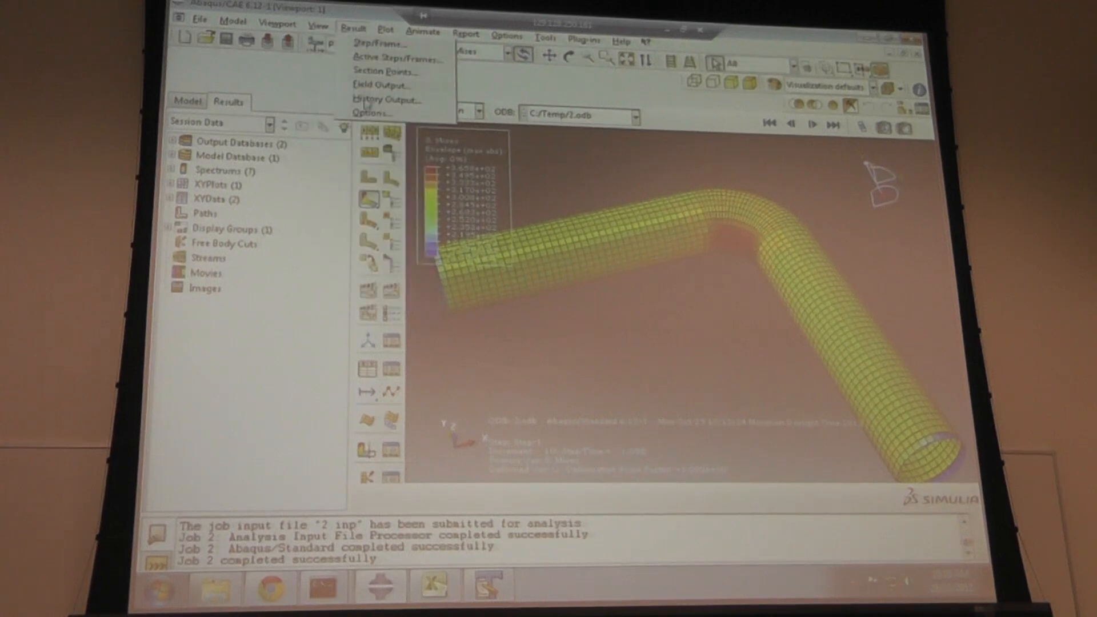
left_click(372, 112)
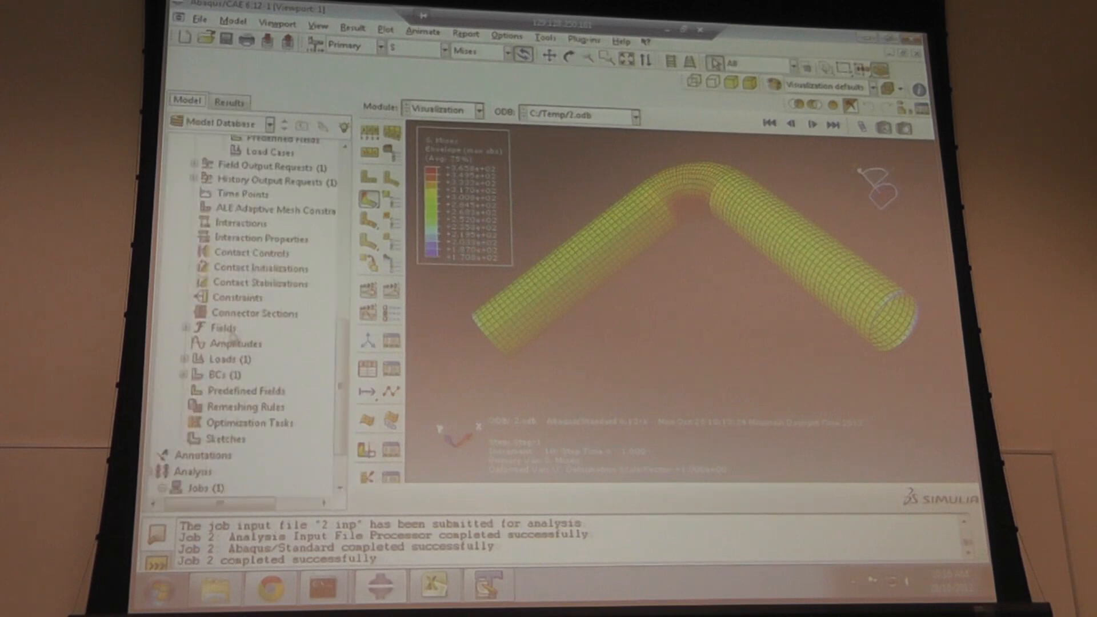
- Close the step settings unchanged and reopen BC-1, keeping its existing region
scroll("up", 3)
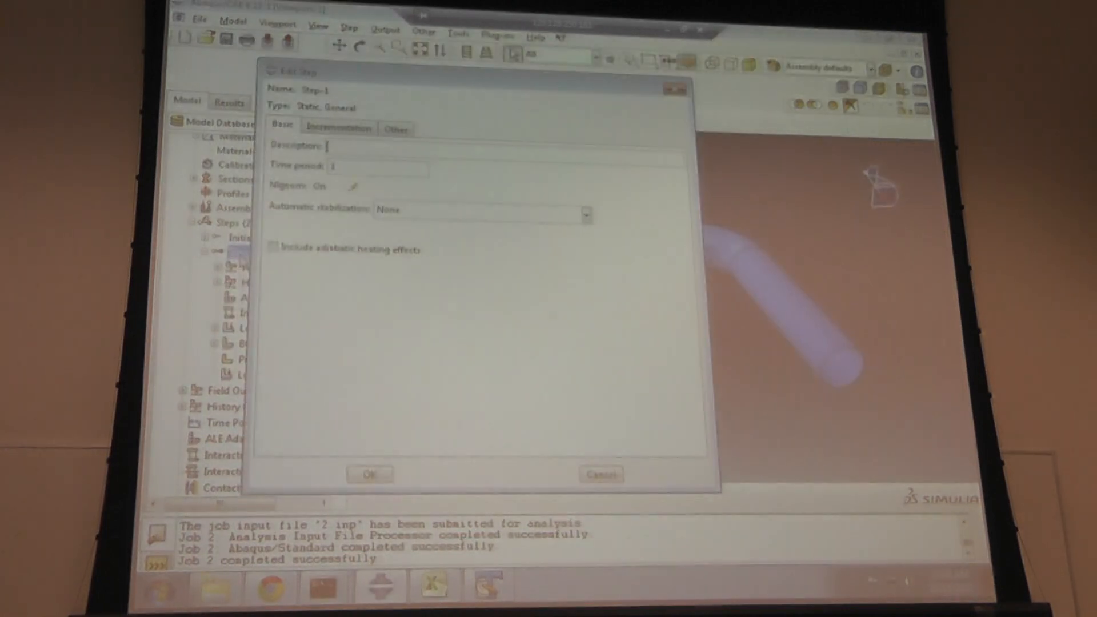
left_click(371, 474)
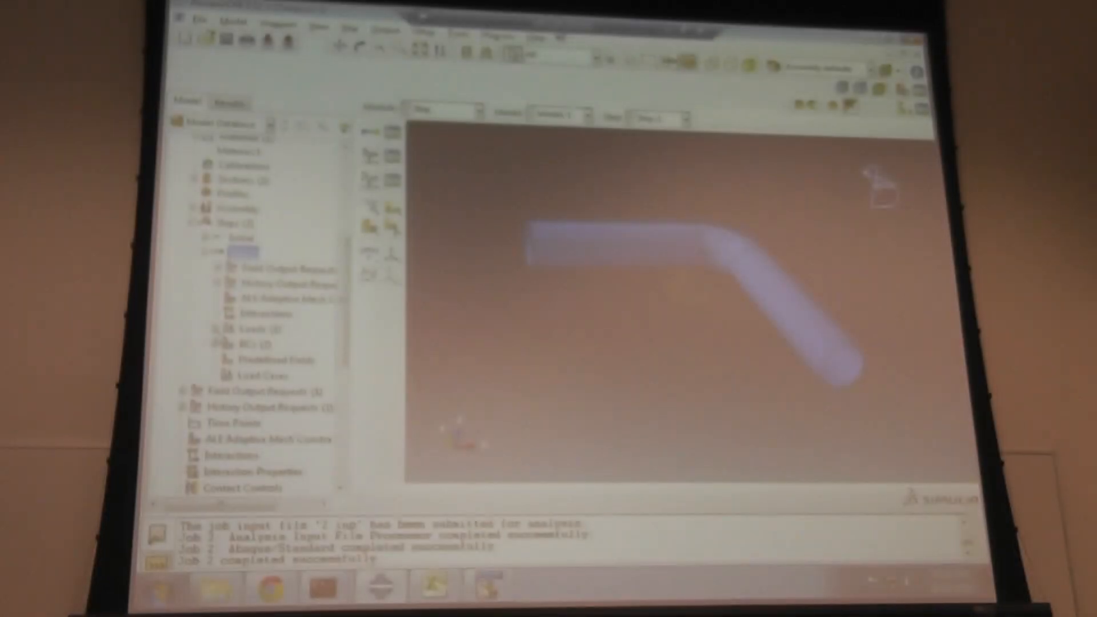
double_click(268, 359)
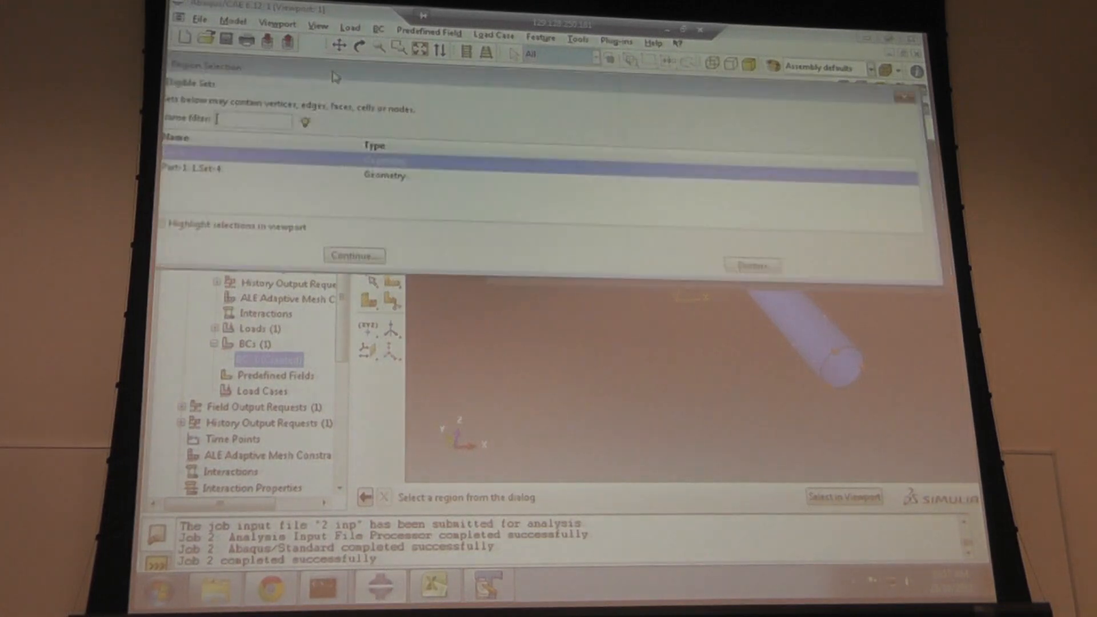
left_click(354, 256)
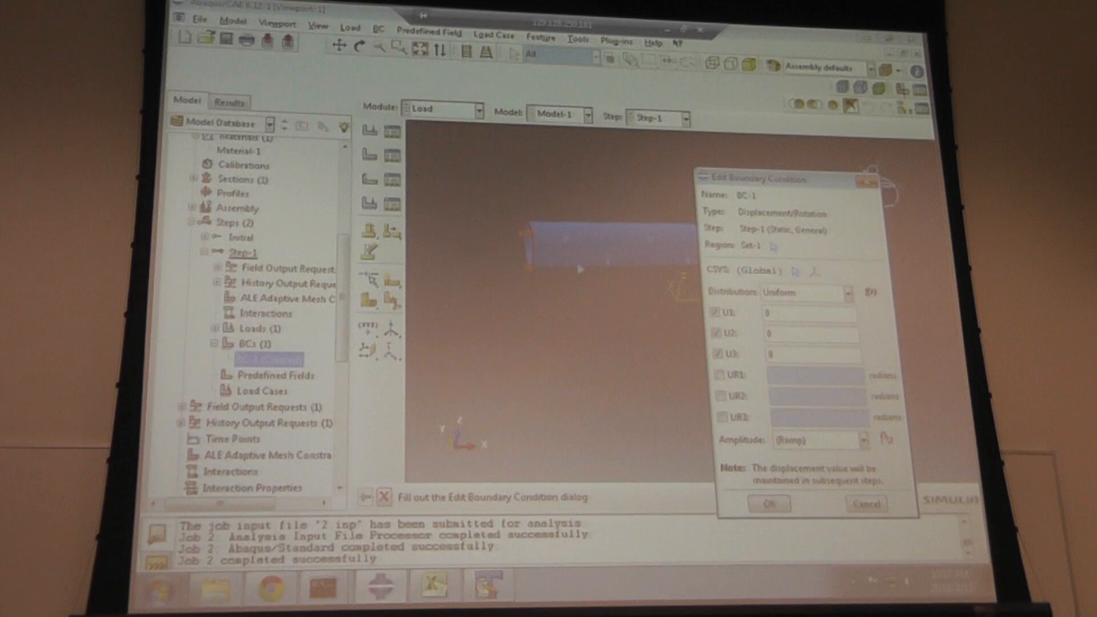
mouse_move(543, 268)
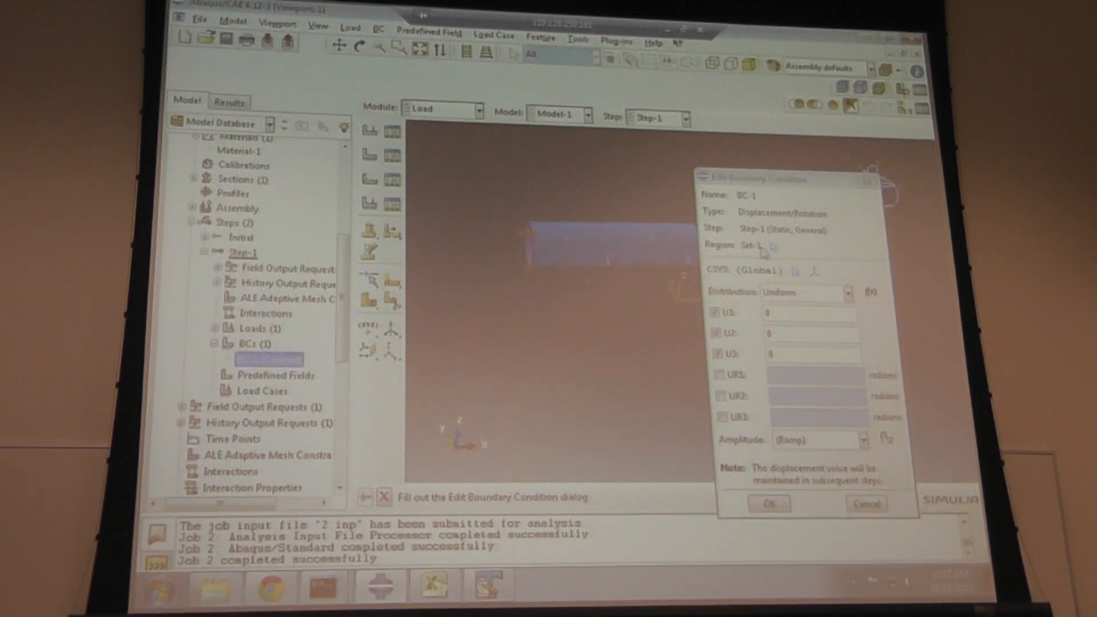
- Reselect the pipe end as BC-1's region and accept zero U1–U3 displacement
left_click(763, 246)
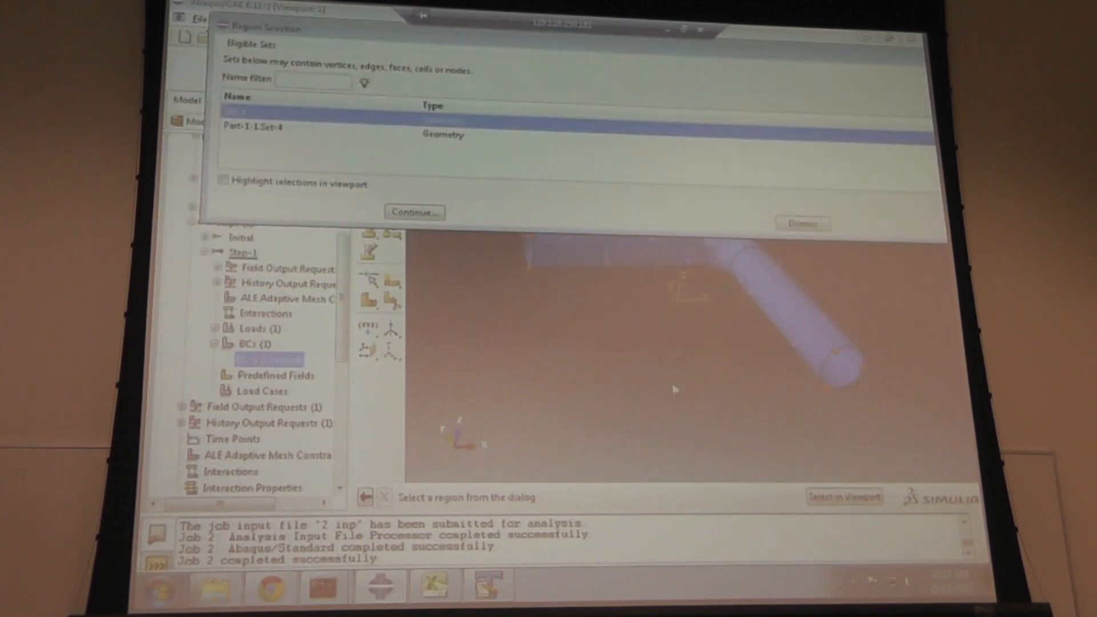
left_click(414, 212)
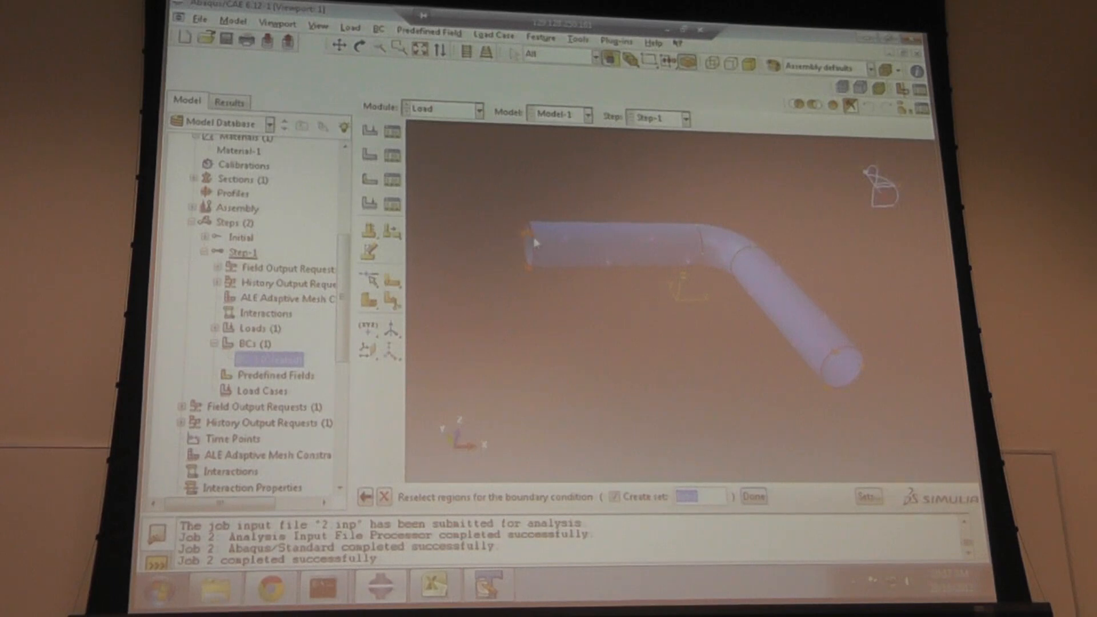
left_click(754, 496)
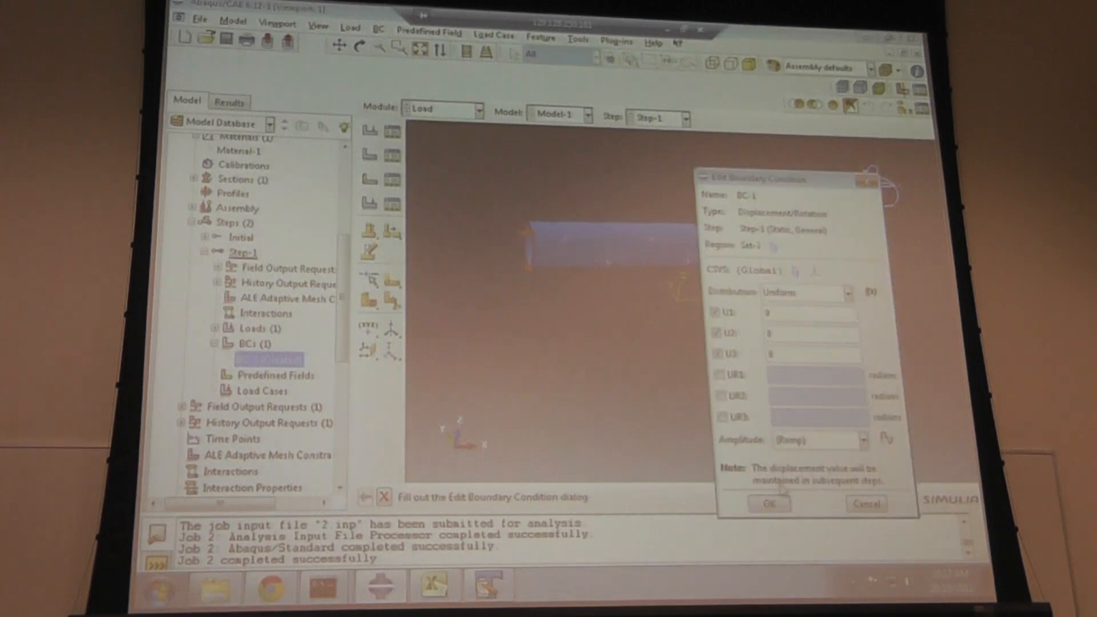
left_click(768, 503)
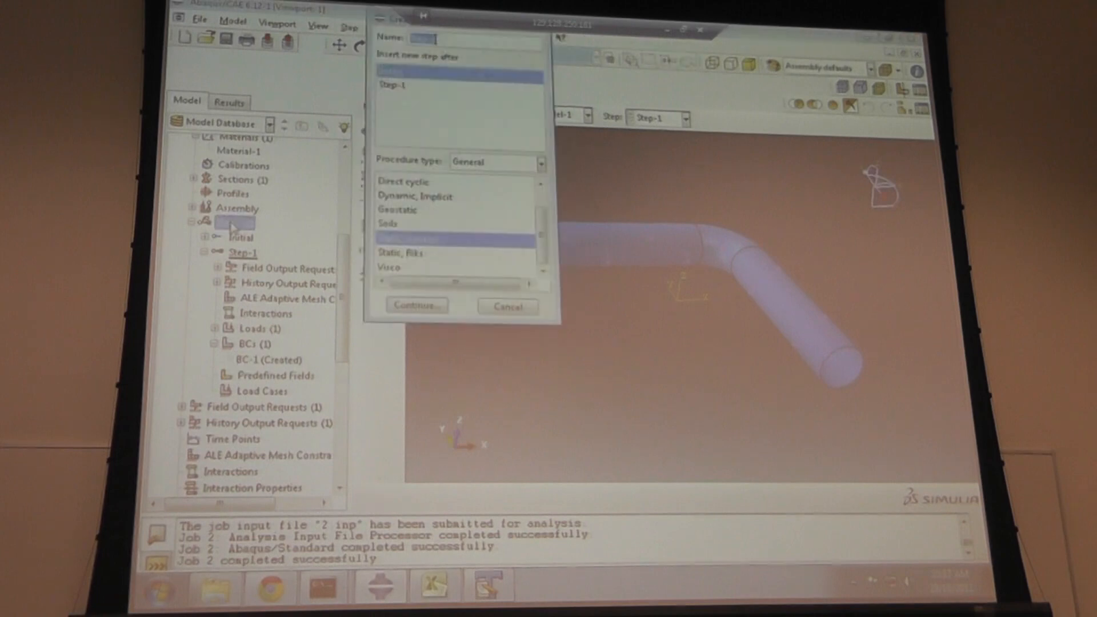
- Add Static, General Step-2 and create displacement boundary condition BC-2 in it
left_click(415, 306)
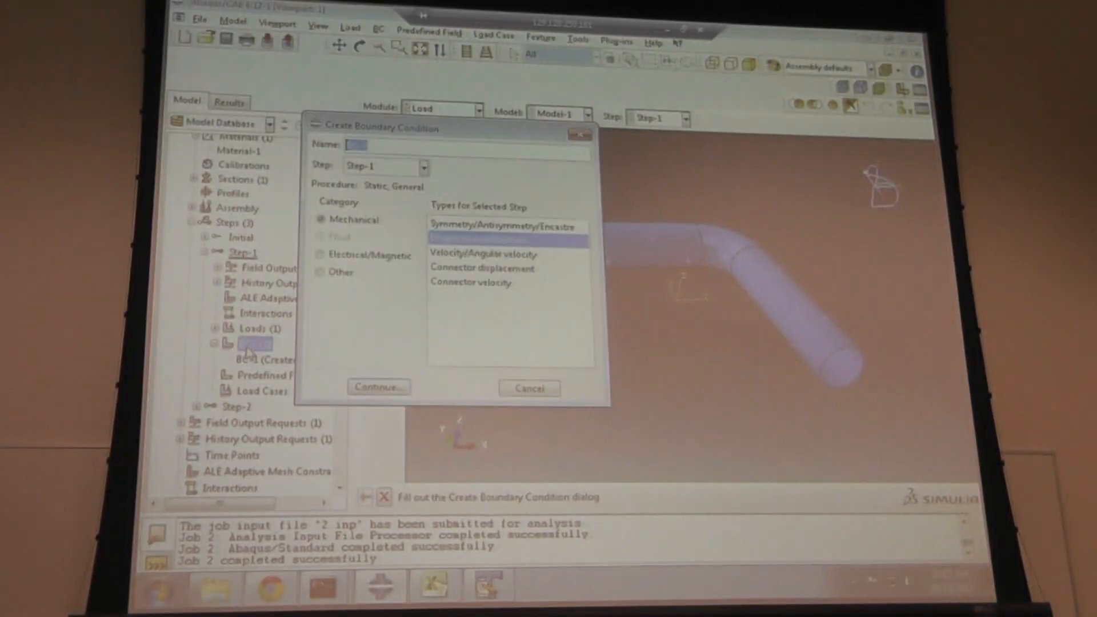
left_click(378, 387)
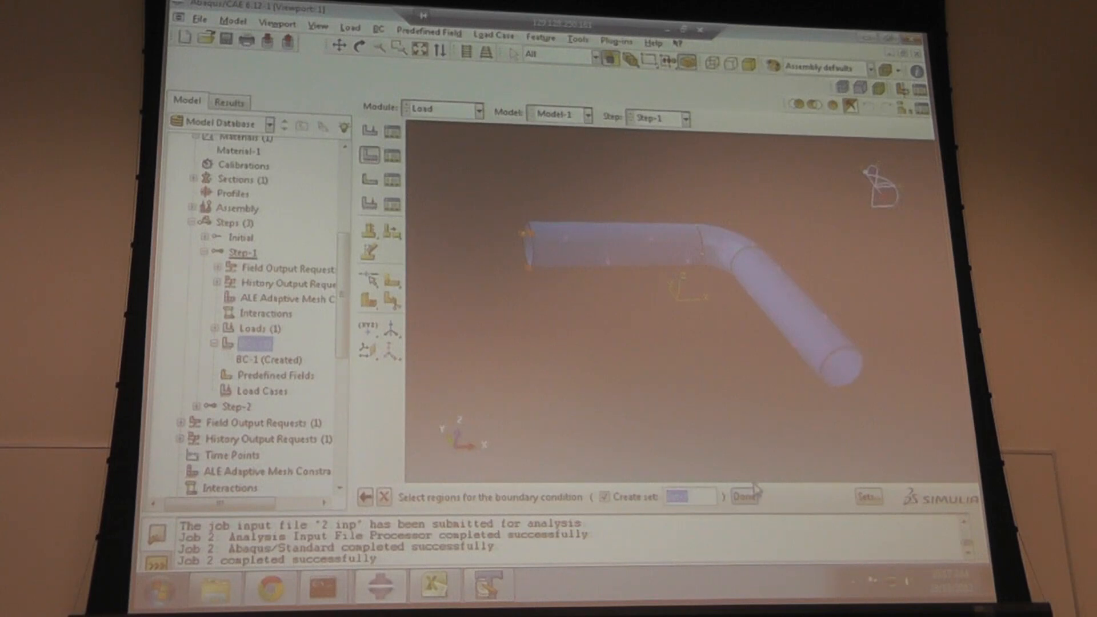
left_click(746, 496)
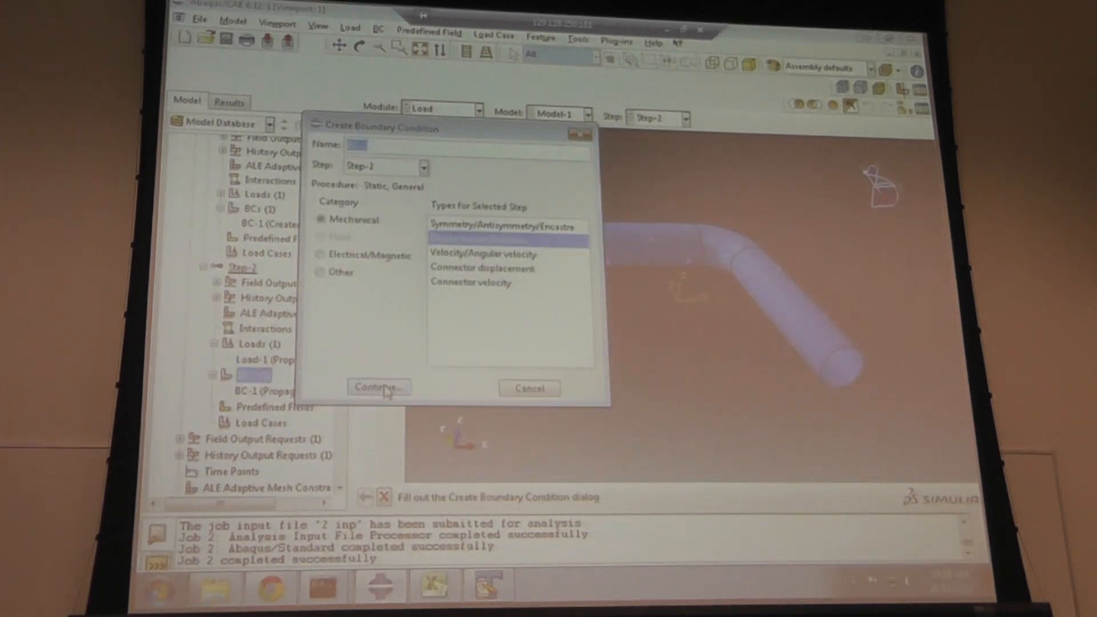
left_click(378, 388)
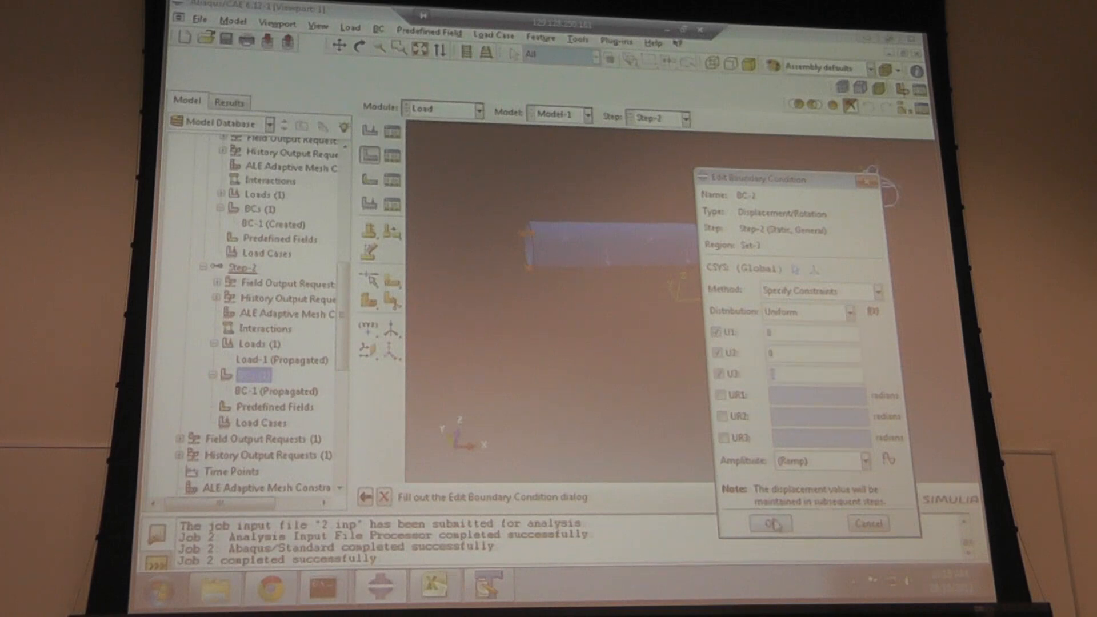
left_click(771, 524)
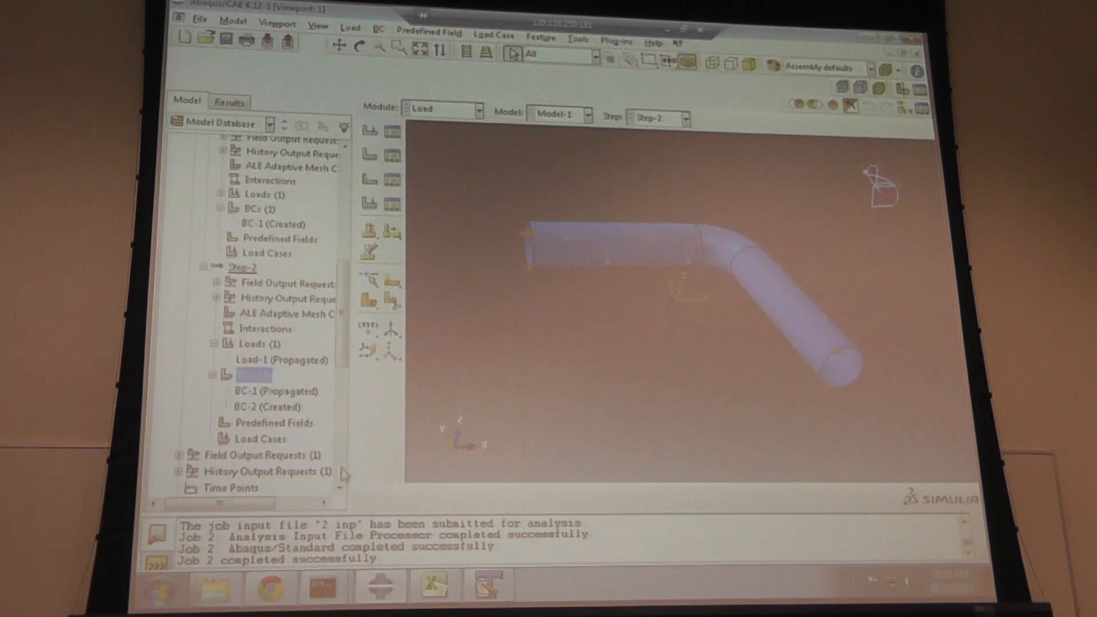
- Resubmit job 2 from the Jobs container, allowing its existing job files to be overwritten
scroll("down", 3)
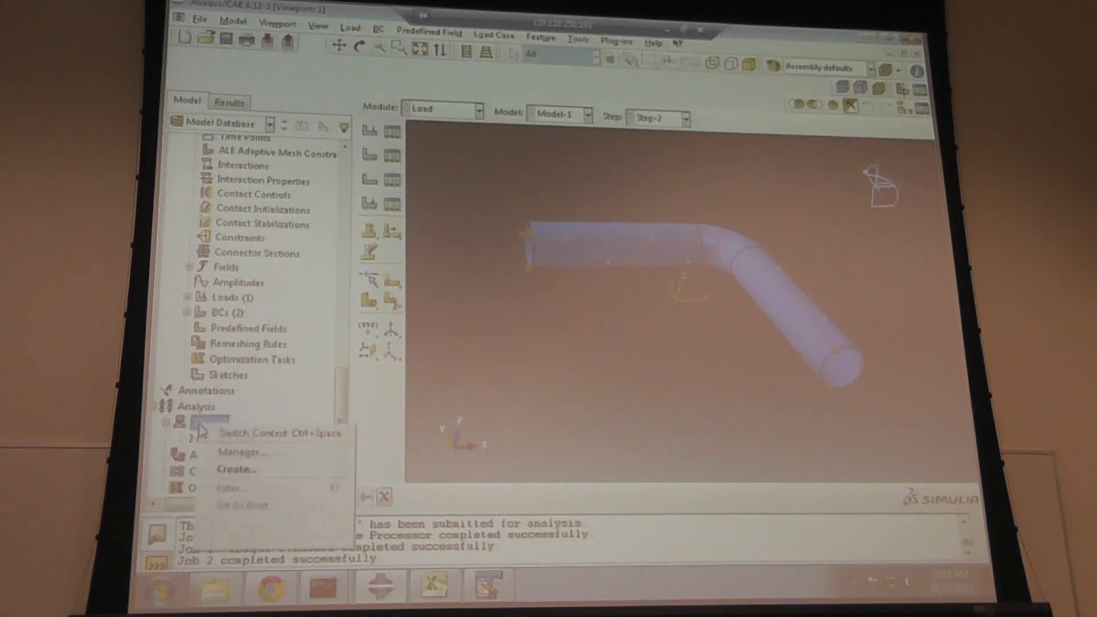
right_click(199, 433)
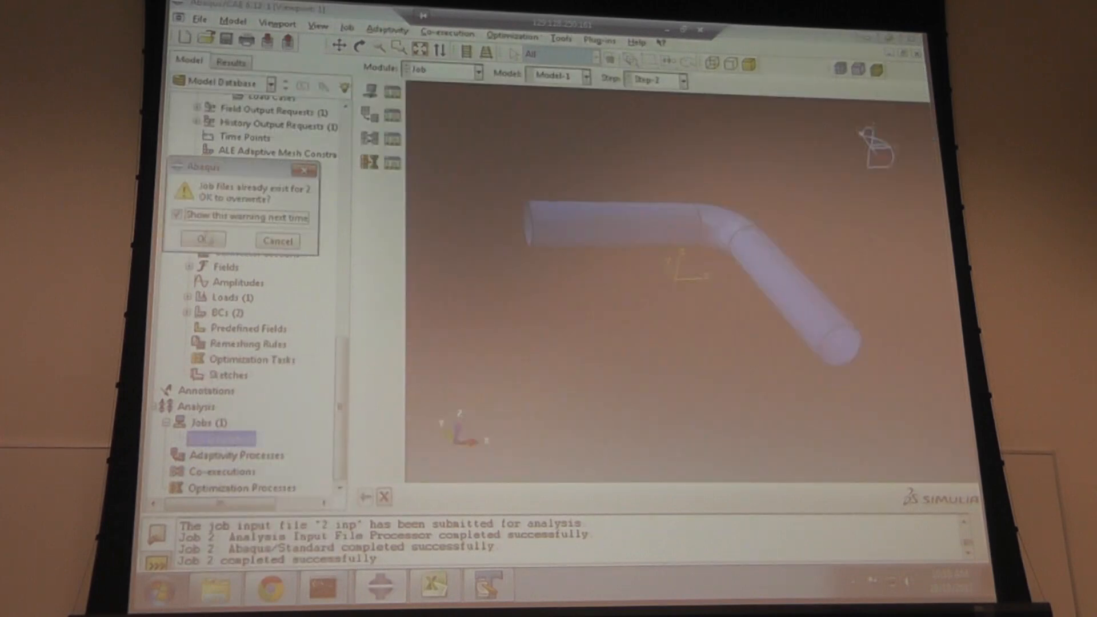
left_click(203, 240)
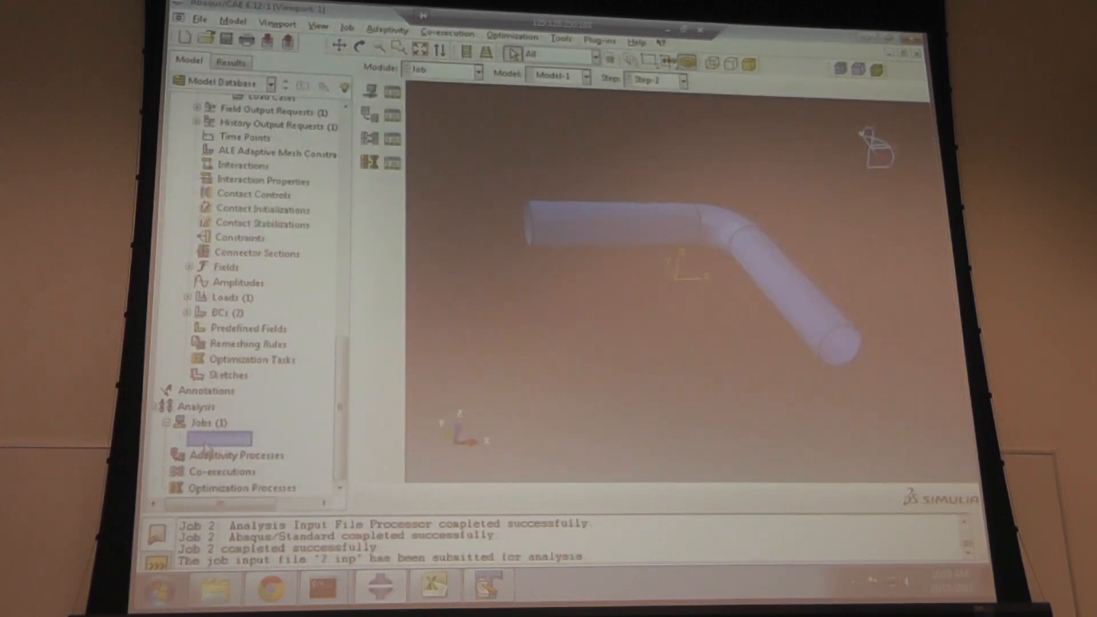
right_click(218, 438)
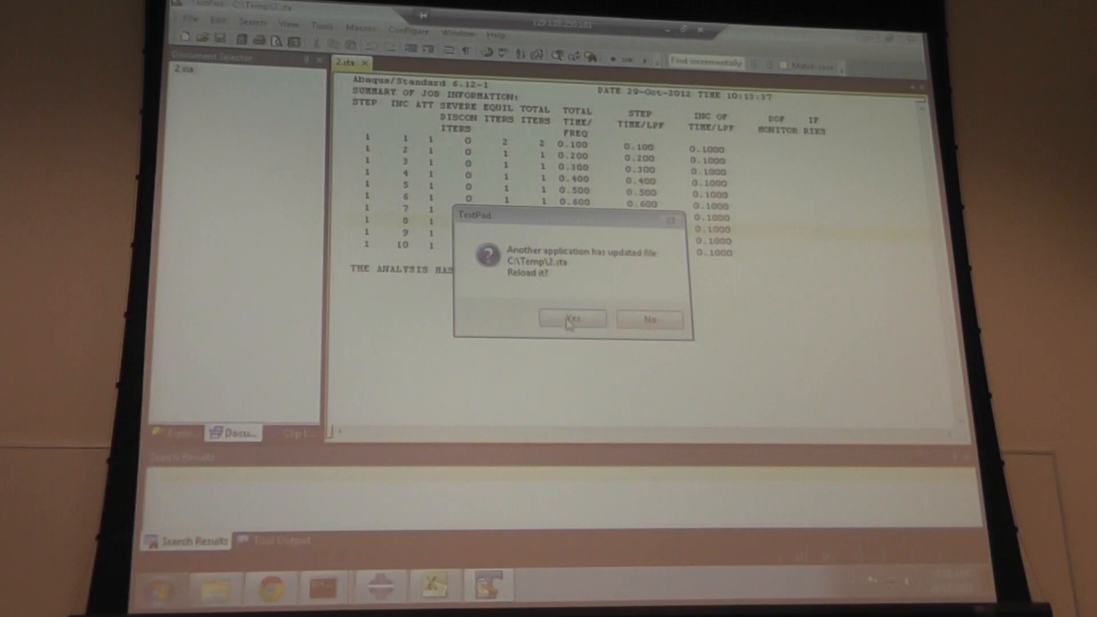
- Reload the updated C:\Temp\2.sta status file repeatedly to follow the rerun's increments
left_click(572, 320)
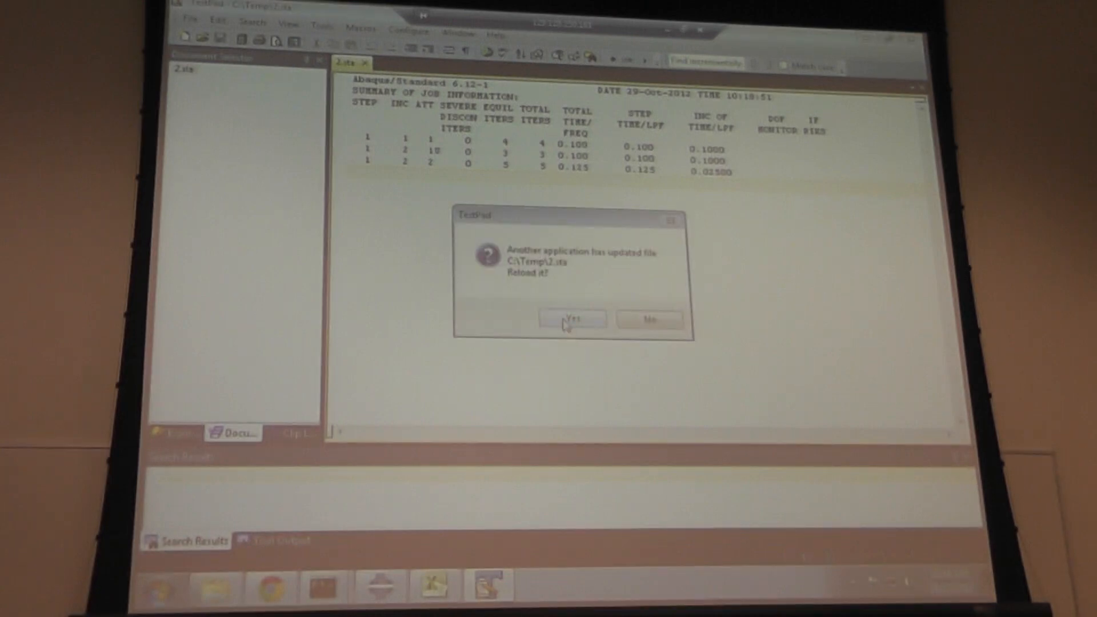
left_click(572, 319)
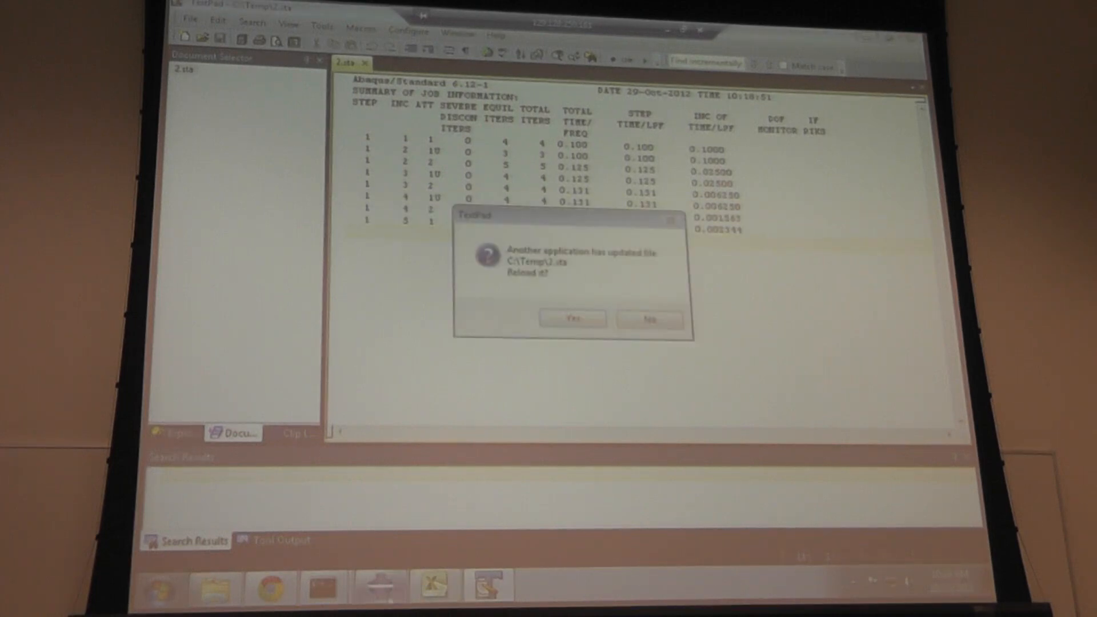
left_click(572, 318)
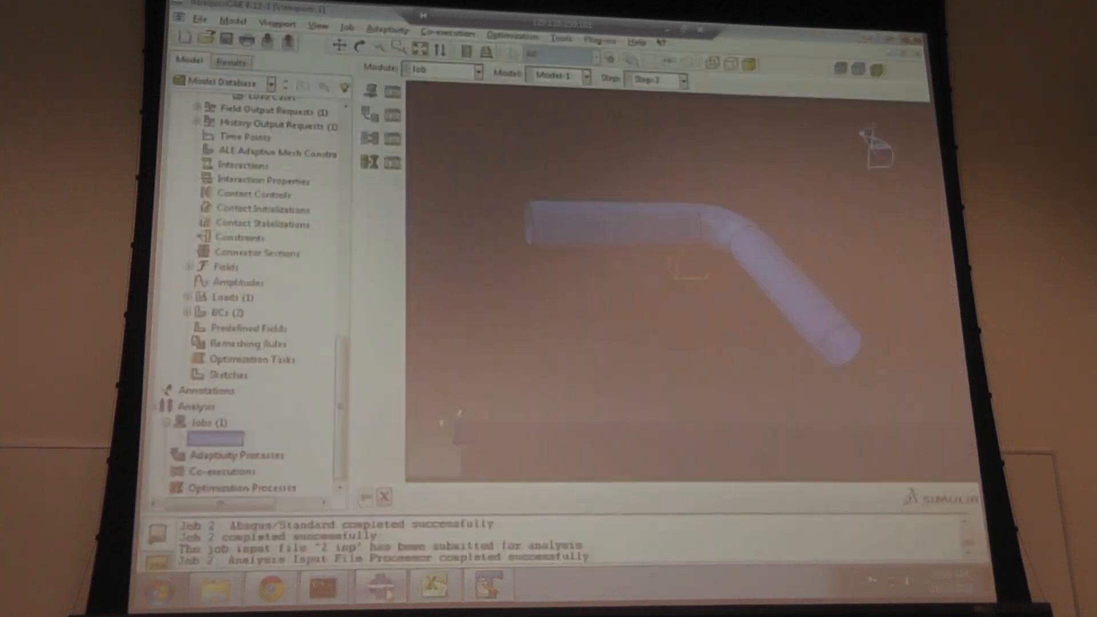
- Open job 2's results (2.odb) in Visualization, showing the deformed pipe mesh
right_click(210, 437)
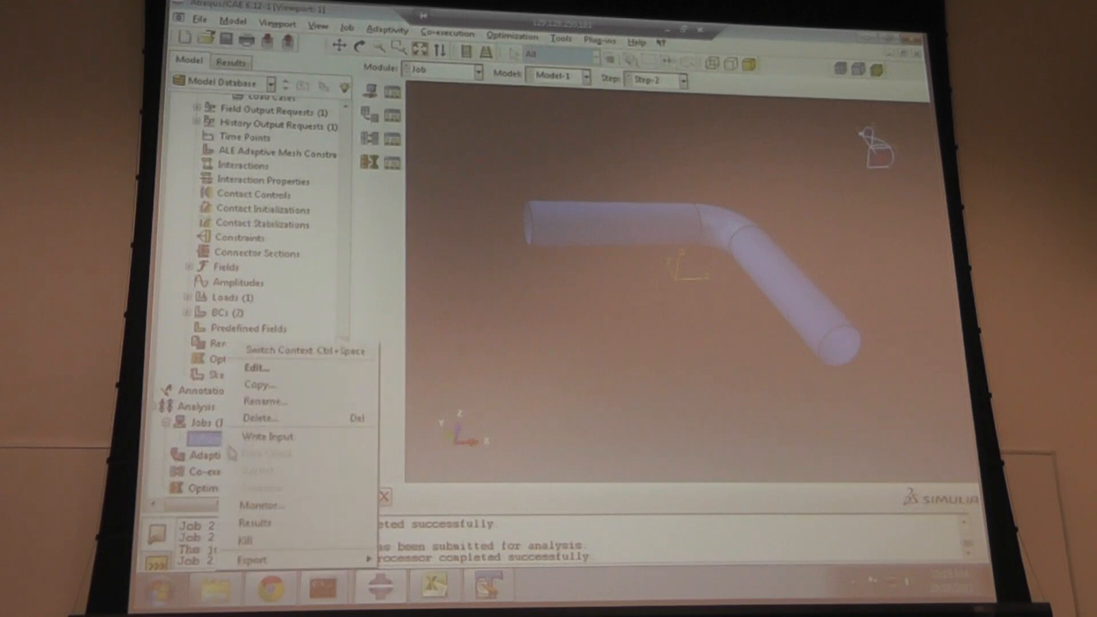
left_click(256, 522)
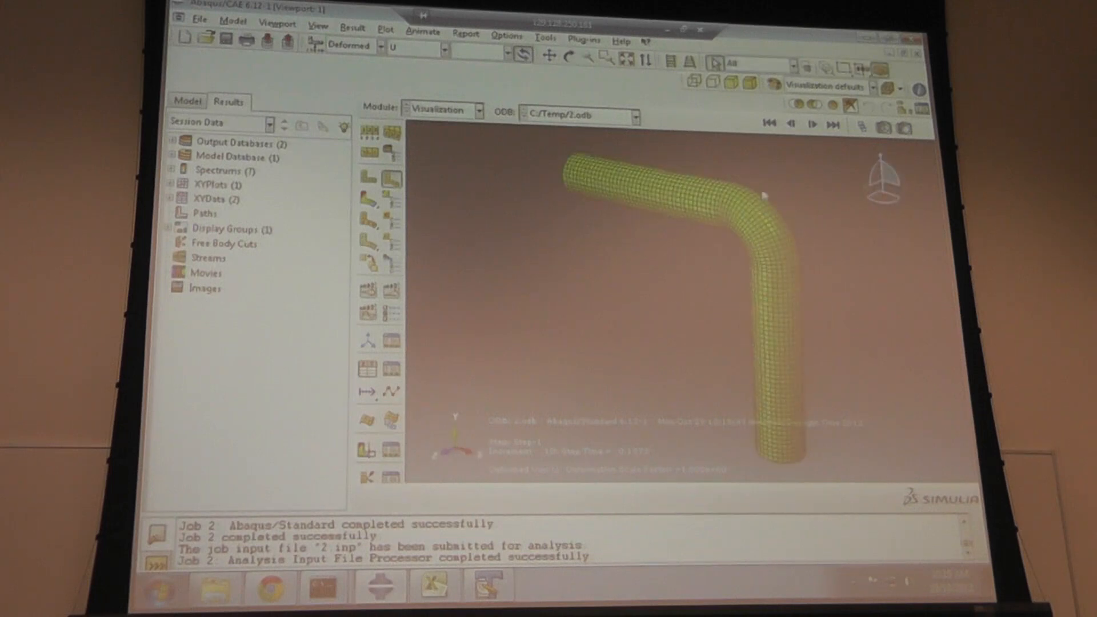
left_click(570, 56)
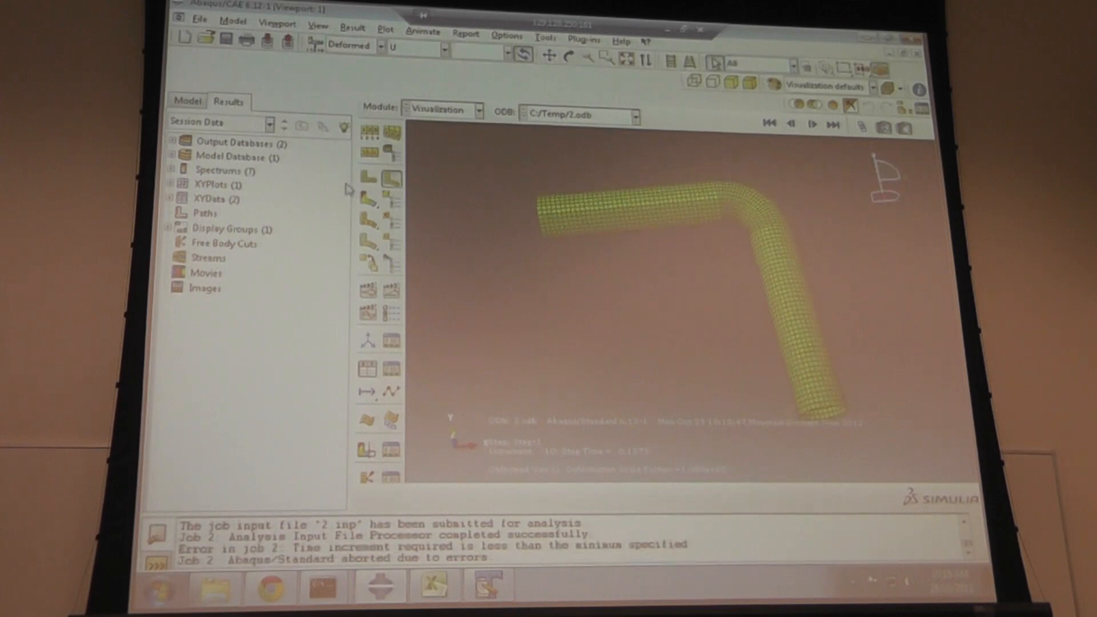
mouse_move(391, 265)
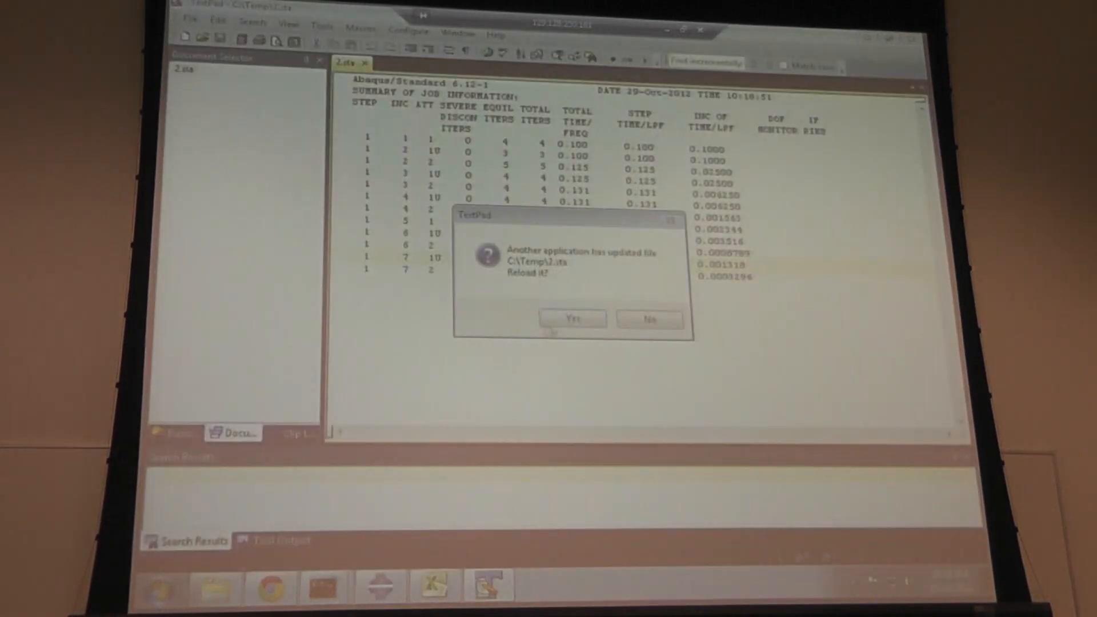
- Reload 2.sta to see the repeated increment cutbacks
left_click(571, 319)
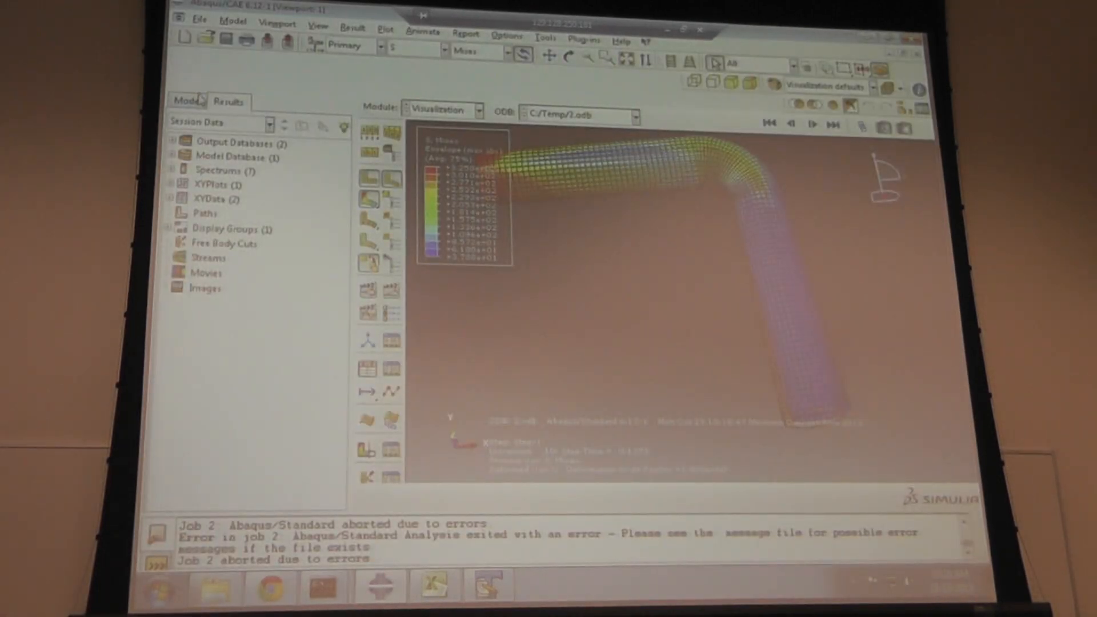
- Change Load-1's pressure magnitude in Step-2 to 1.5
left_click(185, 101)
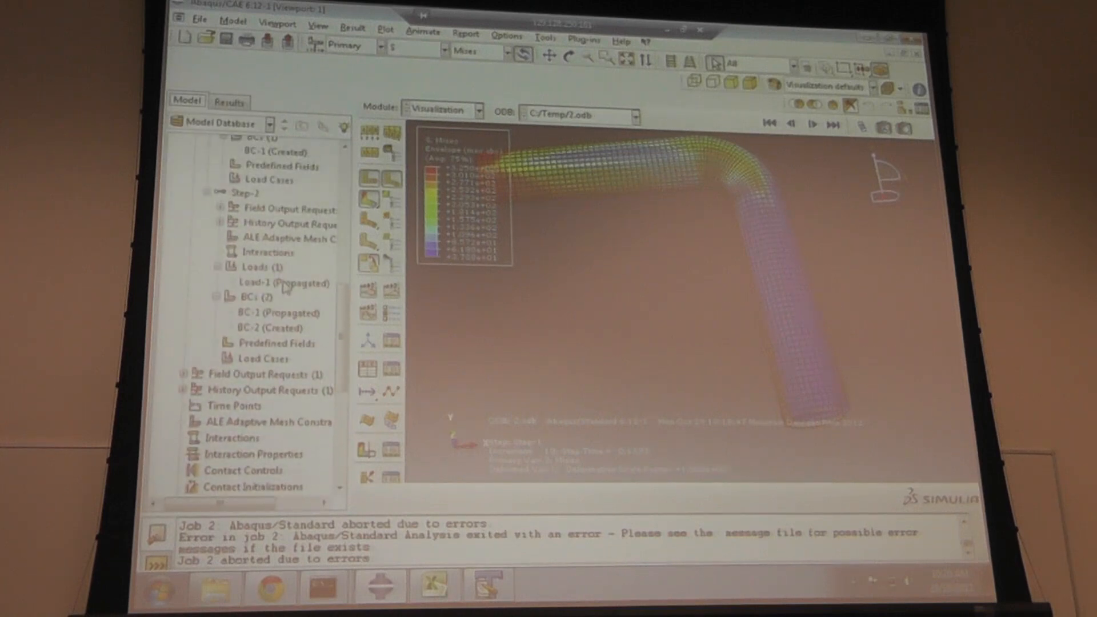
double_click(286, 283)
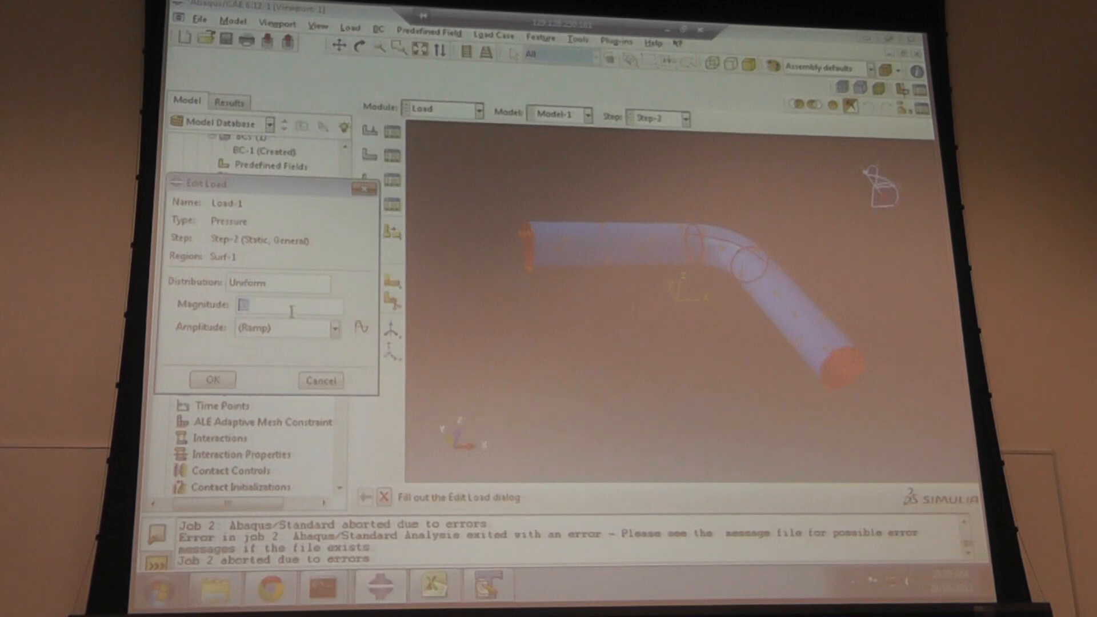
type("15")
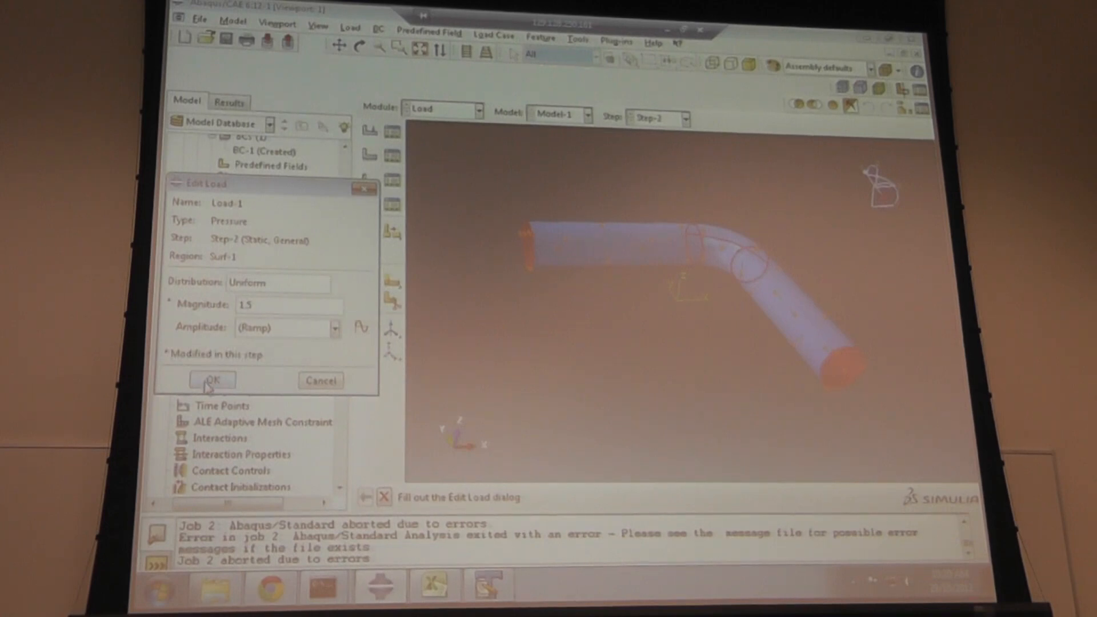
left_click(213, 380)
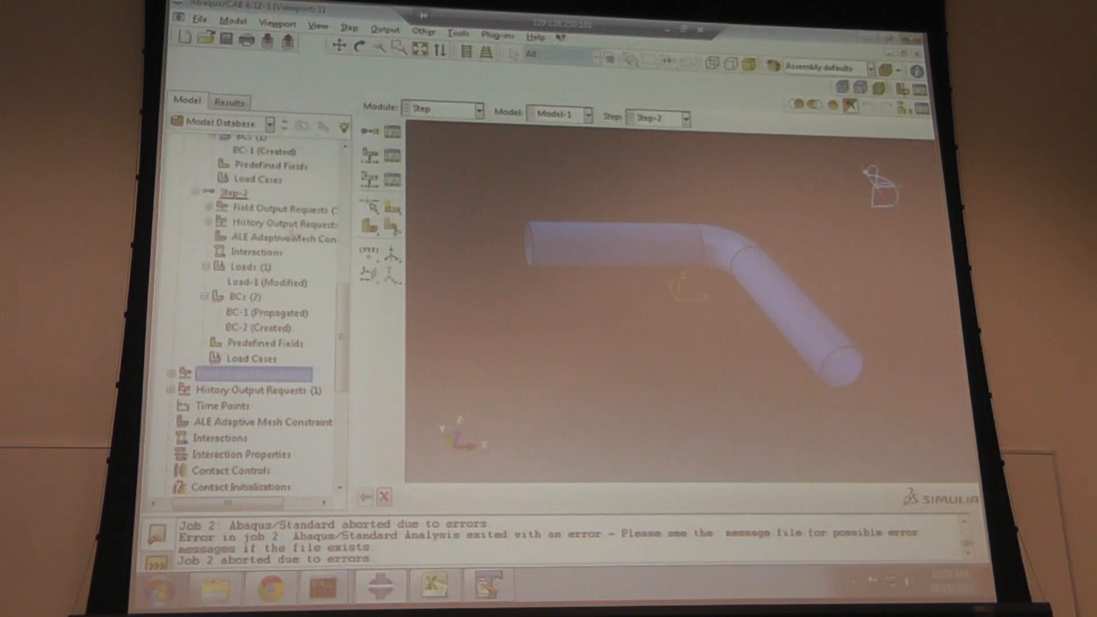
- Inspect Load-1 in Step-1, which still has magnitude 15, and close it
scroll("up", 3)
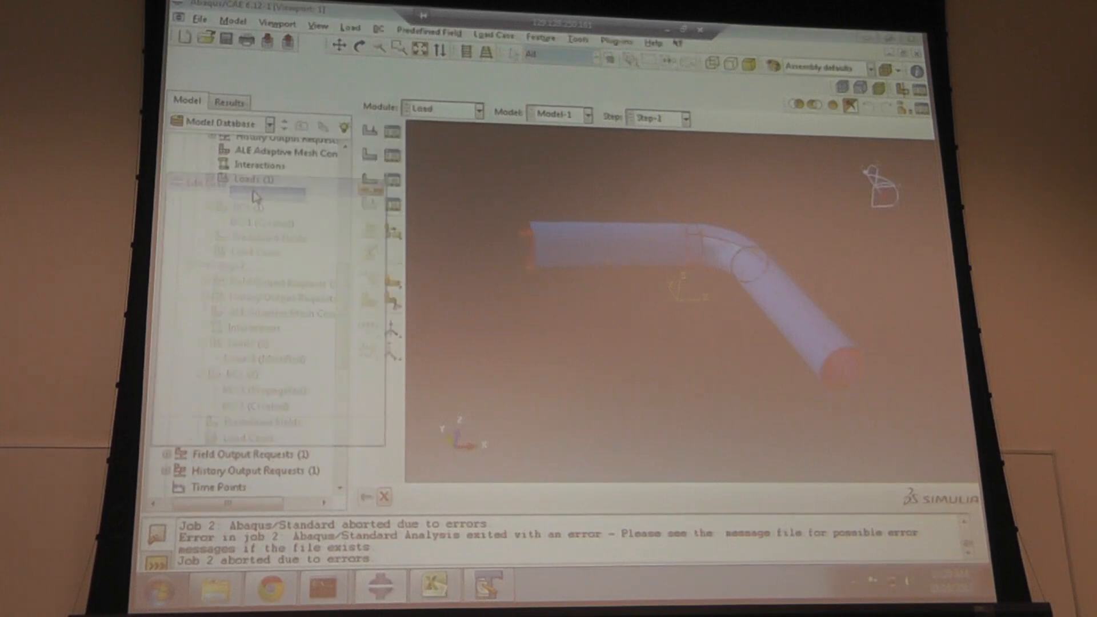
double_click(254, 198)
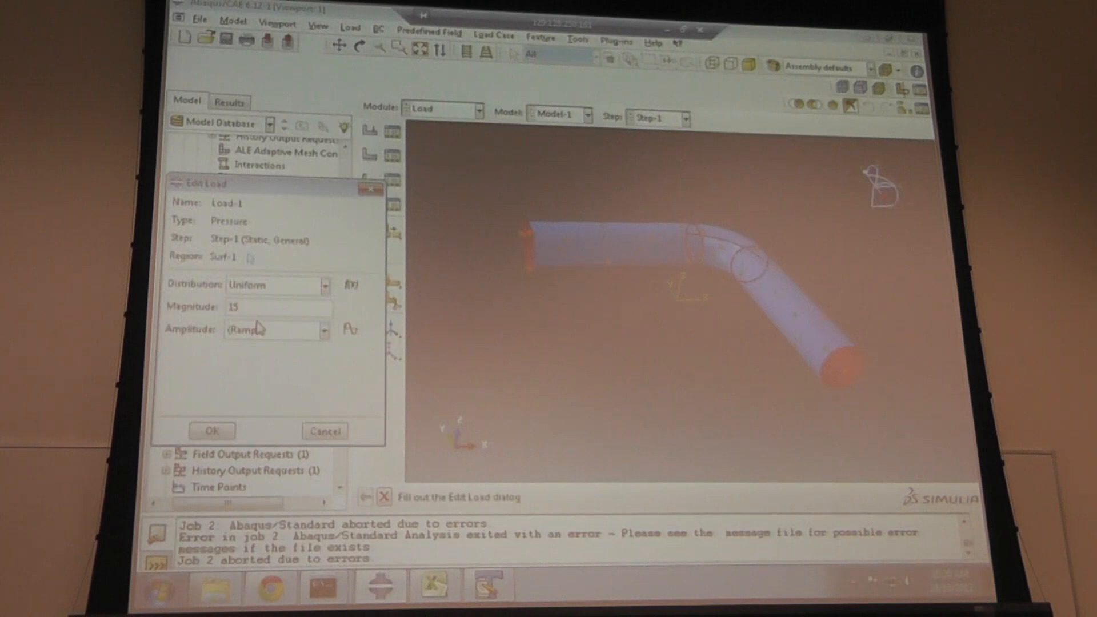
left_click(212, 430)
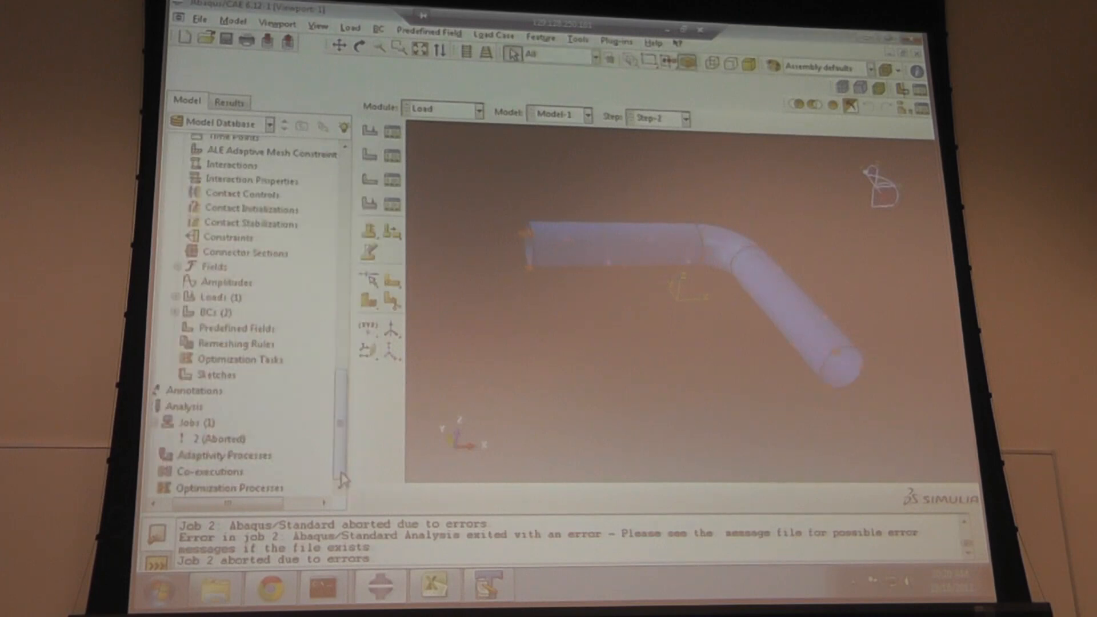
right_click(207, 438)
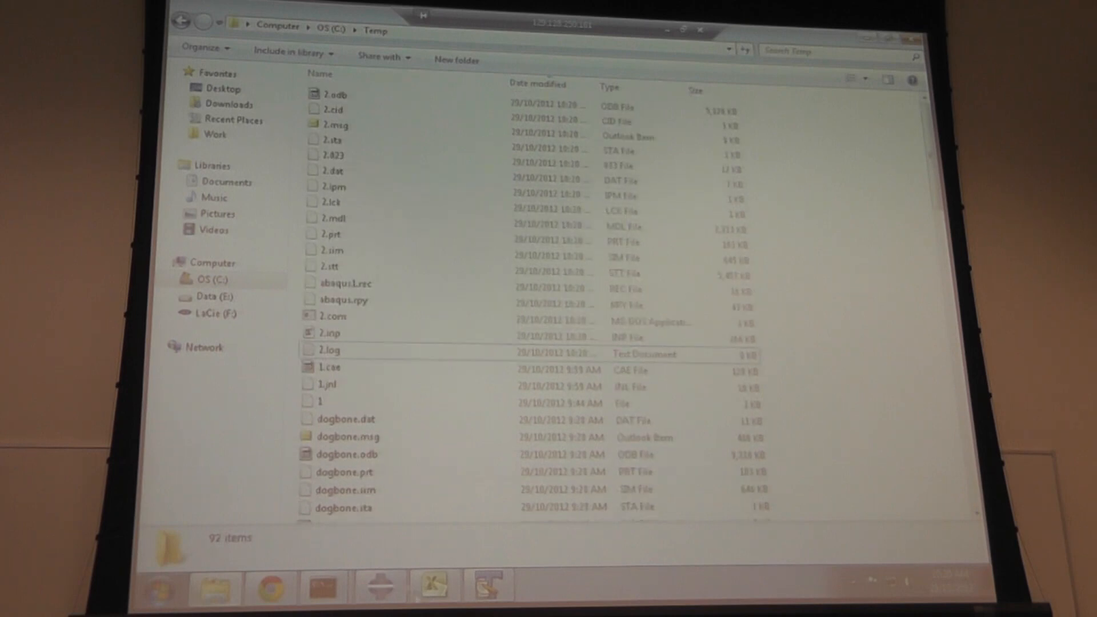
- Open C:\Temp\2.sta in TextPad and reload it to follow step 2's increments
left_click(333, 140)
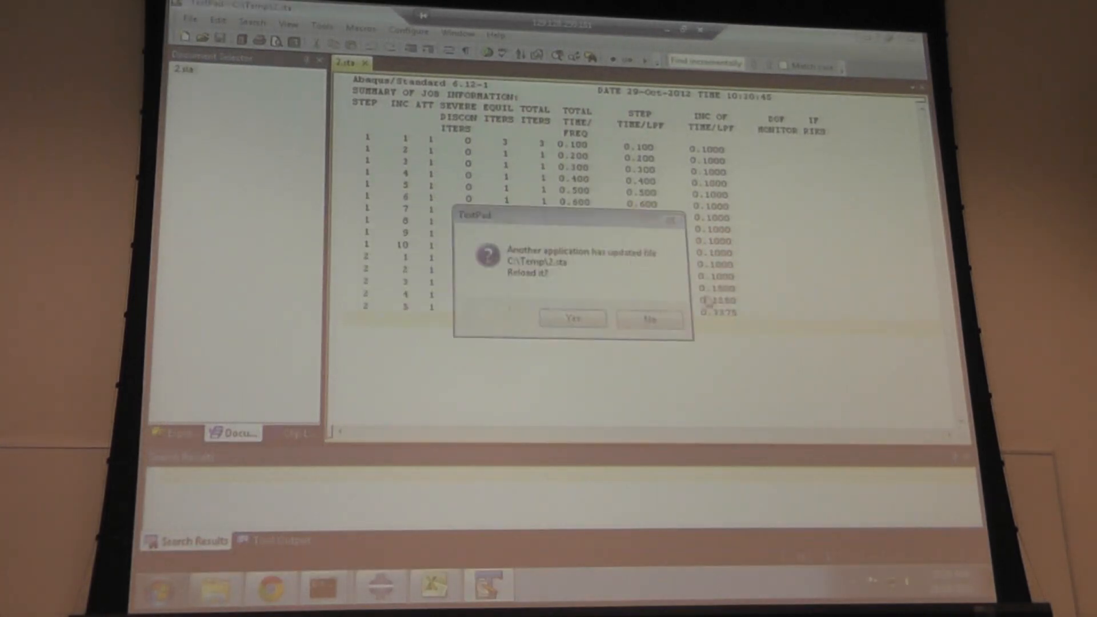
left_click(572, 318)
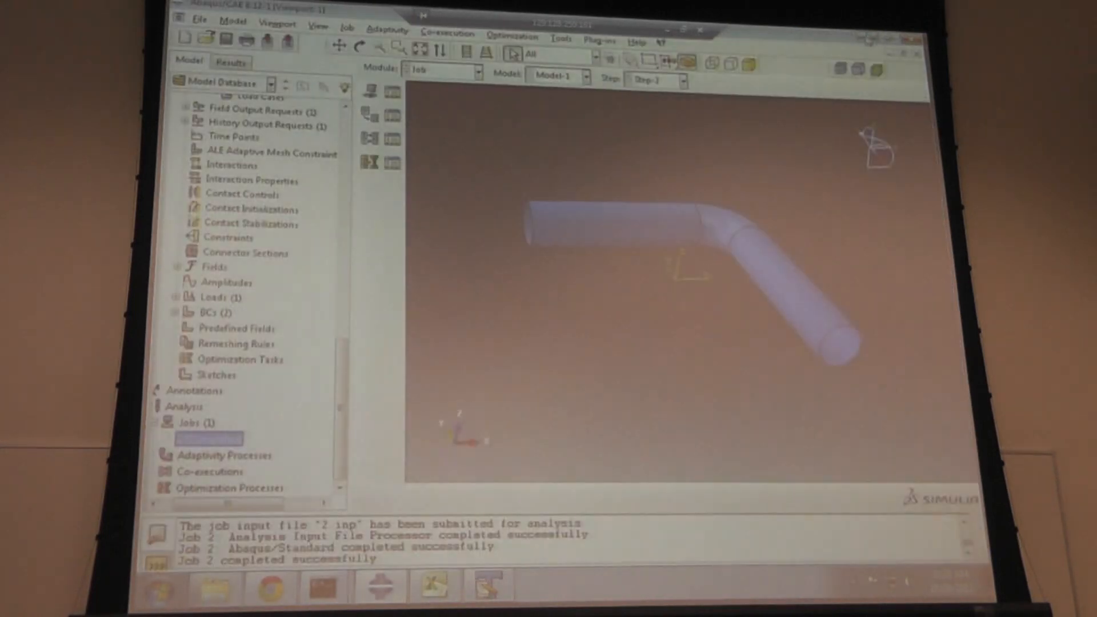
- Open job 2's results and plot S, Mises contours on the deformed elbow pipe
right_click(210, 438)
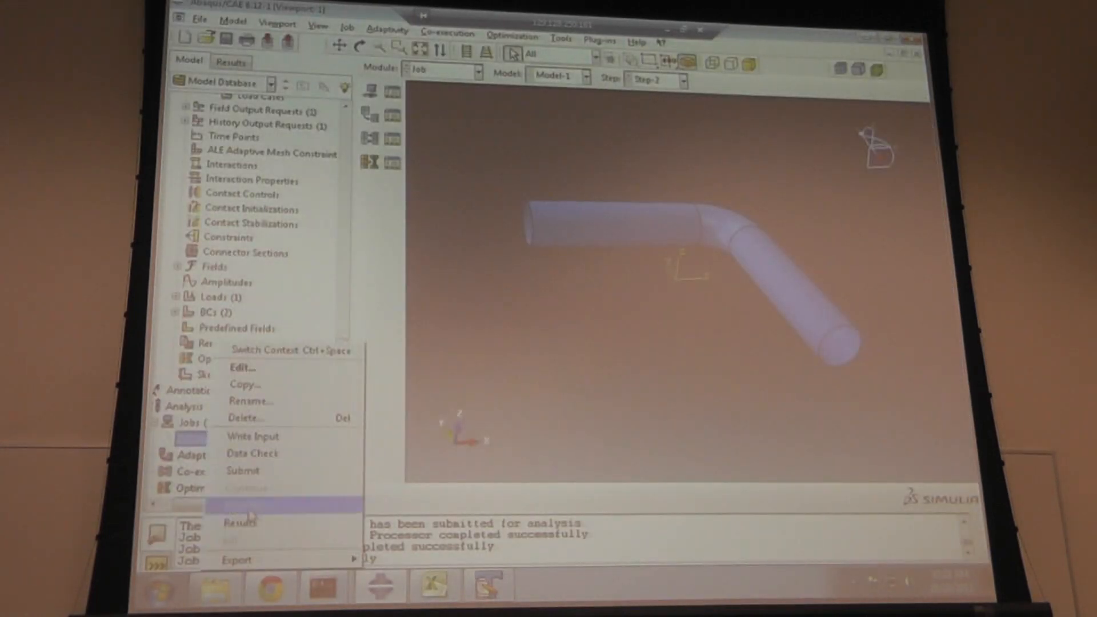
left_click(238, 506)
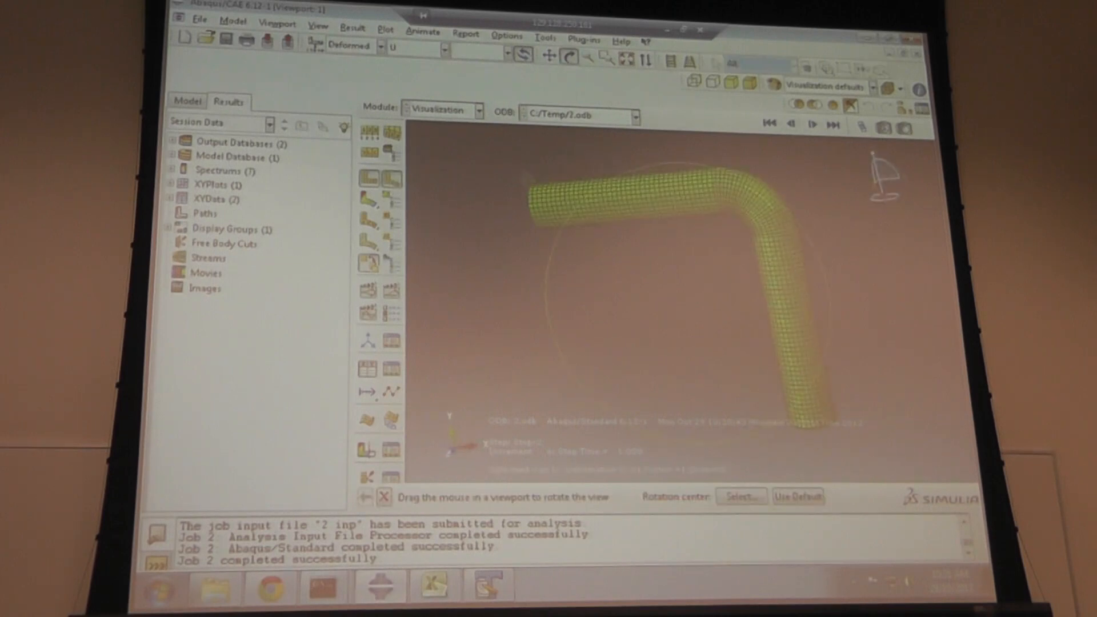
left_click(423, 32)
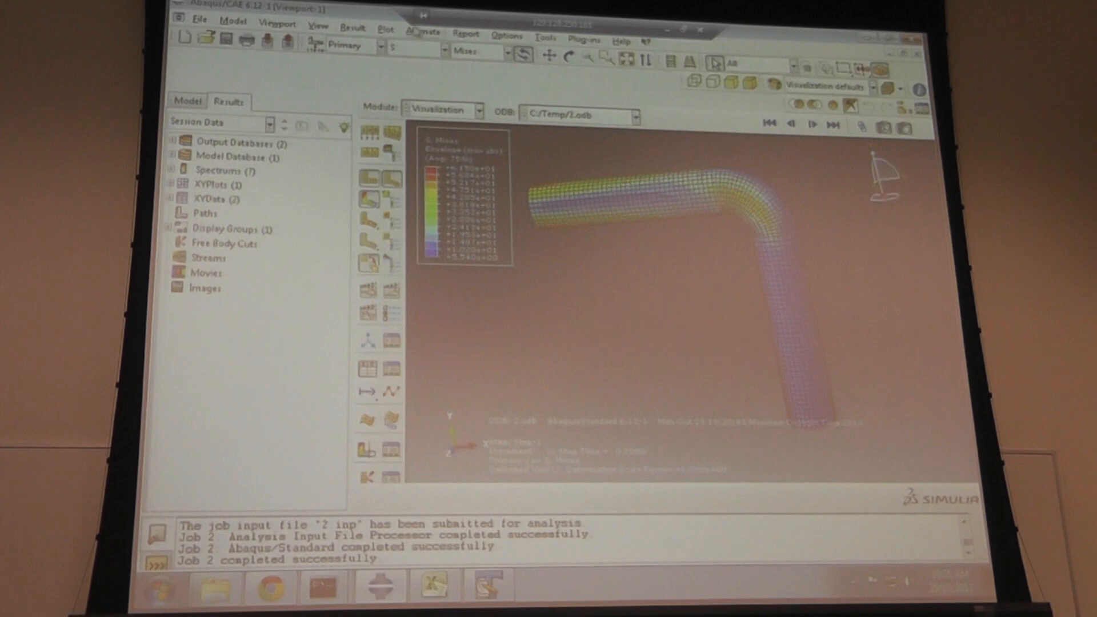
- Save the animation in AVI format as C:/Temp/1.avi, overwriting the existing file
left_click(746, 125)
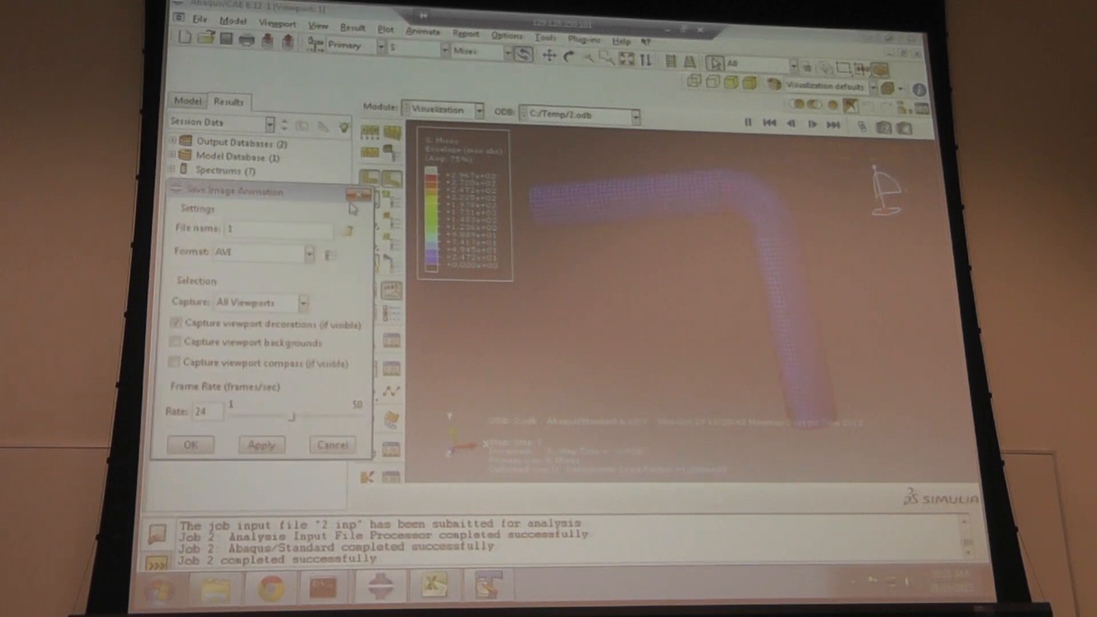
left_click(190, 445)
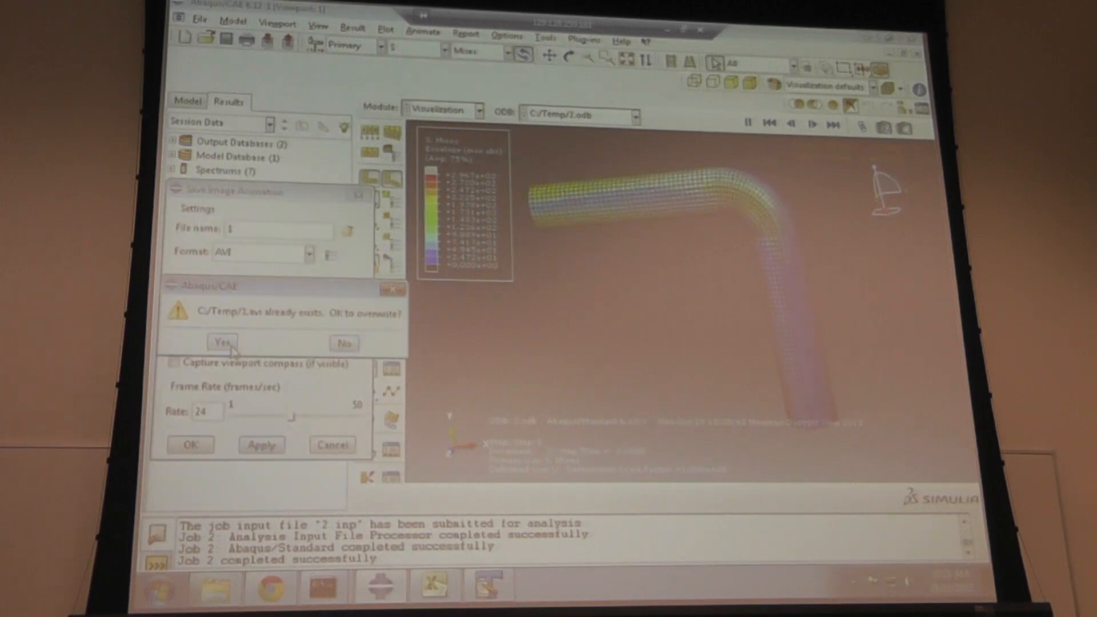
left_click(222, 343)
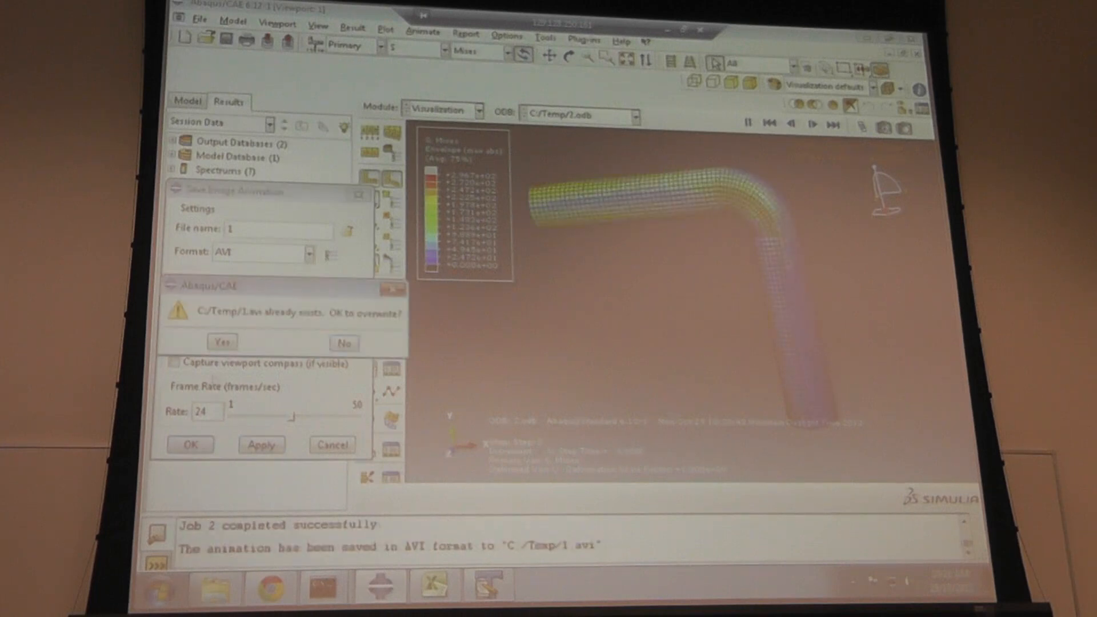
left_click(223, 342)
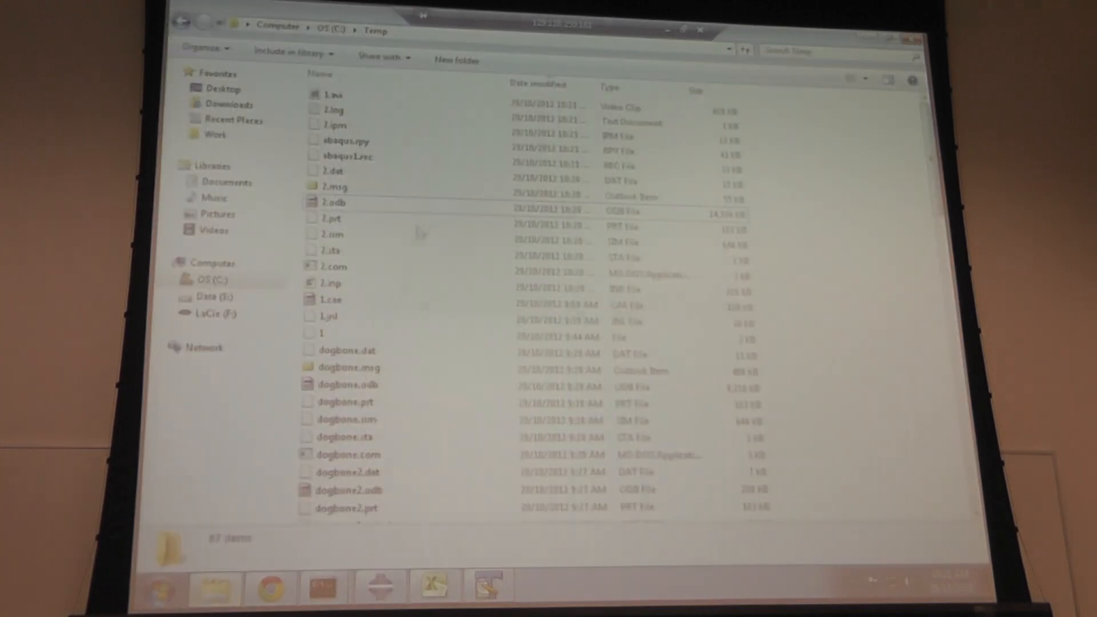
mouse_move(490, 111)
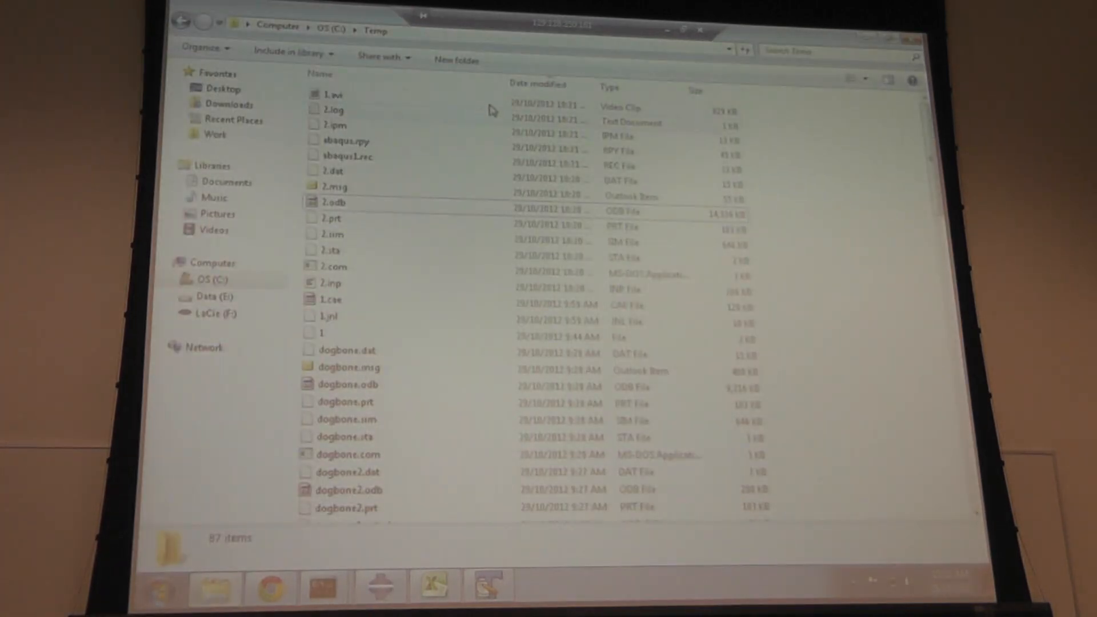
mouse_move(333, 94)
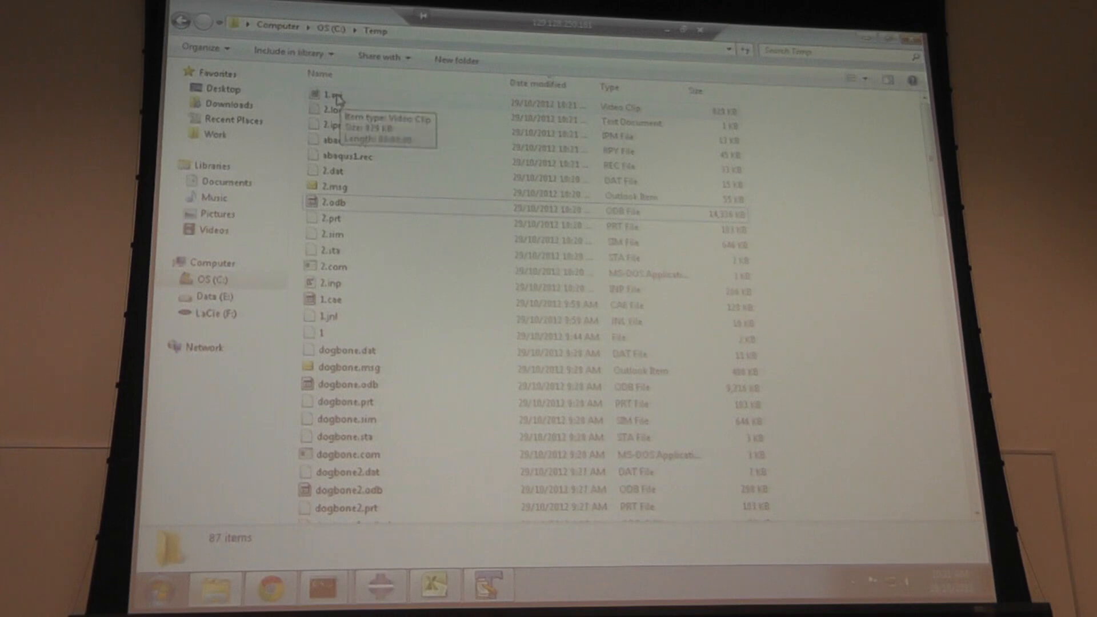
- Select 1.avi in C:\Temp and play it in the media player, twice
left_click(330, 94)
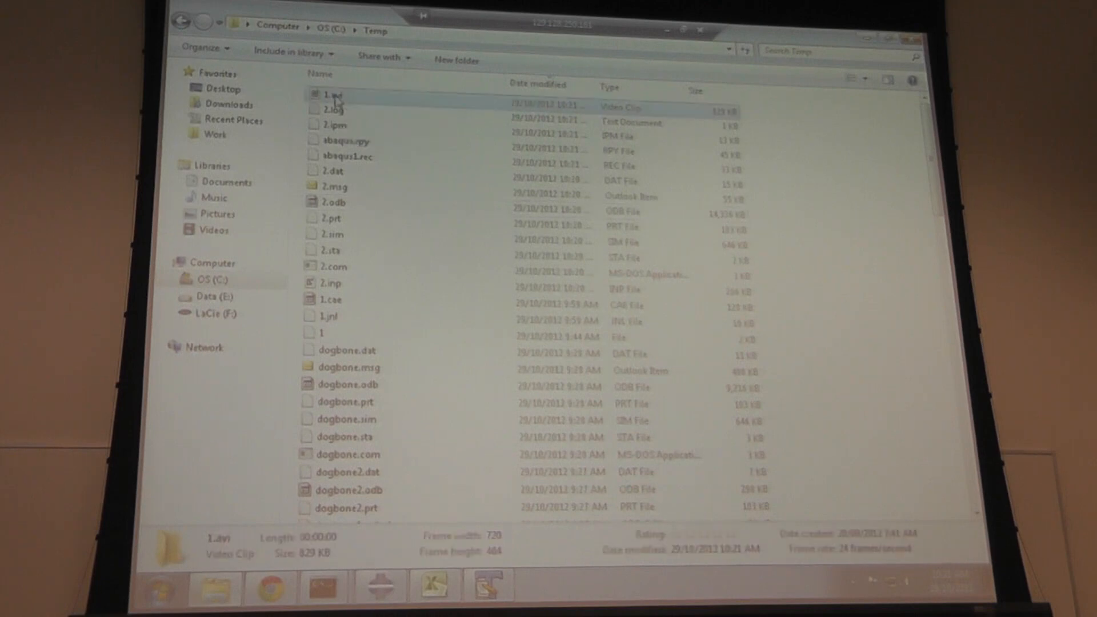
double_click(333, 95)
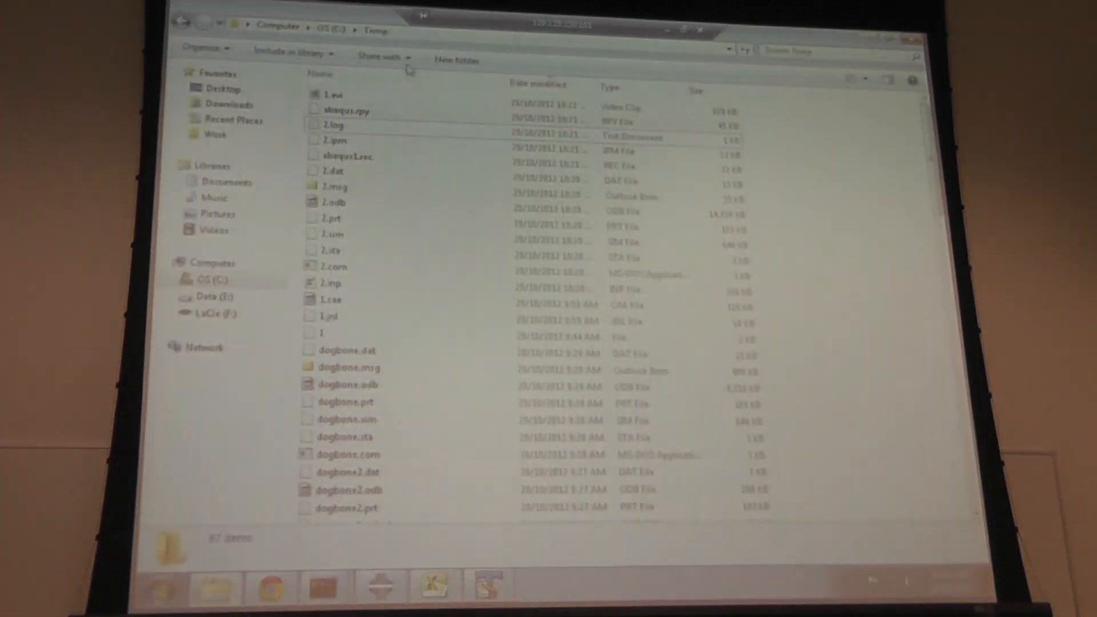
double_click(328, 95)
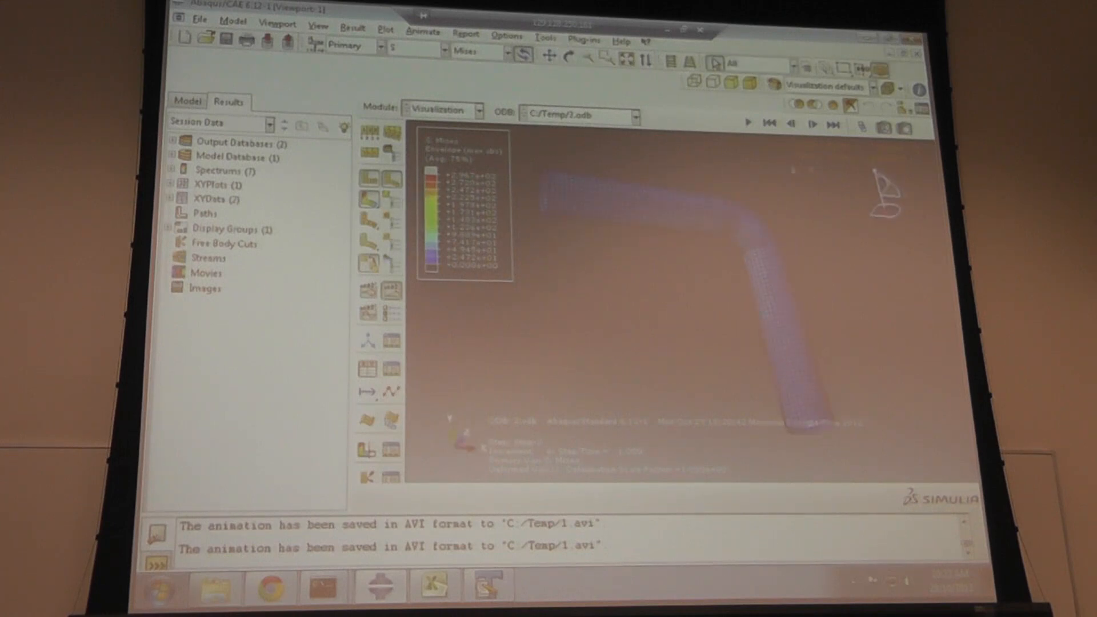
- Set contour animation limits to 'Use limits from all frames' and apply
left_click(748, 124)
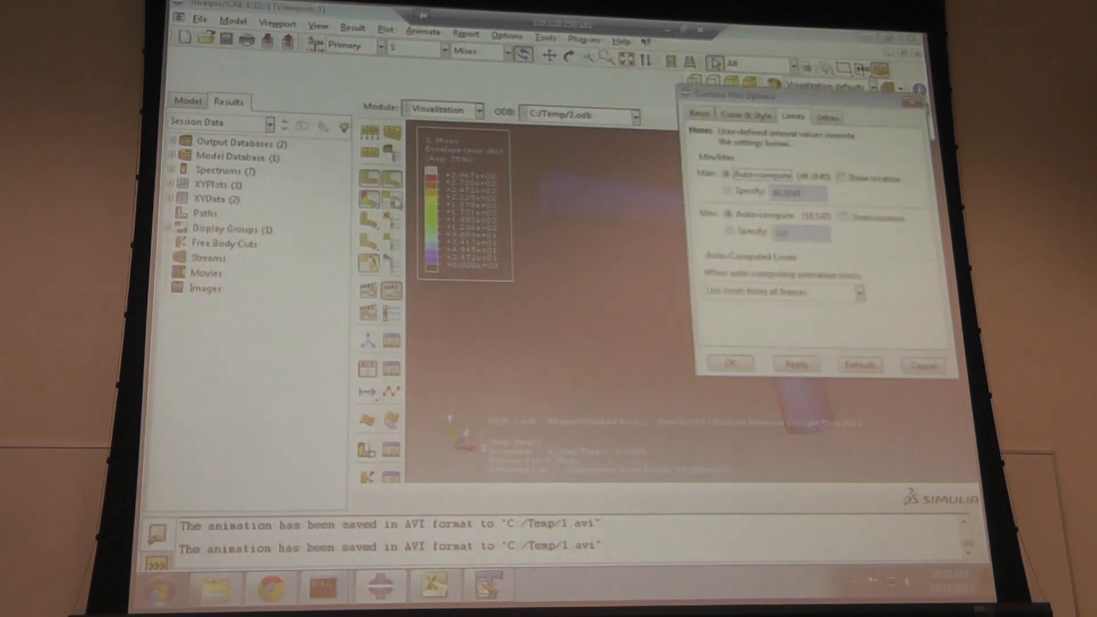
left_click(796, 364)
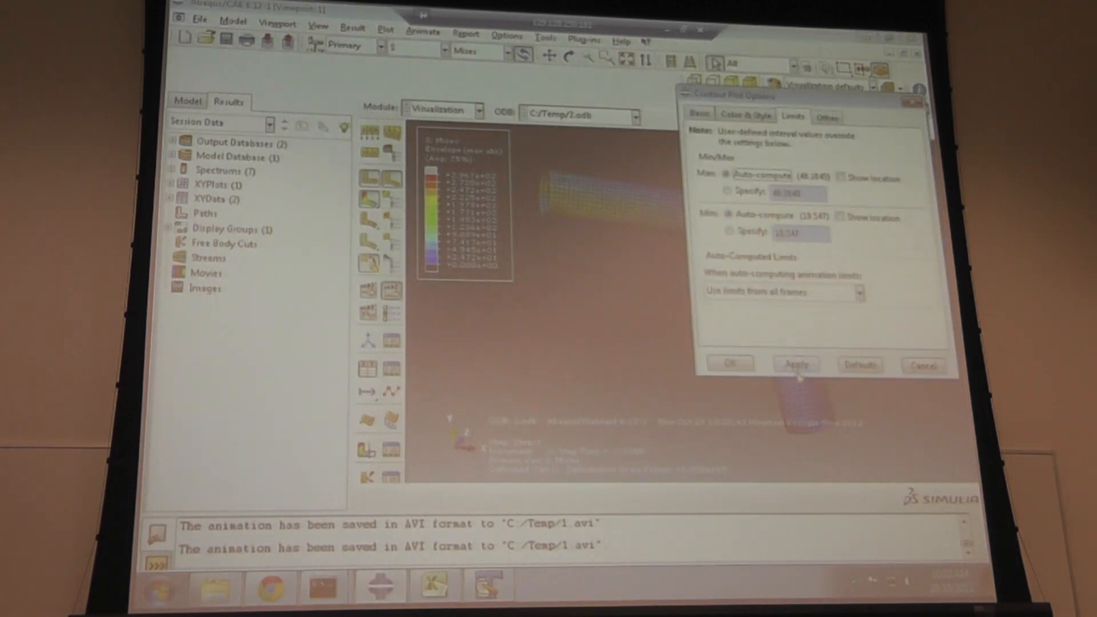
left_click(796, 365)
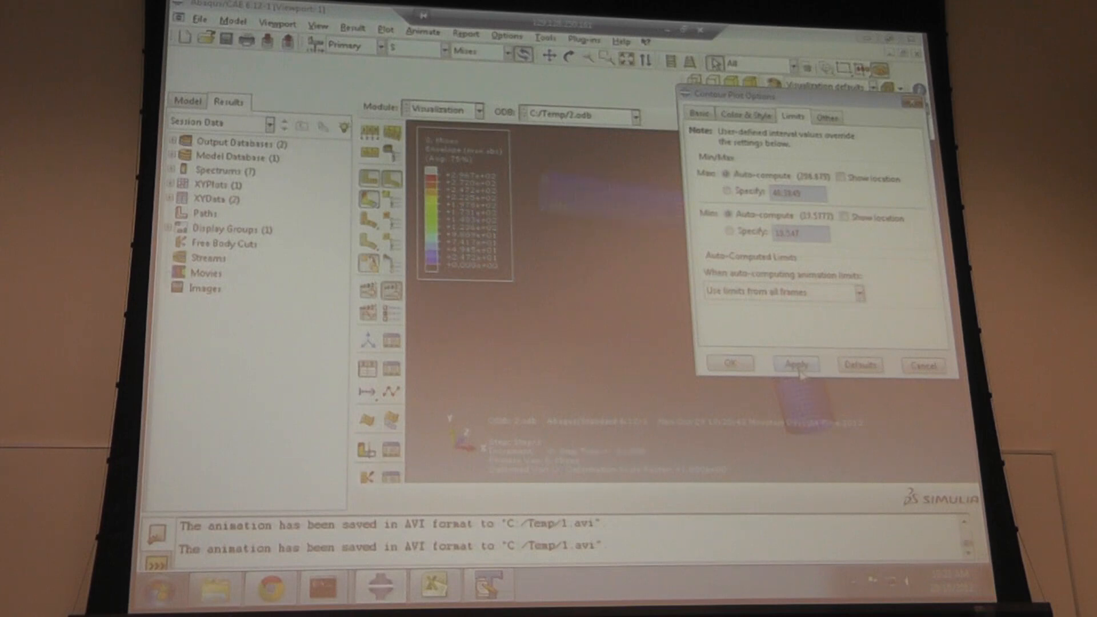
left_click(729, 364)
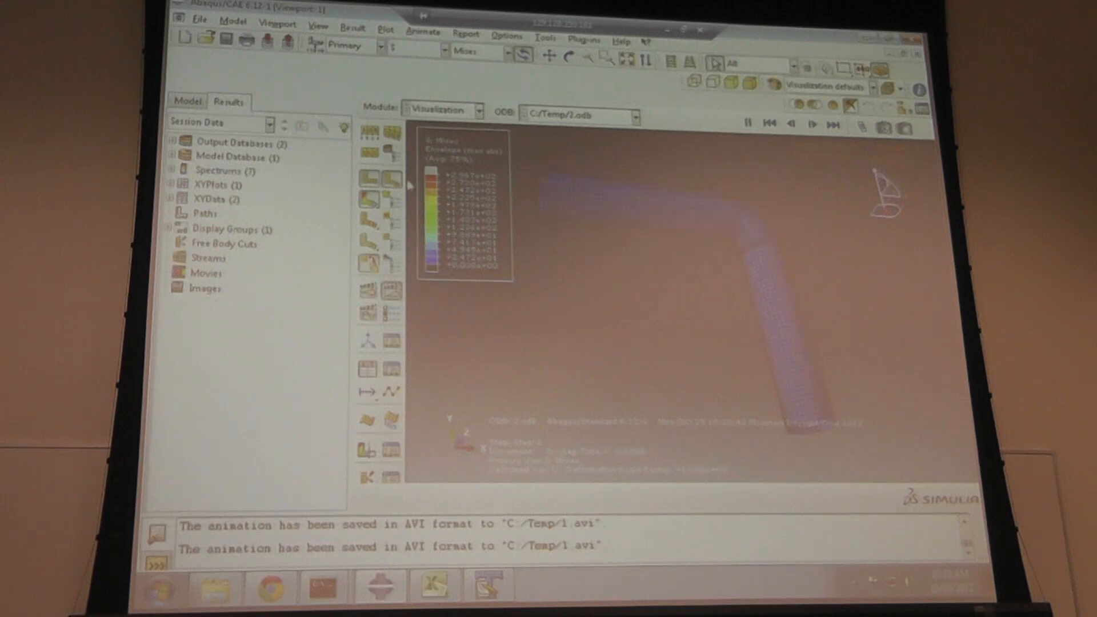
left_click(748, 123)
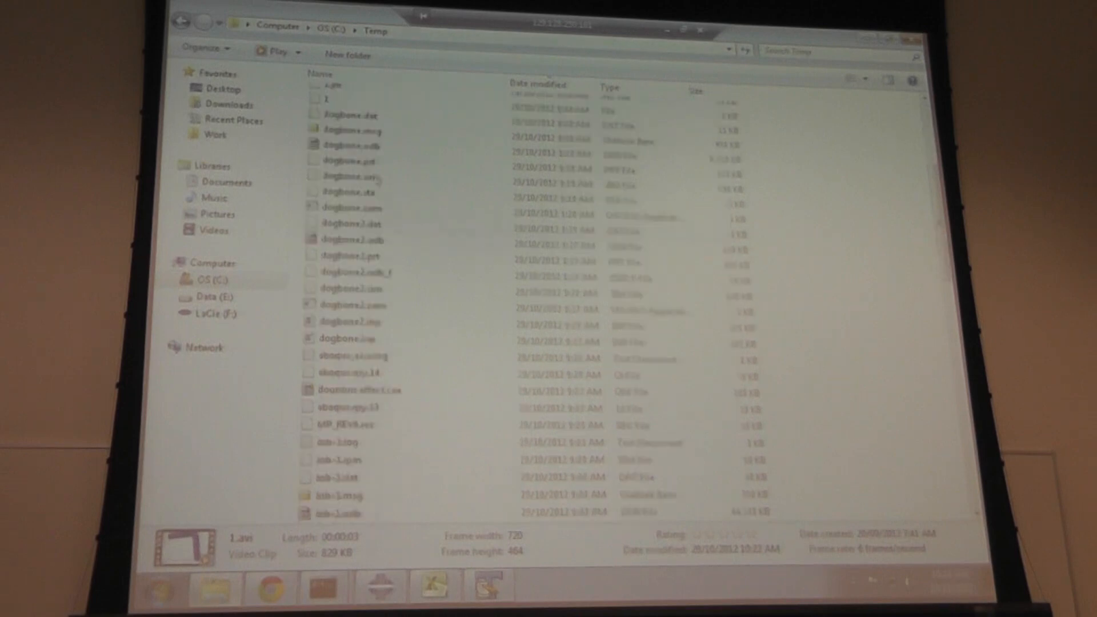
- Browse to Downloads and open the Assign-8 CIVE665 PDF showing a rubber ball between rigid cylinders
left_click(224, 89)
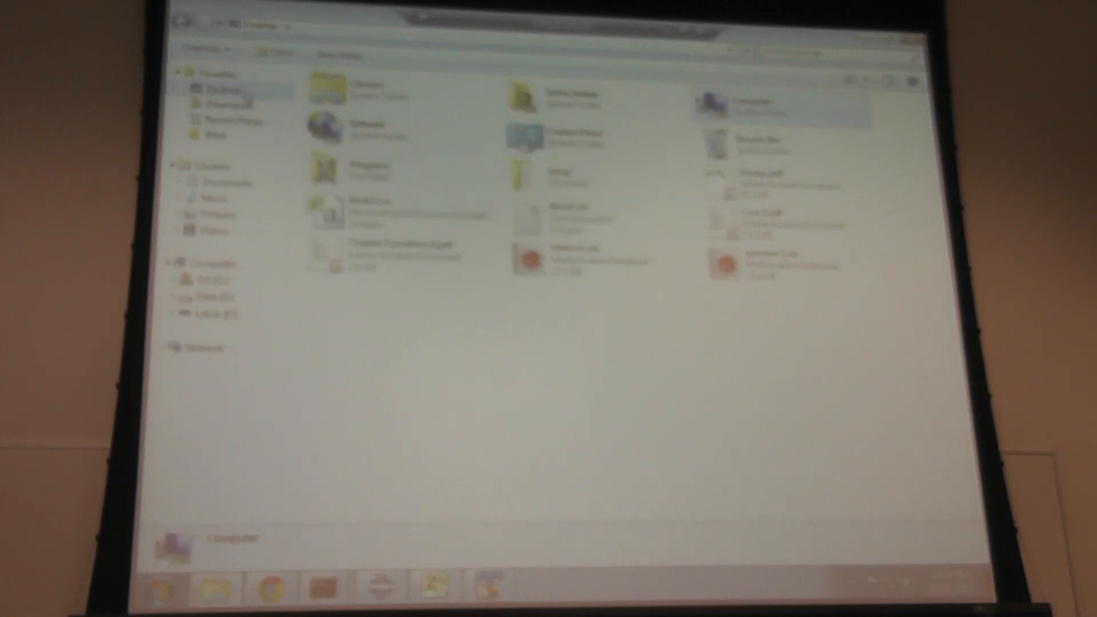
left_click(224, 106)
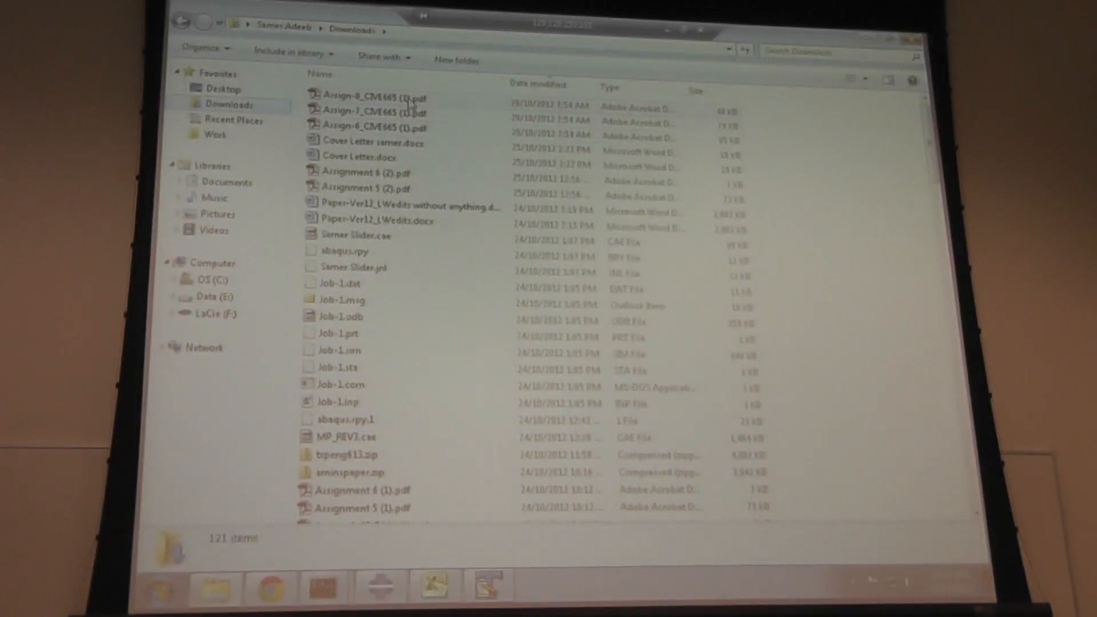
double_click(378, 99)
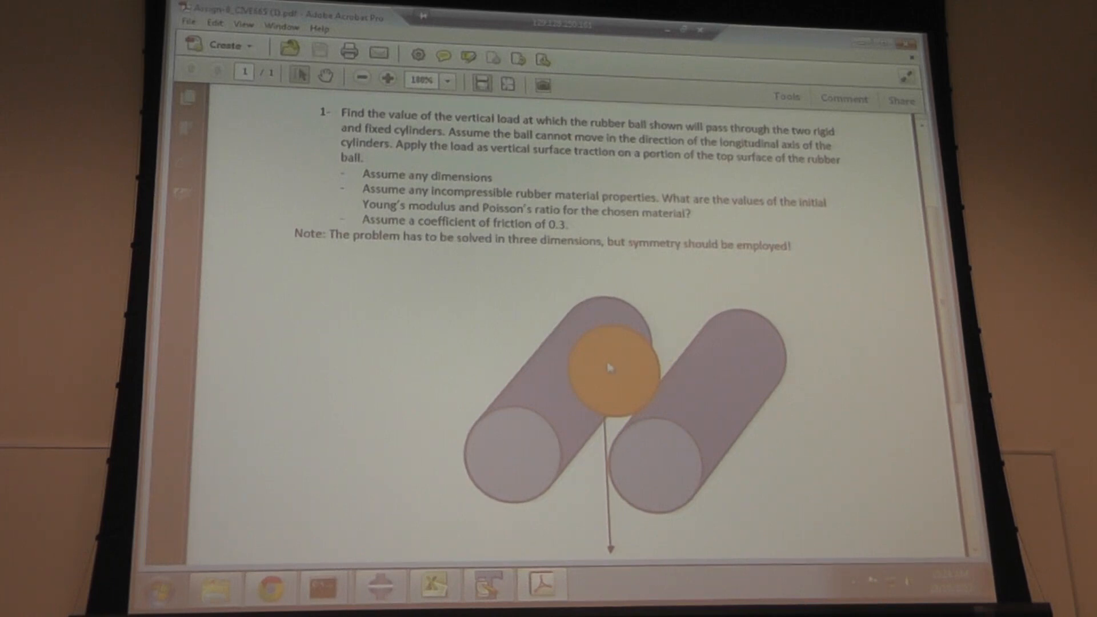
mouse_move(567, 346)
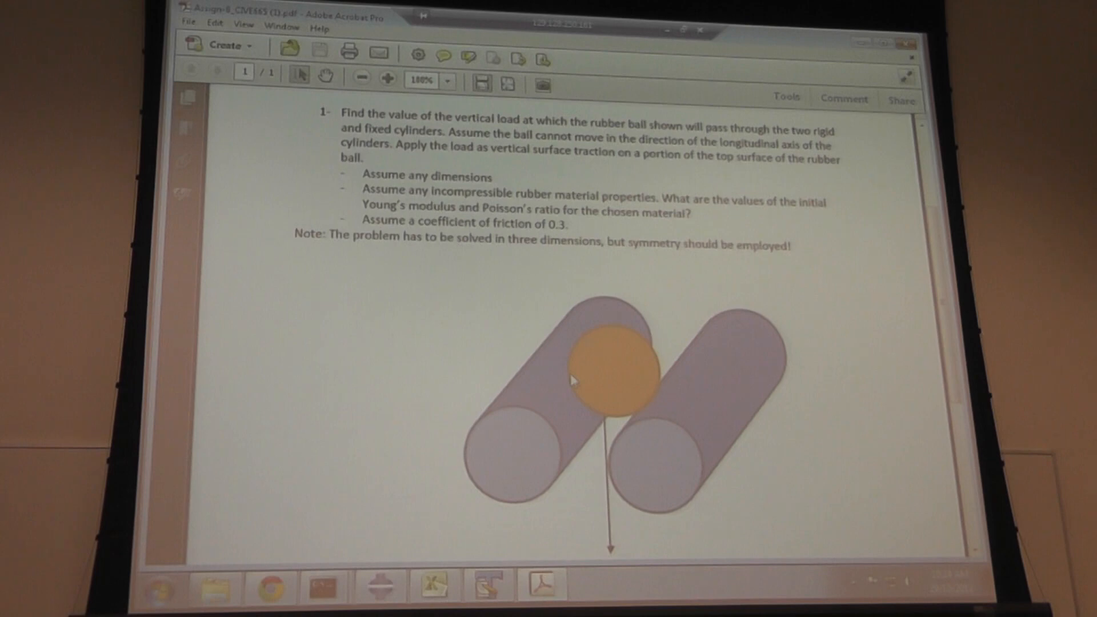
mouse_move(648, 342)
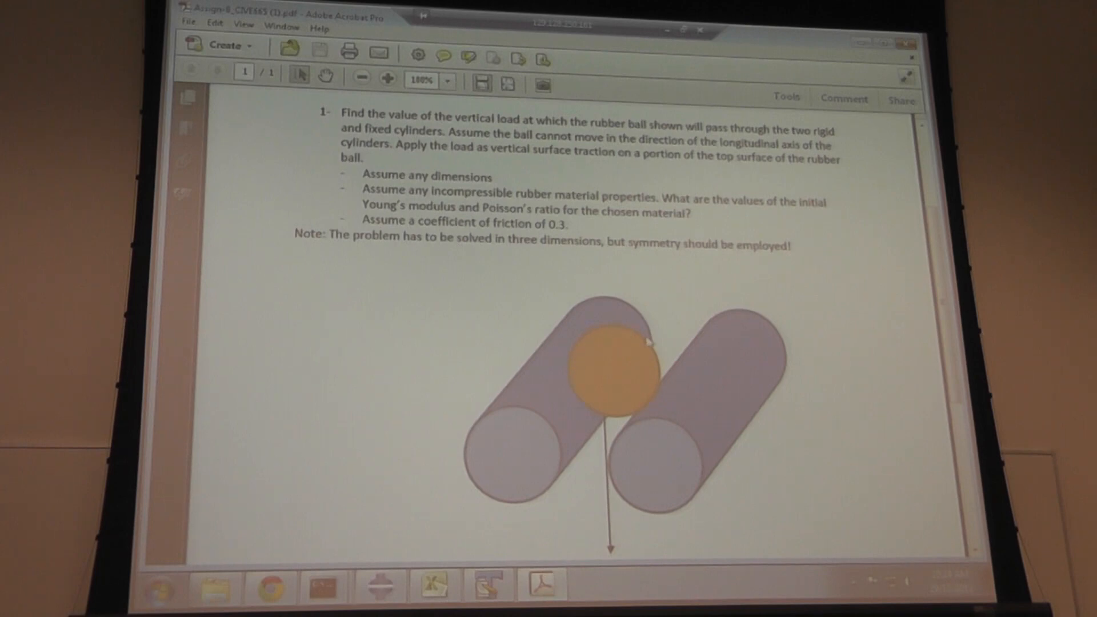
mouse_move(616, 334)
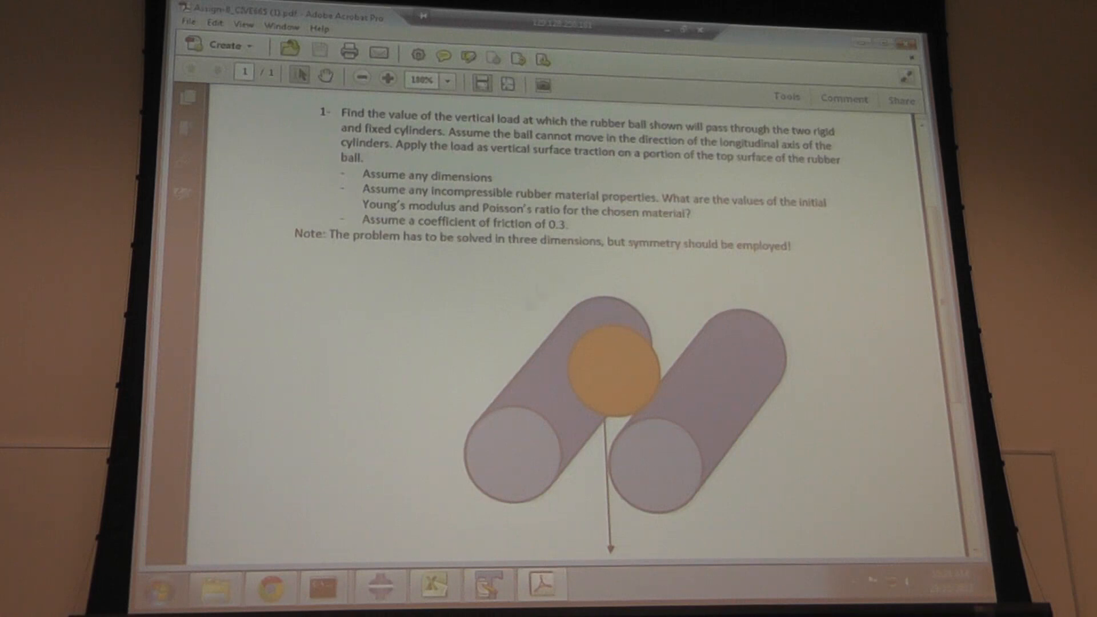
mouse_move(674, 352)
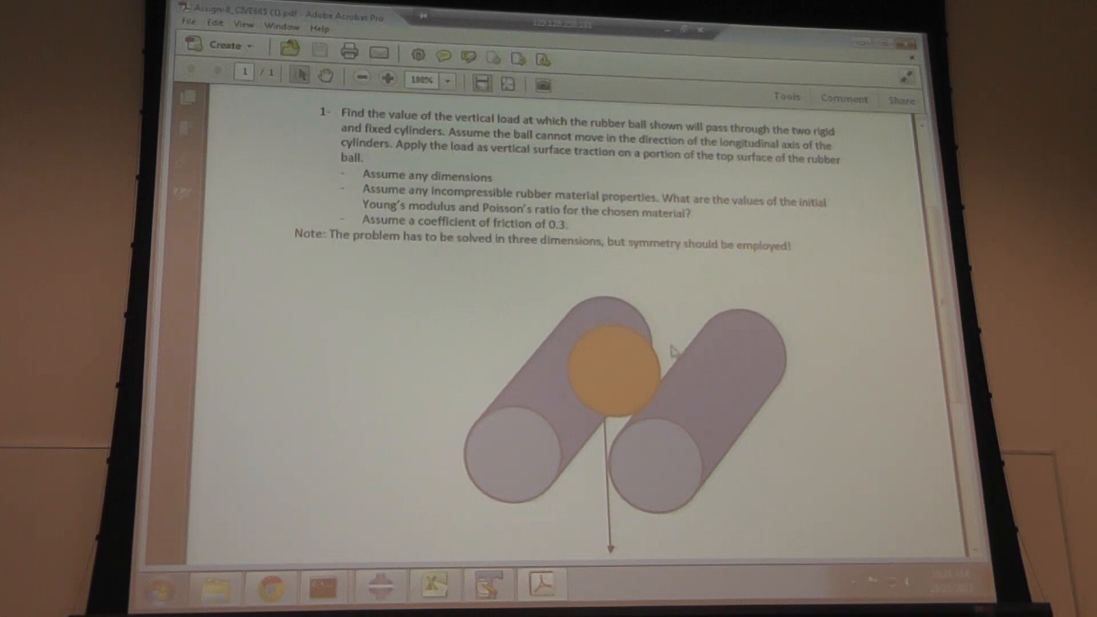